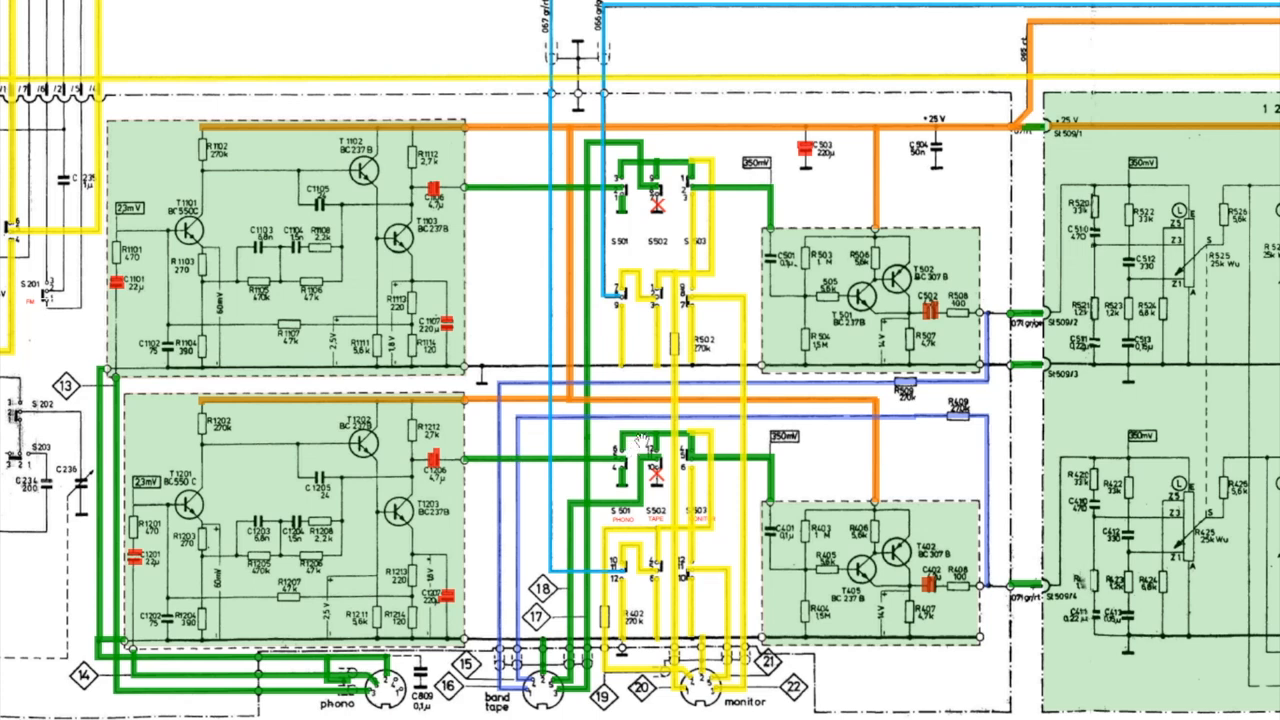
{"action": "mouse_move", "coordinate": [767, 542]}
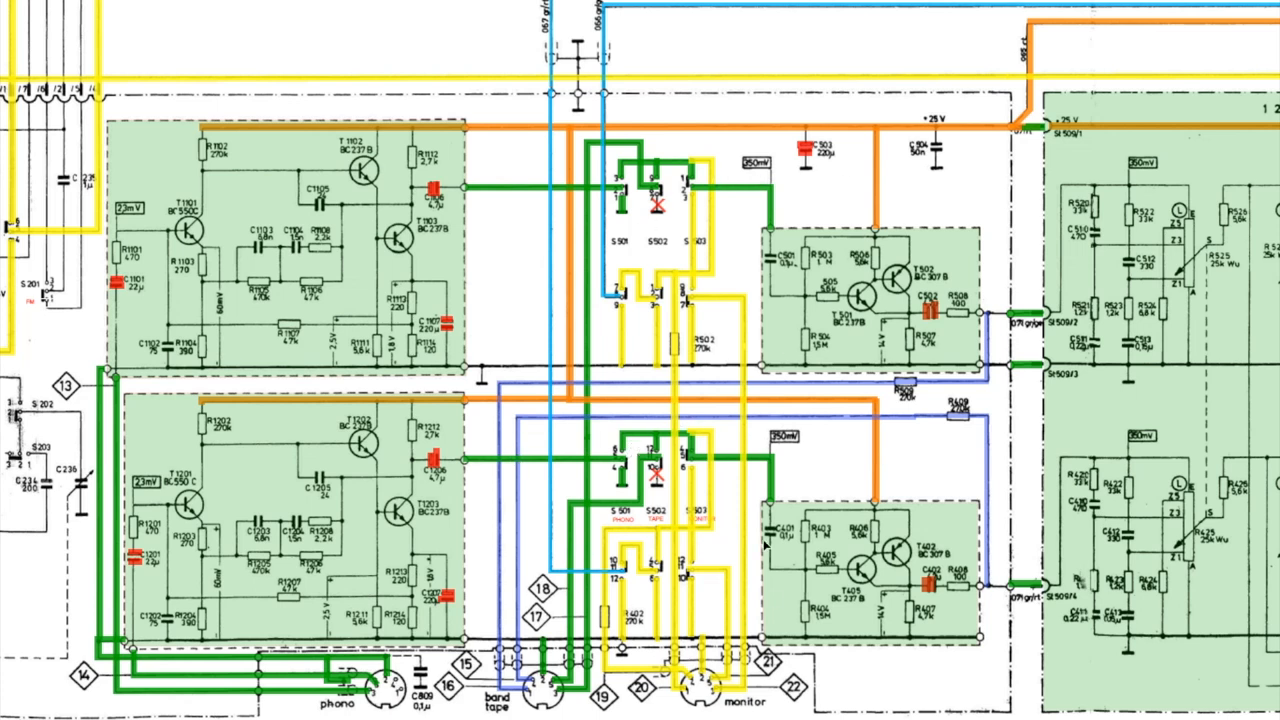
{"action": "mouse_move", "coordinate": [200, 78]}
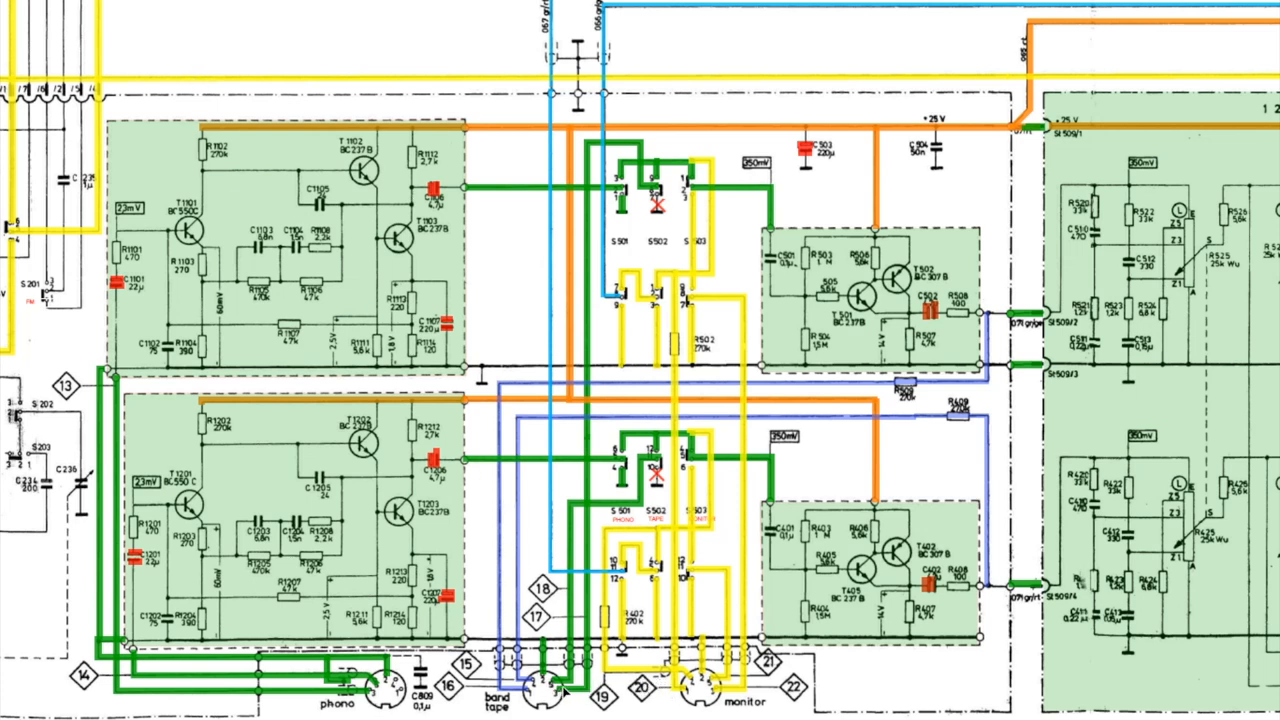
{"action": "mouse_move", "coordinate": [540, 700]}
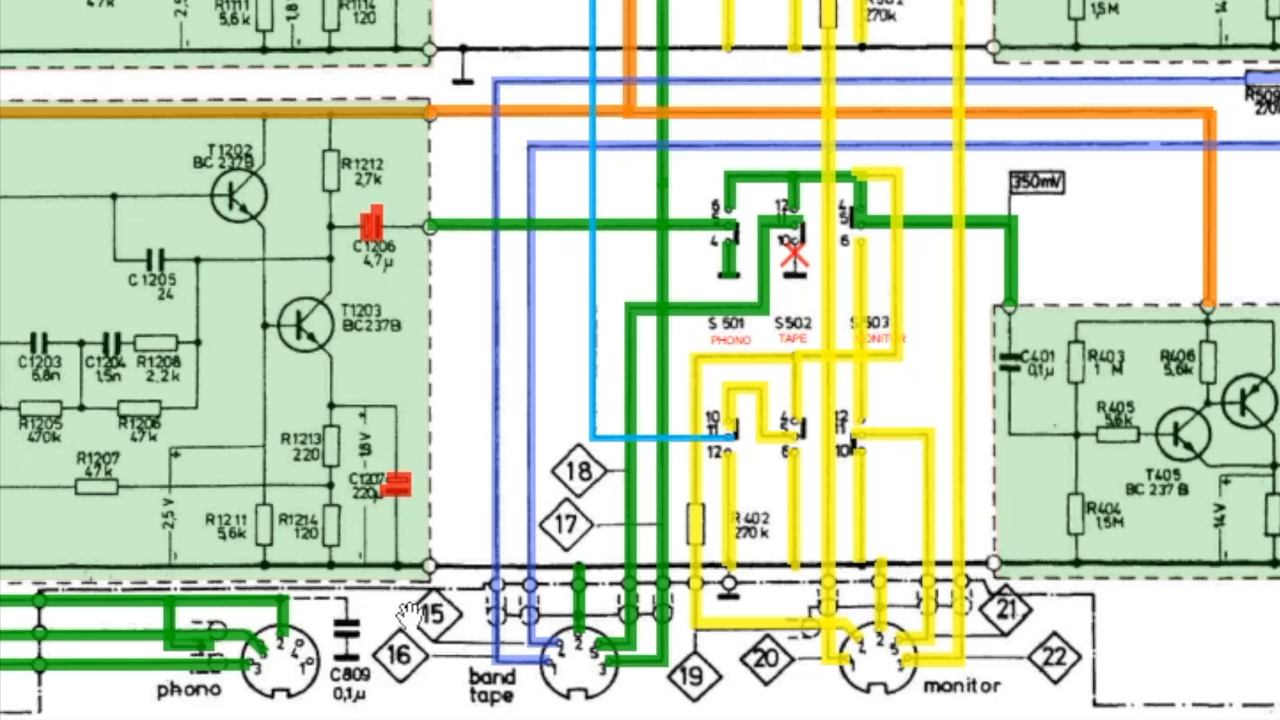
{"action": "mouse_move", "coordinate": [290, 655]}
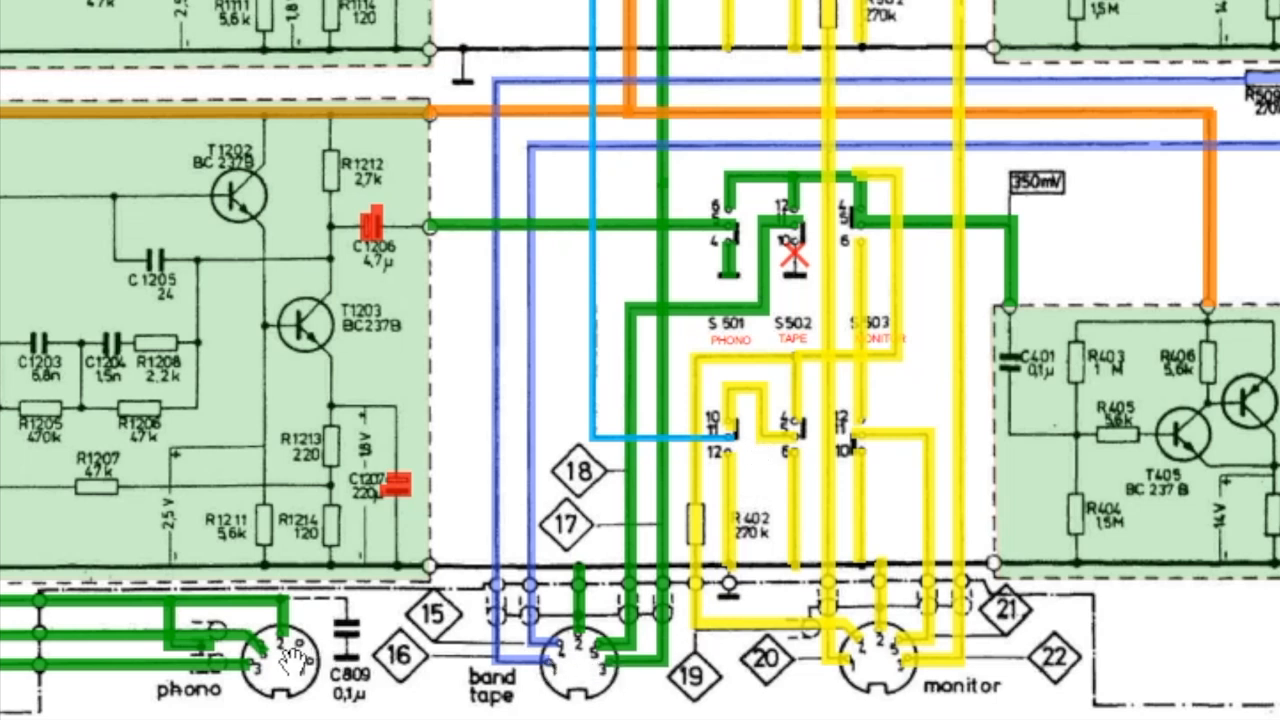
{"action": "mouse_move", "coordinate": [834, 553]}
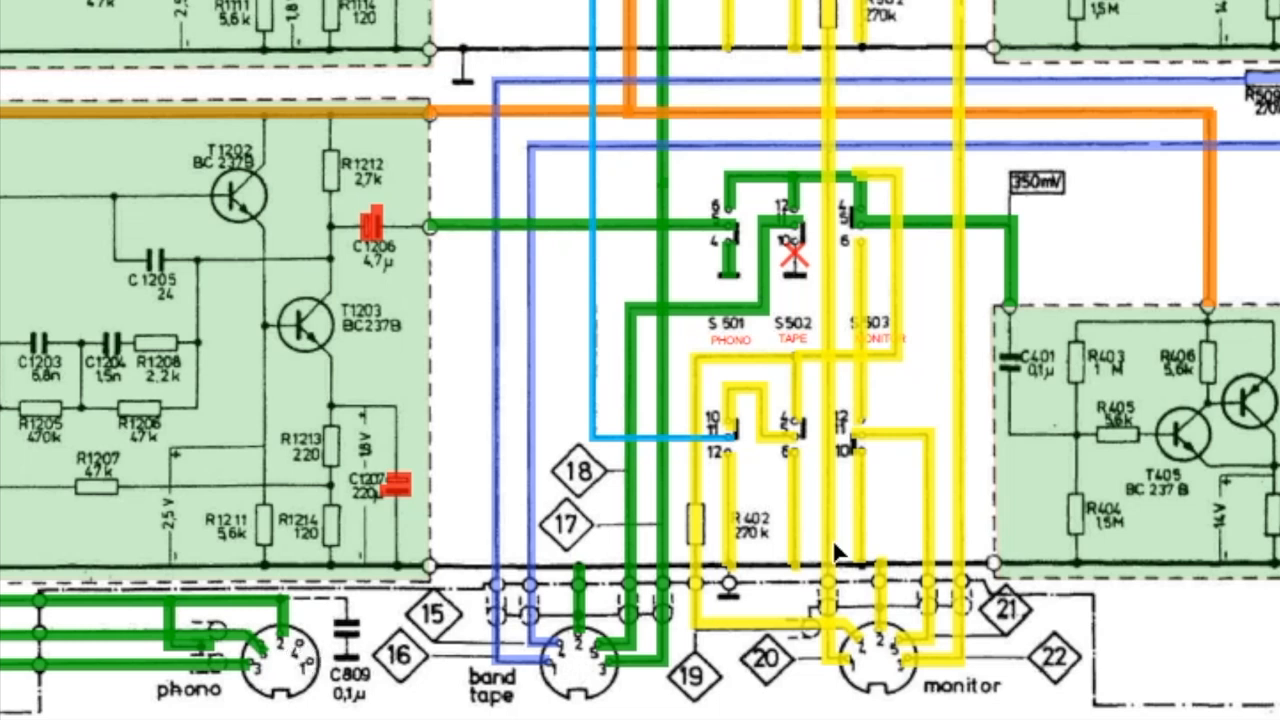
{"action": "mouse_move", "coordinate": [795, 377]}
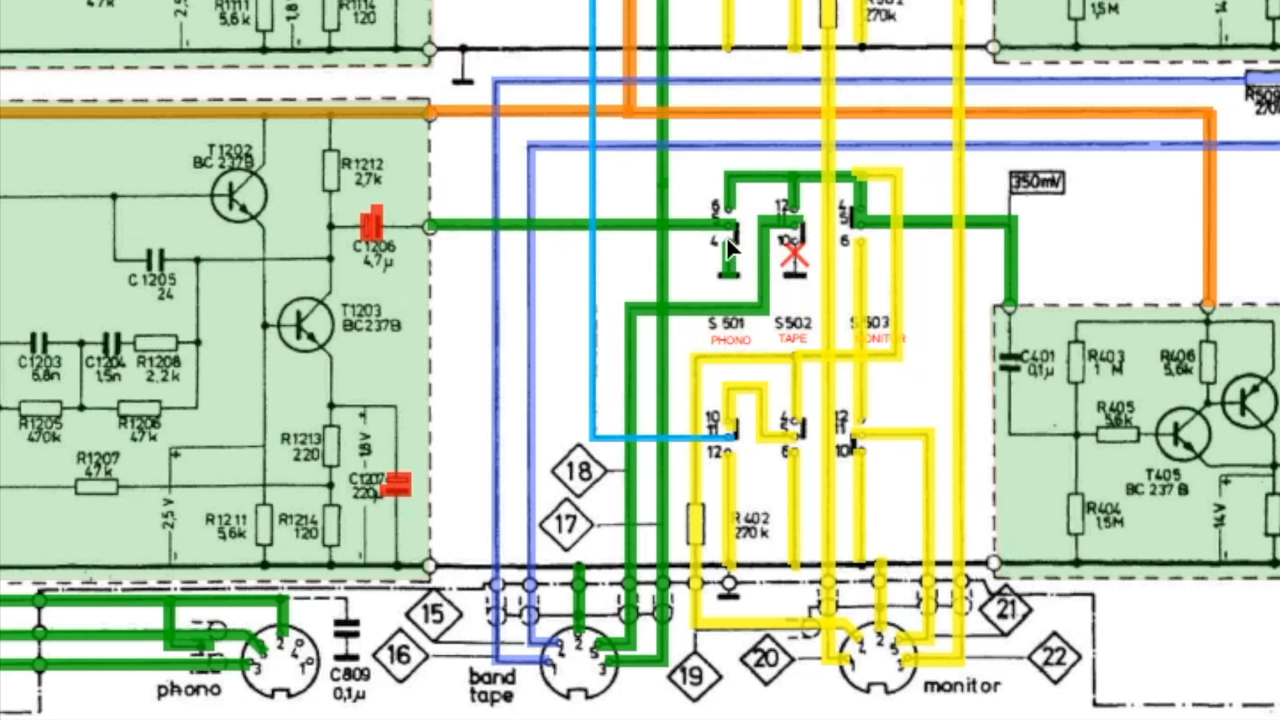
- Scroll the schematic to reveal the other channel's S501–S503 switches and T501/T502 stage
{"action": "scroll", "scroll_direction": "down", "scroll_amount": 3}
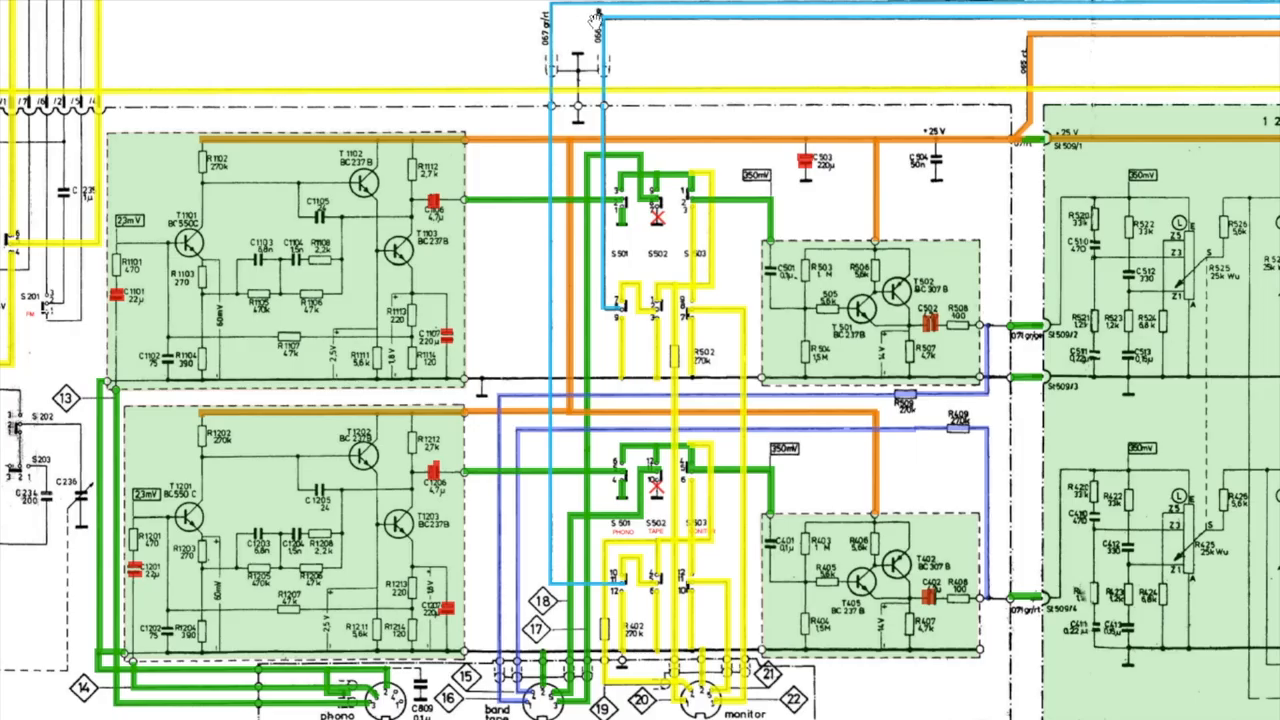
{"action": "mouse_move", "coordinate": [690, 290]}
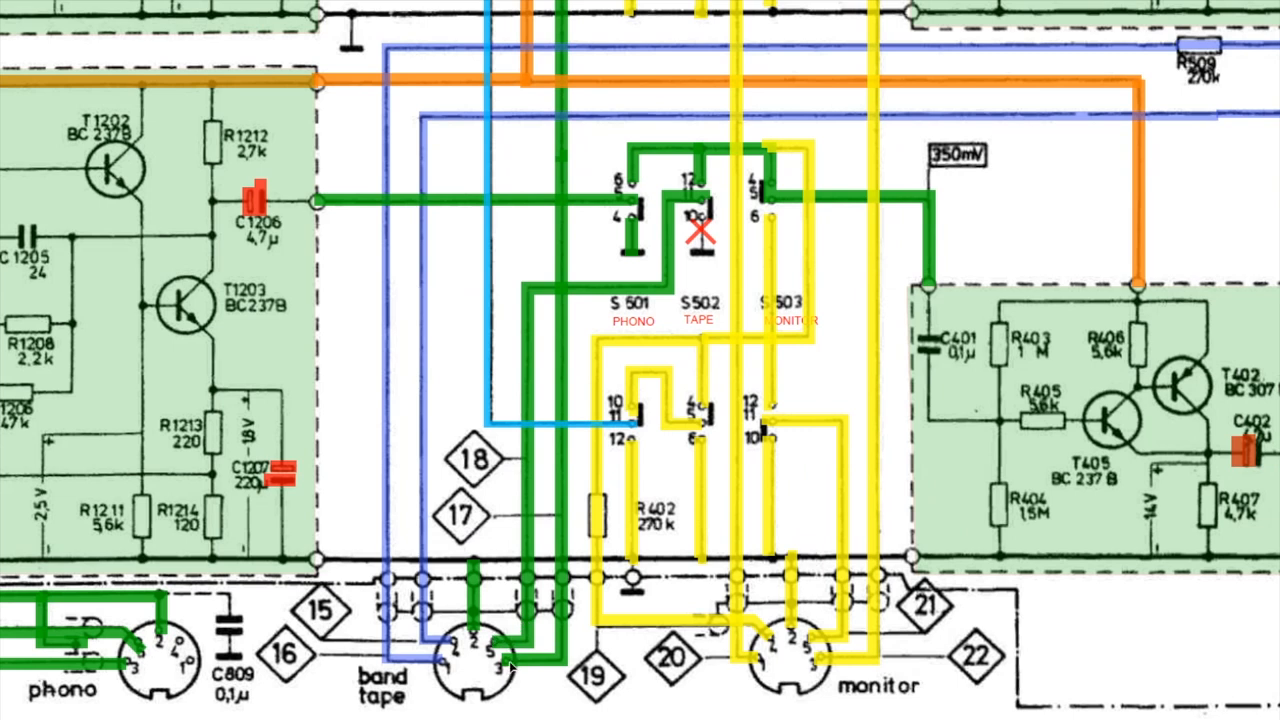
{"action": "mouse_move", "coordinate": [572, 638]}
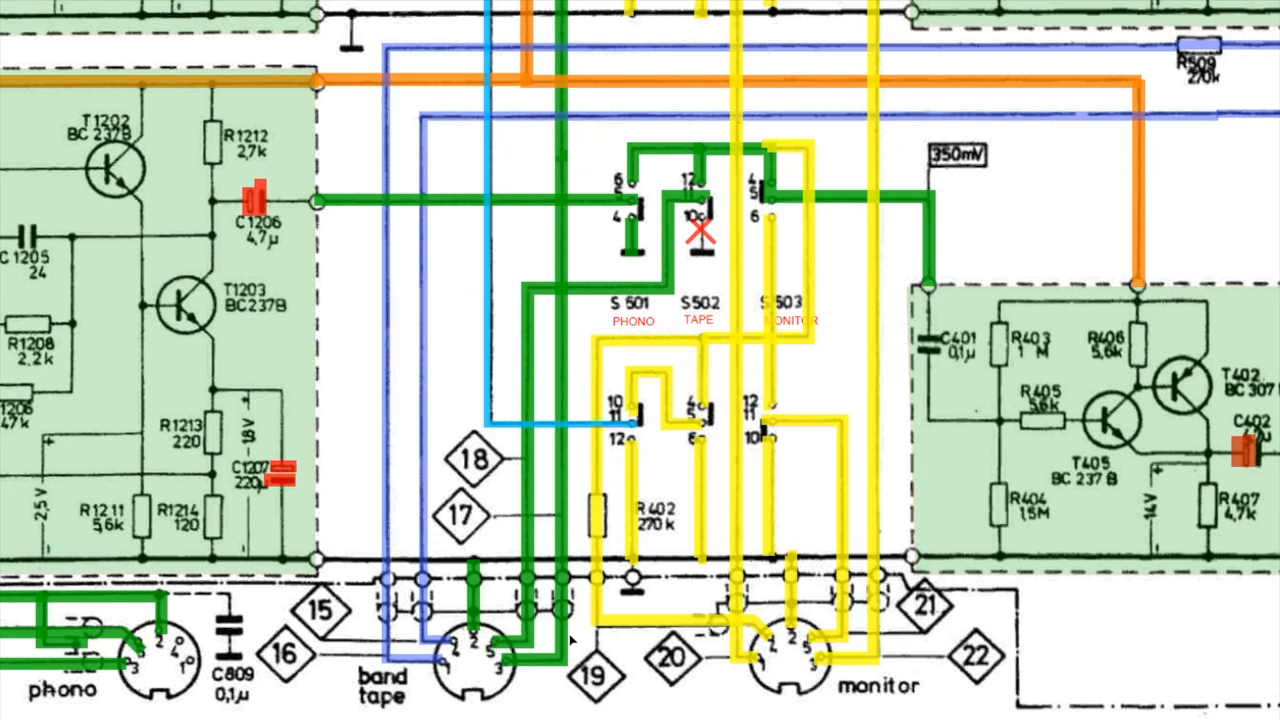
{"action": "mouse_move", "coordinate": [619, 95]}
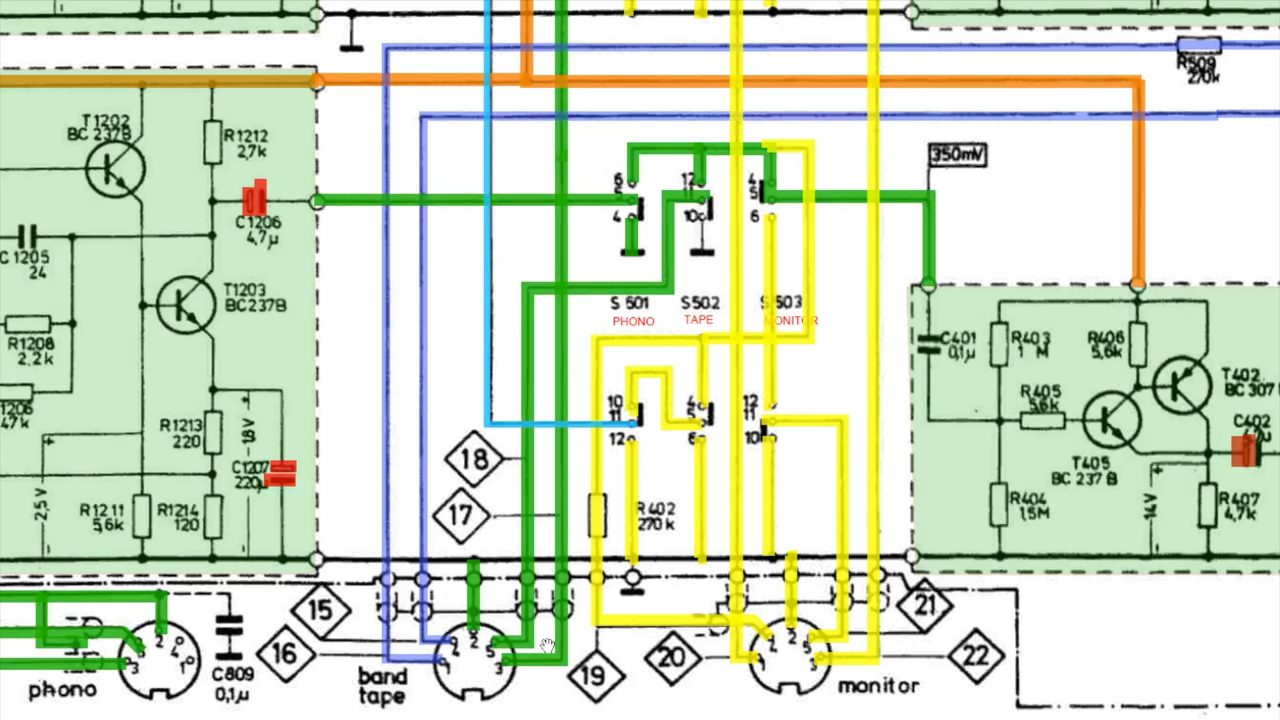
{"action": "mouse_move", "coordinate": [530, 664]}
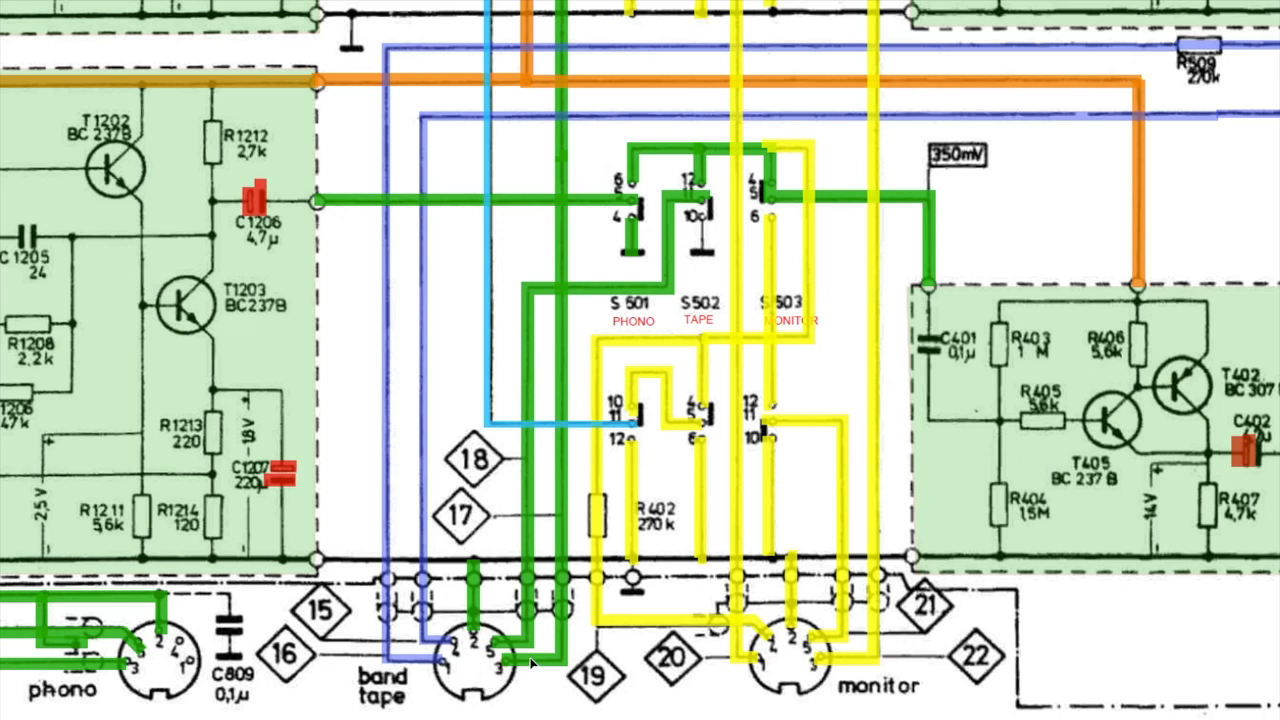
{"action": "mouse_move", "coordinate": [772, 676]}
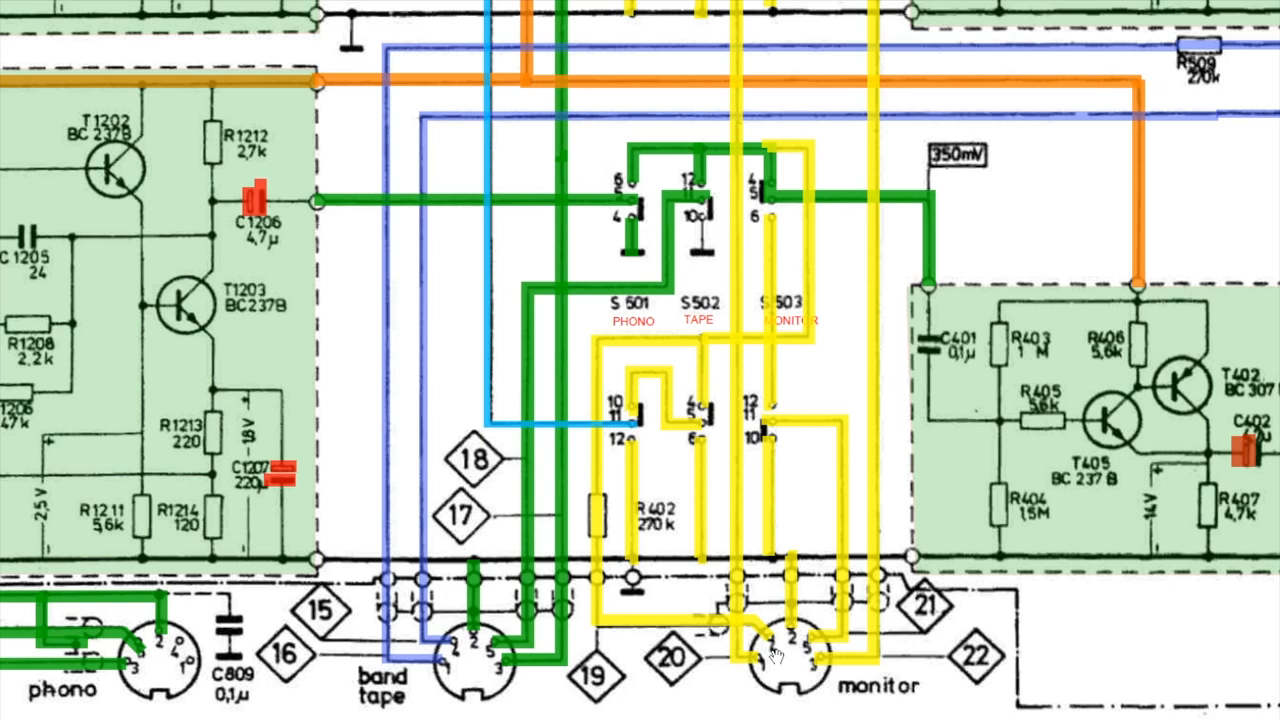
{"action": "mouse_move", "coordinate": [778, 660]}
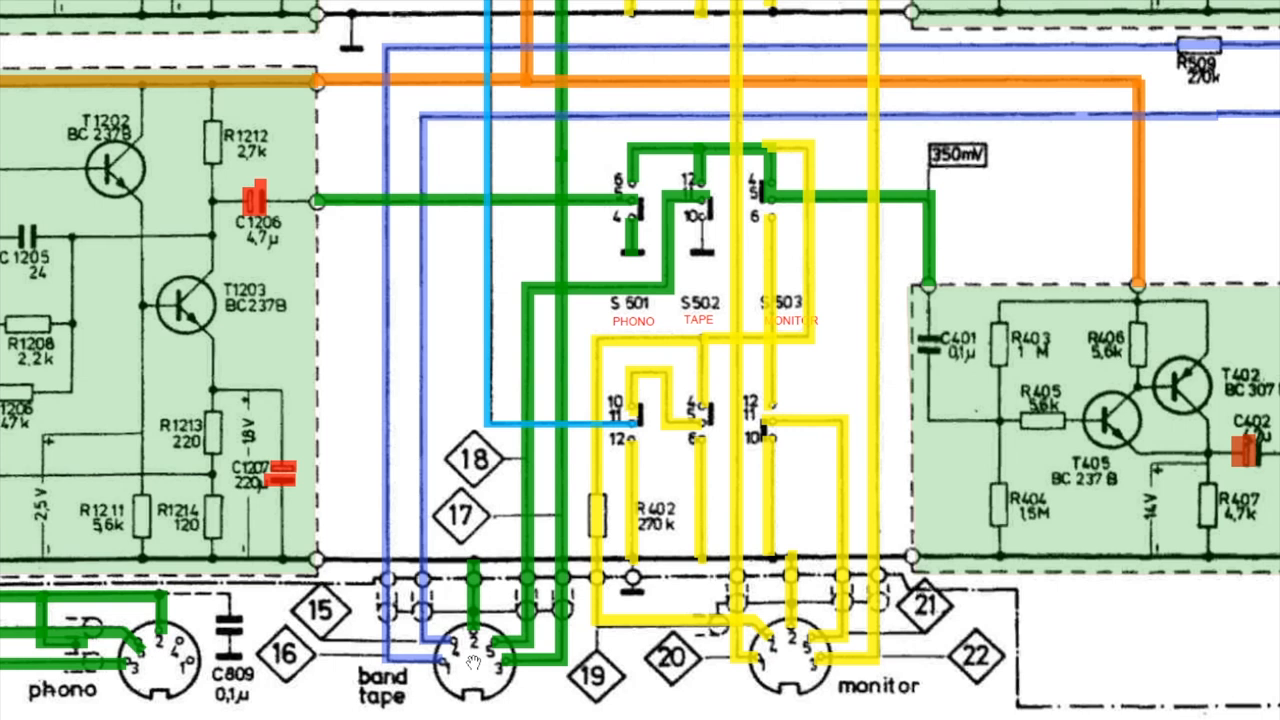
{"action": "mouse_move", "coordinate": [712, 208]}
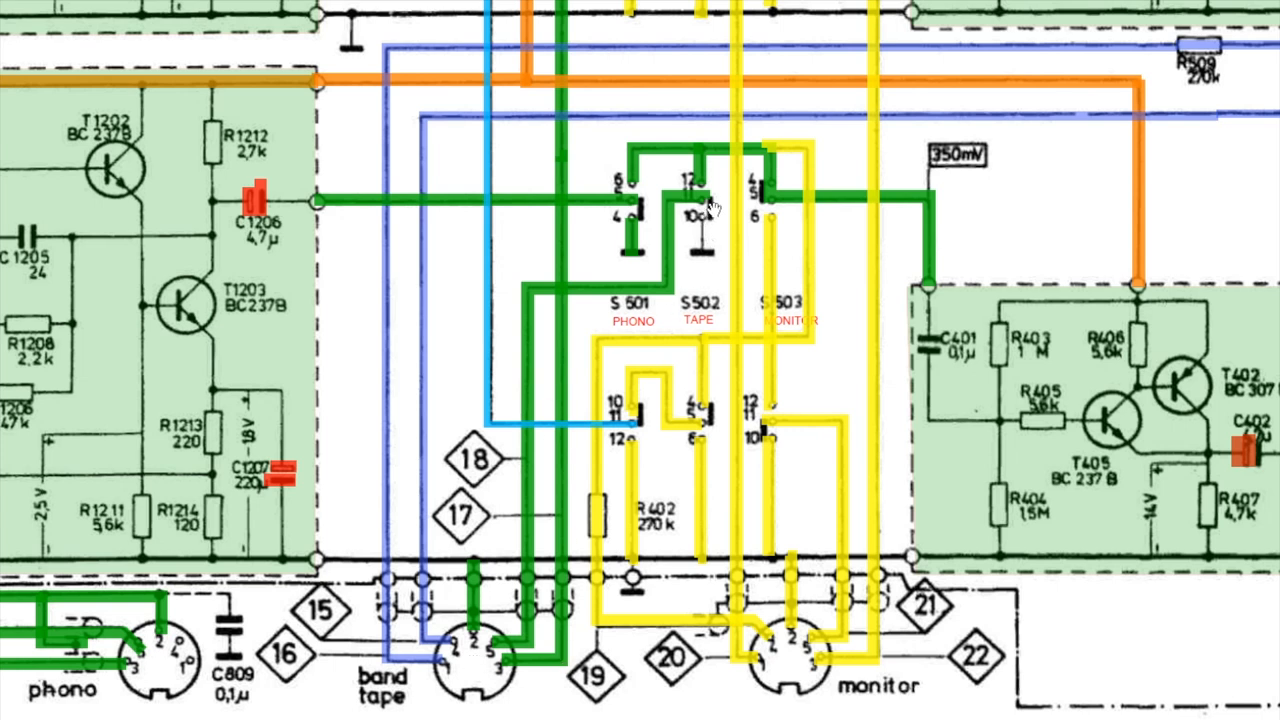
{"action": "mouse_move", "coordinate": [711, 248]}
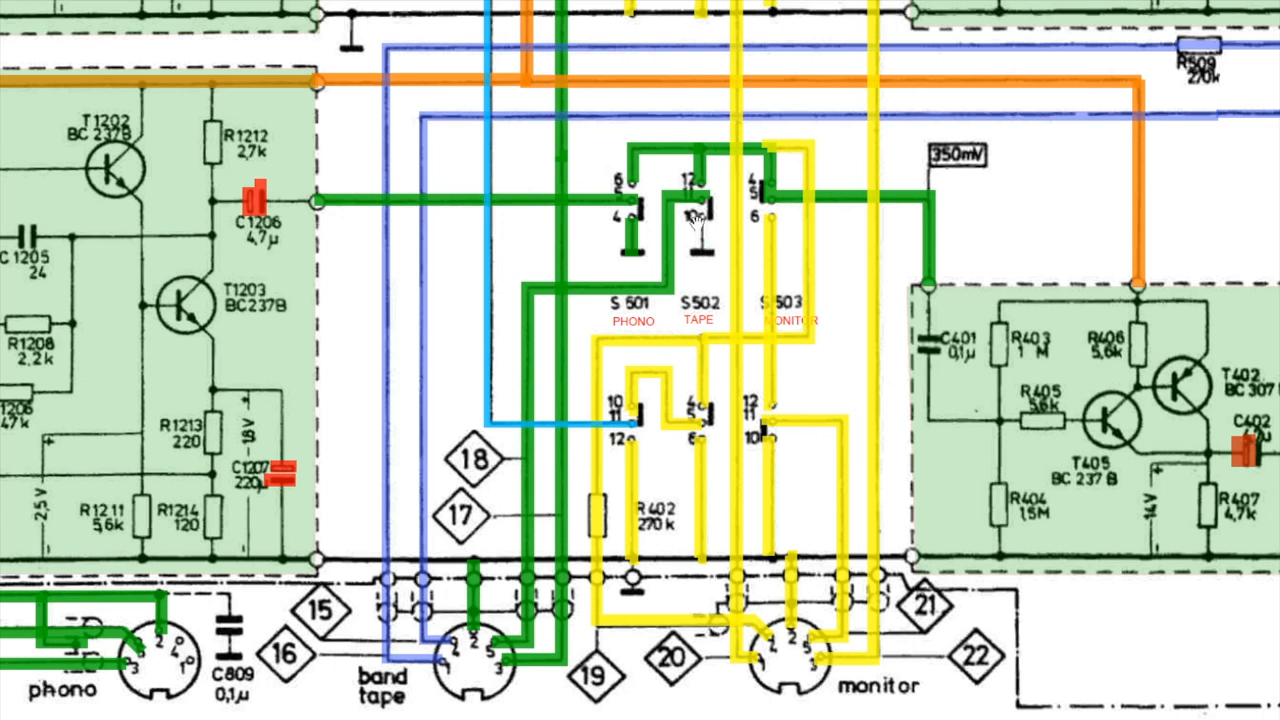
{"action": "mouse_move", "coordinate": [737, 254]}
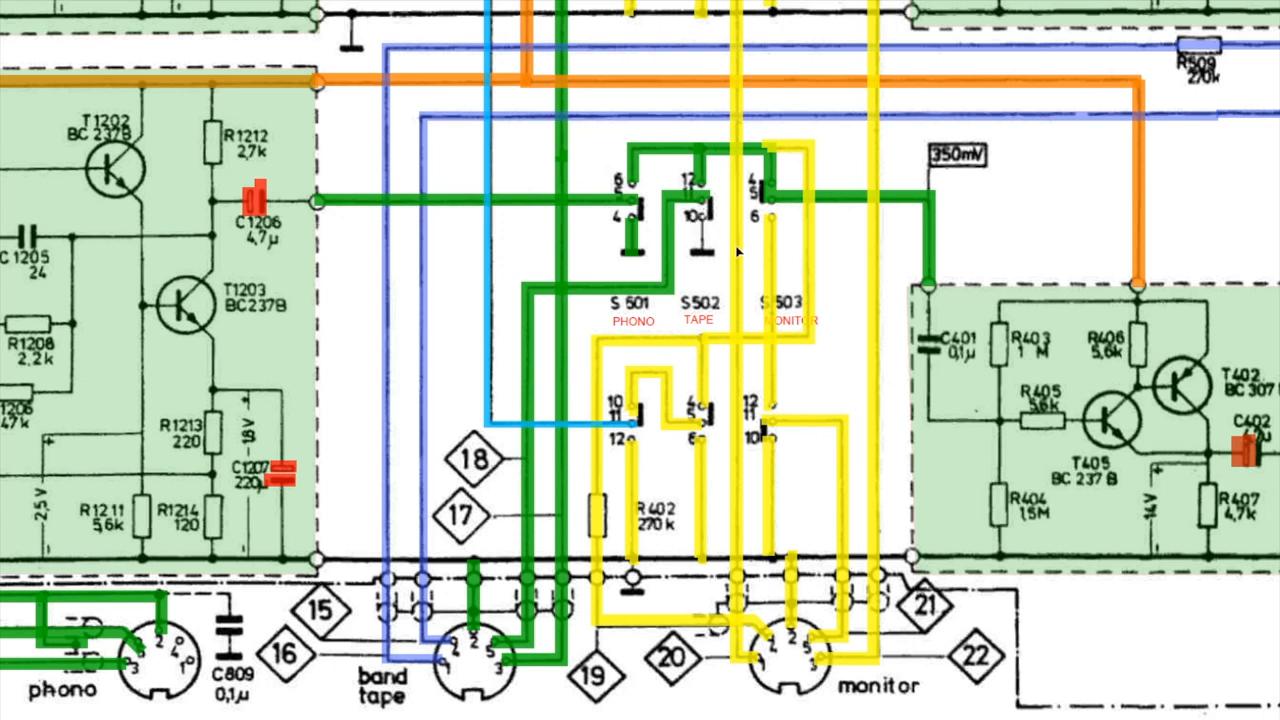
{"action": "mouse_move", "coordinate": [714, 232]}
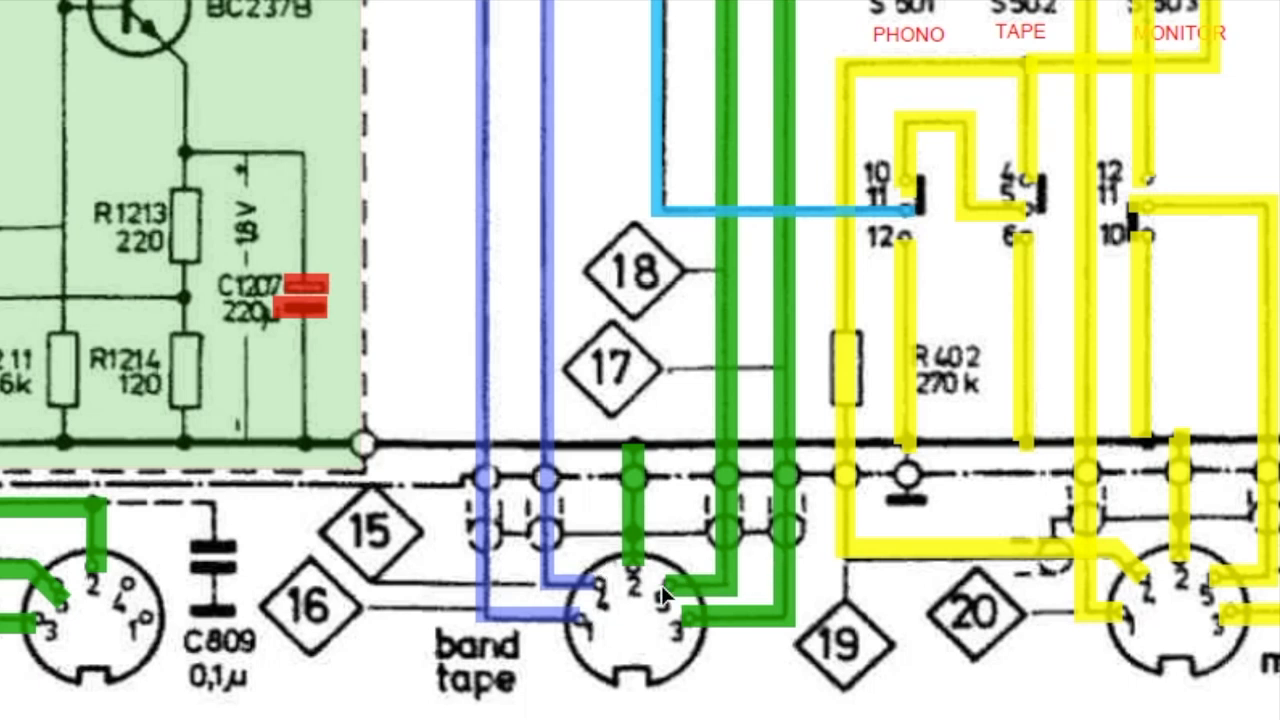
{"action": "mouse_move", "coordinate": [648, 600]}
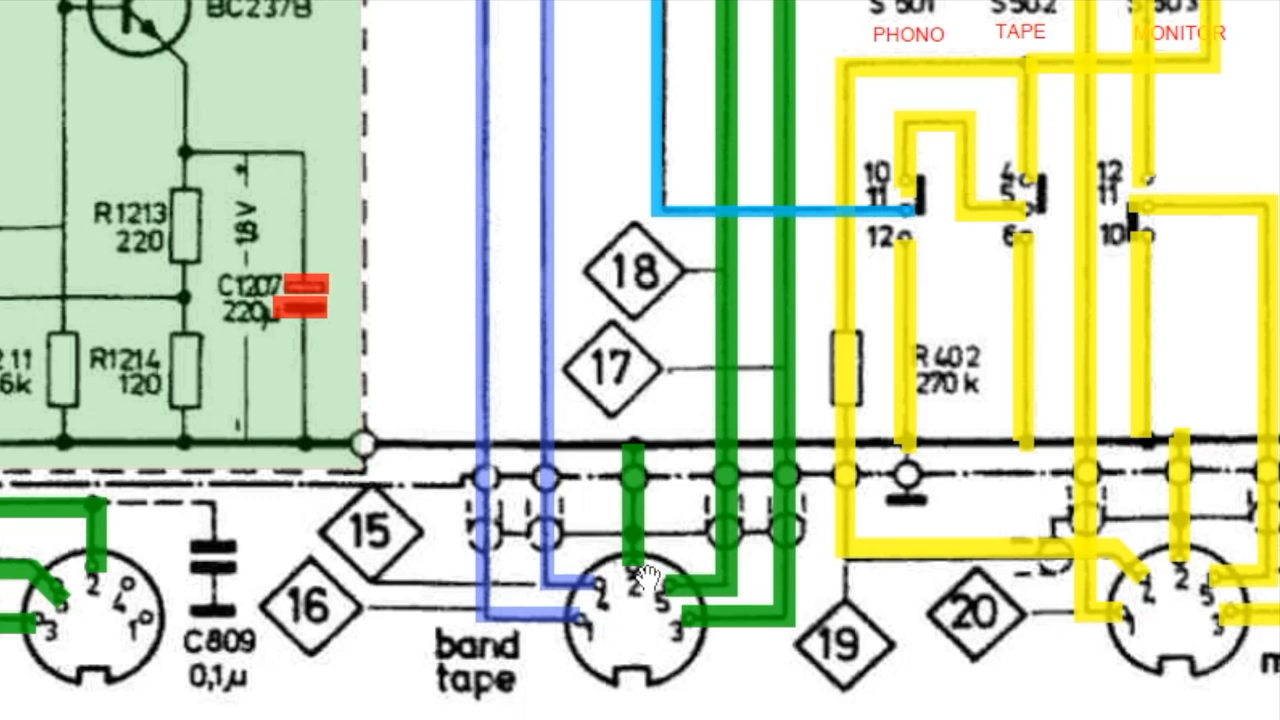
{"action": "mouse_move", "coordinate": [660, 615]}
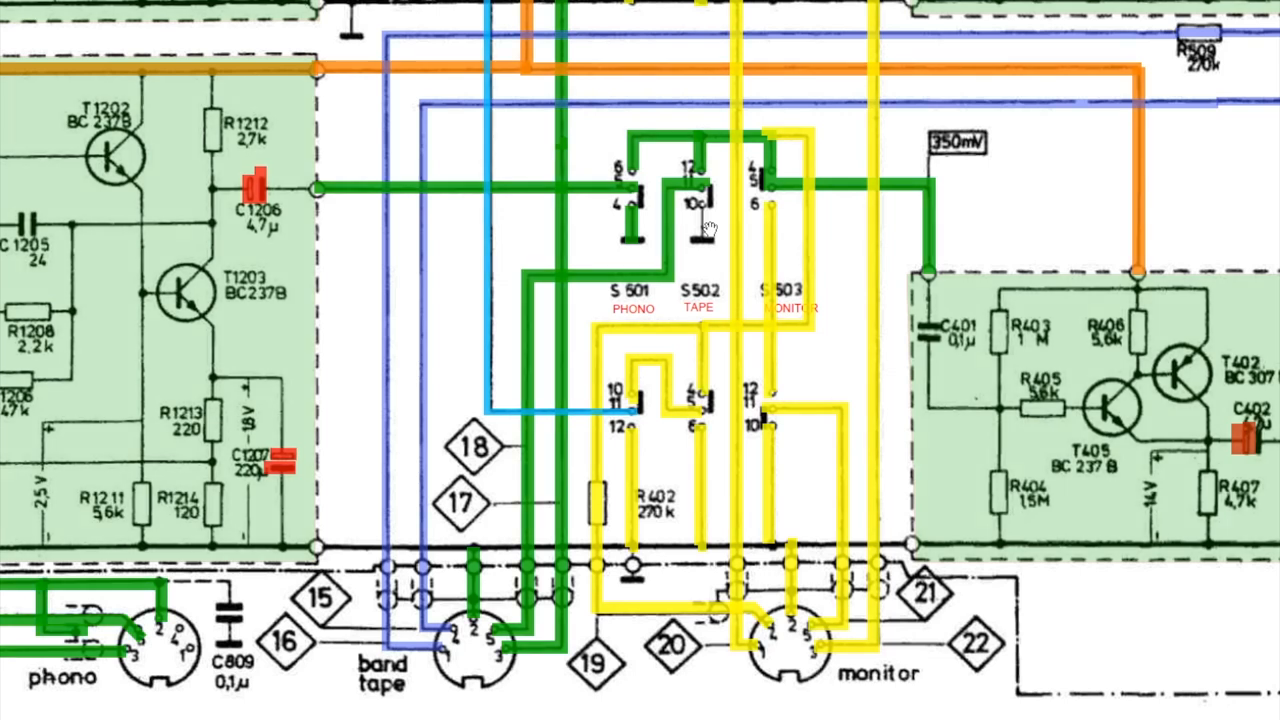
{"action": "mouse_move", "coordinate": [692, 218]}
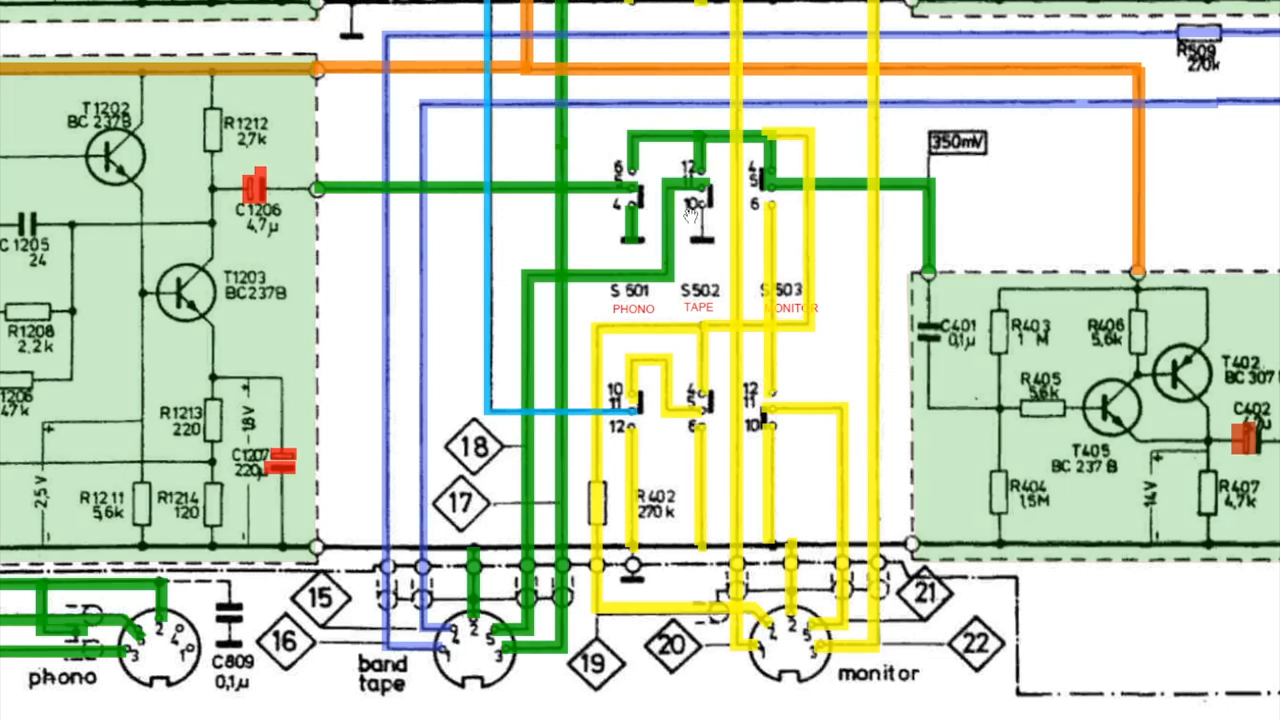
{"action": "mouse_move", "coordinate": [517, 680]}
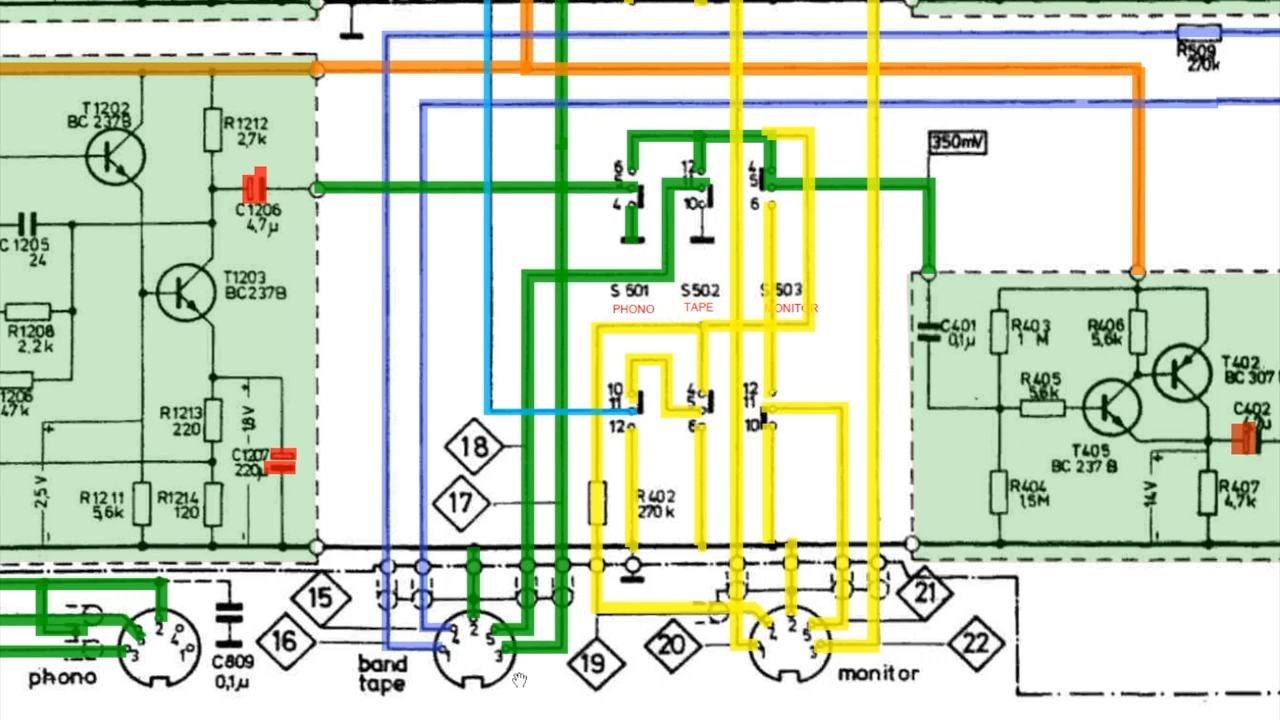
{"action": "mouse_move", "coordinate": [488, 647]}
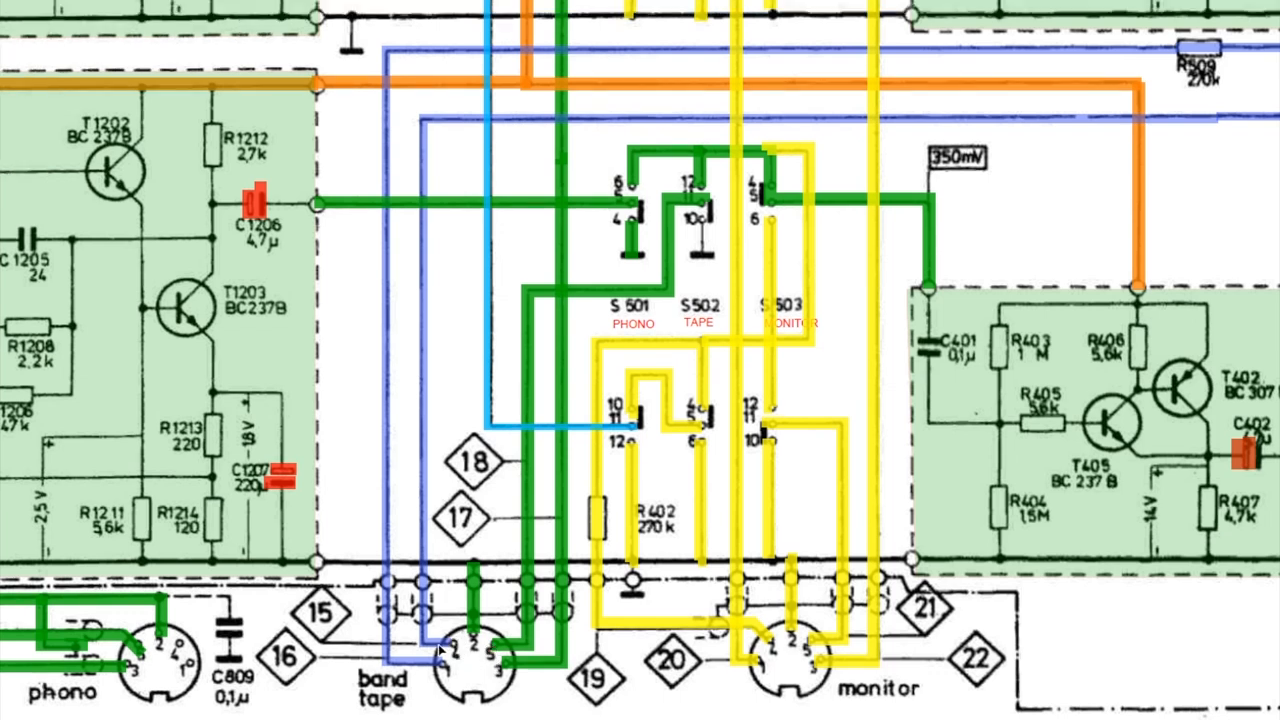
{"action": "mouse_move", "coordinate": [369, 157]}
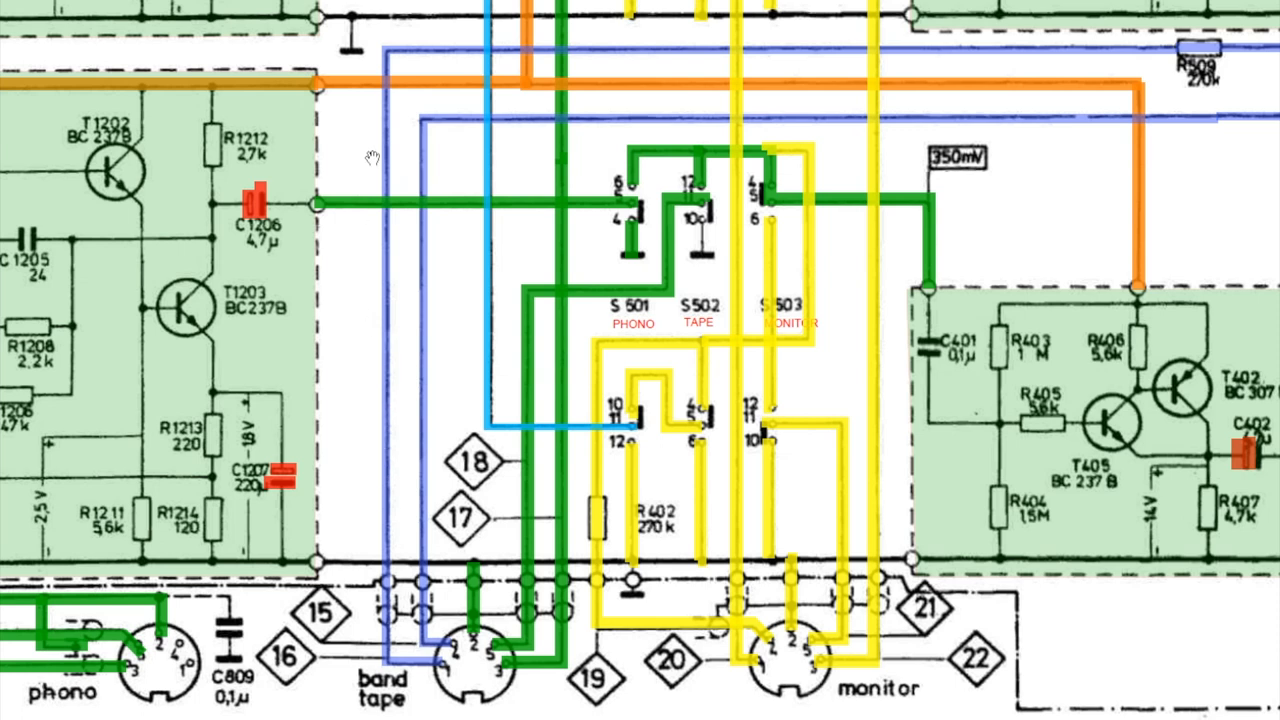
{"action": "mouse_move", "coordinate": [1225, 92]}
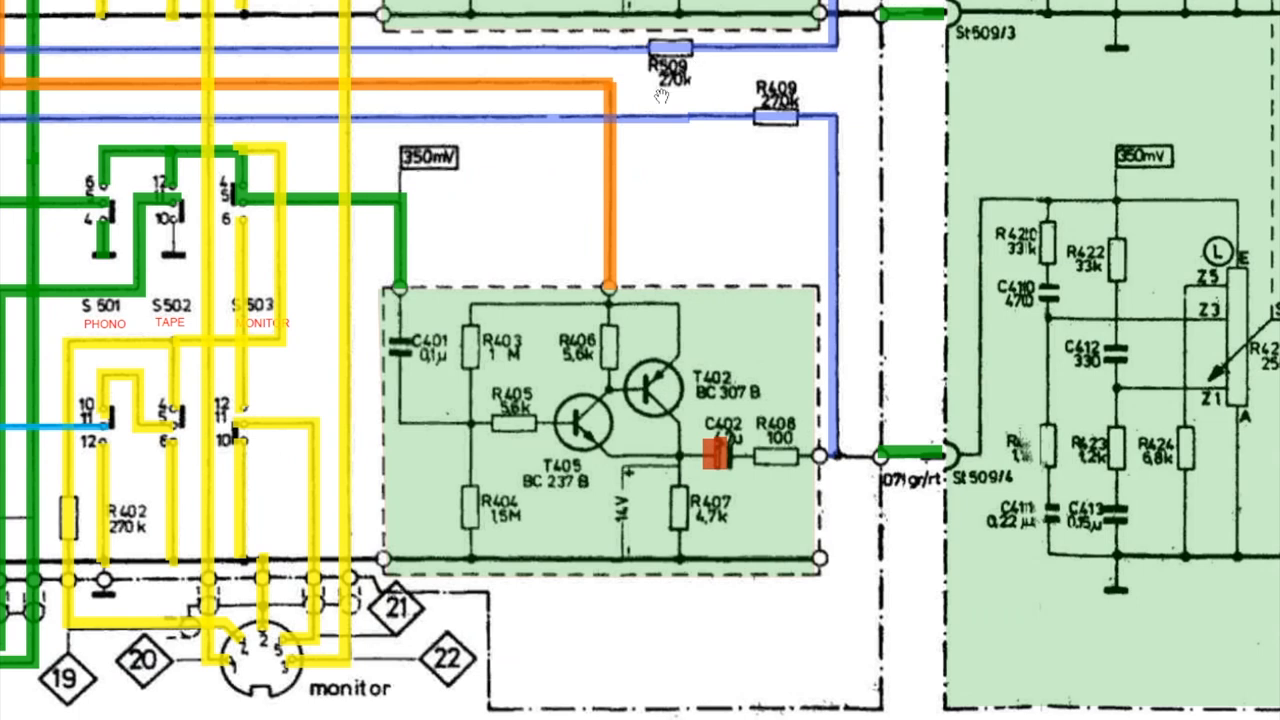
{"action": "mouse_move", "coordinate": [830, 115]}
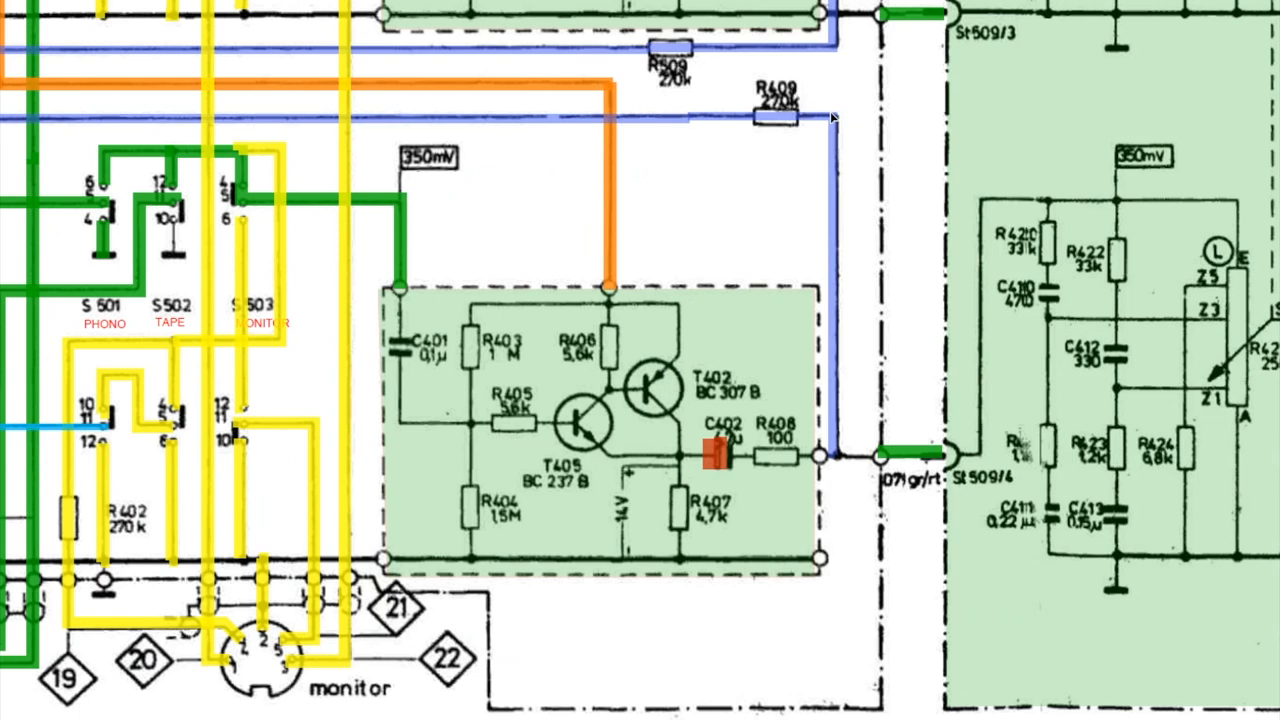
{"action": "mouse_move", "coordinate": [845, 458]}
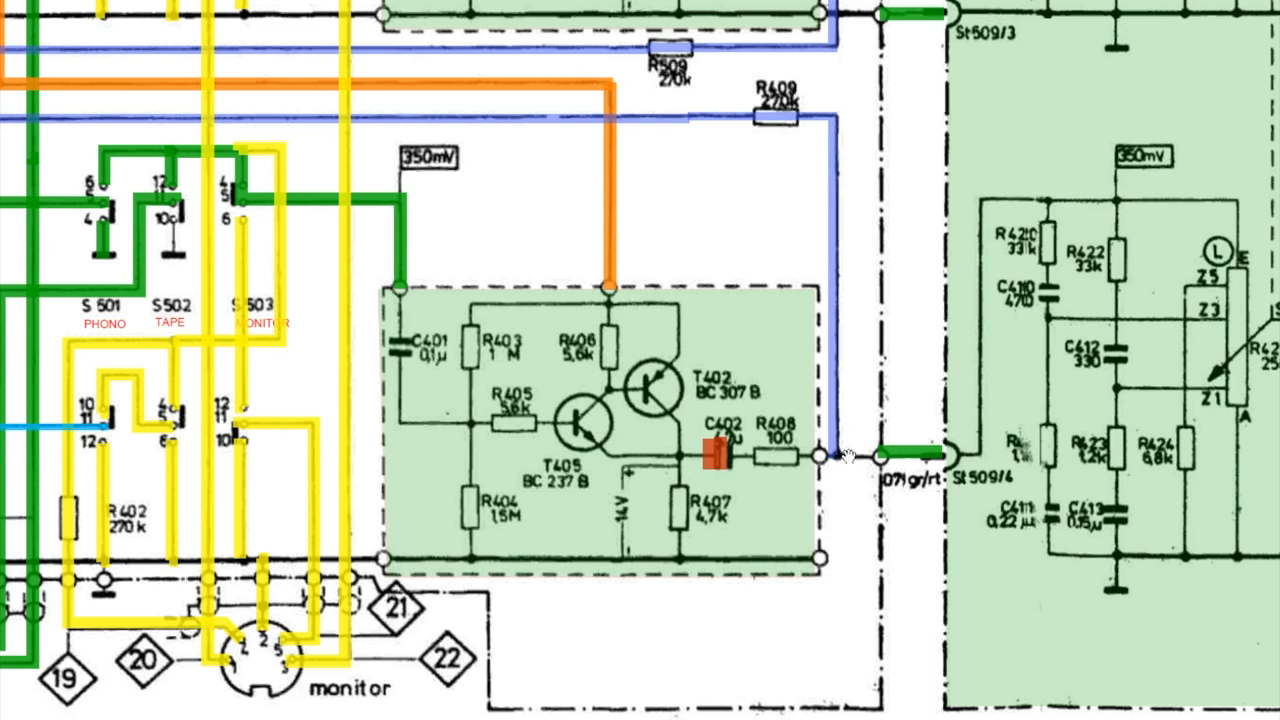
{"action": "mouse_move", "coordinate": [764, 452]}
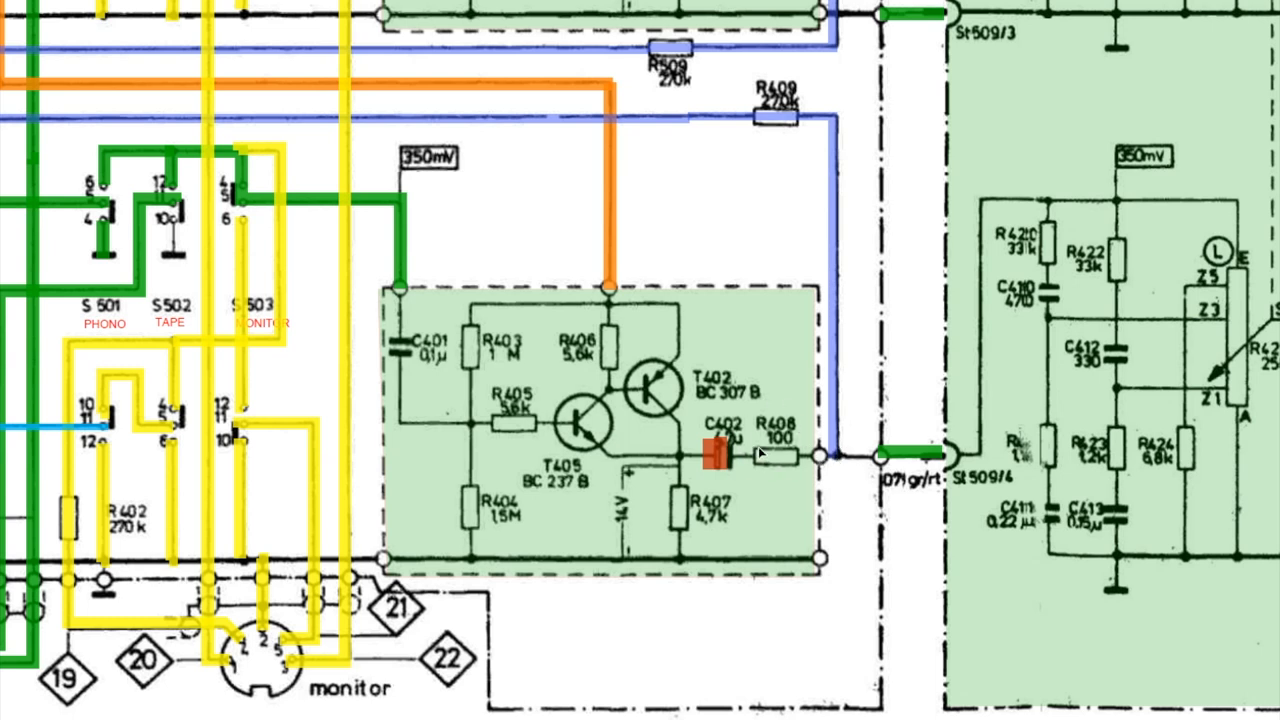
{"action": "mouse_move", "coordinate": [1073, 454]}
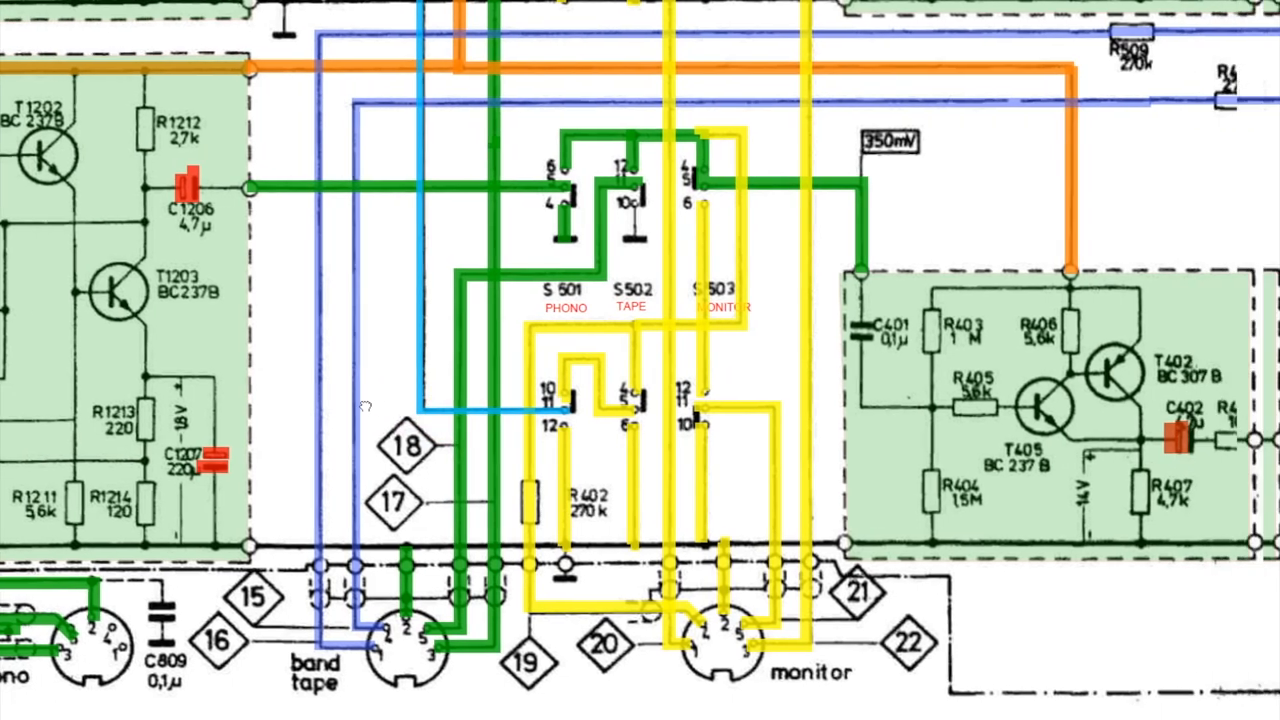
- Scroll the schematic to the other channel's S501–S503 contacts, R502 and T501/T502 stage
{"action": "scroll", "scroll_direction": "down", "scroll_amount": 3}
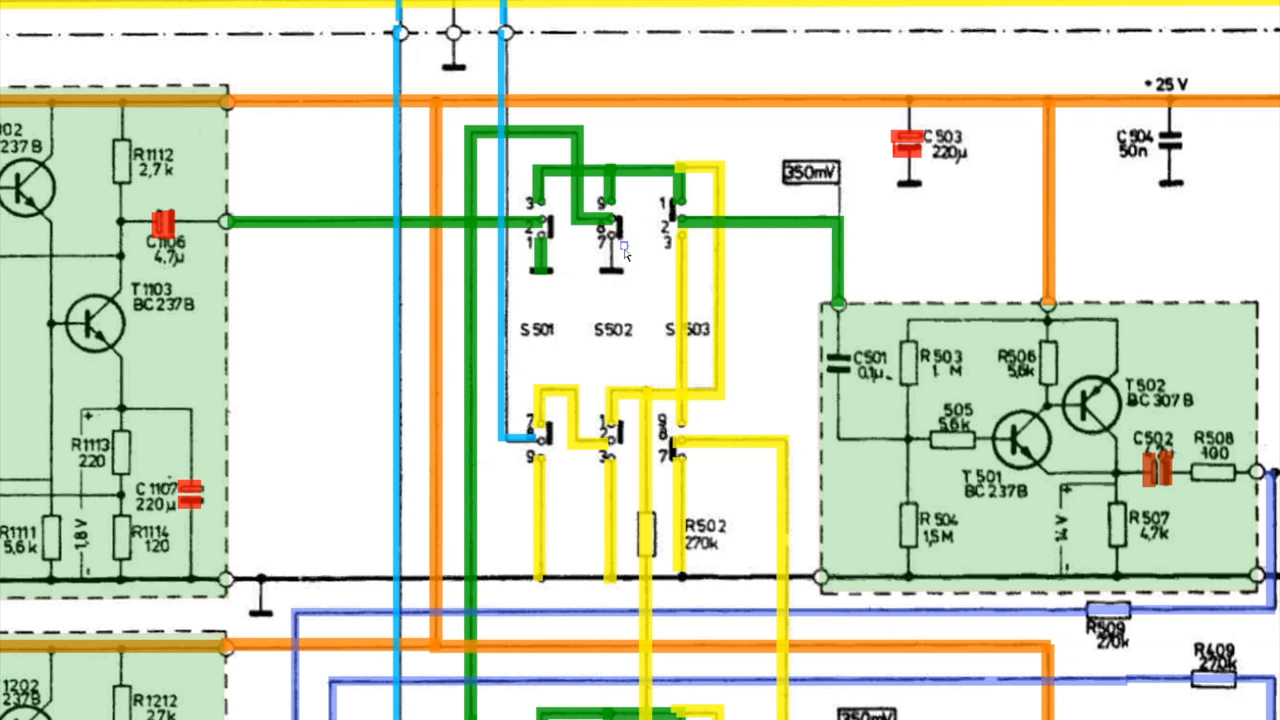
{"action": "mouse_move", "coordinate": [748, 293]}
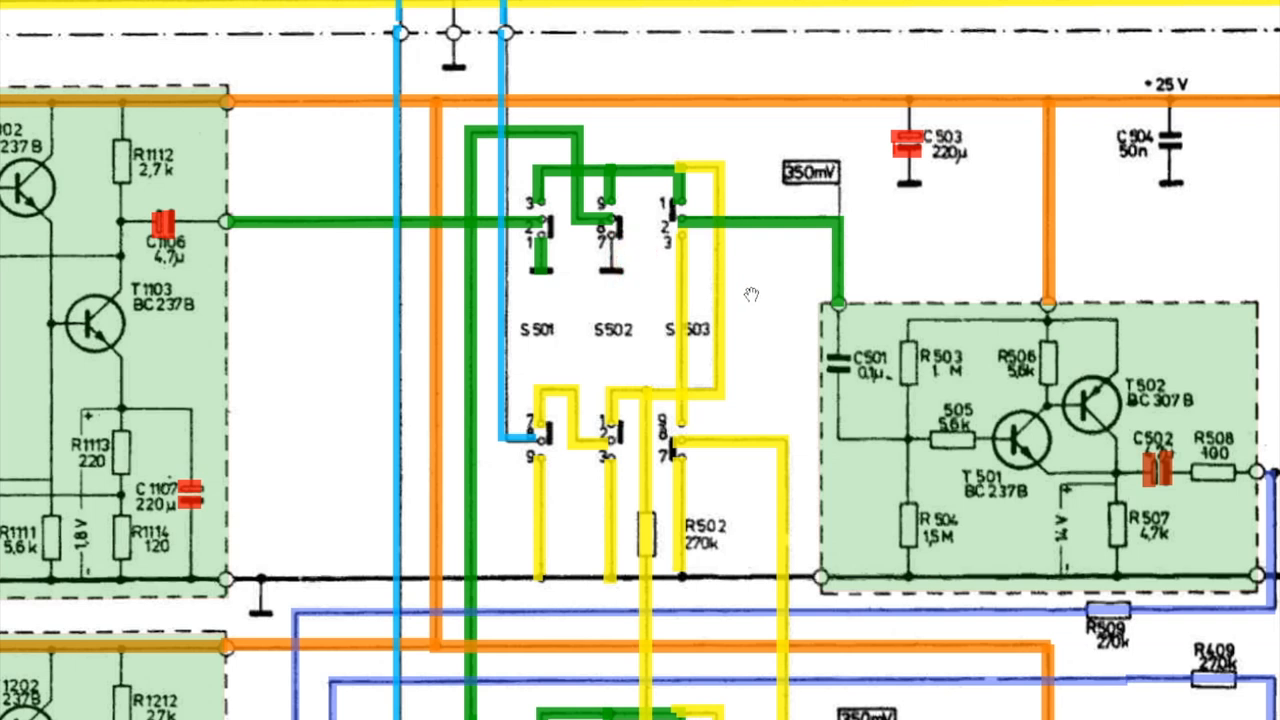
{"action": "mouse_move", "coordinate": [738, 317]}
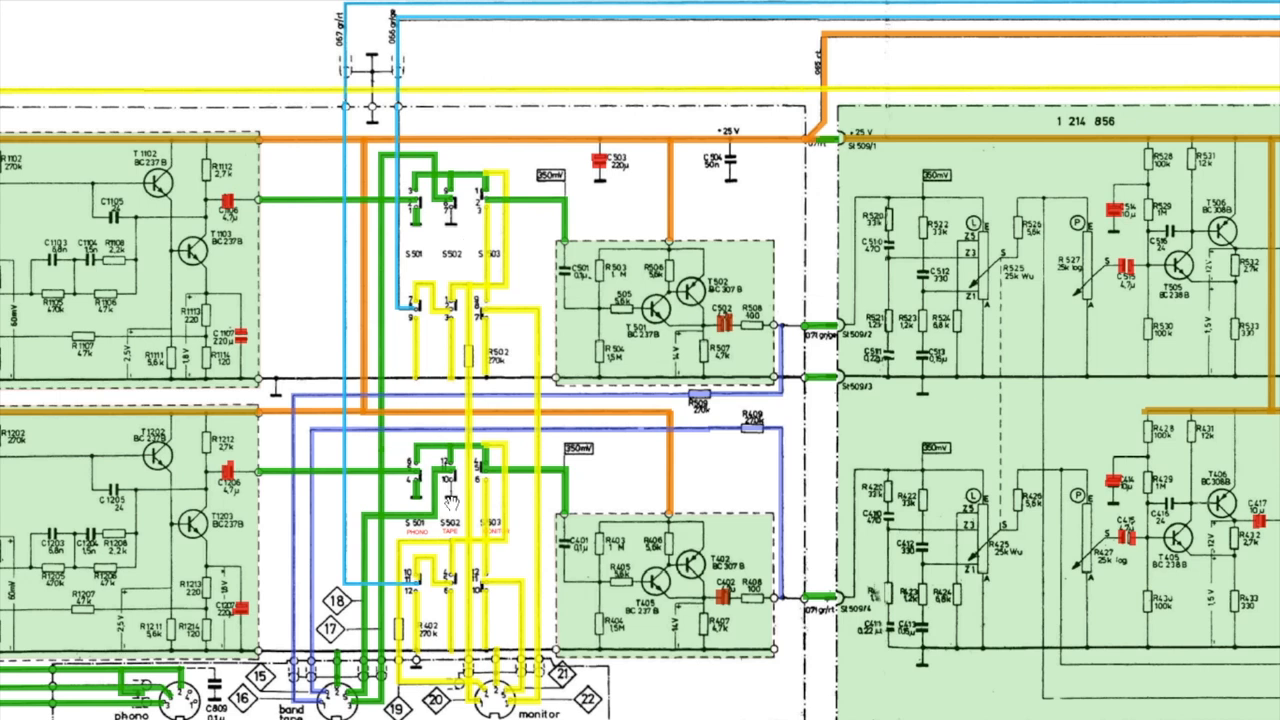
{"action": "mouse_move", "coordinate": [330, 210]}
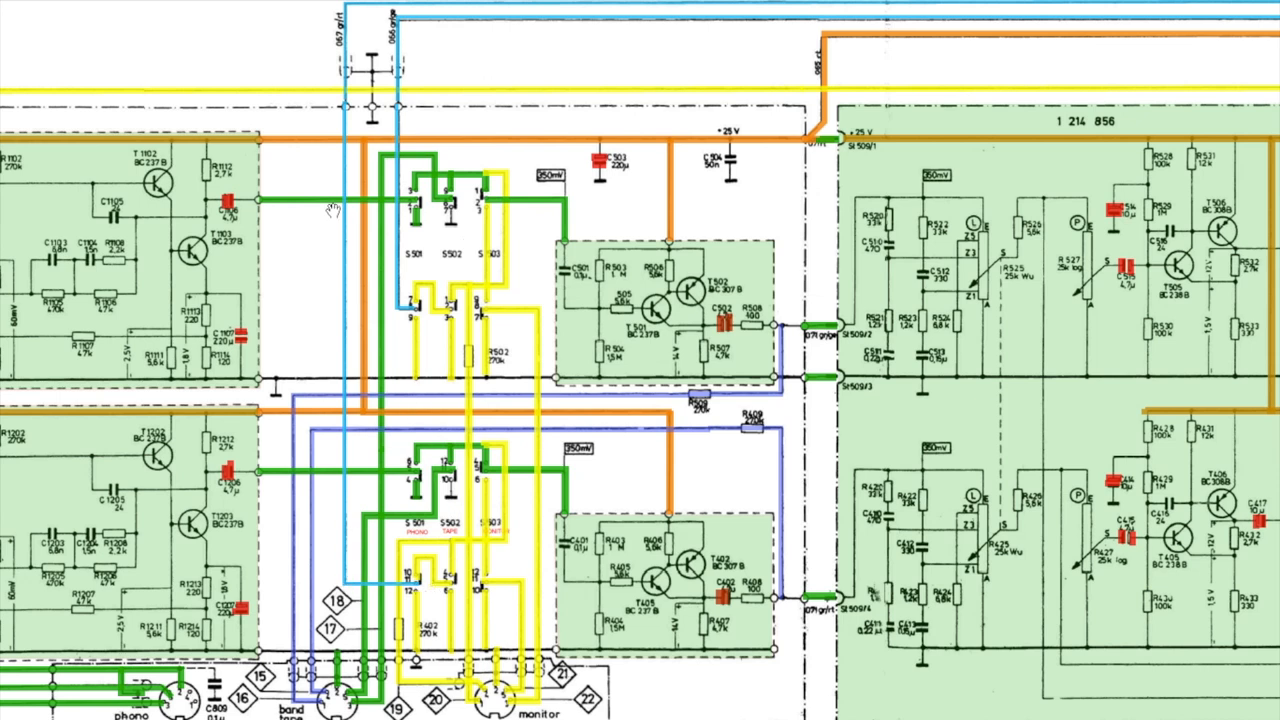
{"action": "mouse_move", "coordinate": [403, 315]}
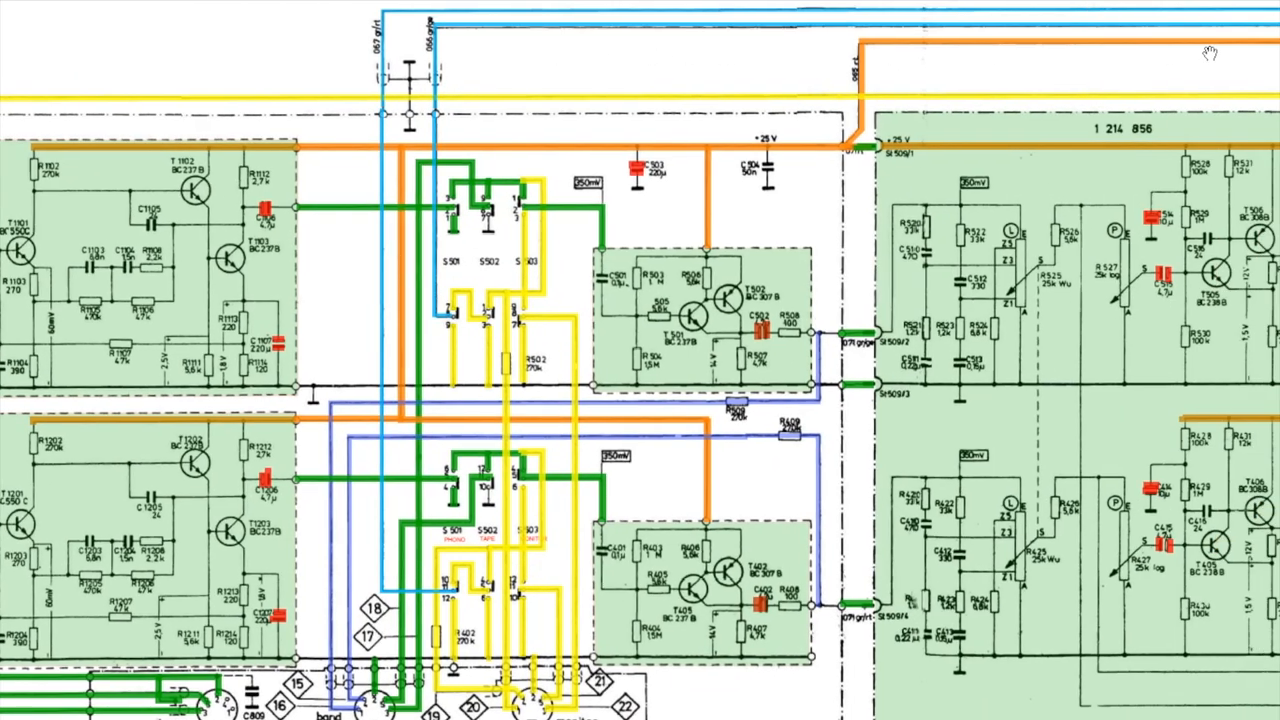
{"action": "mouse_move", "coordinate": [780, 62]}
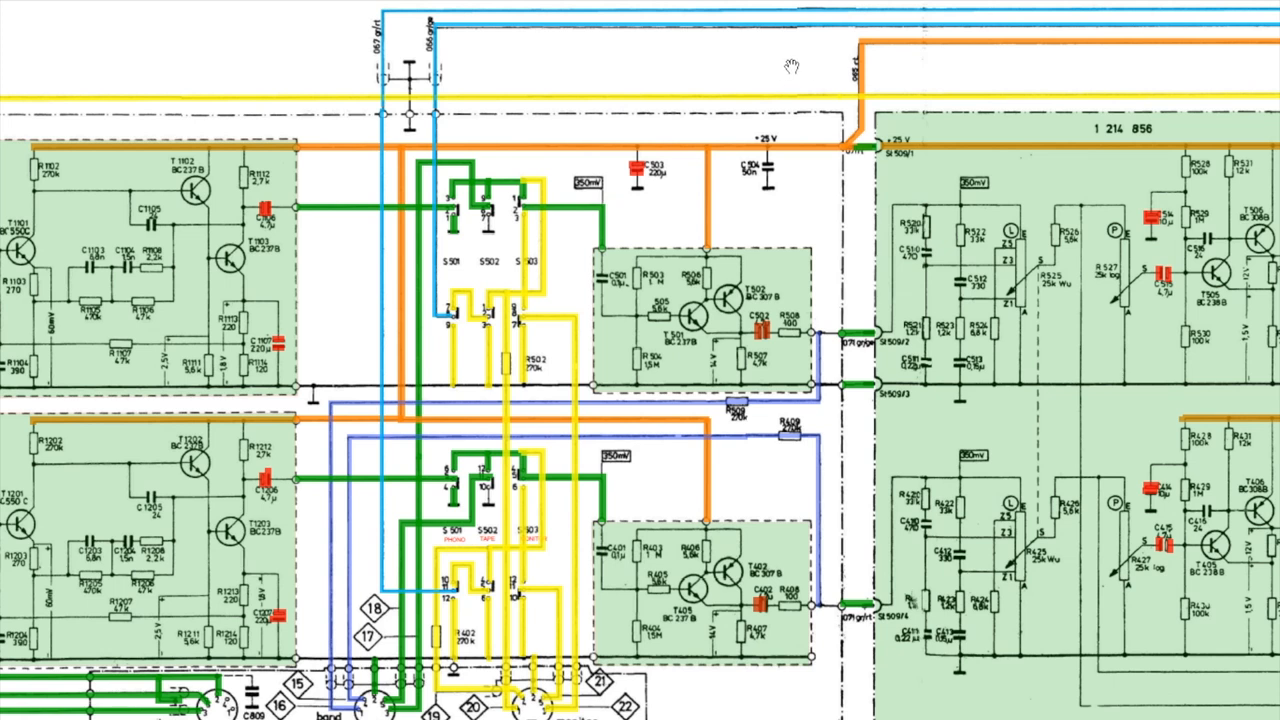
{"action": "mouse_move", "coordinate": [418, 333]}
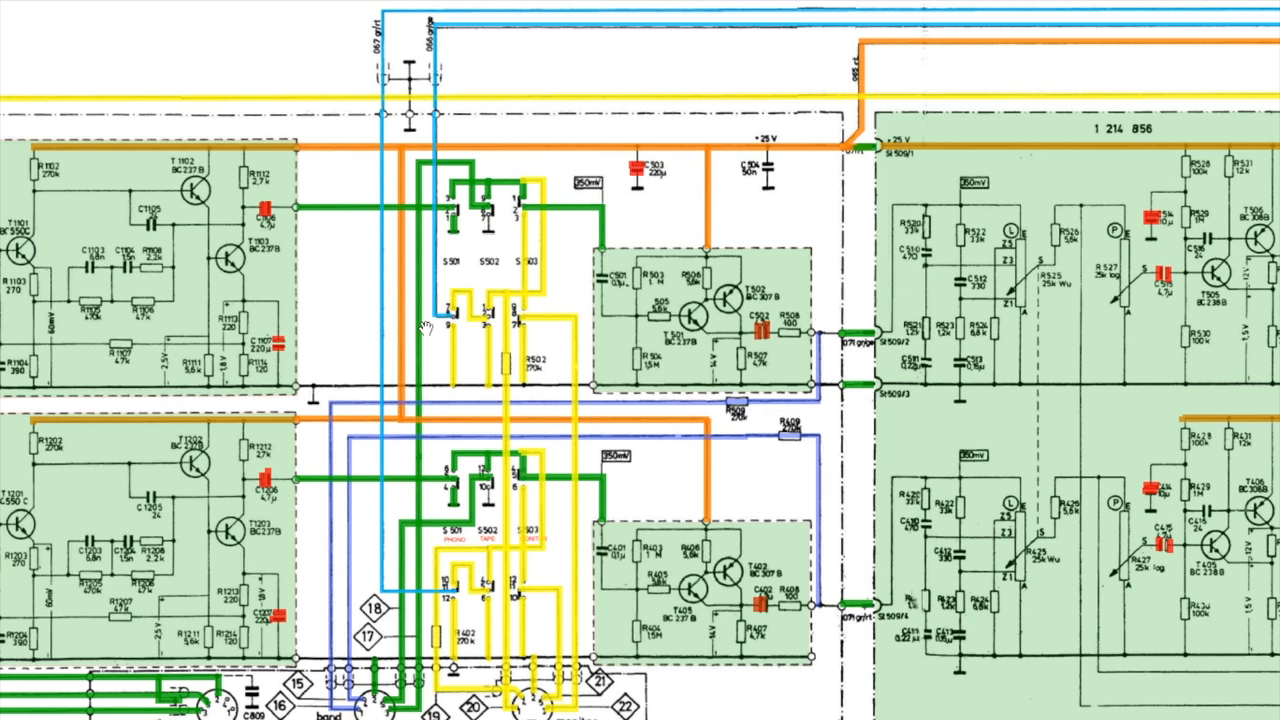
{"action": "mouse_move", "coordinate": [575, 80]}
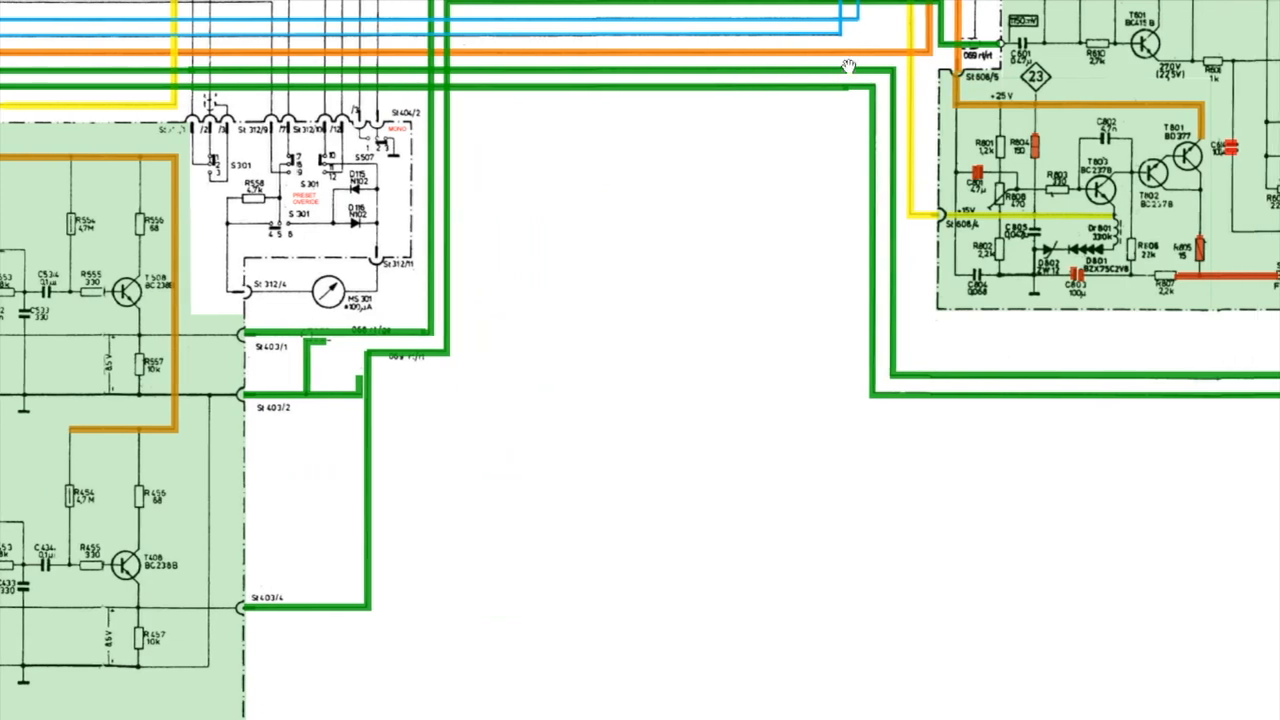
- Scroll to the 1 215 891 decoder board with IC901 MC1310 and T901–T903
{"action": "scroll", "scroll_direction": "down", "scroll_amount": 3}
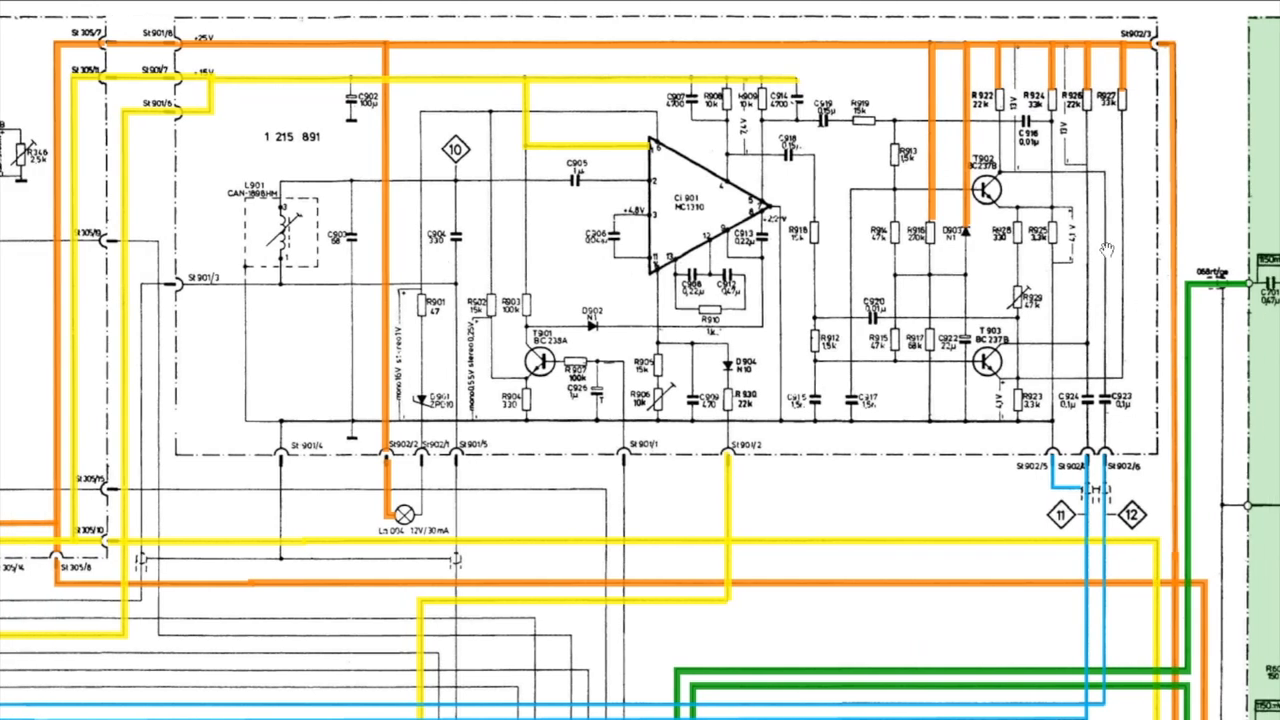
{"action": "mouse_move", "coordinate": [835, 250]}
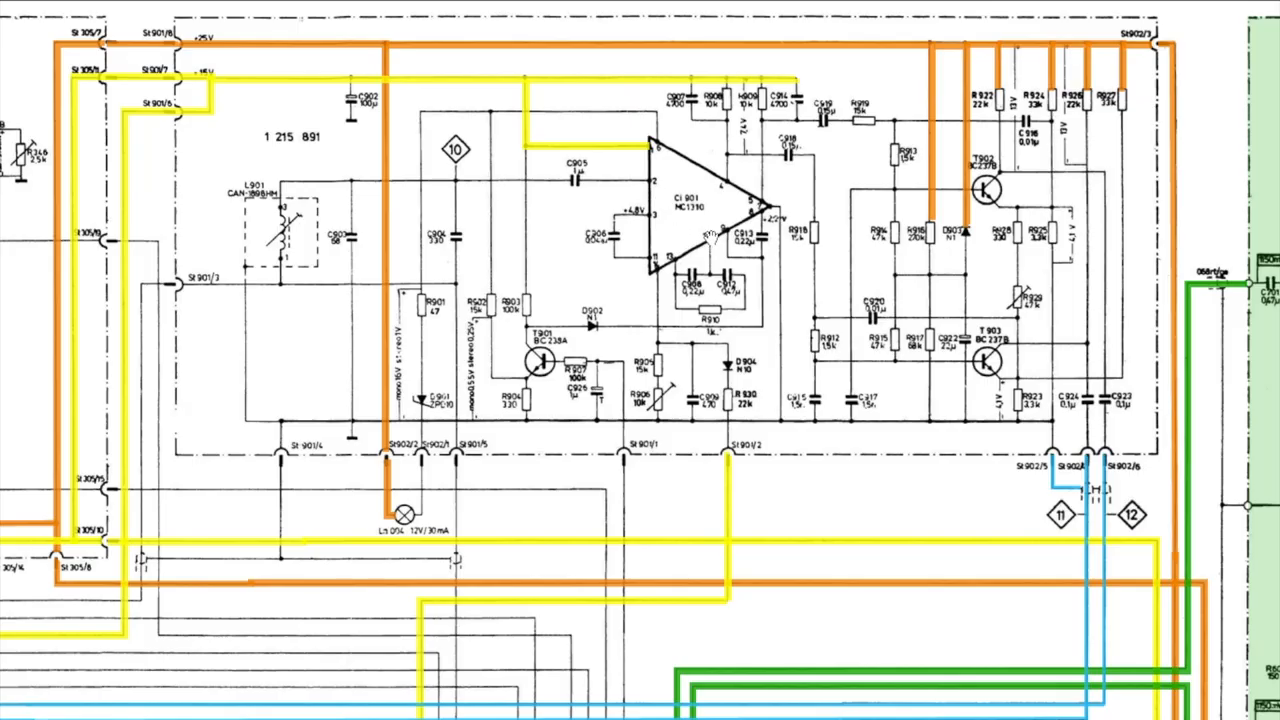
{"action": "mouse_move", "coordinate": [695, 225]}
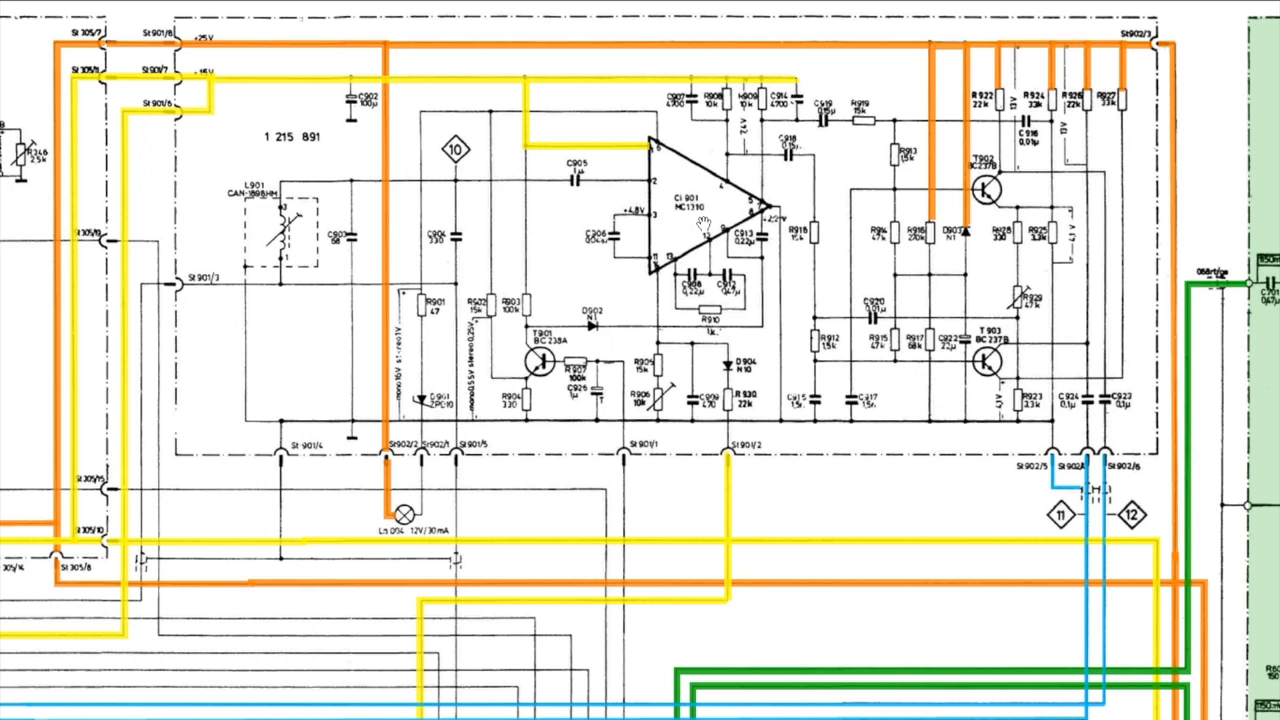
{"action": "mouse_move", "coordinate": [930, 365]}
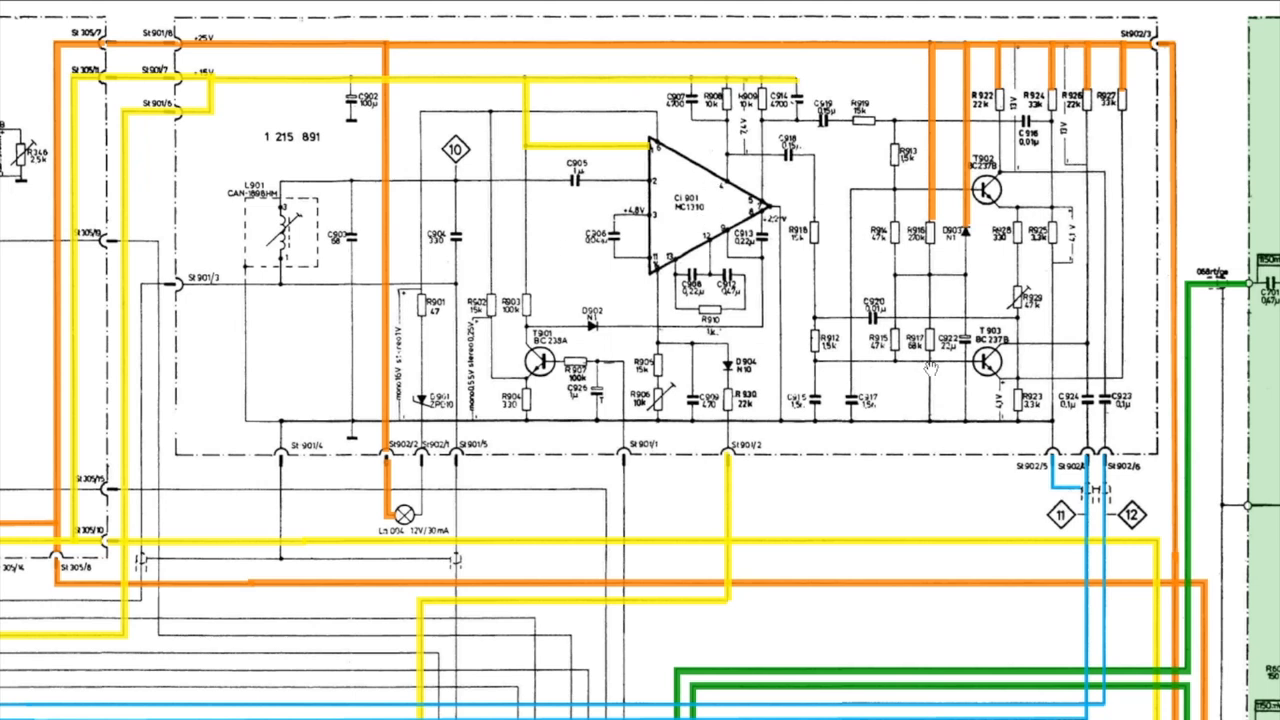
{"action": "mouse_move", "coordinate": [1090, 597]}
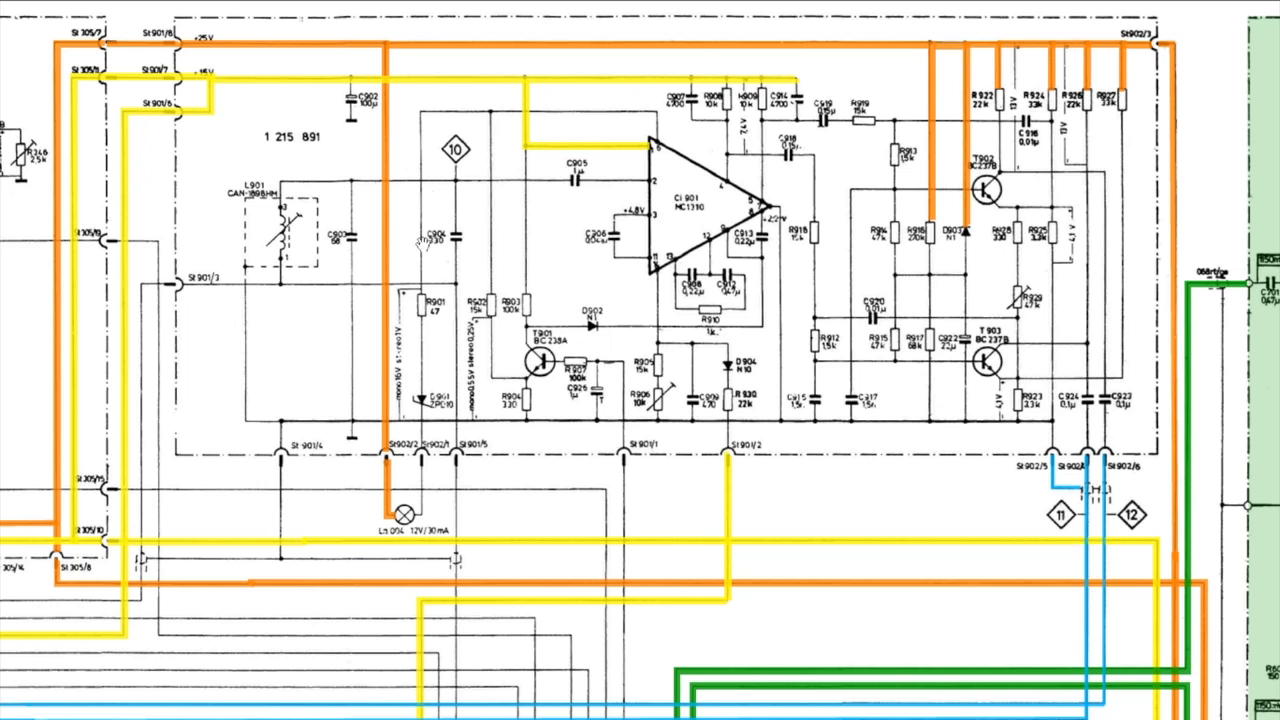
{"action": "mouse_move", "coordinate": [477, 253]}
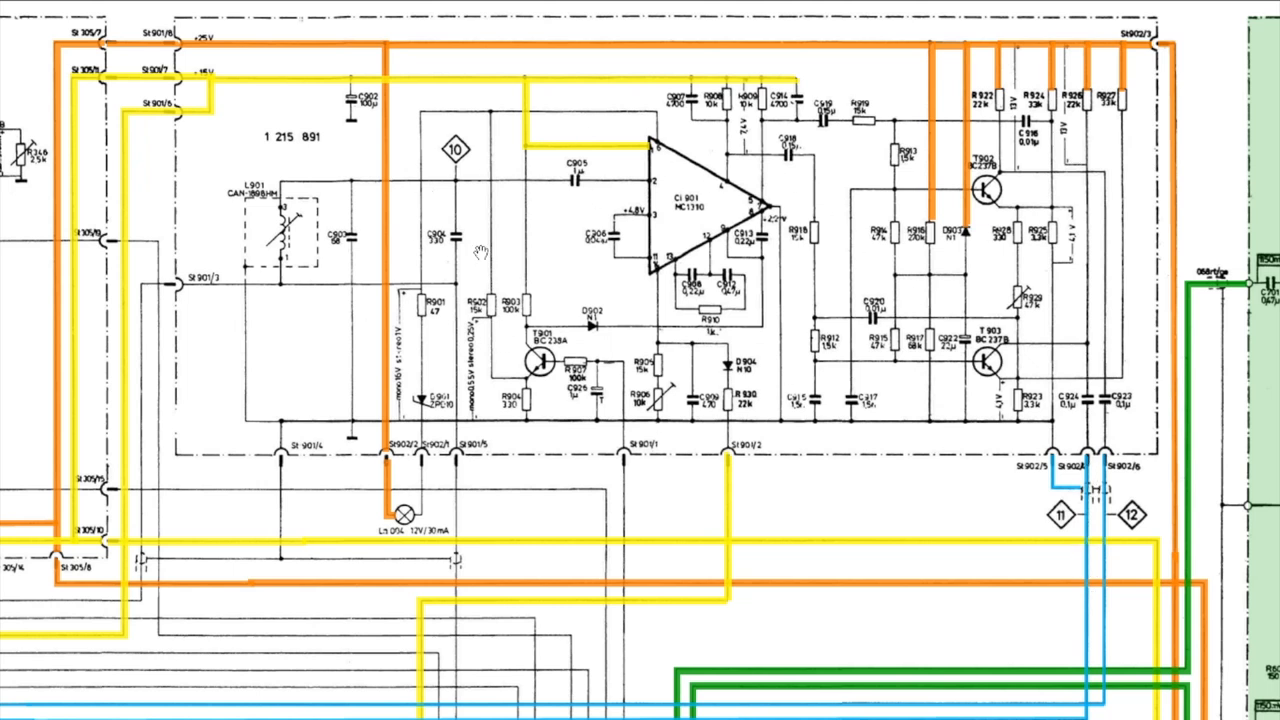
{"action": "left_click", "coordinate": [693, 205]}
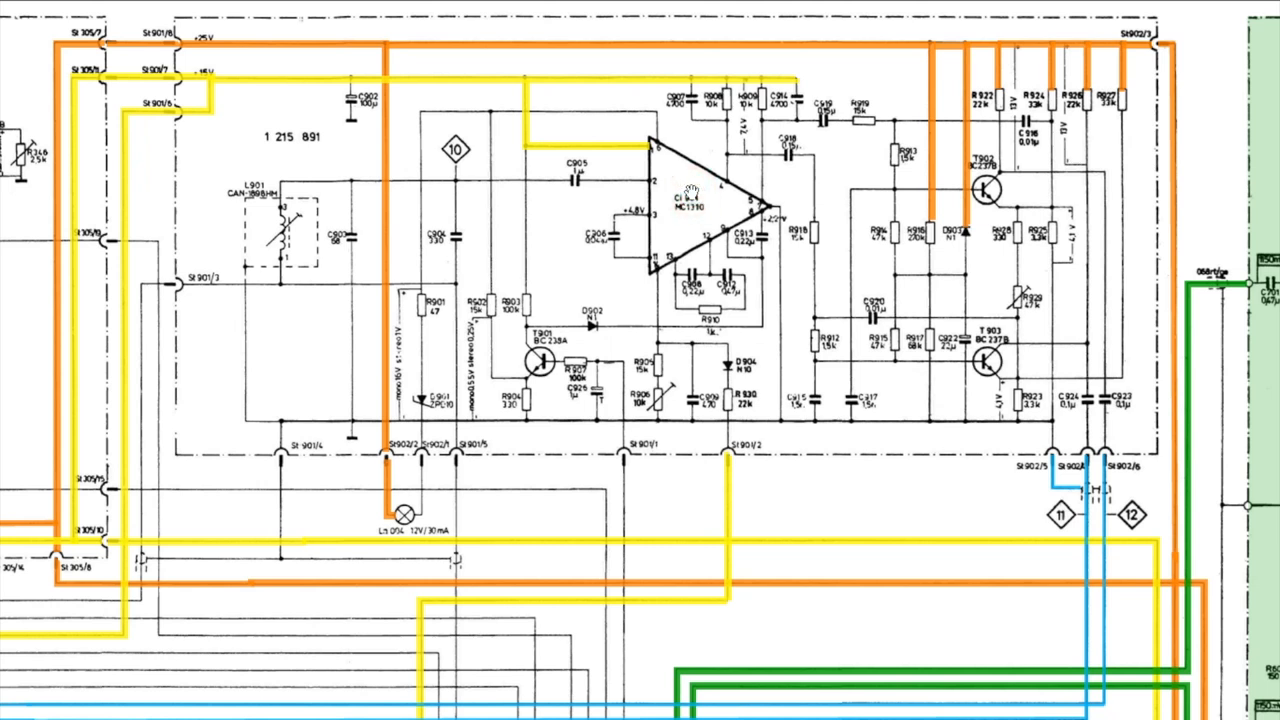
{"action": "mouse_move", "coordinate": [780, 65]}
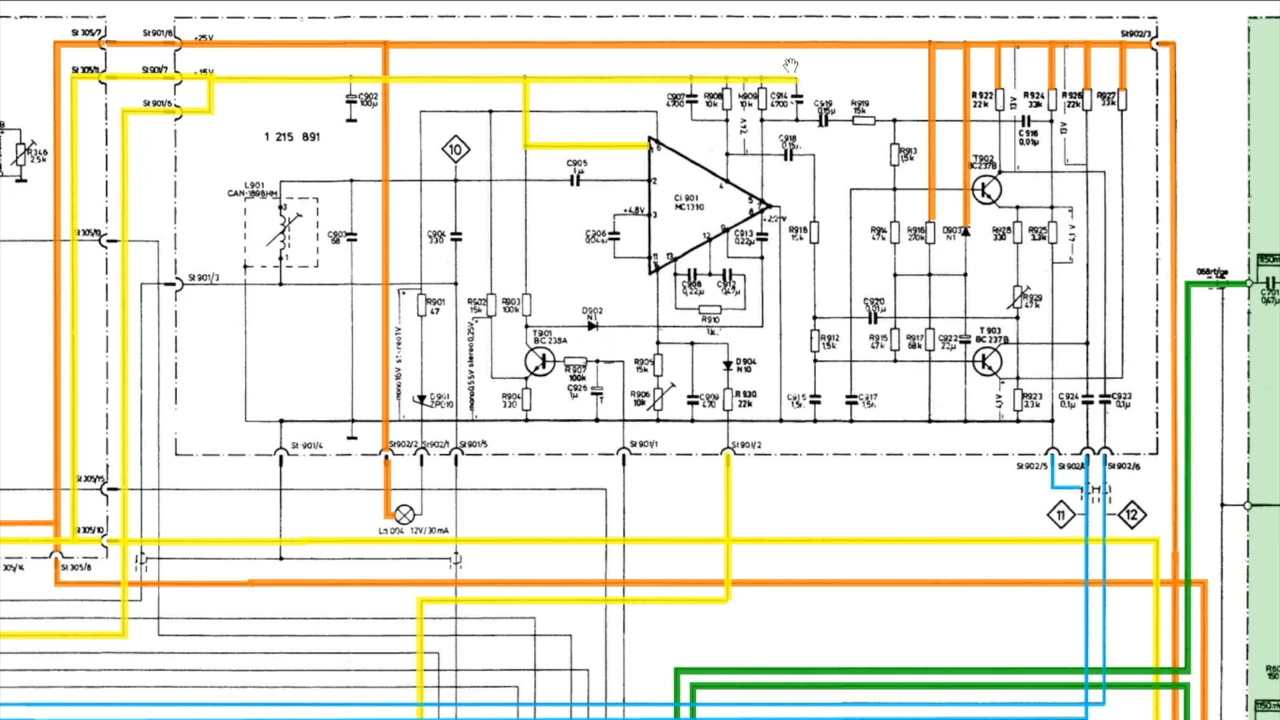
{"action": "mouse_move", "coordinate": [180, 125]}
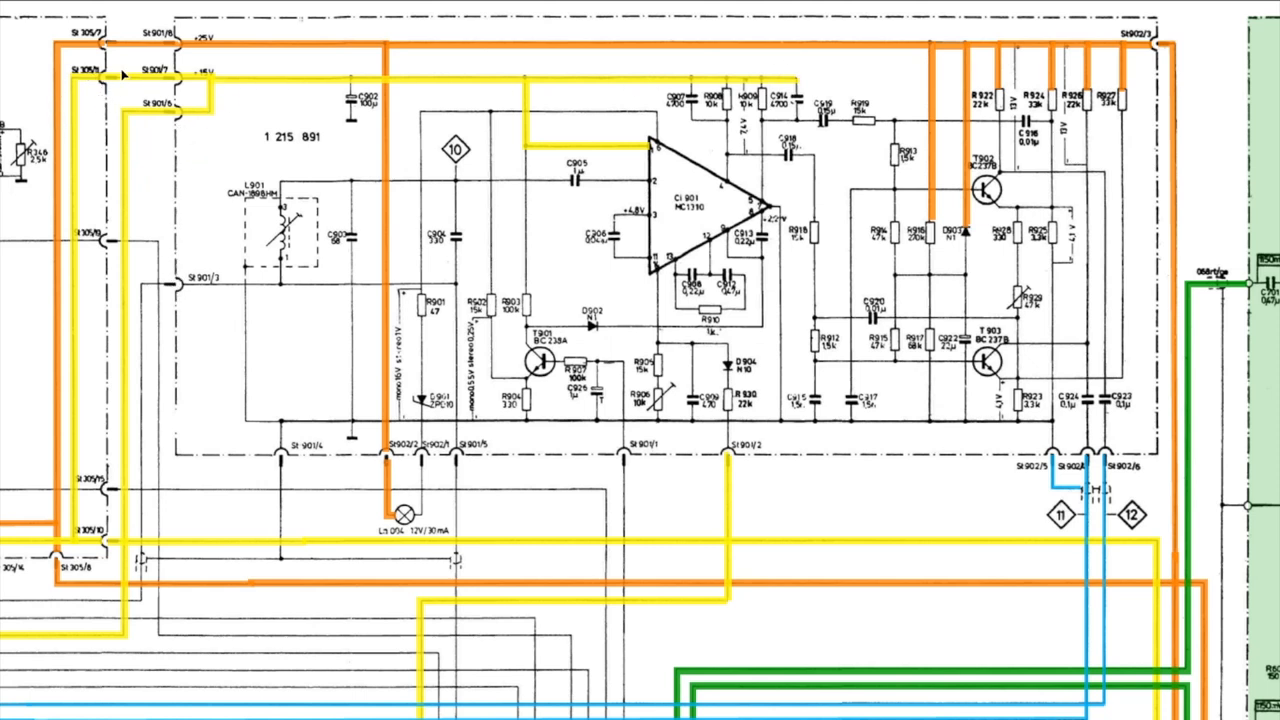
{"action": "mouse_move", "coordinate": [540, 270]}
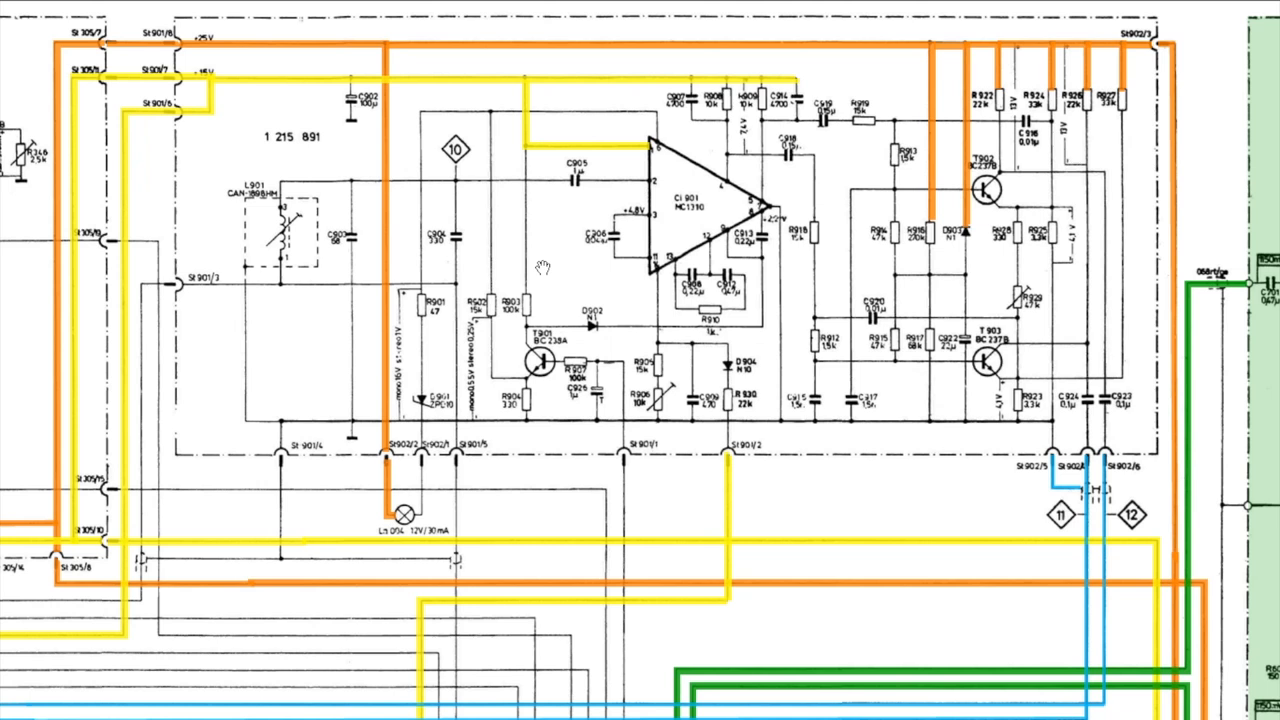
{"action": "mouse_move", "coordinate": [221, 374]}
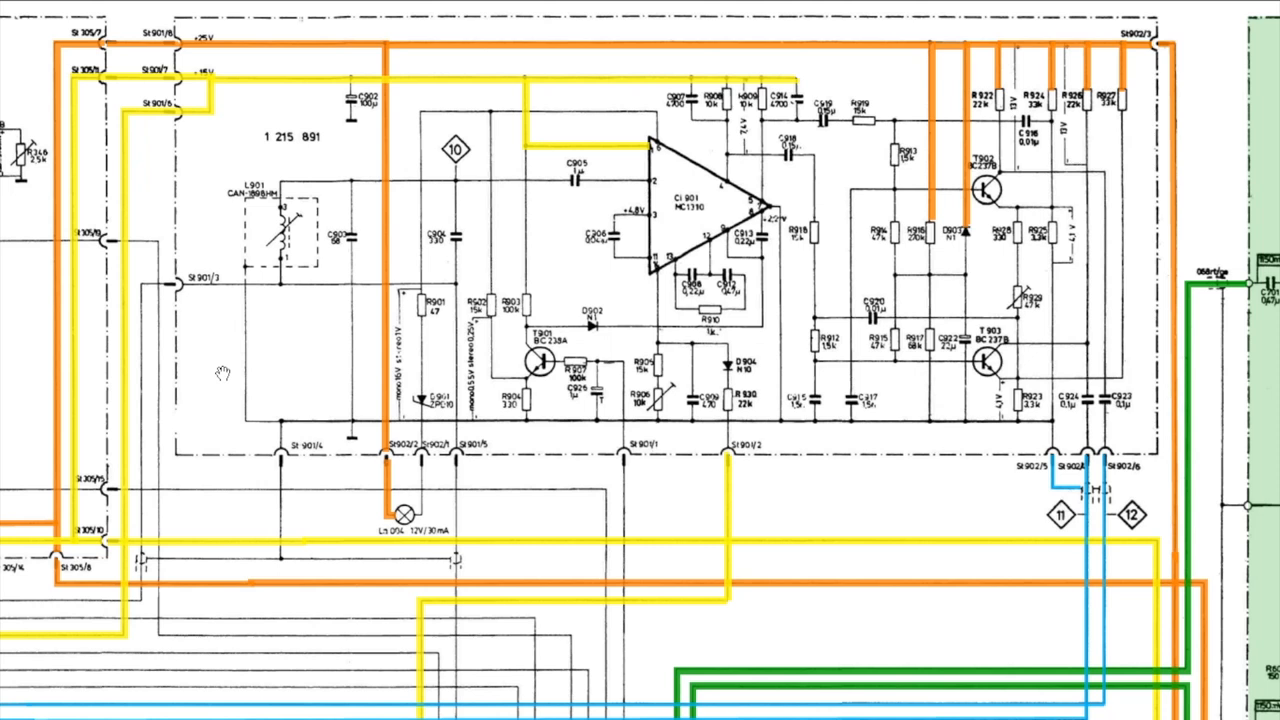
{"action": "mouse_move", "coordinate": [748, 192]}
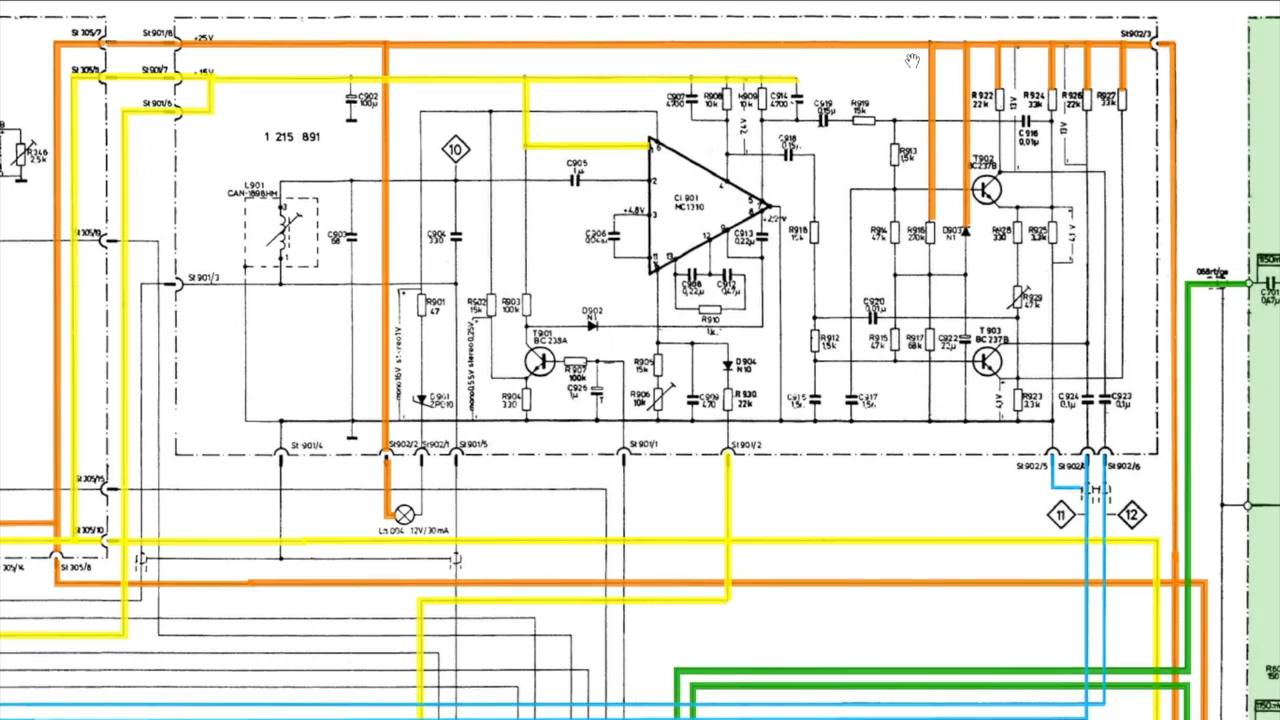
{"action": "mouse_move", "coordinate": [435, 95]}
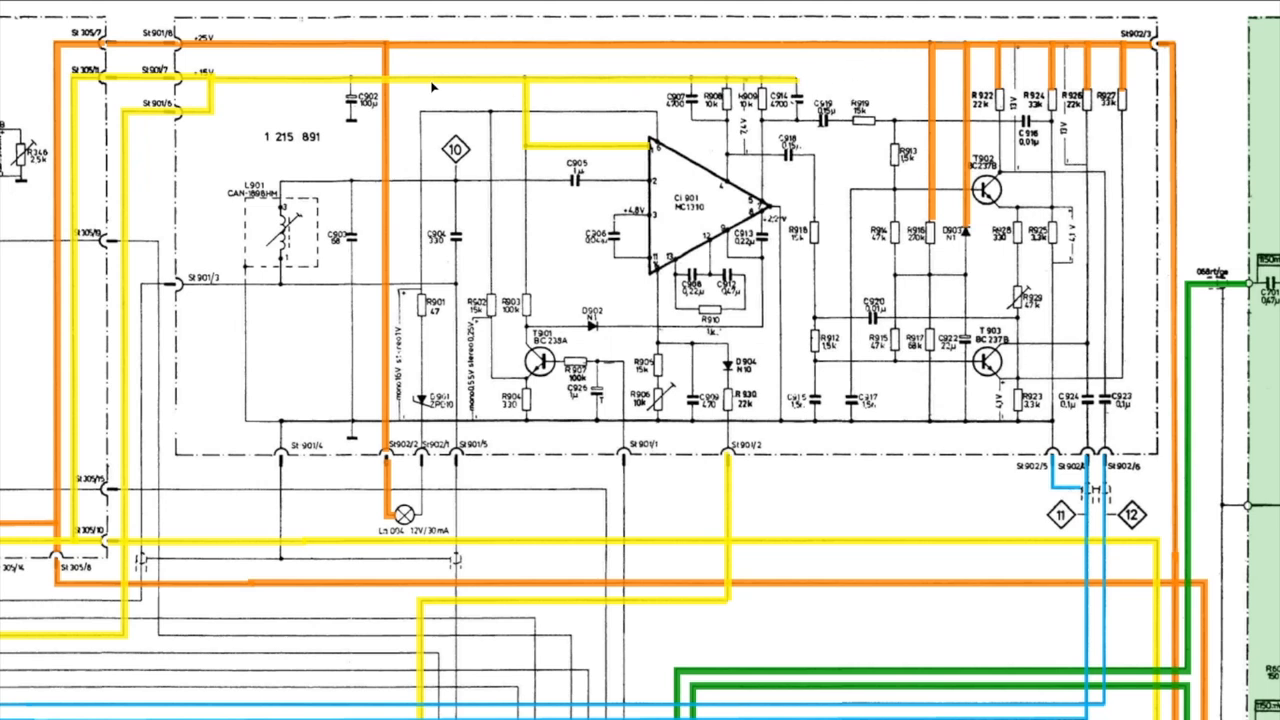
{"action": "mouse_move", "coordinate": [615, 84]}
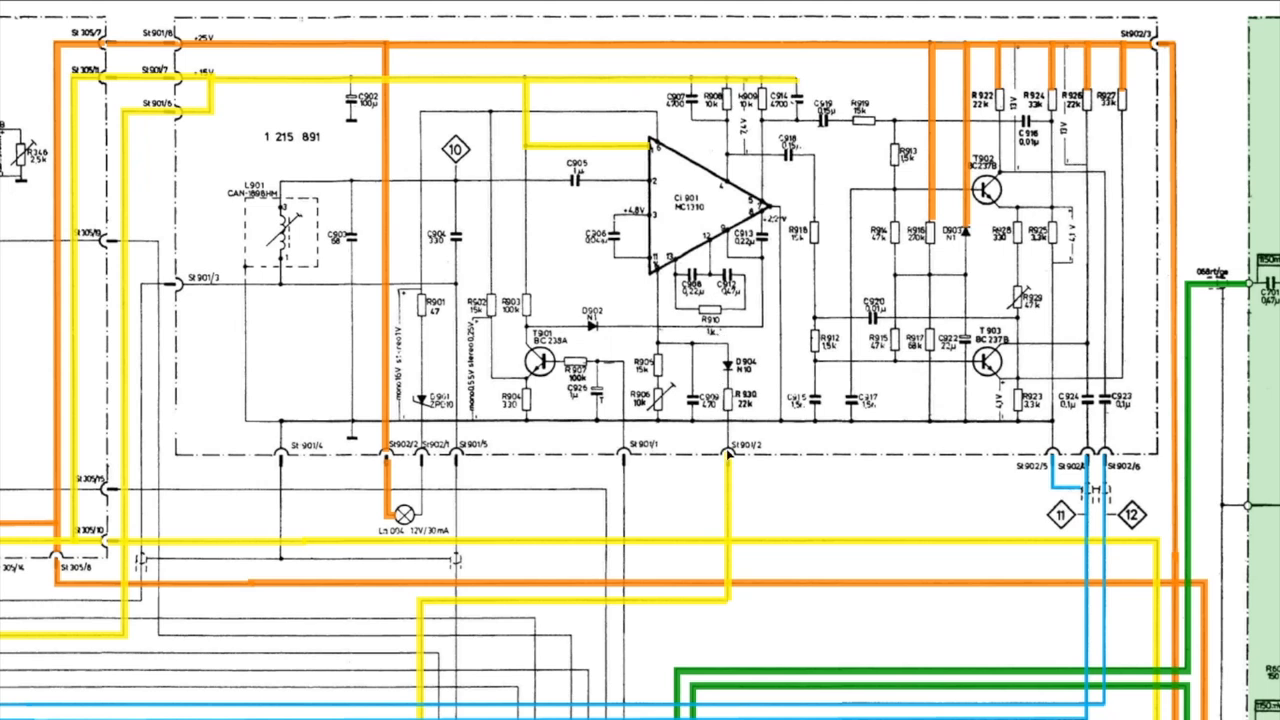
{"action": "mouse_move", "coordinate": [620, 170]}
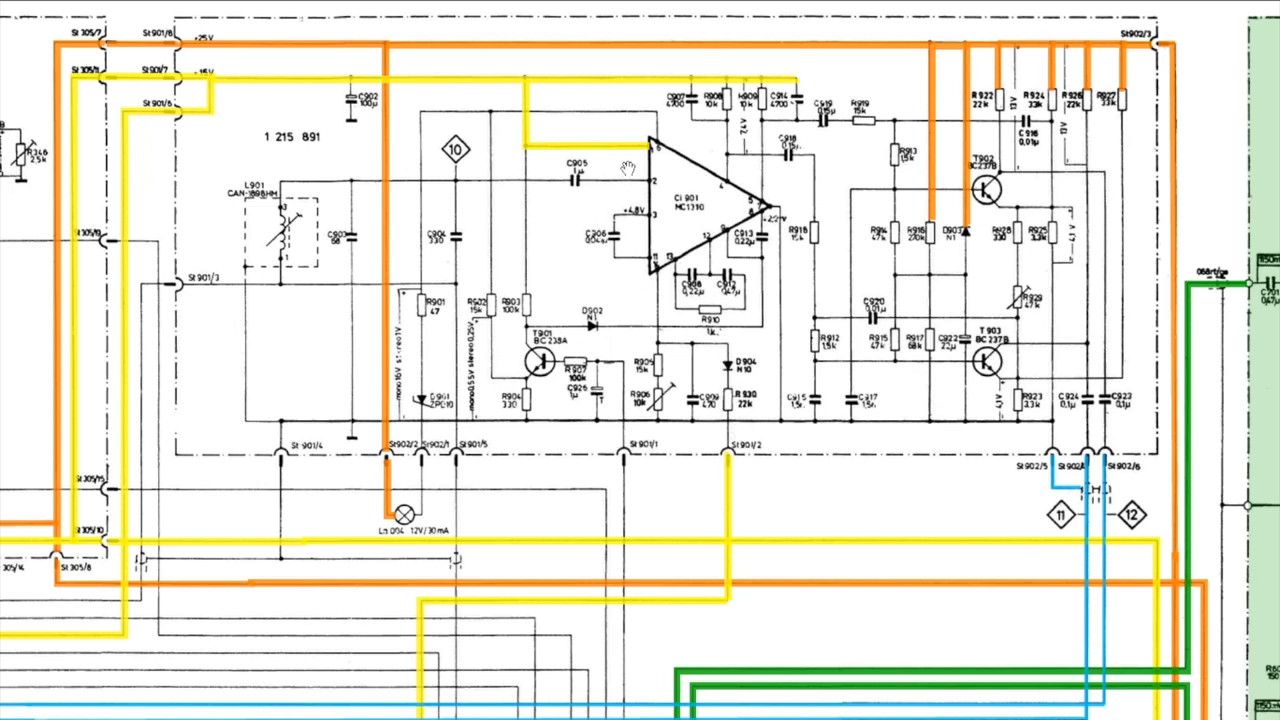
{"action": "mouse_move", "coordinate": [845, 95]}
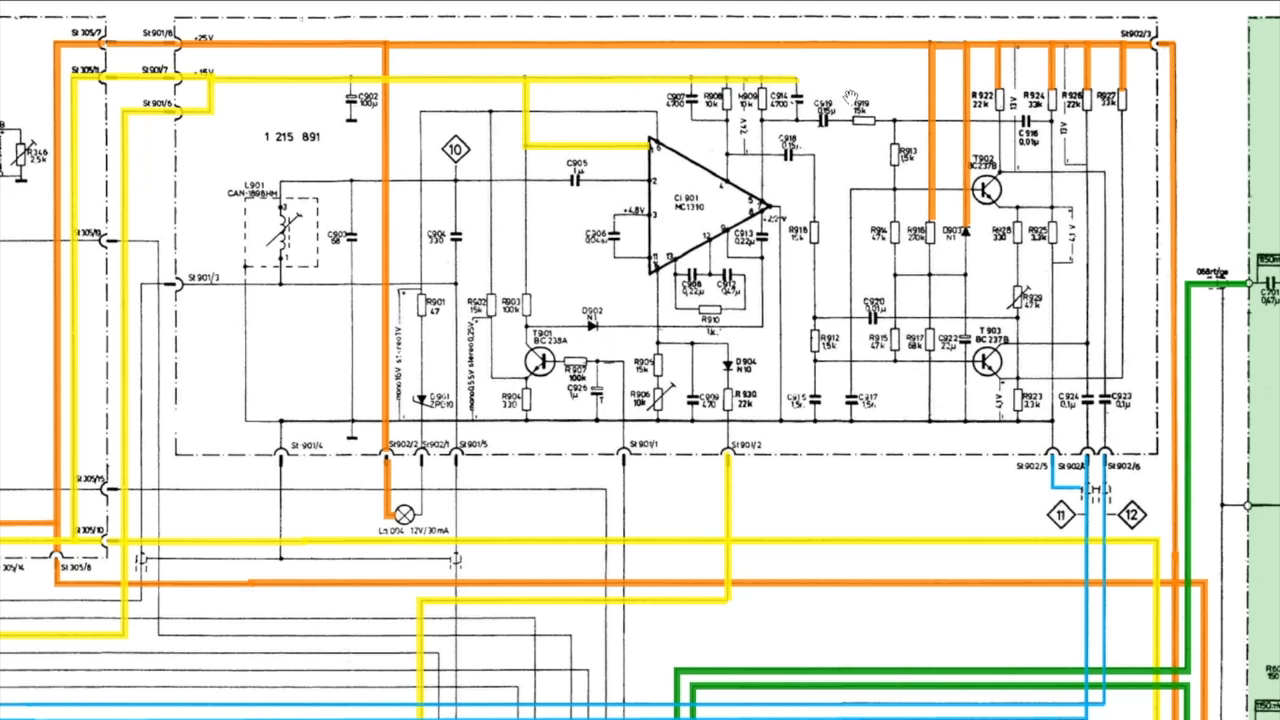
{"action": "mouse_move", "coordinate": [660, 105]}
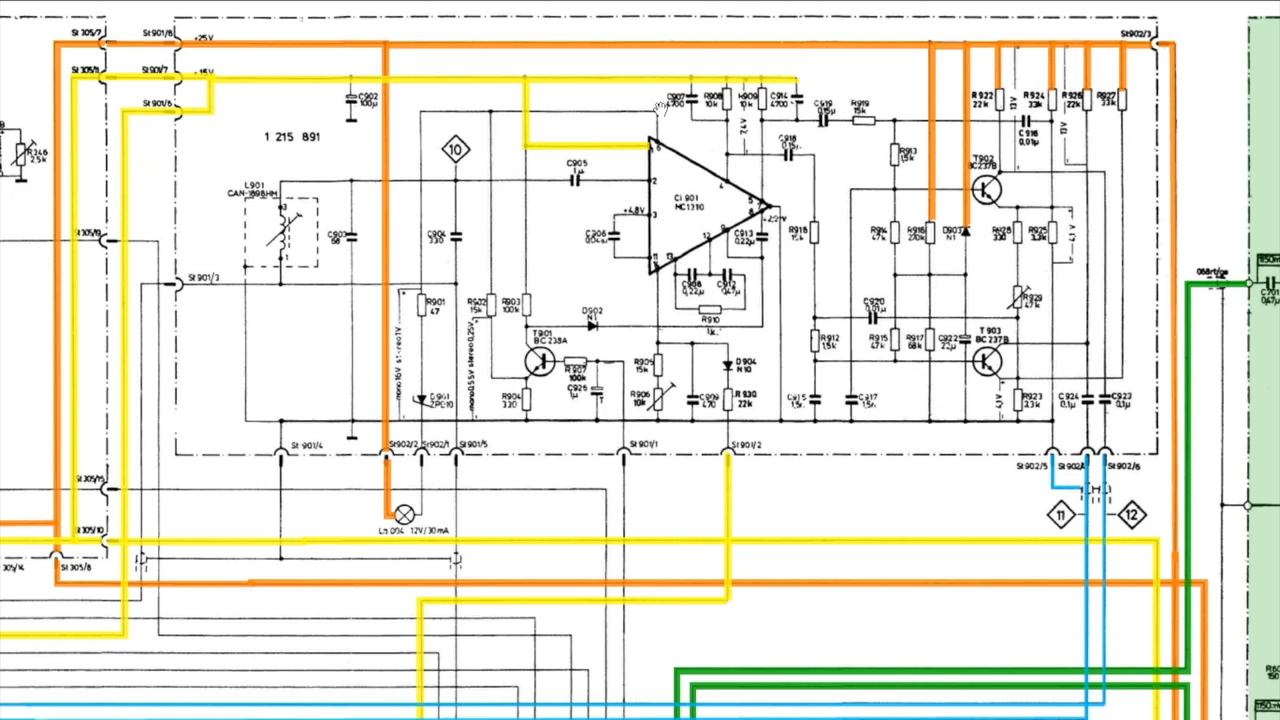
{"action": "mouse_move", "coordinate": [735, 470]}
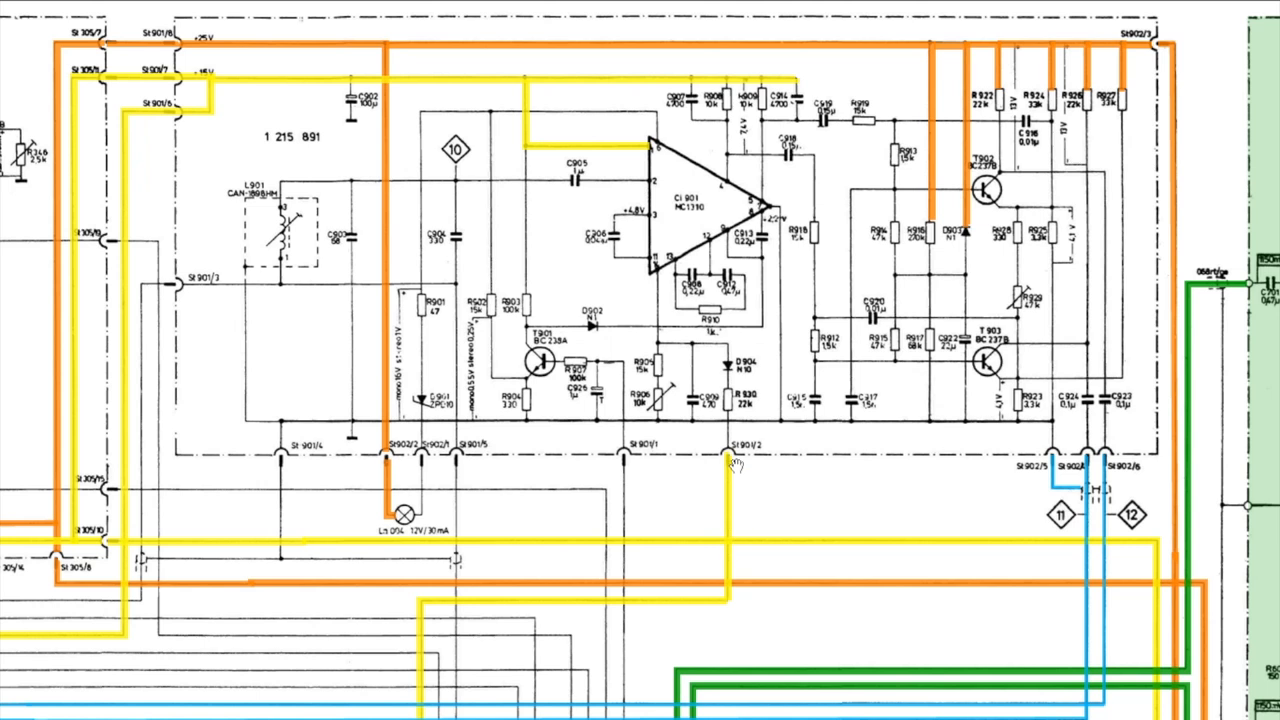
{"action": "mouse_move", "coordinate": [740, 405]}
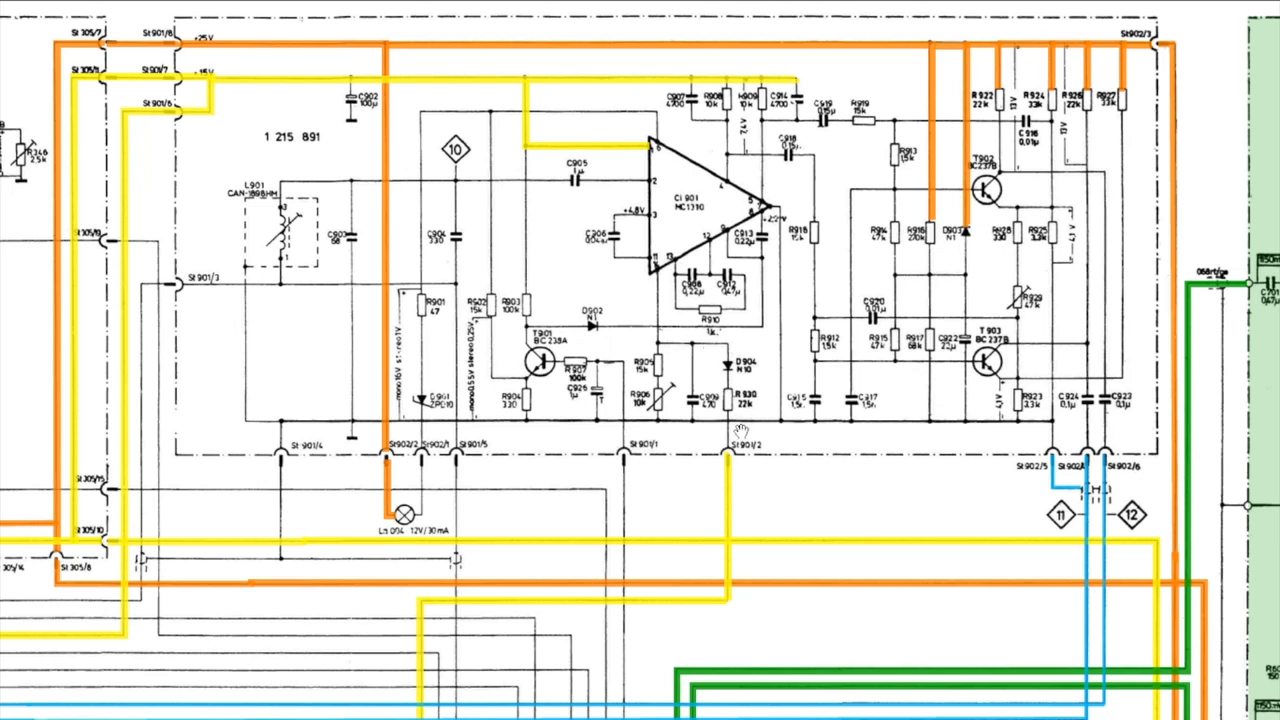
{"action": "left_click", "coordinate": [737, 484]}
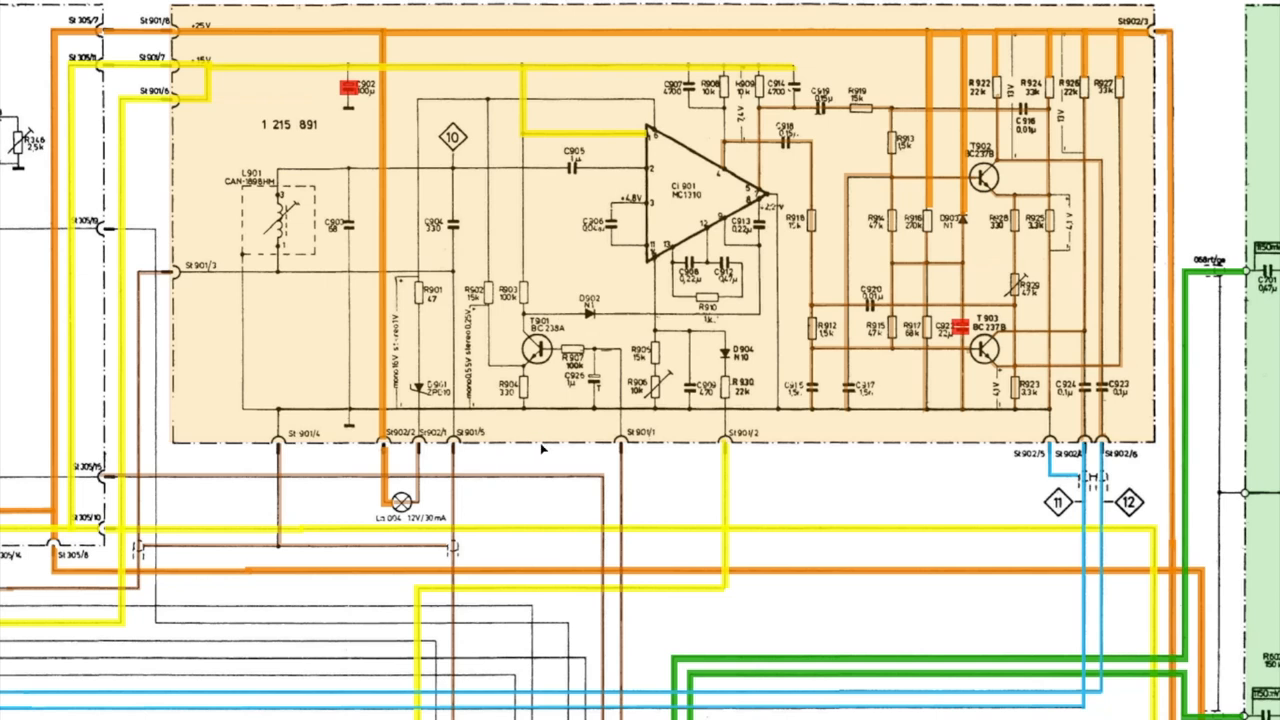
{"action": "mouse_move", "coordinate": [348, 322]}
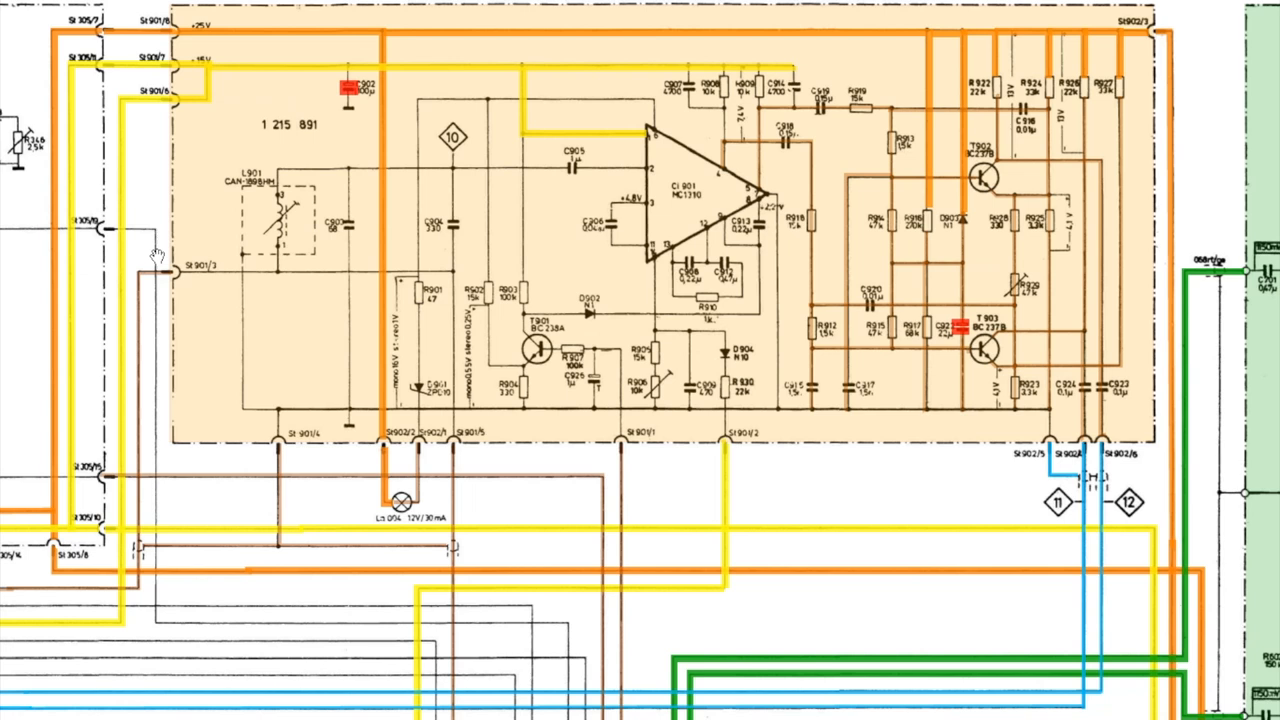
{"action": "mouse_move", "coordinate": [151, 252]}
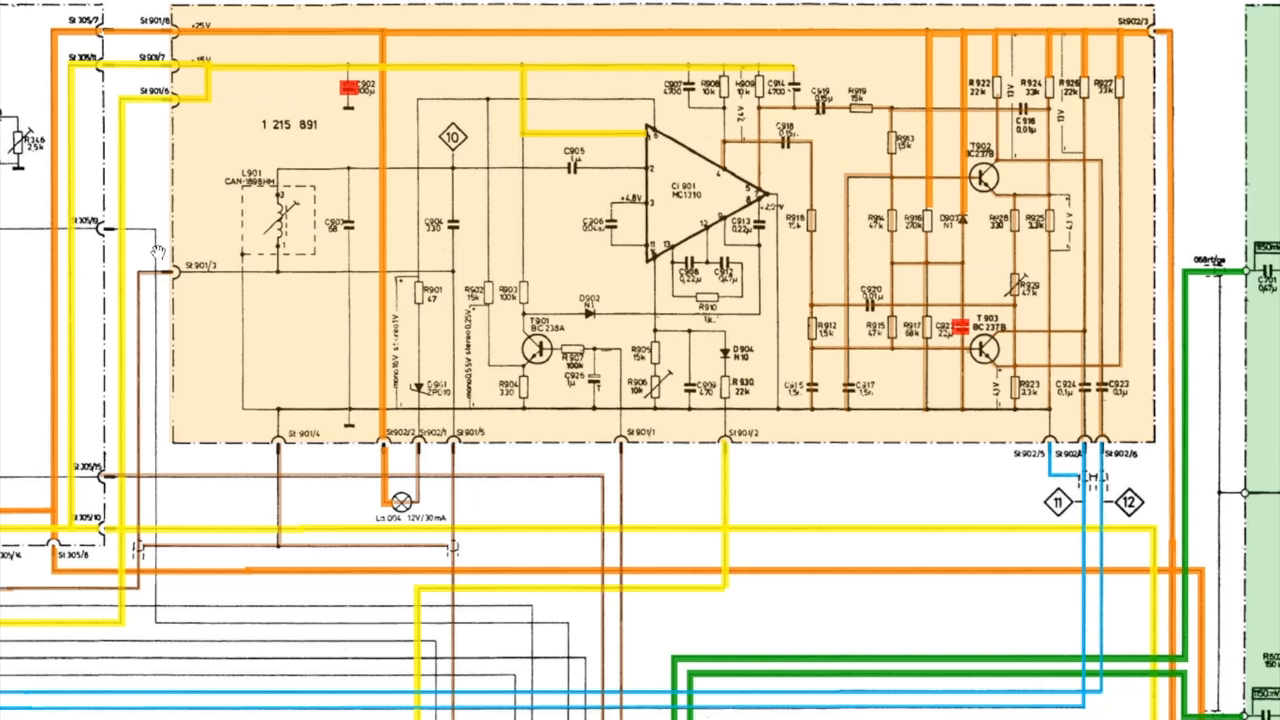
{"action": "mouse_move", "coordinate": [655, 258]}
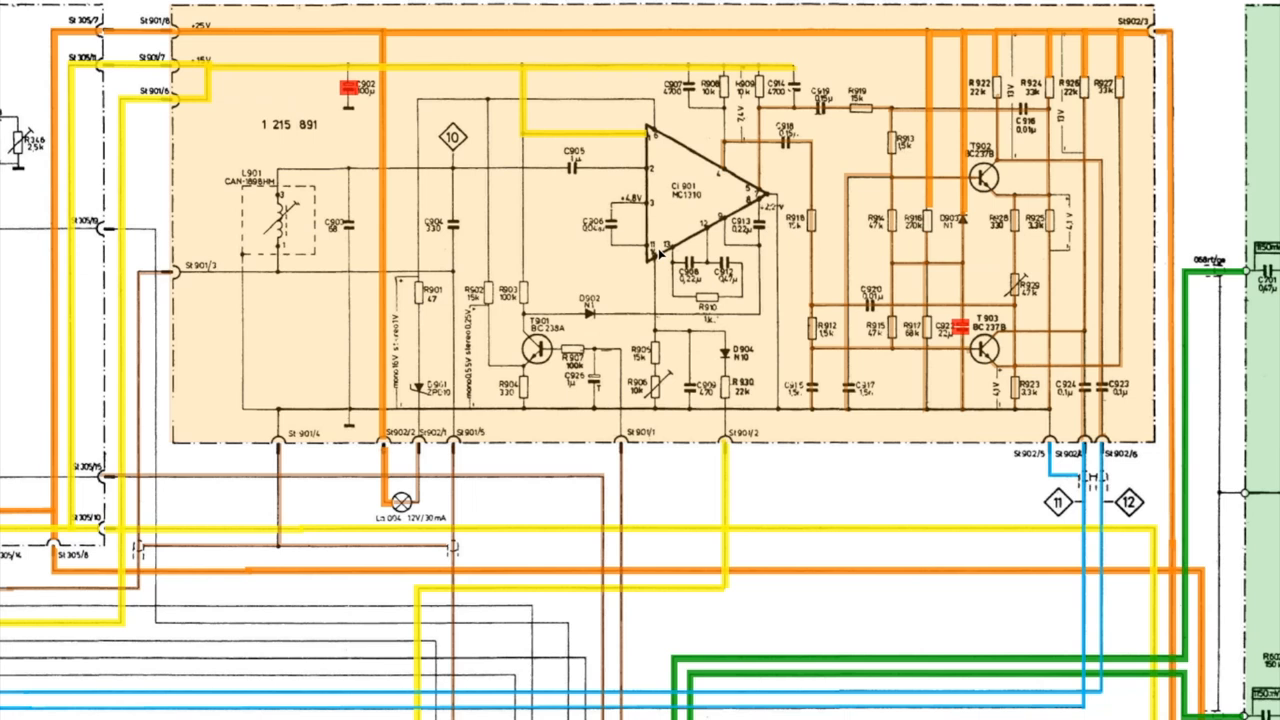
{"action": "mouse_move", "coordinate": [668, 198]}
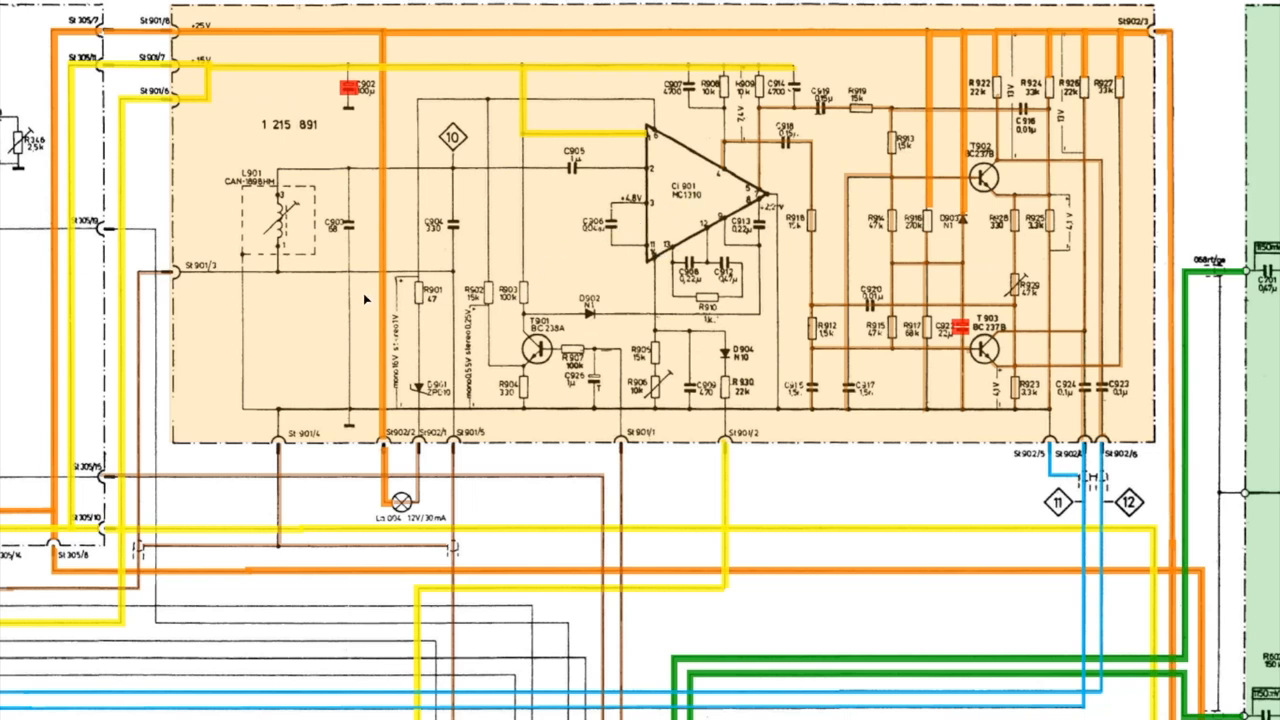
{"action": "mouse_move", "coordinate": [162, 290]}
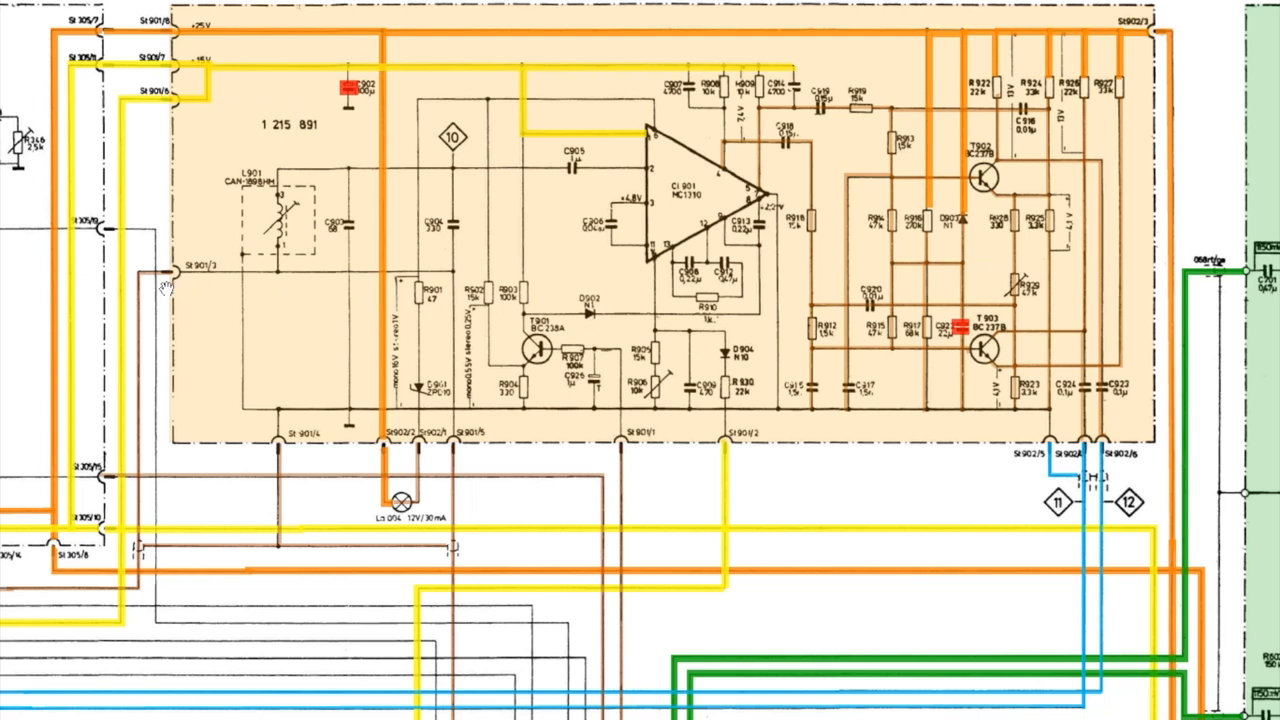
{"action": "mouse_move", "coordinate": [307, 275]}
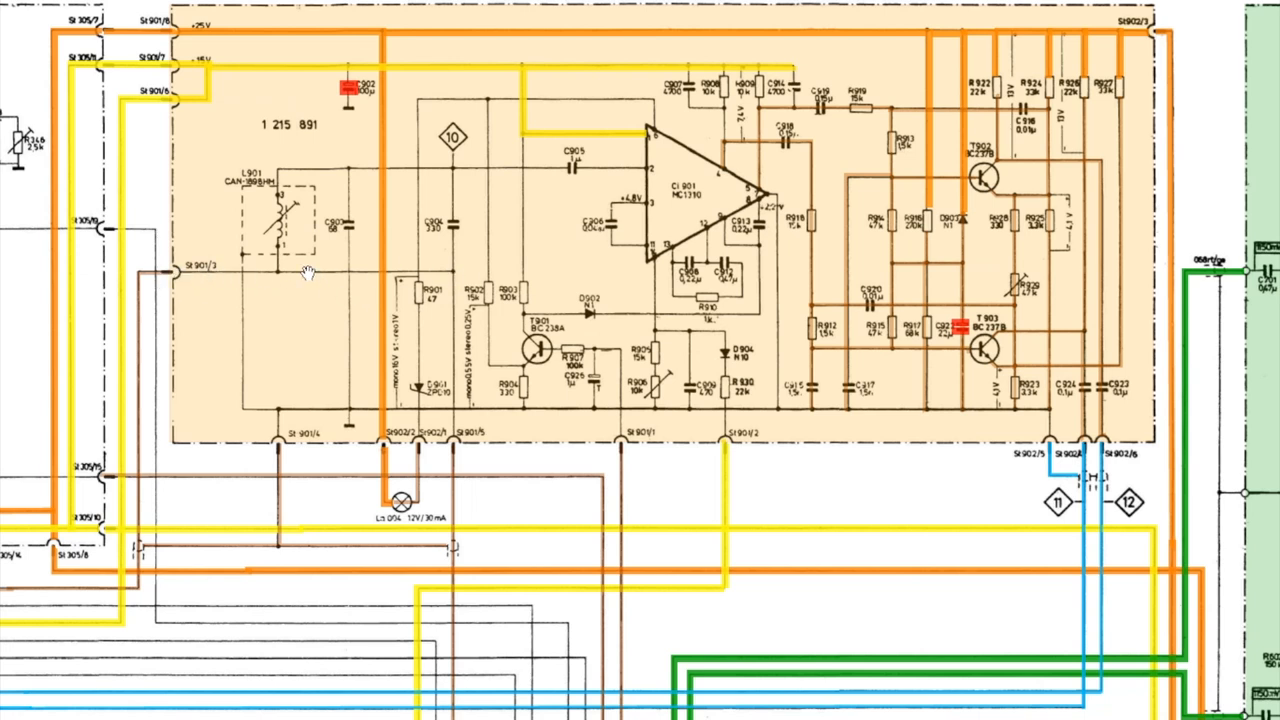
{"action": "mouse_move", "coordinate": [633, 160]}
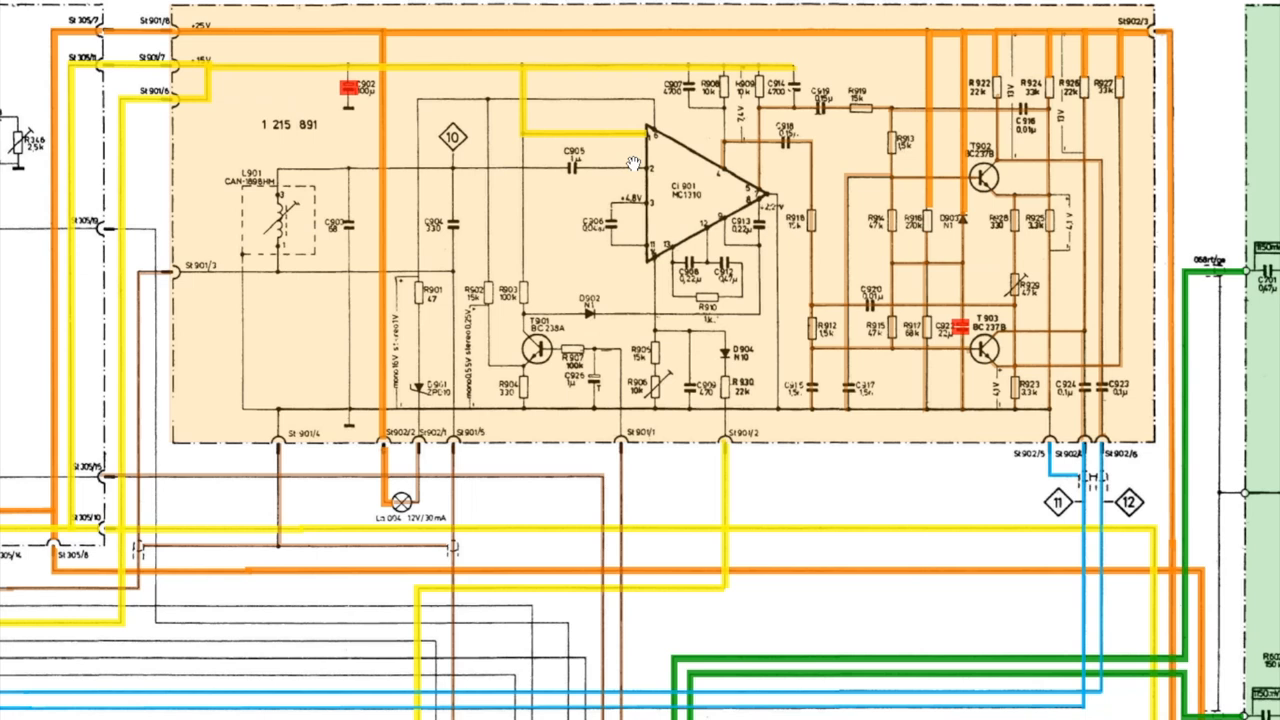
{"action": "mouse_move", "coordinate": [717, 202]}
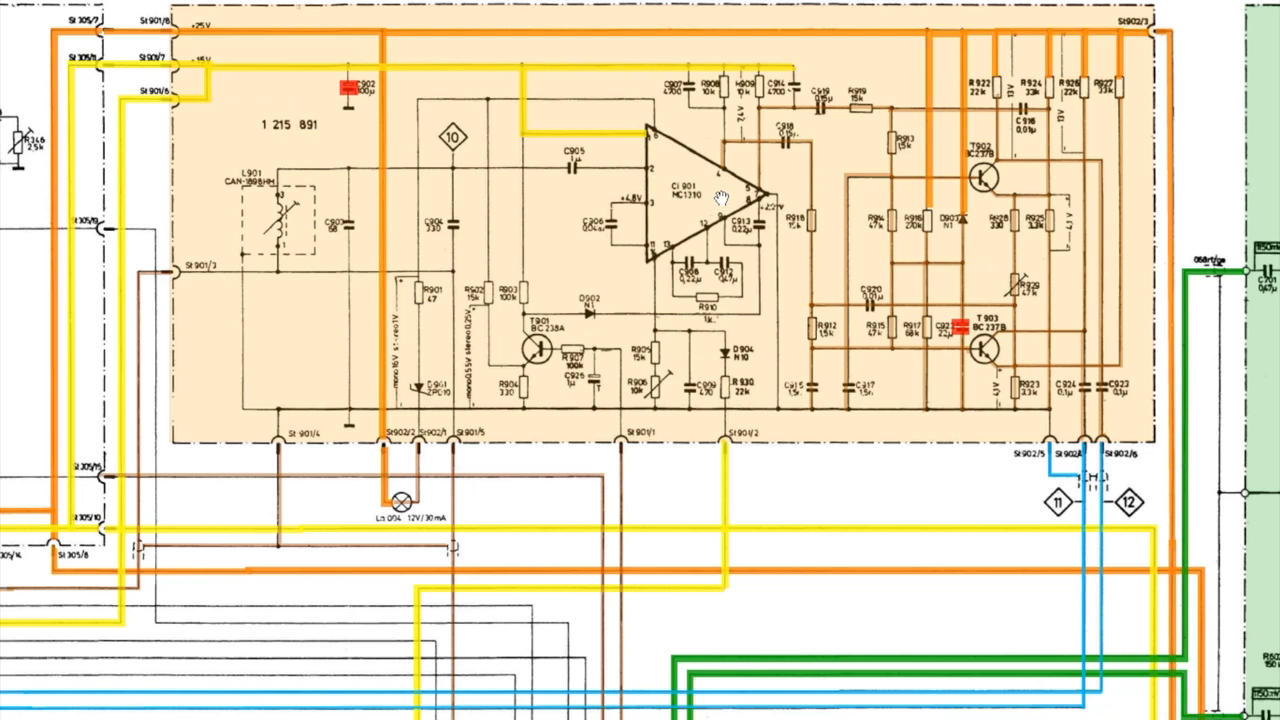
{"action": "mouse_move", "coordinate": [715, 196]}
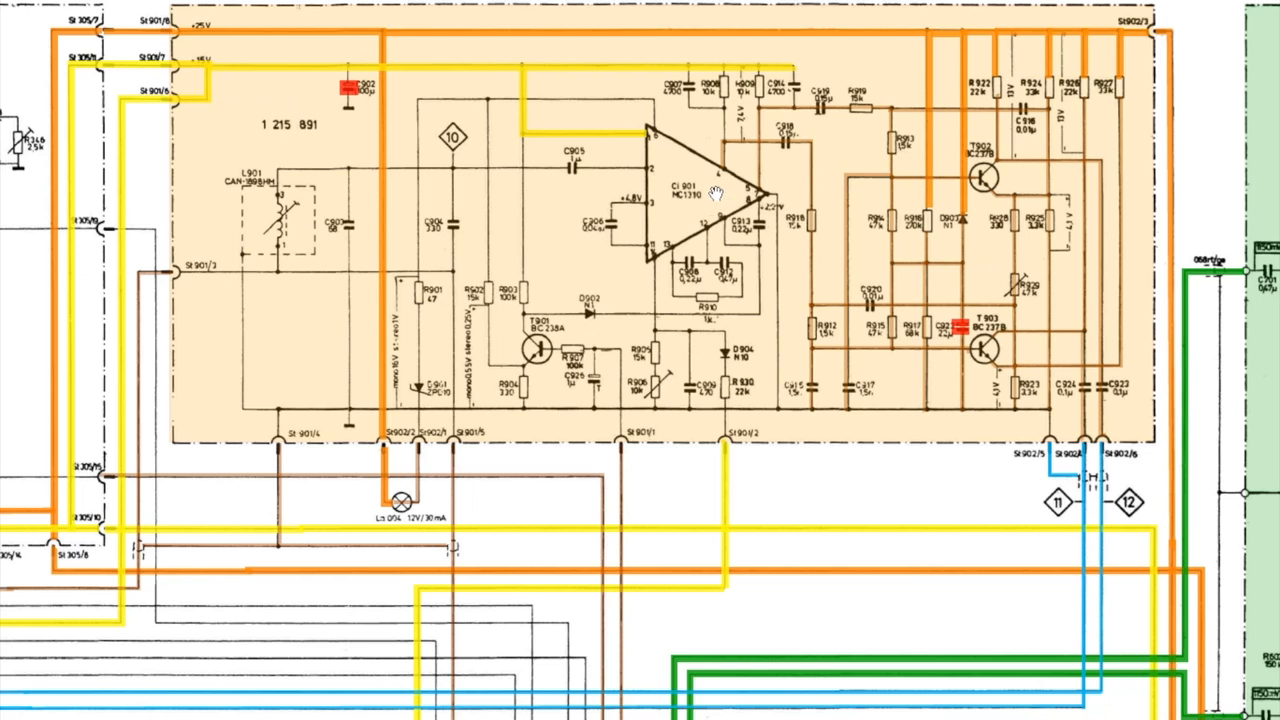
{"action": "mouse_move", "coordinate": [758, 189]}
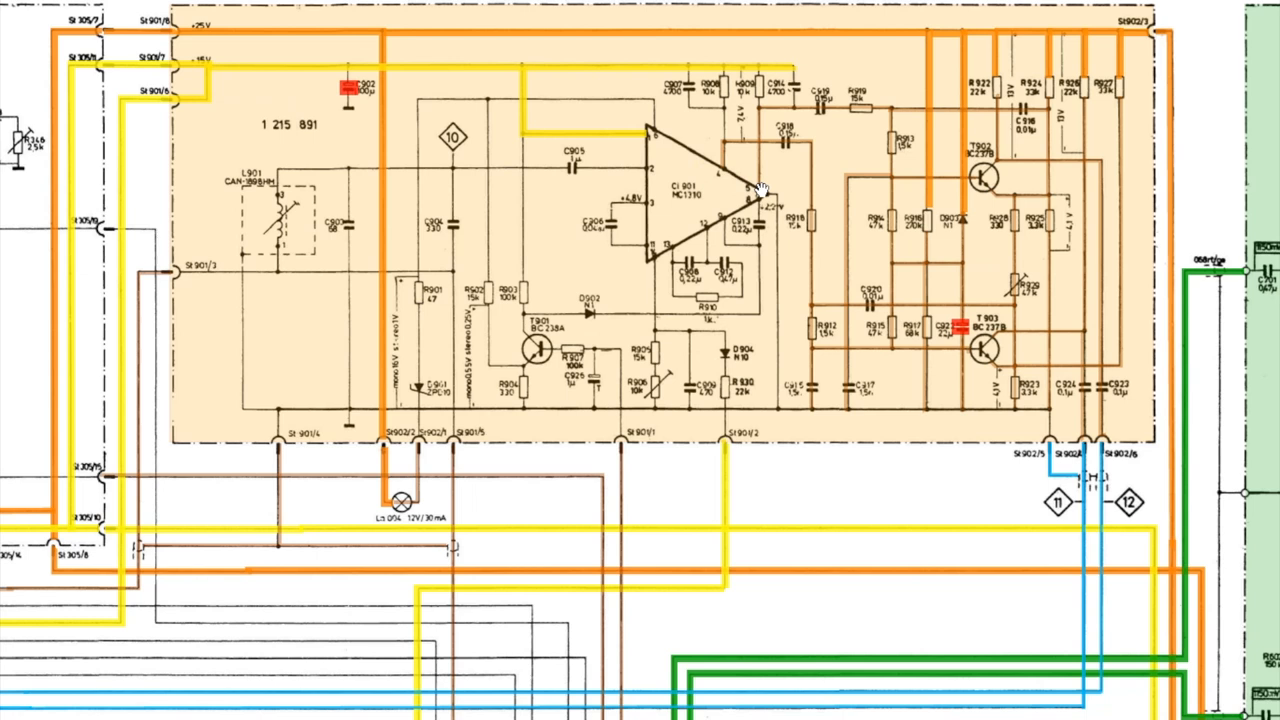
{"action": "mouse_move", "coordinate": [732, 178]}
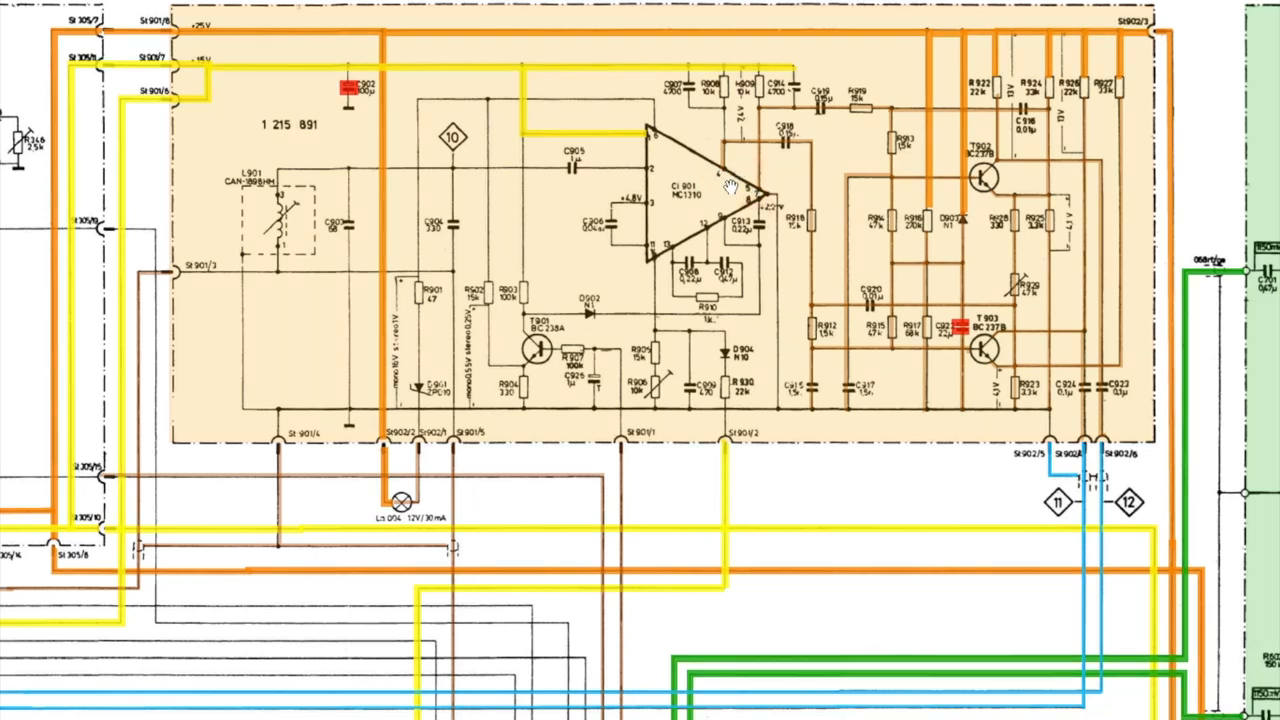
{"action": "mouse_move", "coordinate": [815, 282]}
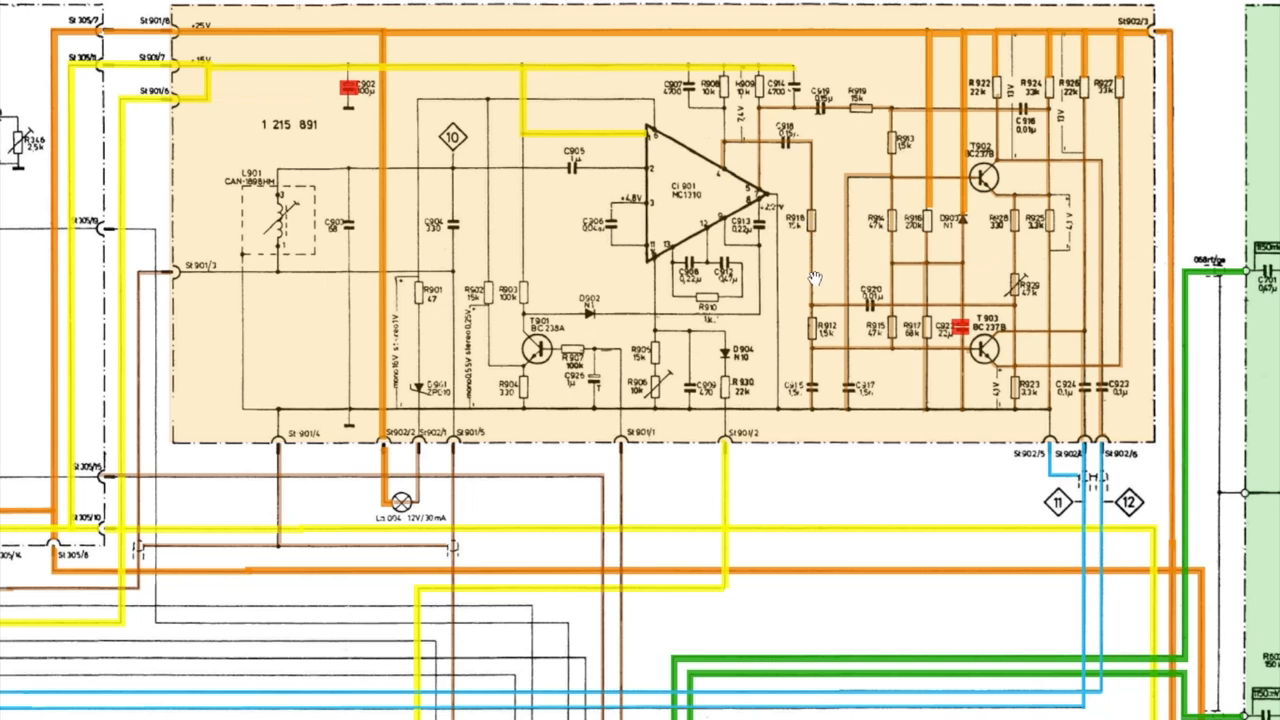
{"action": "mouse_move", "coordinate": [823, 342]}
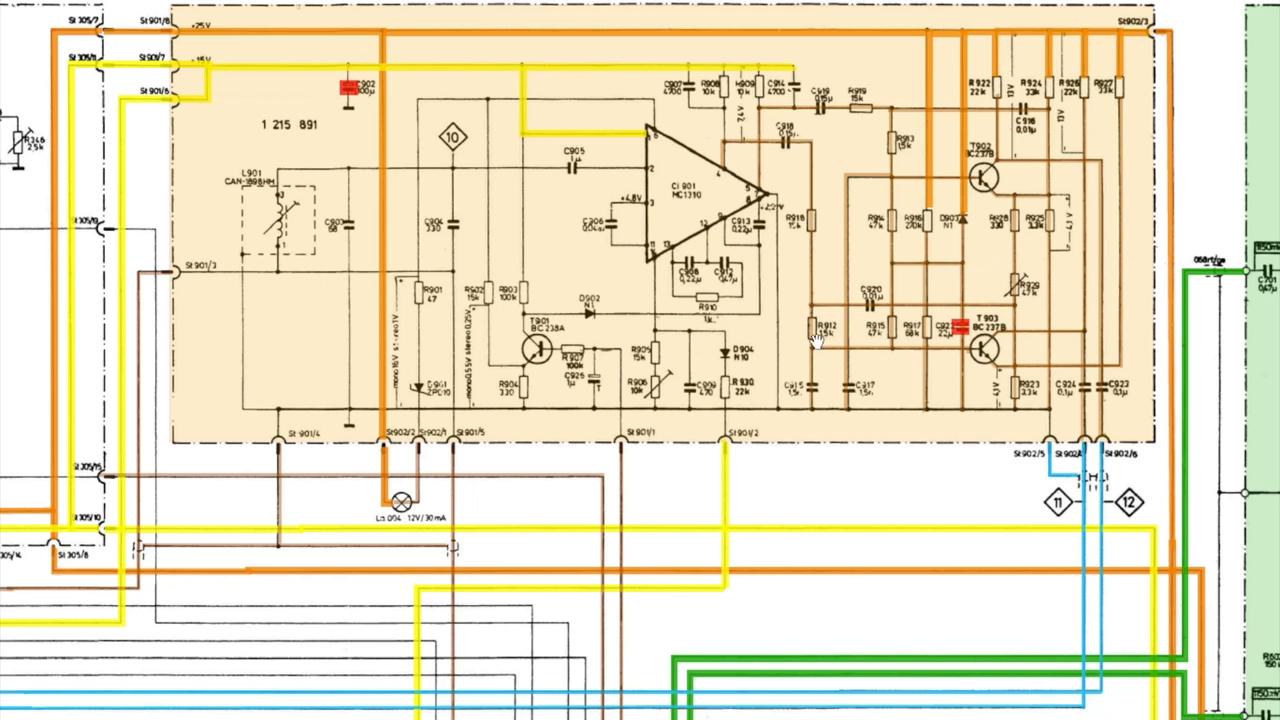
{"action": "mouse_move", "coordinate": [855, 285]}
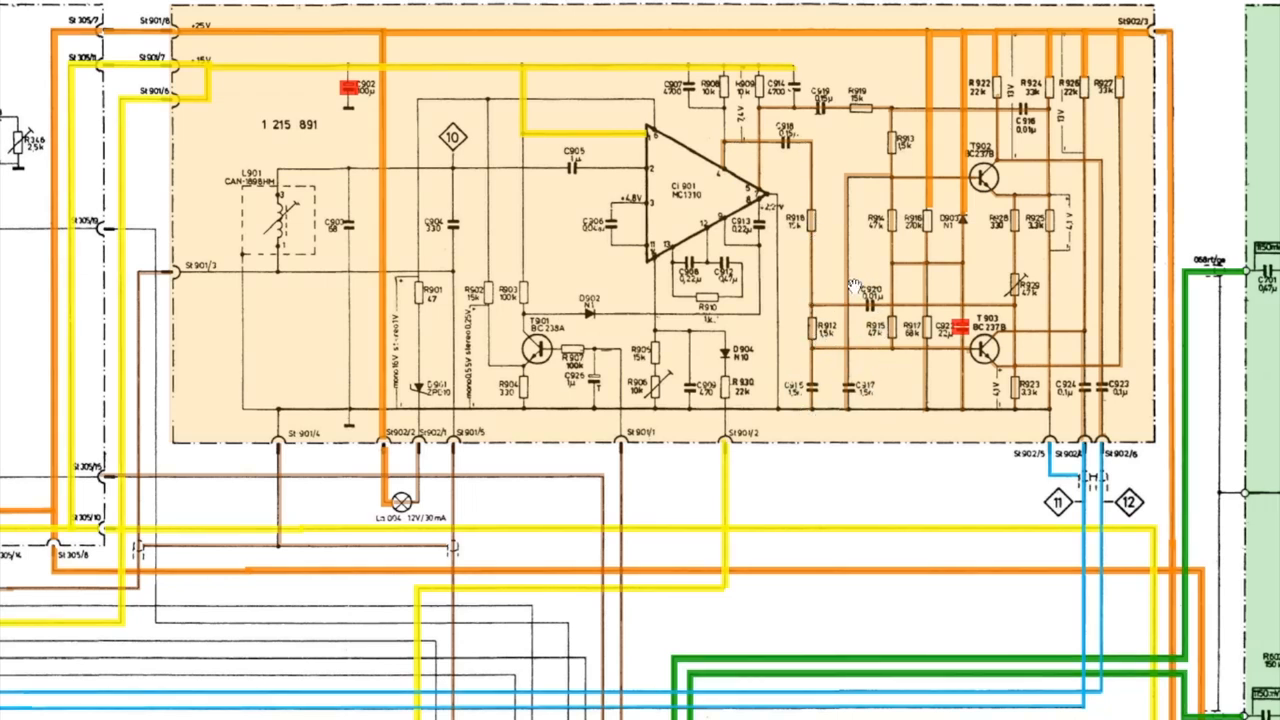
{"action": "mouse_move", "coordinate": [882, 322]}
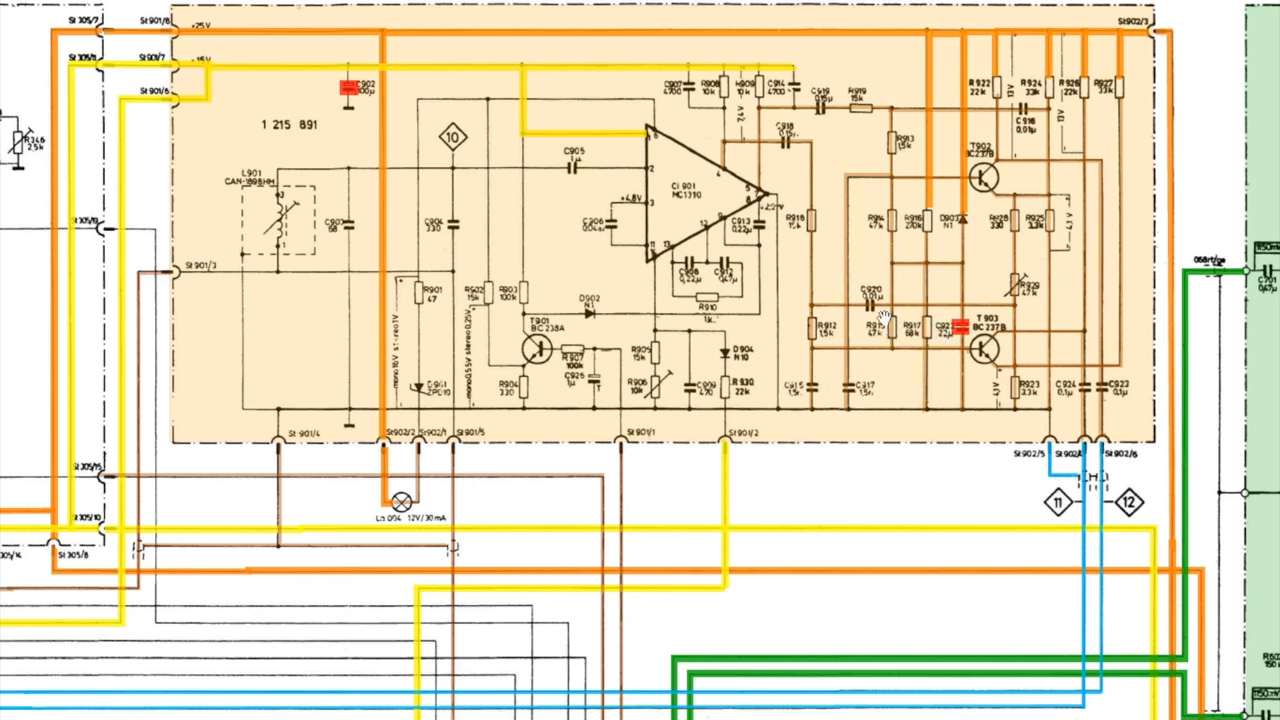
{"action": "mouse_move", "coordinate": [780, 230]}
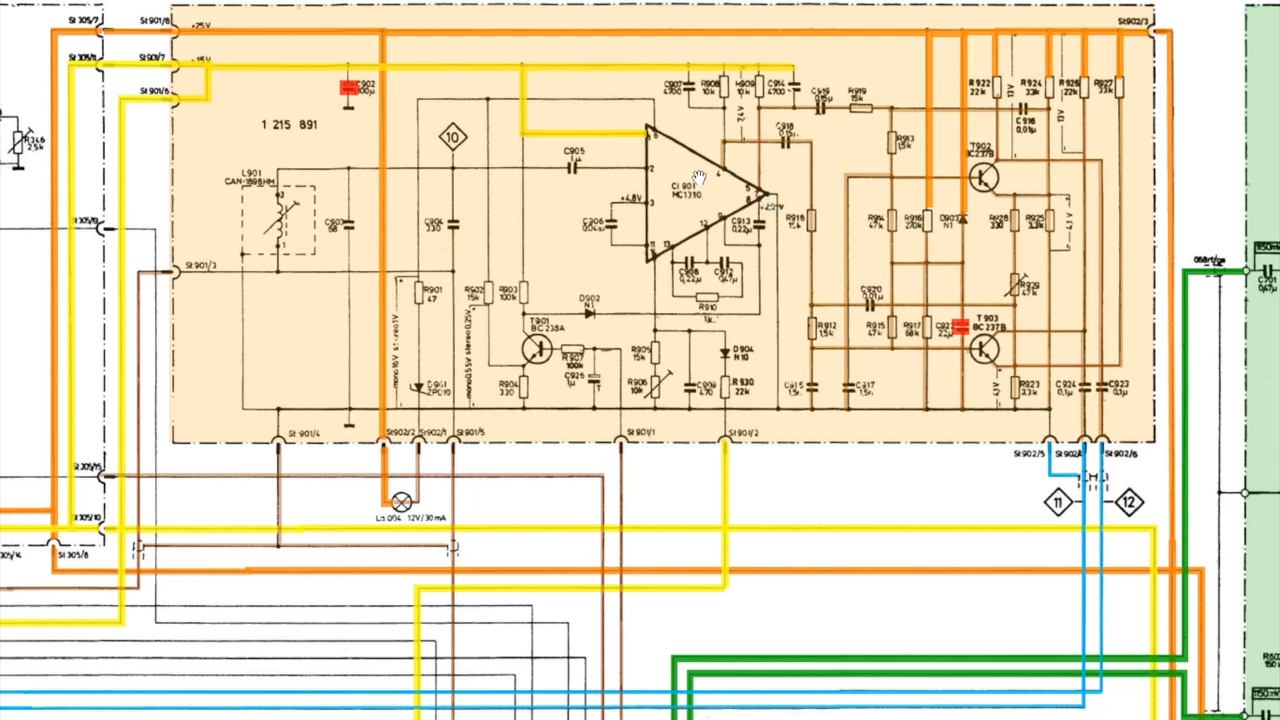
{"action": "mouse_move", "coordinate": [702, 207]}
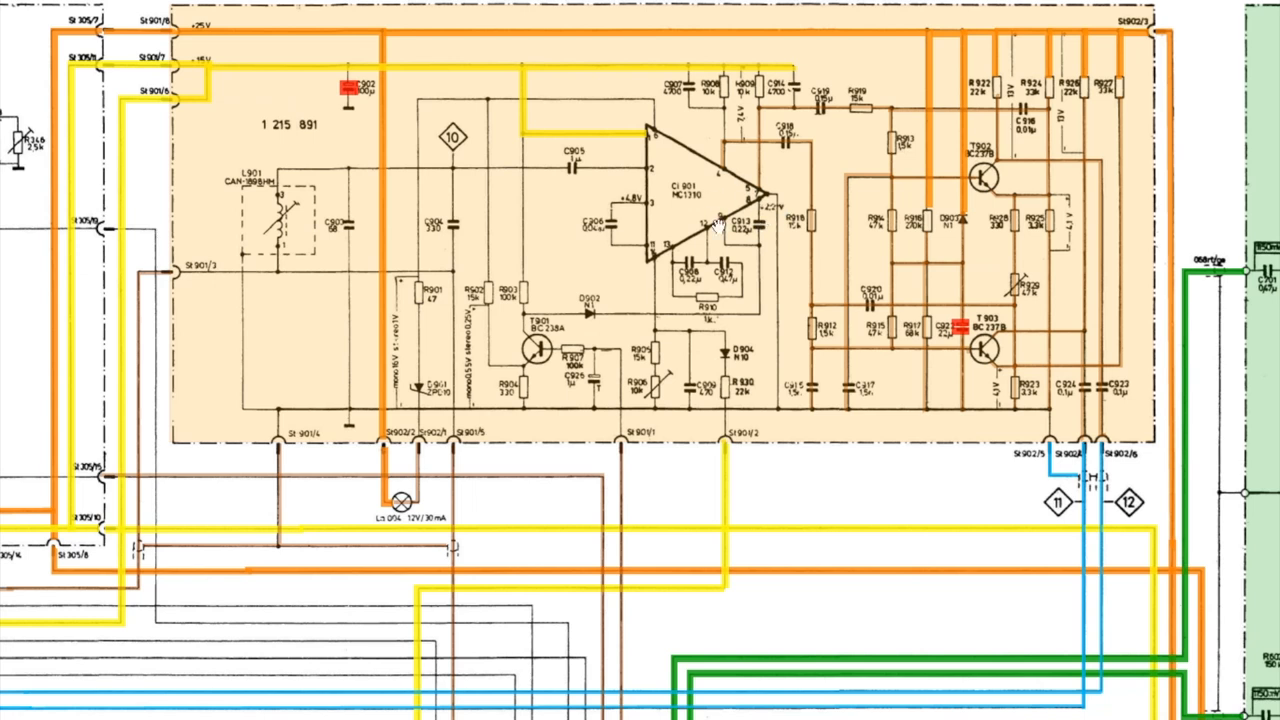
{"action": "mouse_move", "coordinate": [717, 207]}
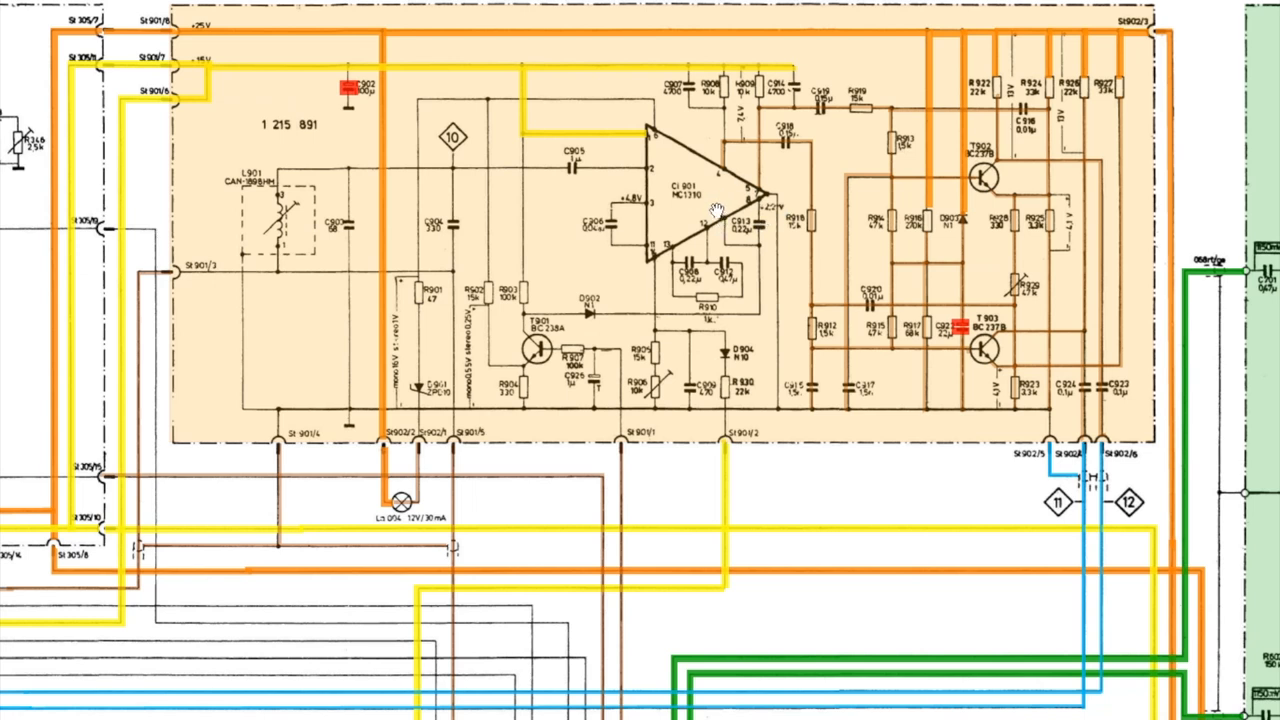
{"action": "mouse_move", "coordinate": [912, 408]}
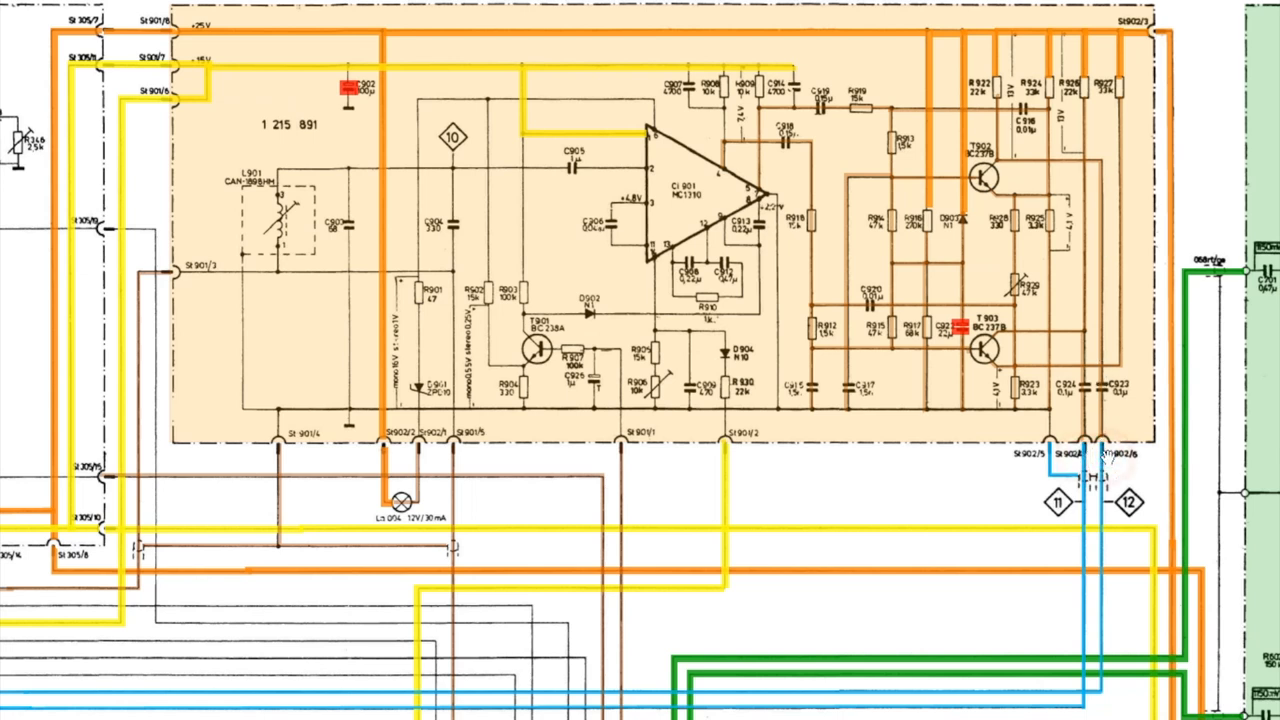
{"action": "mouse_move", "coordinate": [1093, 460]}
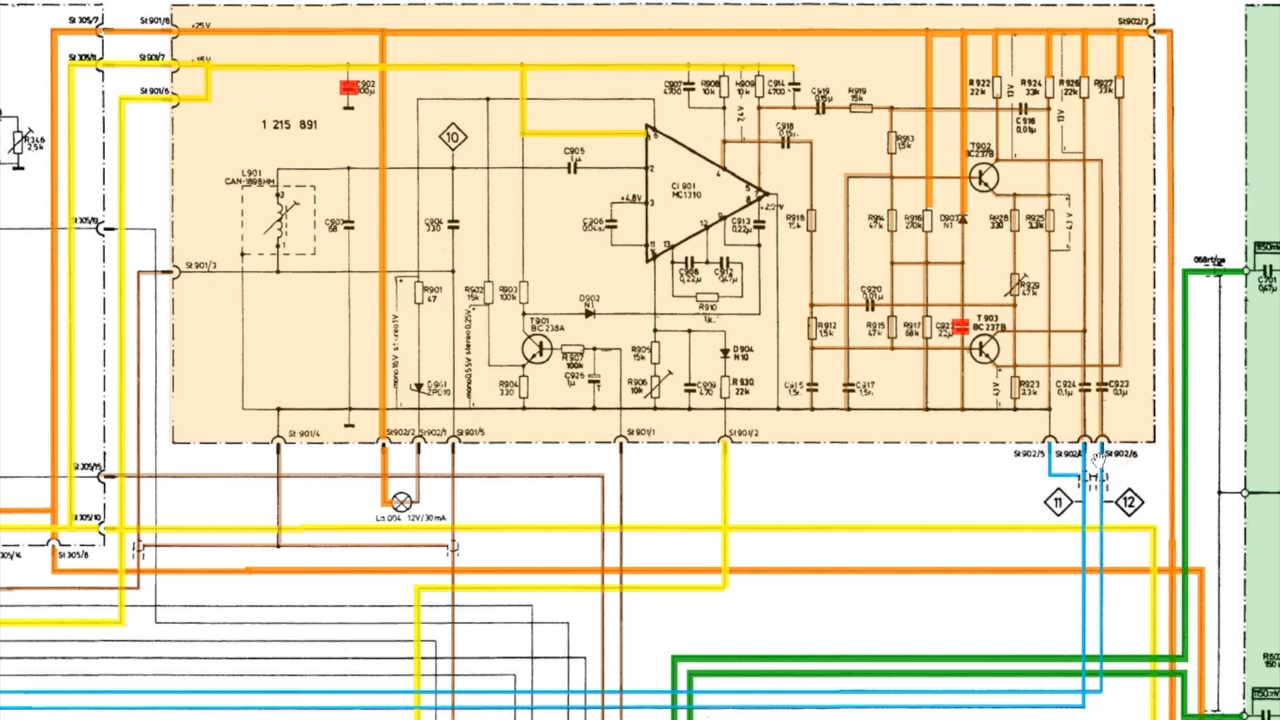
{"action": "mouse_move", "coordinate": [1085, 458]}
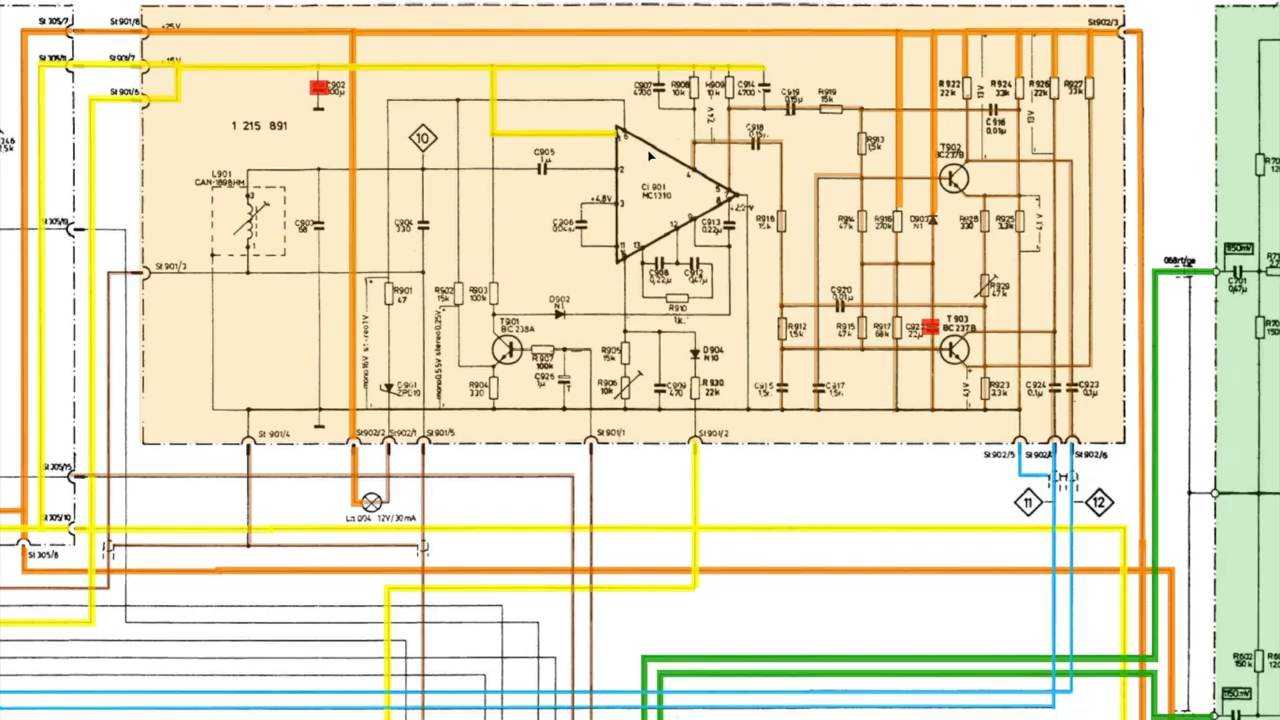
{"action": "mouse_move", "coordinate": [638, 182]}
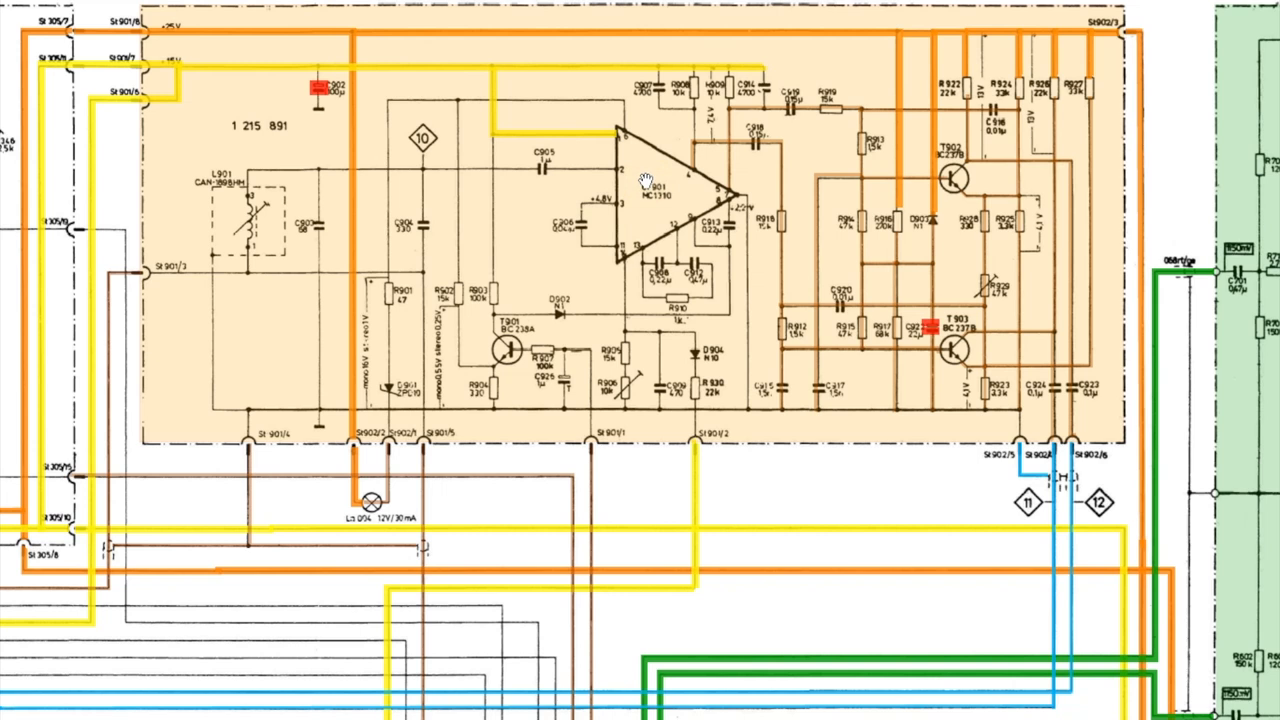
{"action": "mouse_move", "coordinate": [660, 185]}
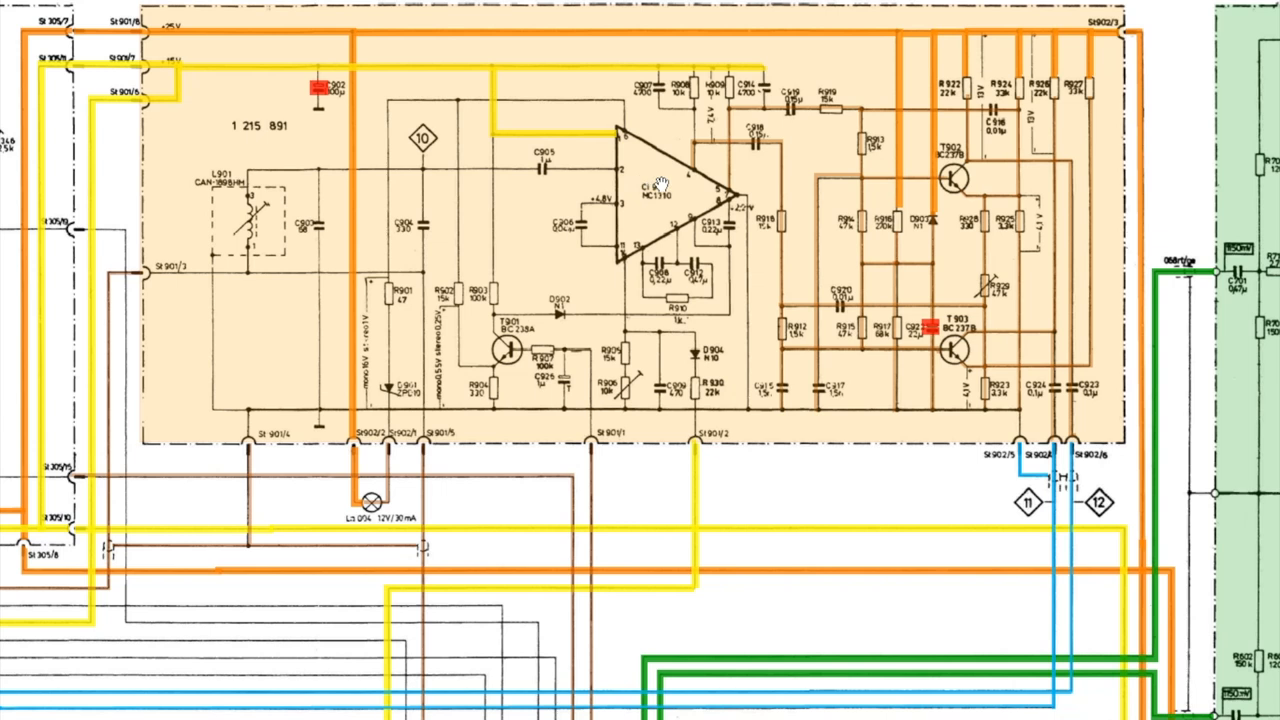
{"action": "mouse_move", "coordinate": [645, 185]}
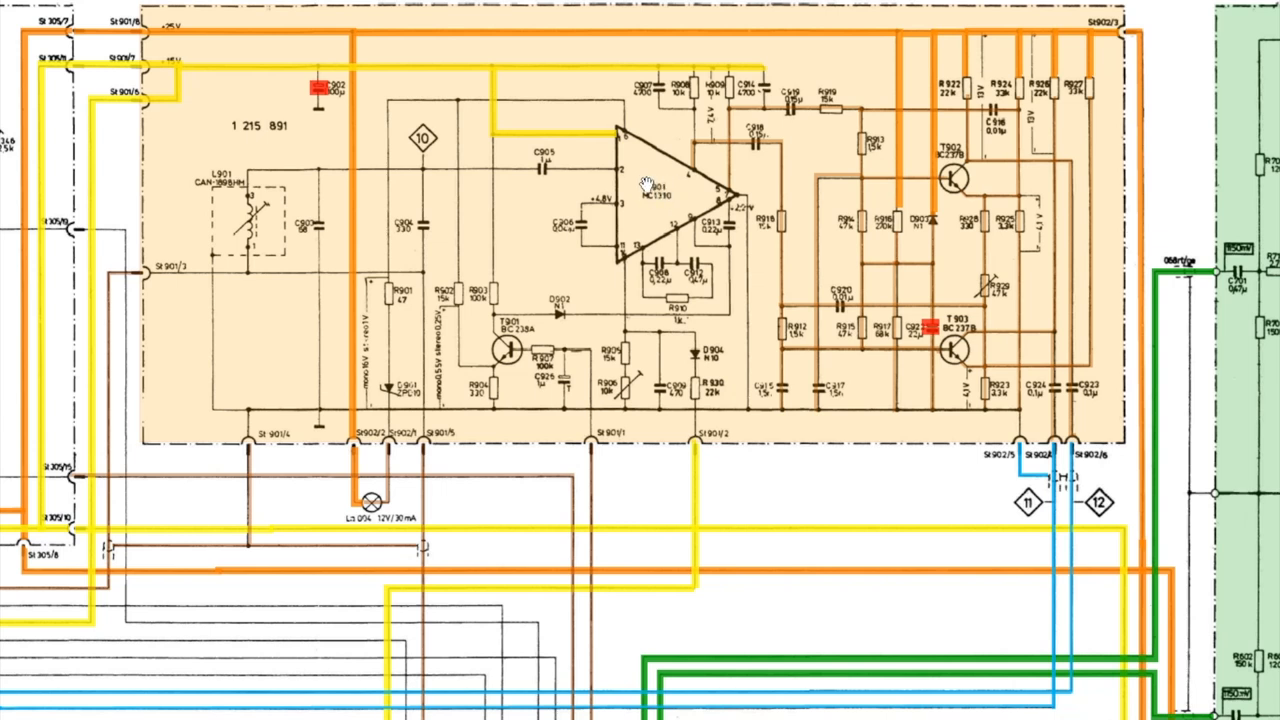
{"action": "mouse_move", "coordinate": [648, 184]}
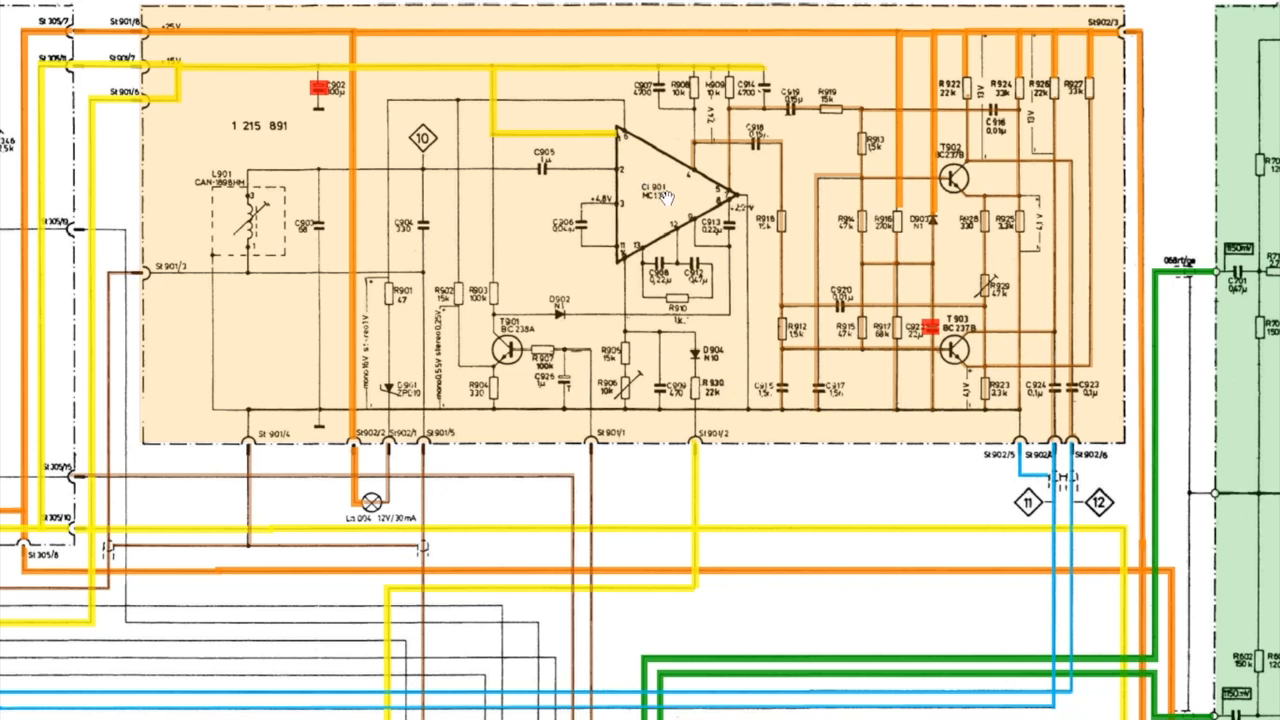
{"action": "mouse_move", "coordinate": [714, 388]}
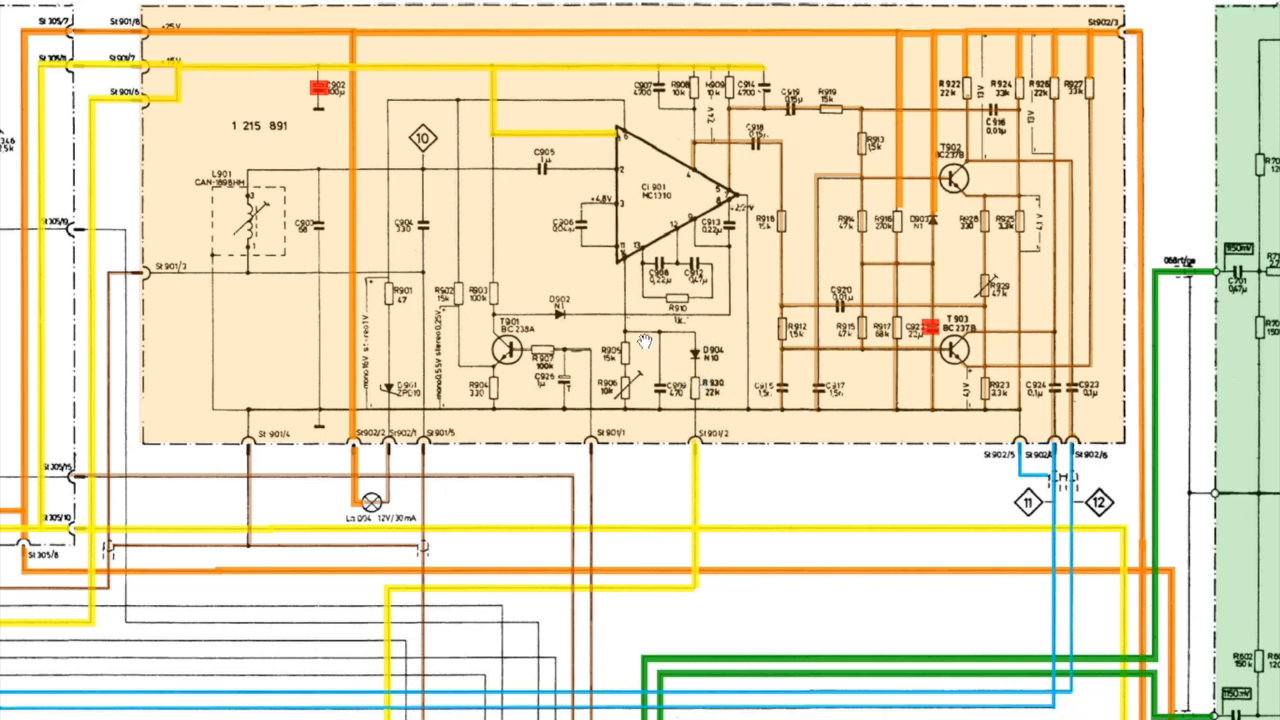
{"action": "mouse_move", "coordinate": [622, 282]}
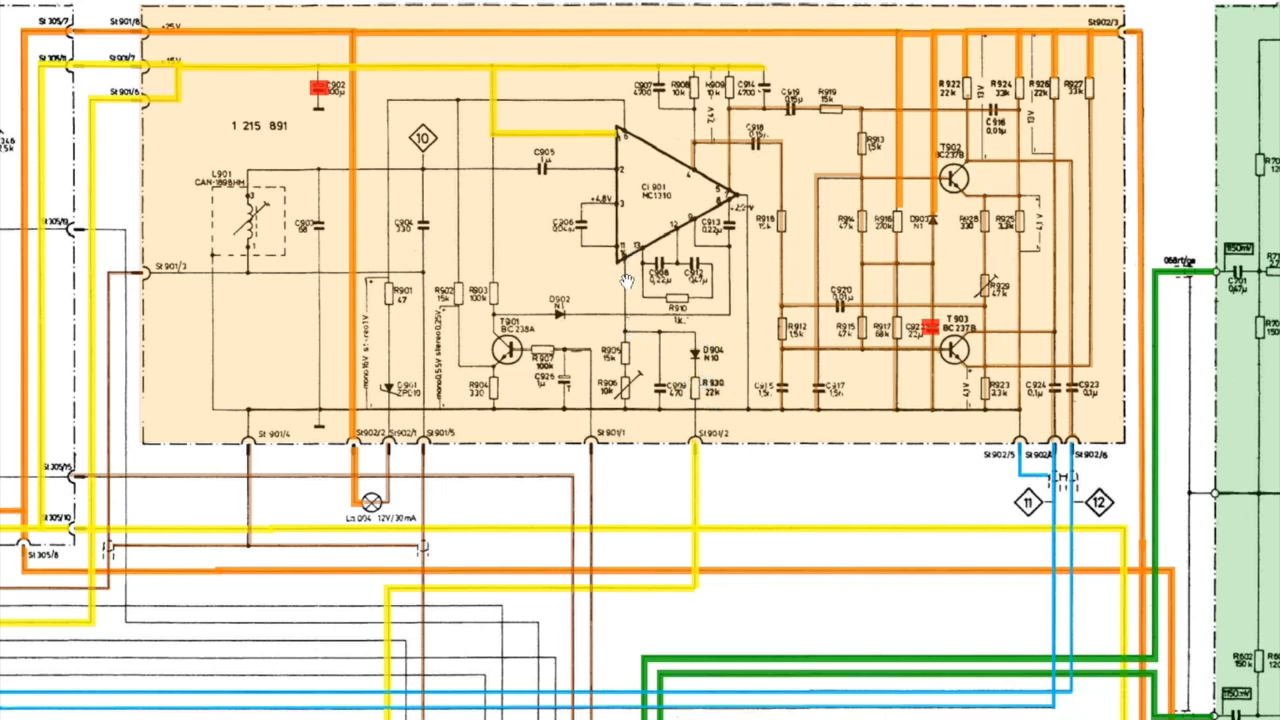
{"action": "mouse_move", "coordinate": [624, 278]}
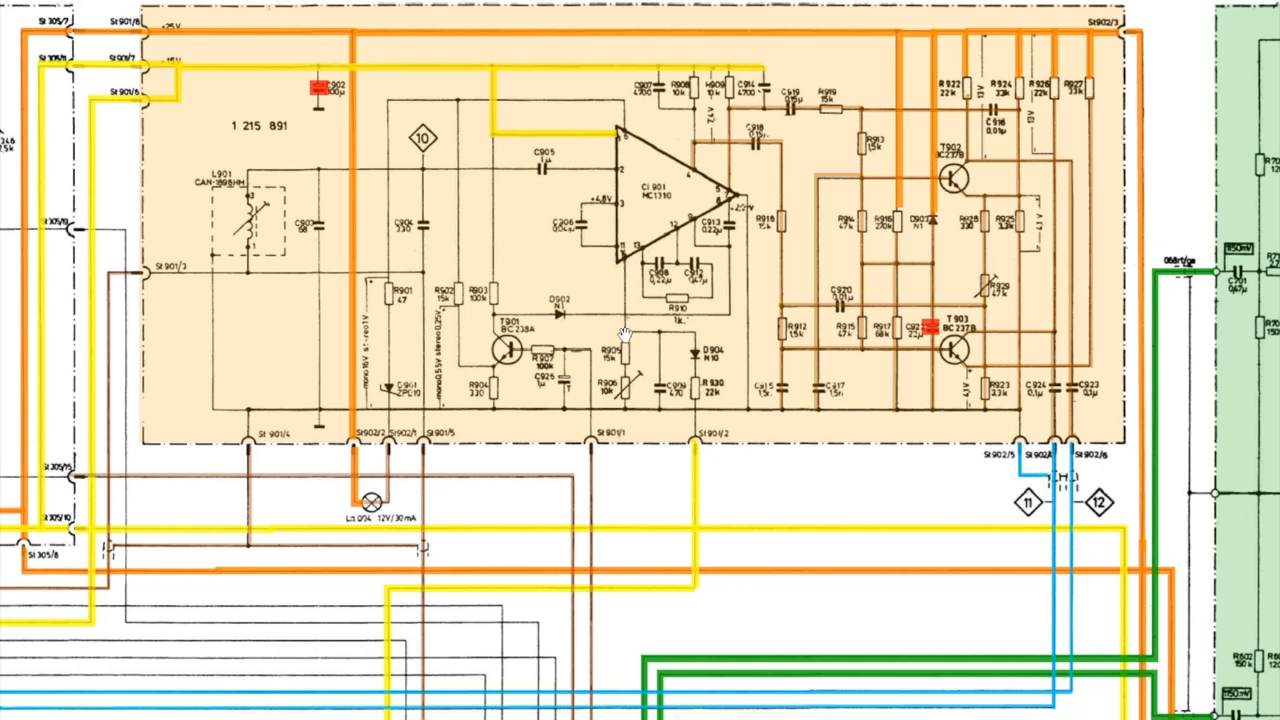
{"action": "mouse_move", "coordinate": [692, 385]}
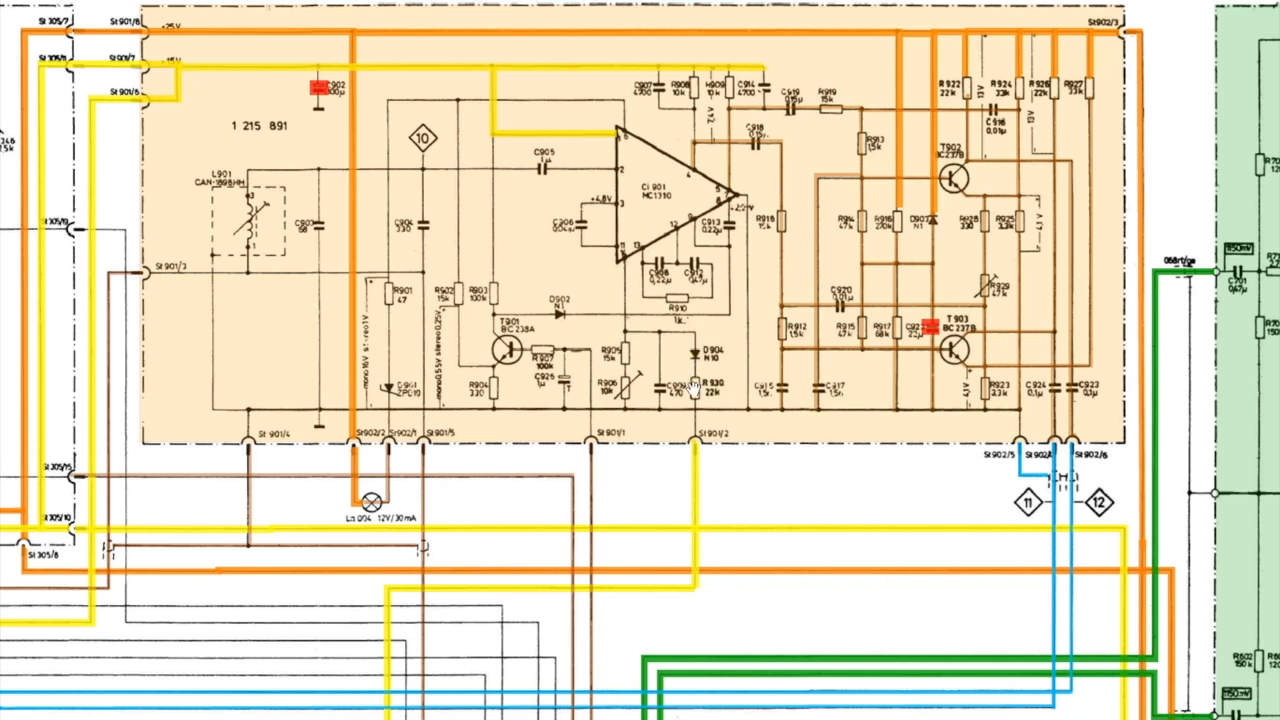
{"action": "mouse_move", "coordinate": [706, 337]}
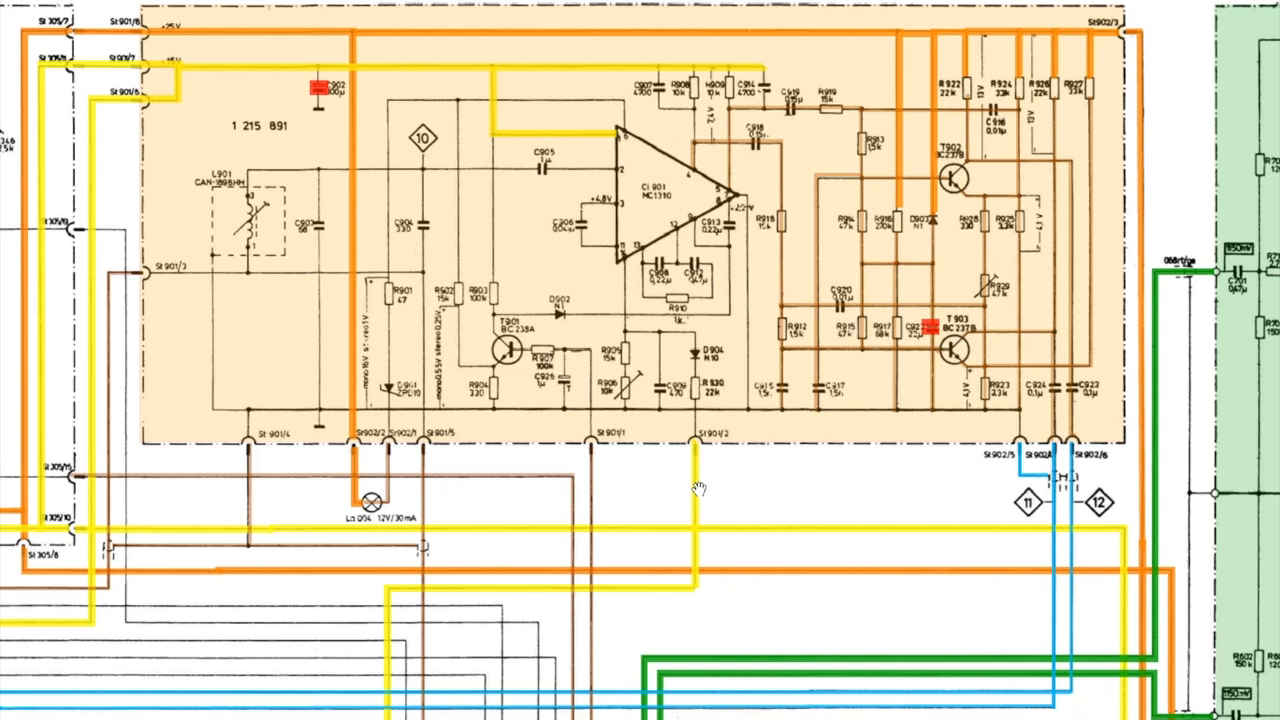
- Scroll to the S201 switch, T201 stage and green T1101–T1103 and T1201–T1203 boards
{"action": "scroll", "scroll_direction": "down", "scroll_amount": 3}
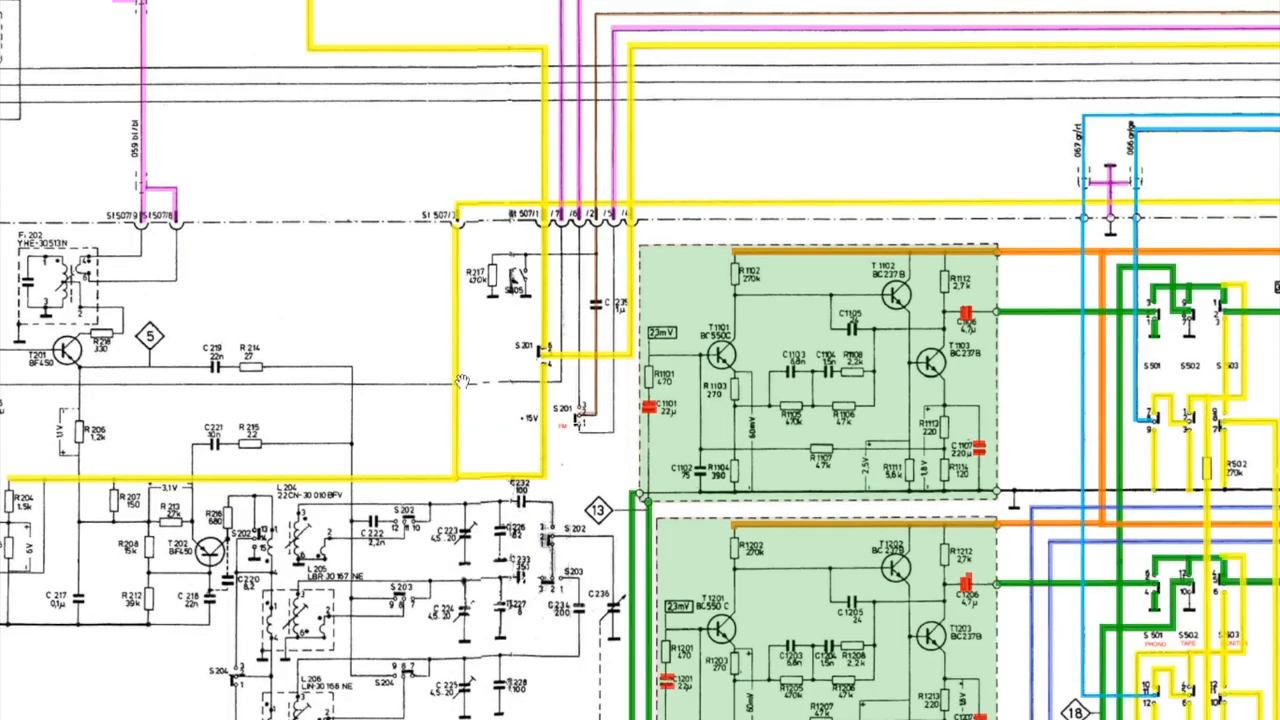
{"action": "mouse_move", "coordinate": [530, 348]}
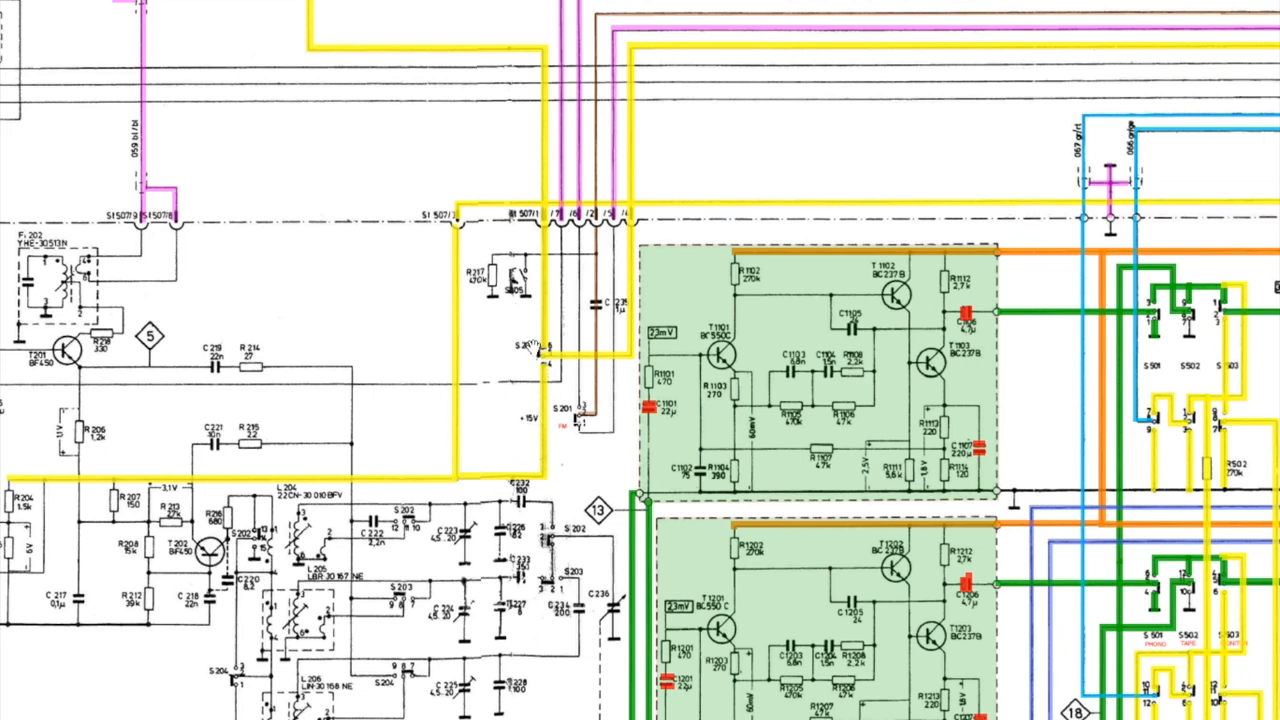
{"action": "mouse_move", "coordinate": [542, 385]}
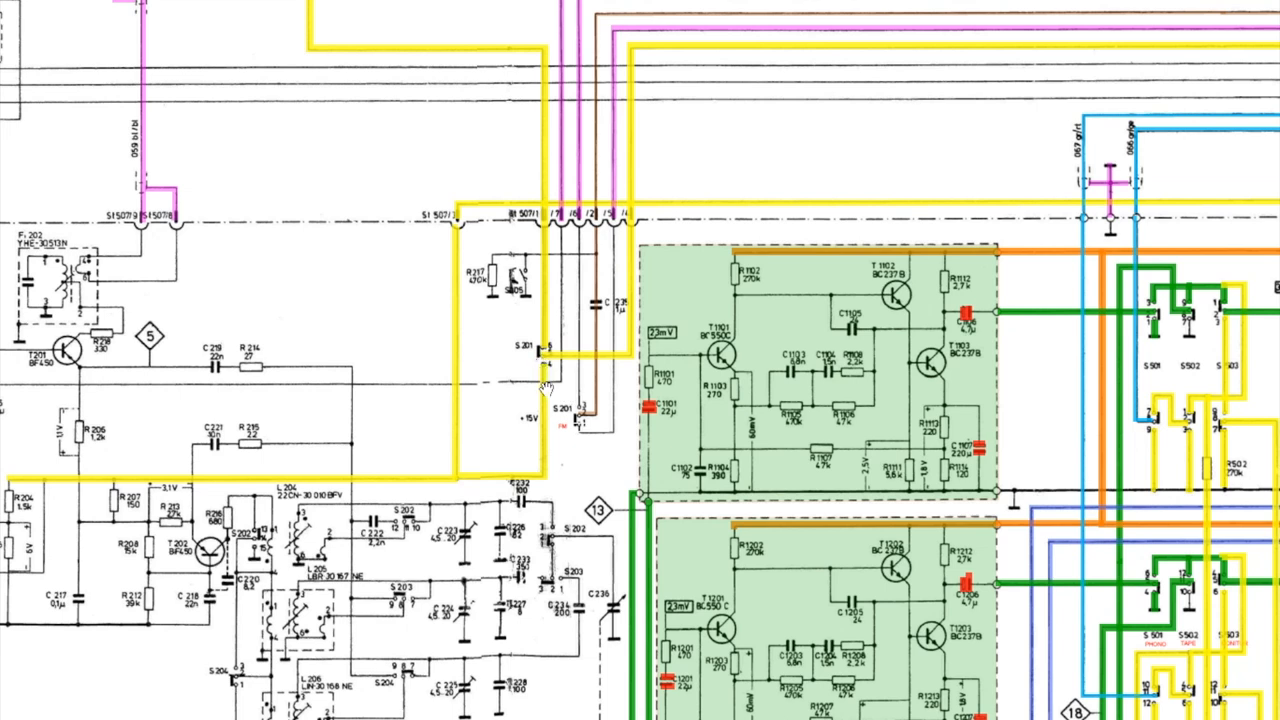
{"action": "mouse_move", "coordinate": [550, 398]}
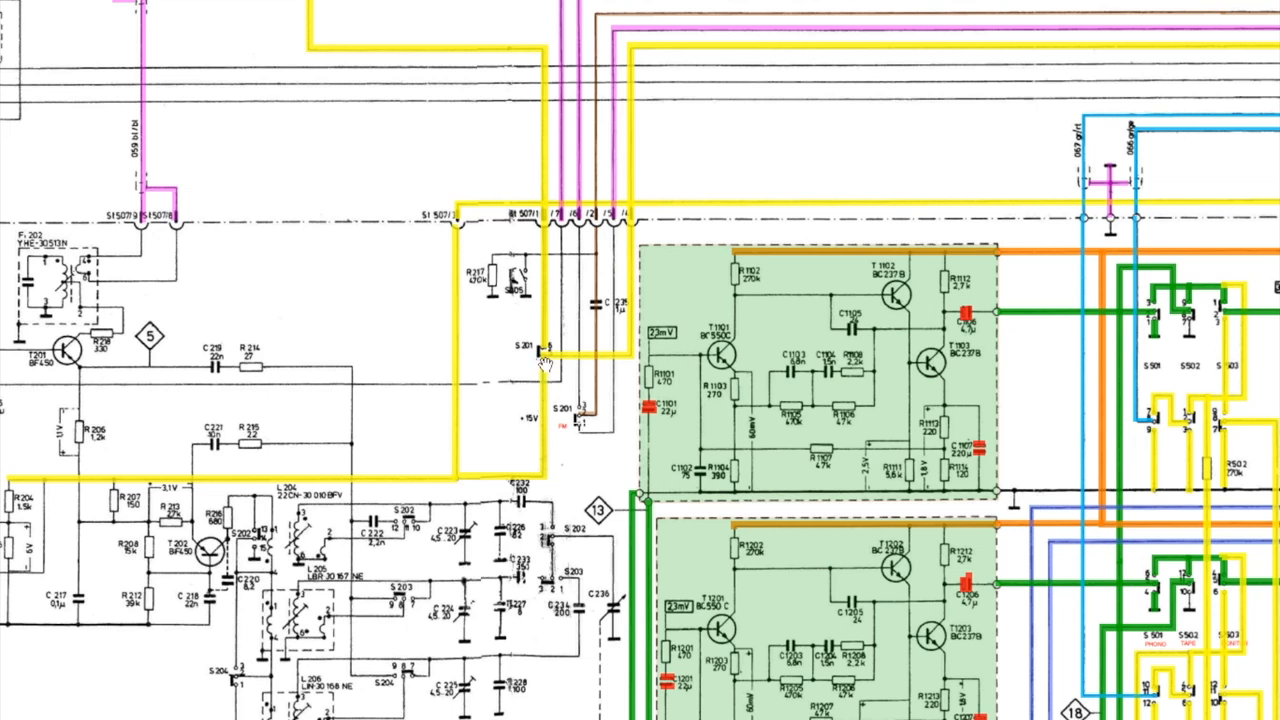
{"action": "mouse_move", "coordinate": [498, 245]}
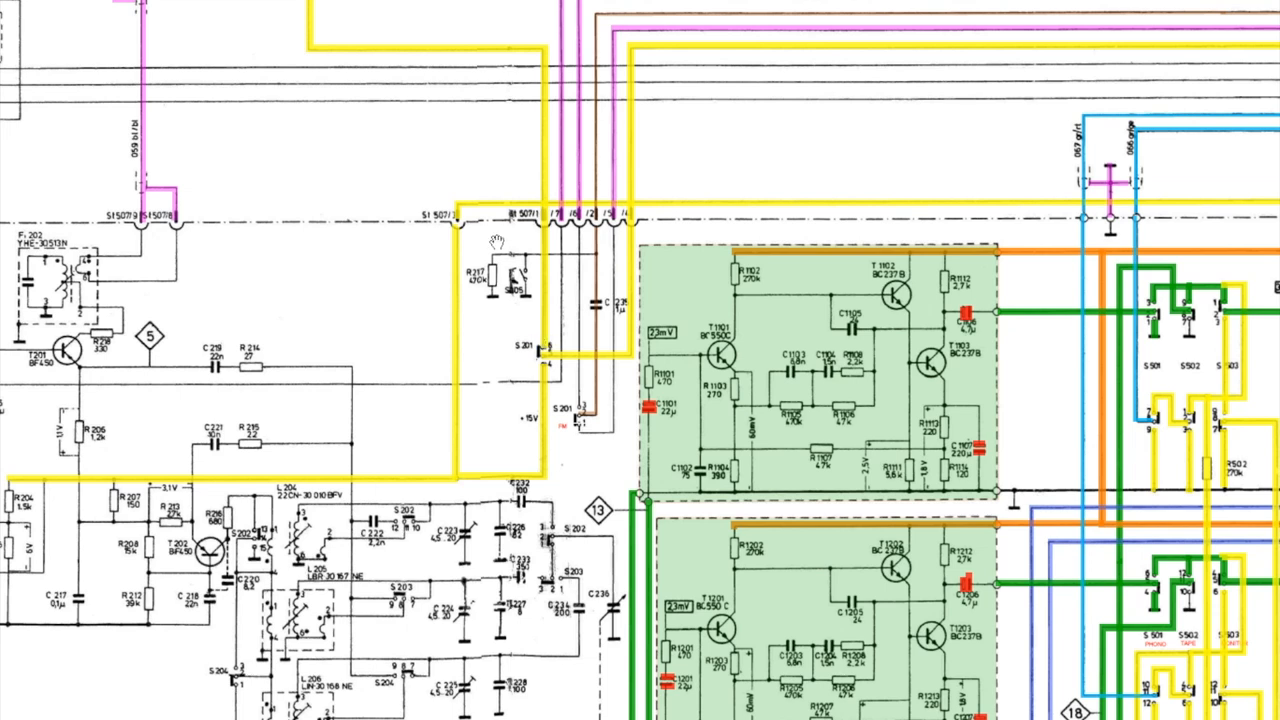
{"action": "mouse_move", "coordinate": [550, 335]}
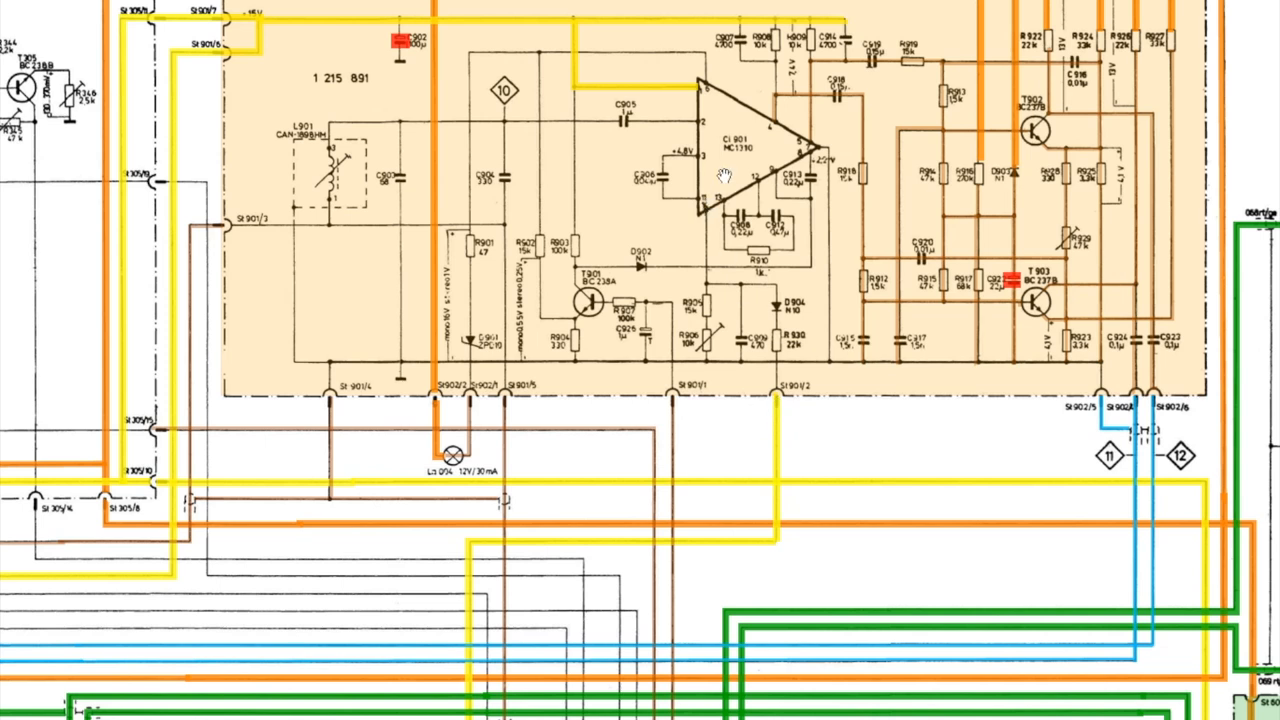
{"action": "mouse_move", "coordinate": [1012, 333]}
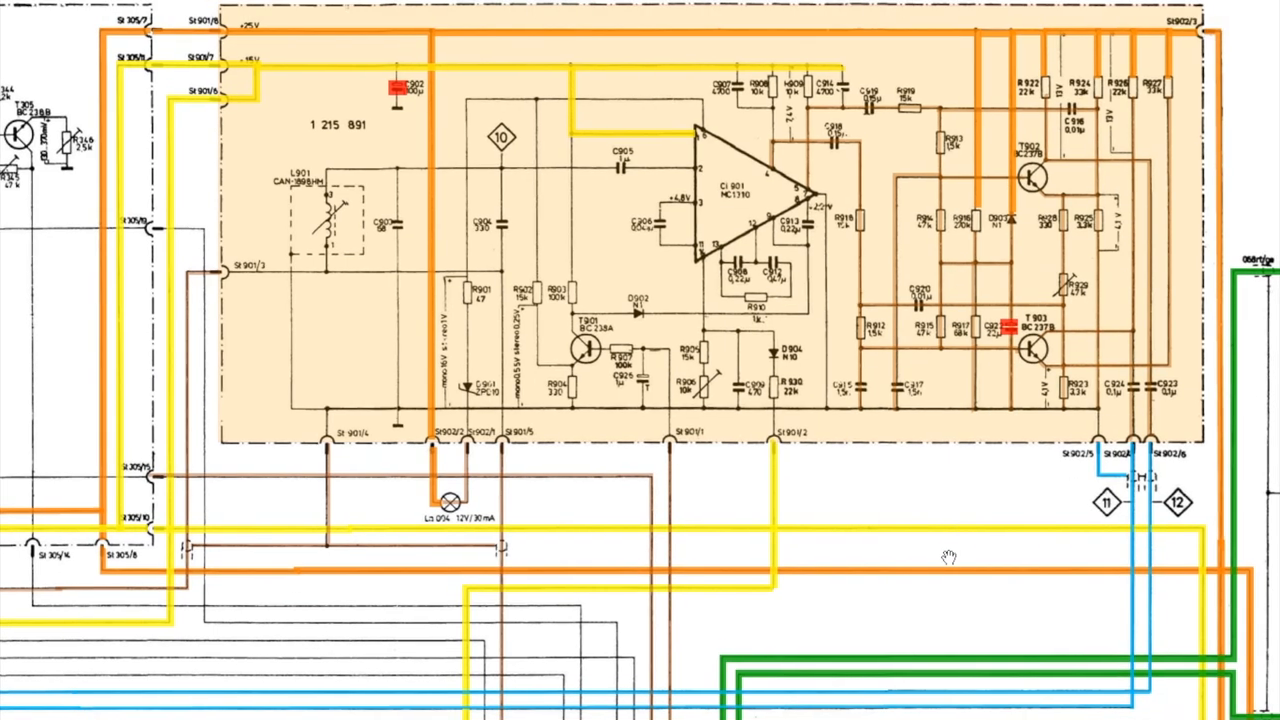
{"action": "mouse_move", "coordinate": [830, 237]}
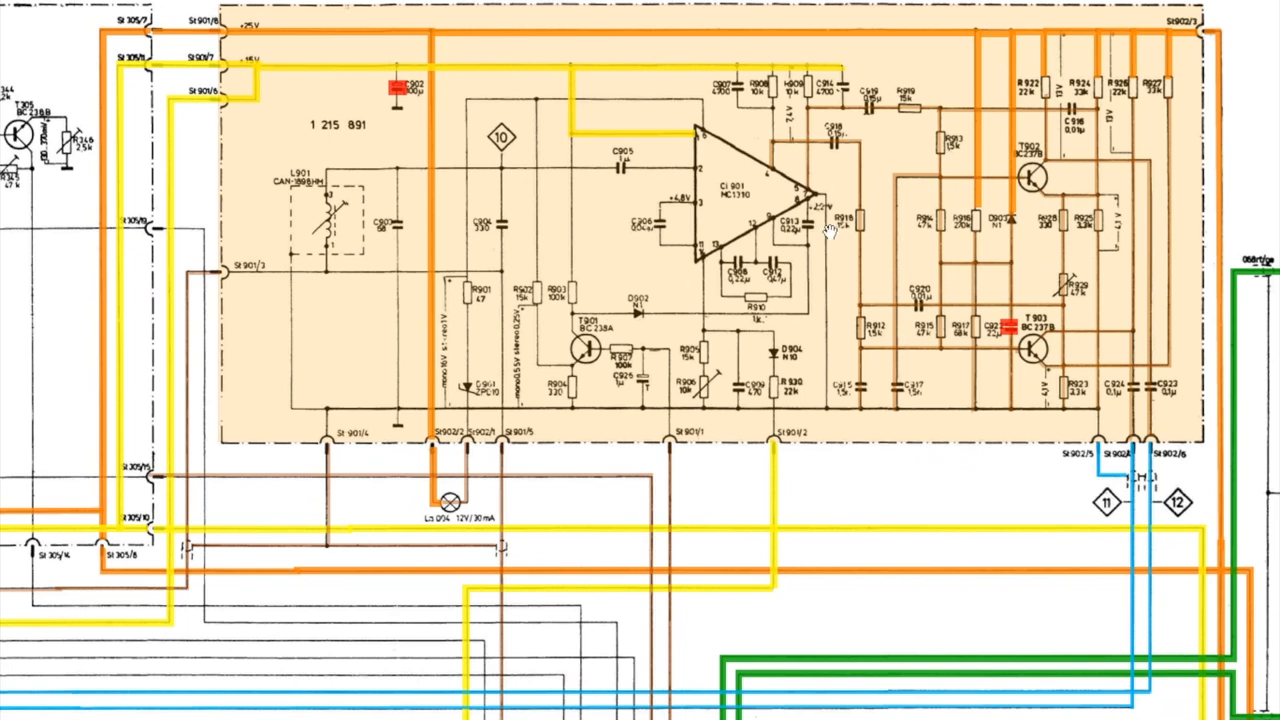
{"action": "mouse_move", "coordinate": [772, 318]}
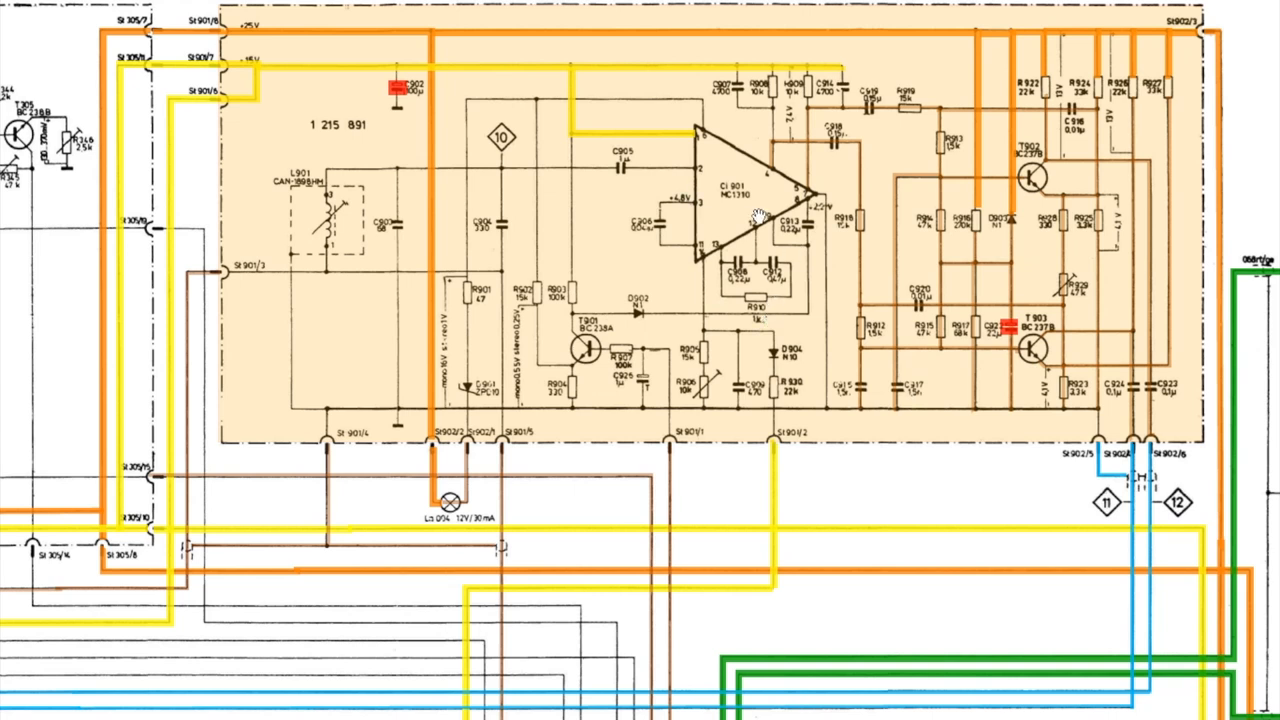
{"action": "mouse_move", "coordinate": [465, 237]}
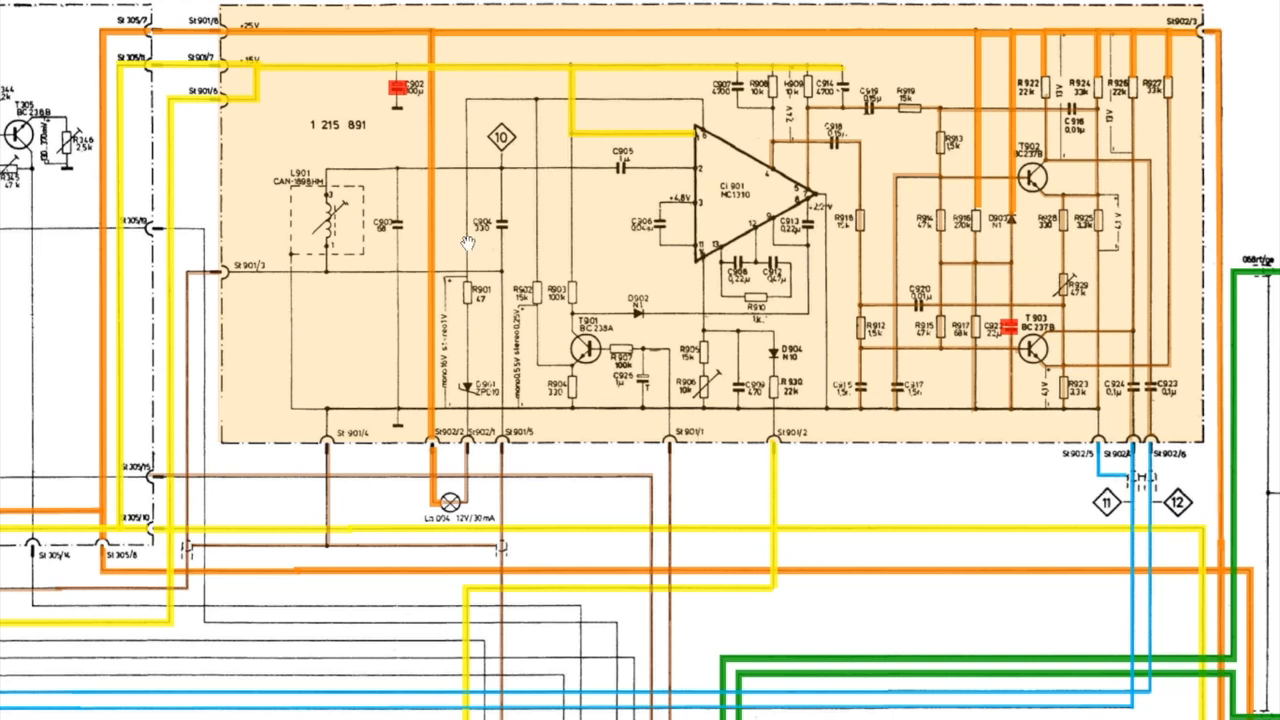
- Return to the 1 215 891 decoder board and scroll down toward its connector strip
{"action": "left_click", "coordinate": [200, 272]}
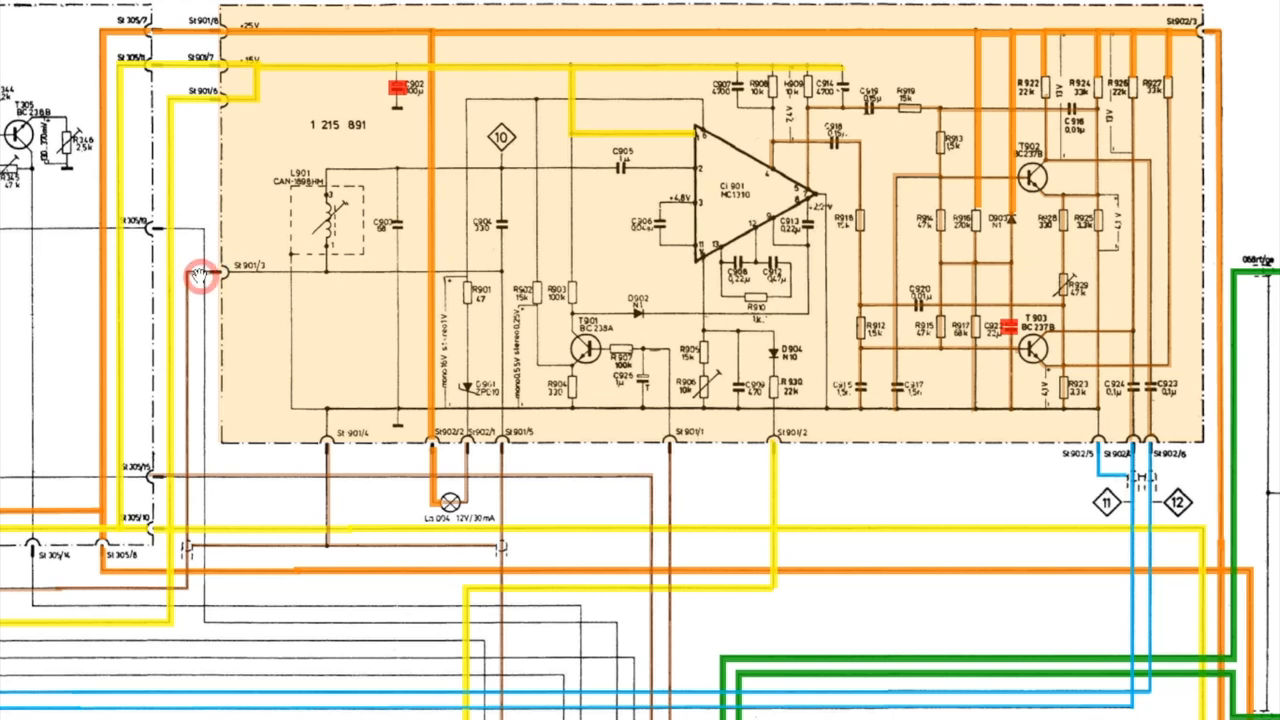
{"action": "mouse_move", "coordinate": [535, 270]}
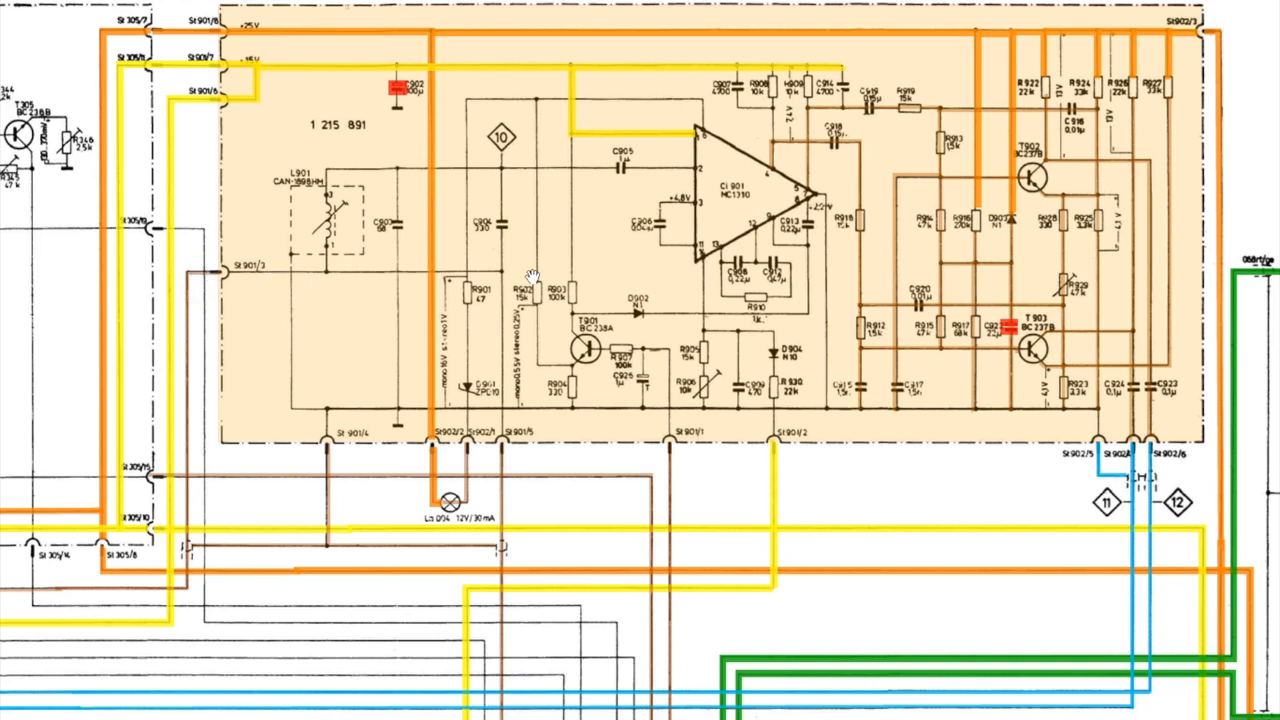
{"action": "mouse_move", "coordinate": [1127, 419]}
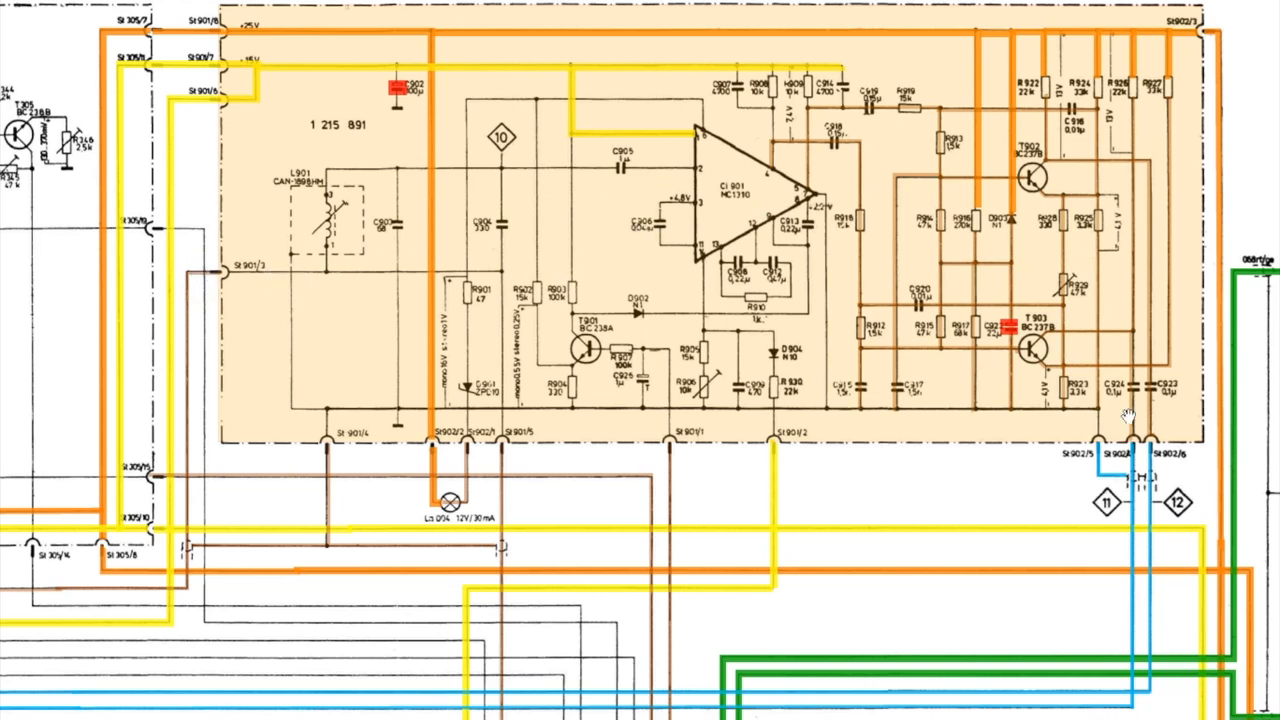
{"action": "mouse_move", "coordinate": [1170, 602]}
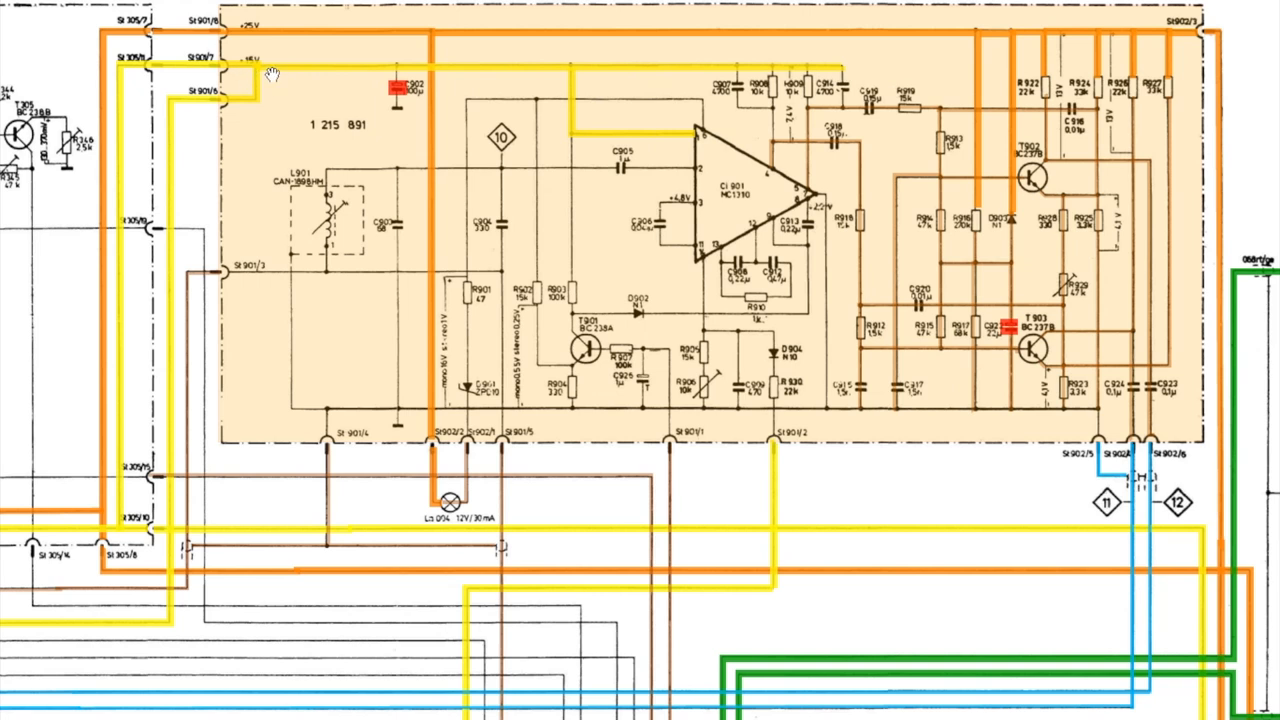
{"action": "mouse_move", "coordinate": [1115, 602]}
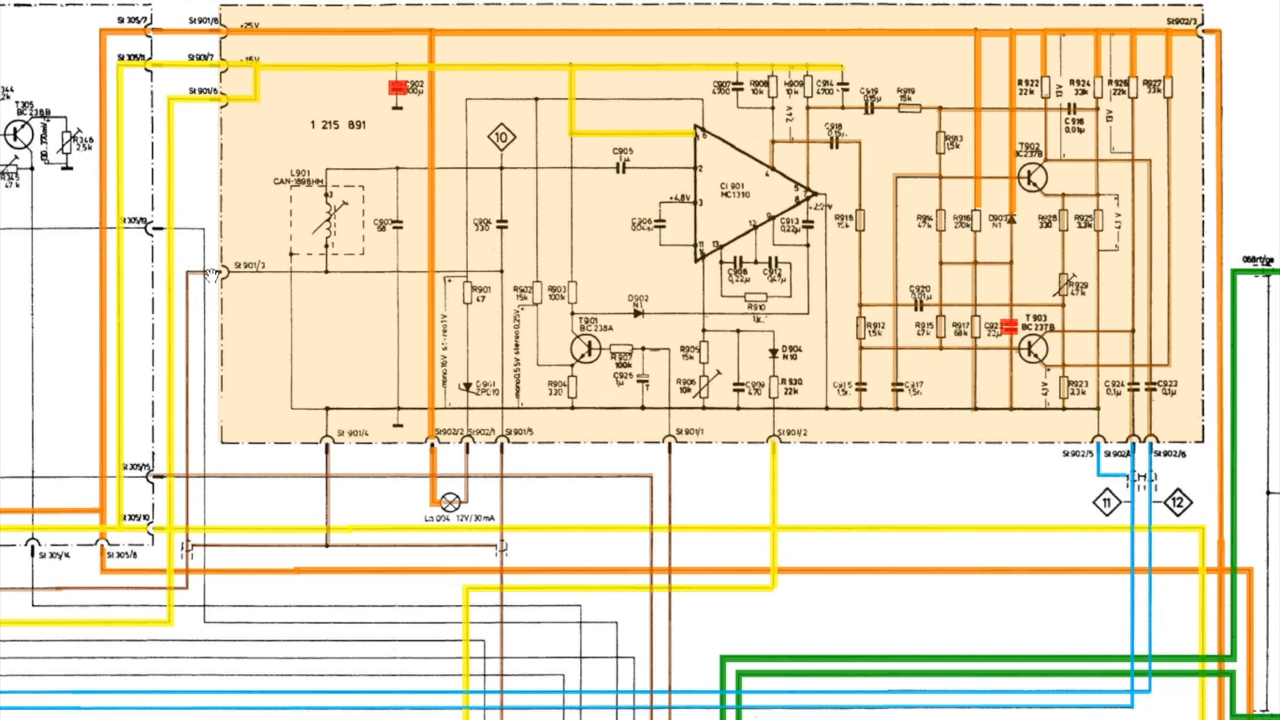
{"action": "mouse_move", "coordinate": [958, 378]}
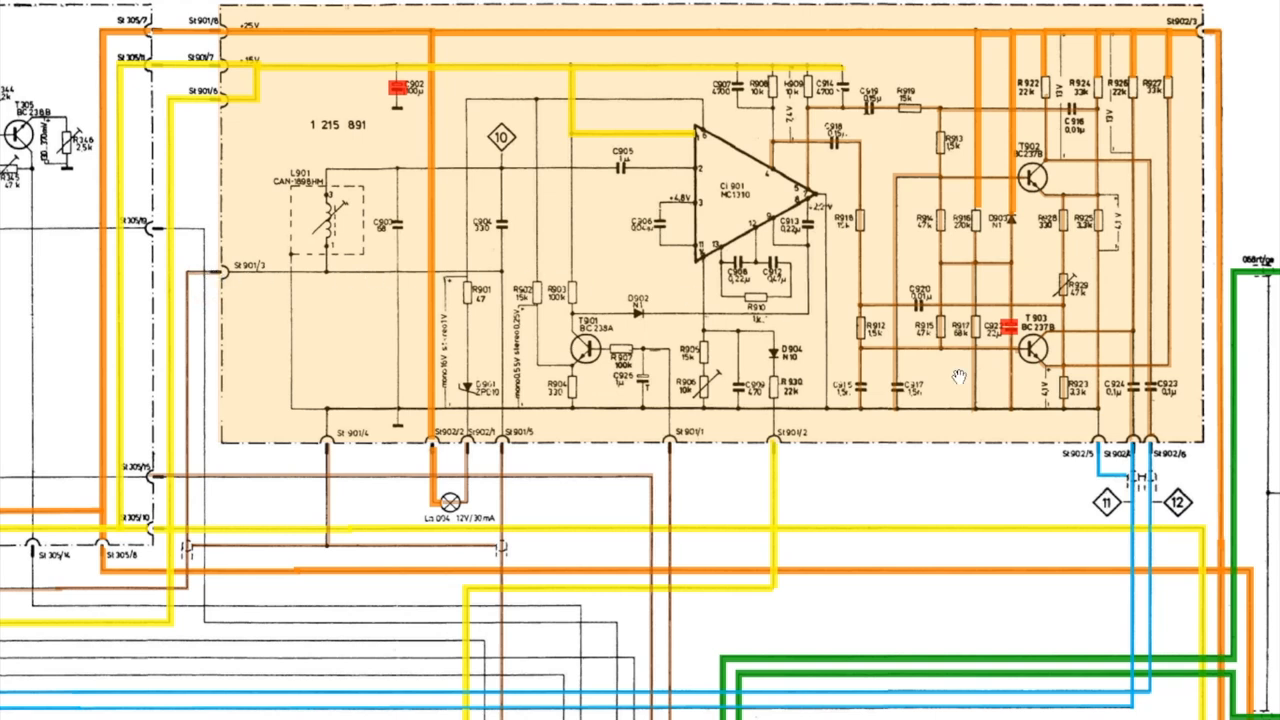
{"action": "scroll", "scroll_direction": "down", "scroll_amount": 3}
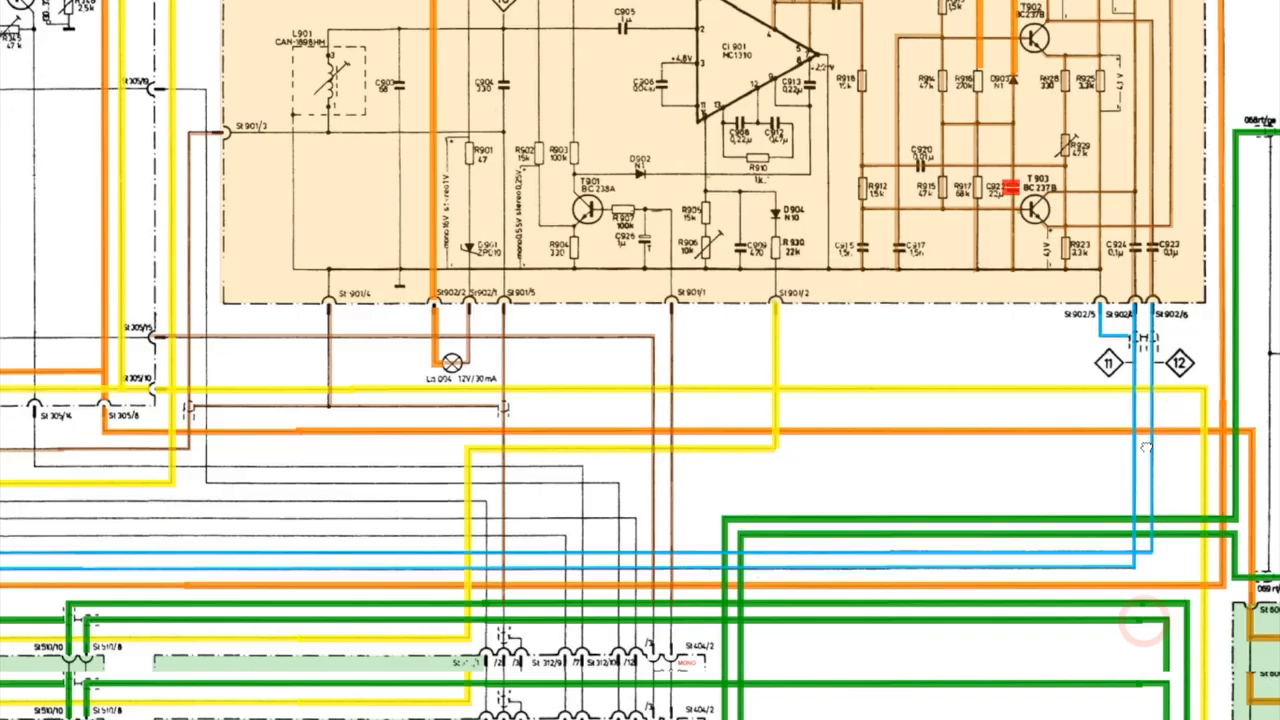
{"action": "scroll", "scroll_direction": "down", "scroll_amount": 3}
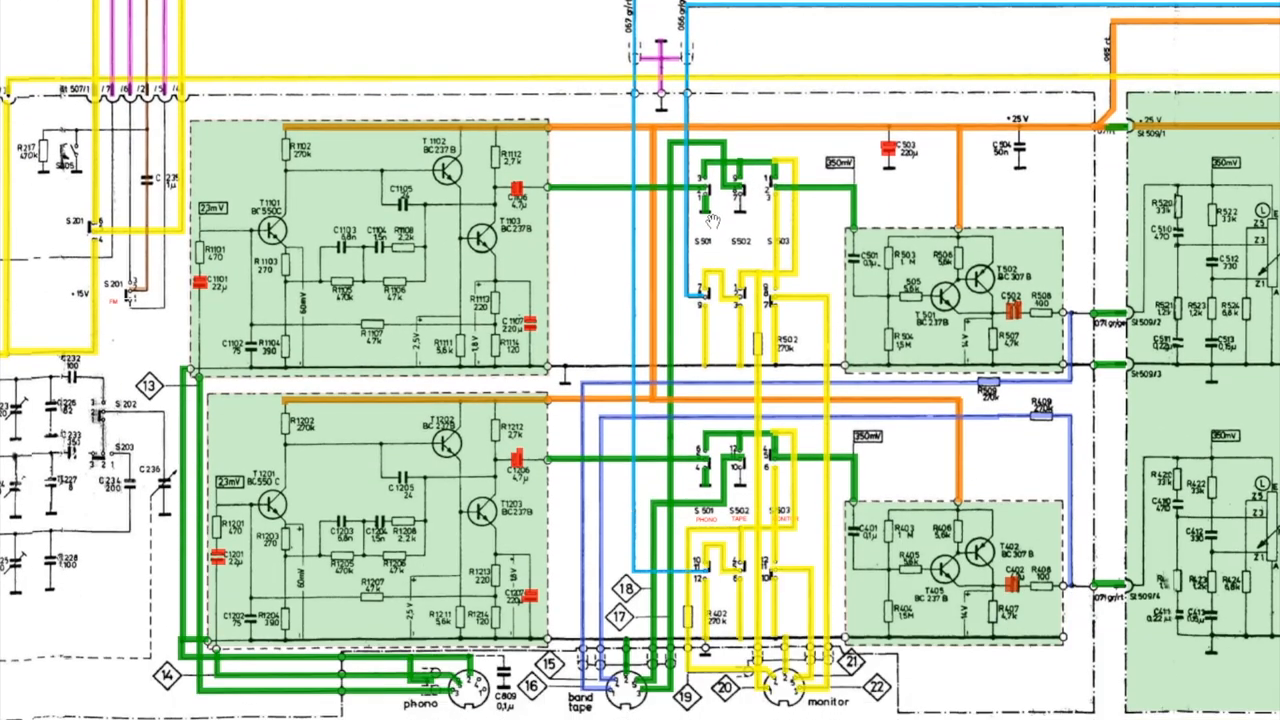
{"action": "mouse_move", "coordinate": [725, 305]}
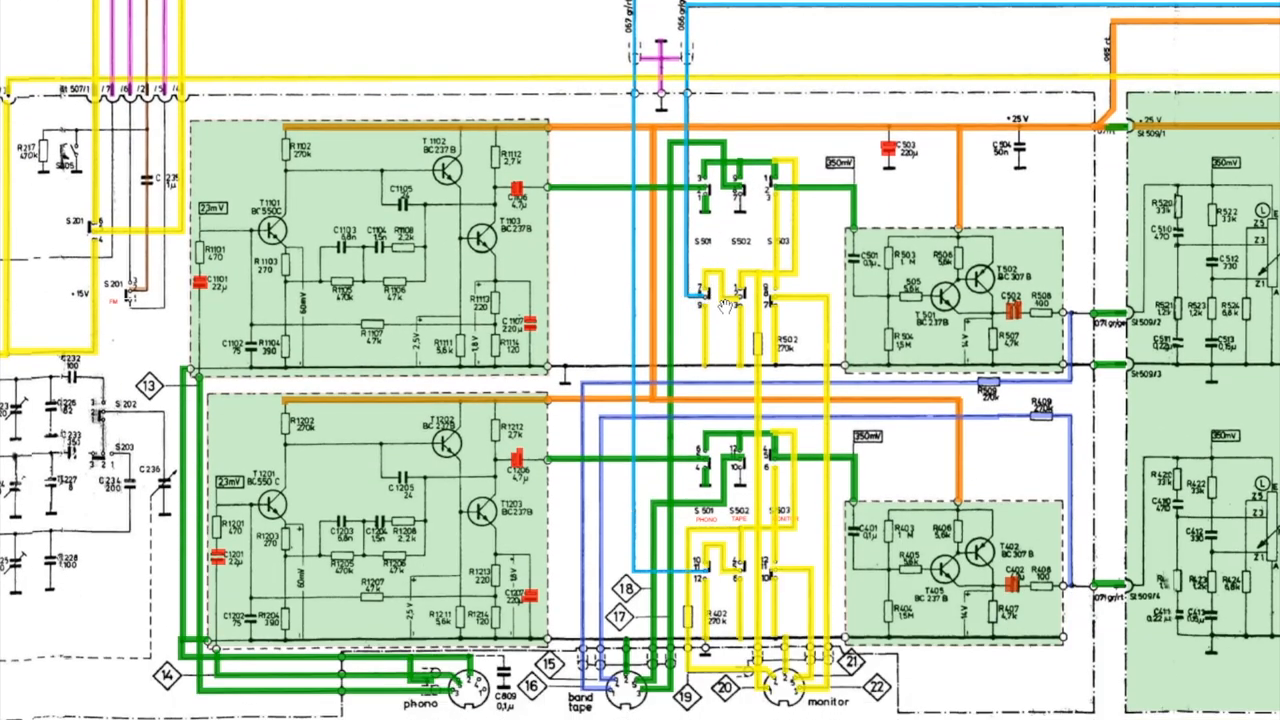
{"action": "mouse_move", "coordinate": [717, 295]}
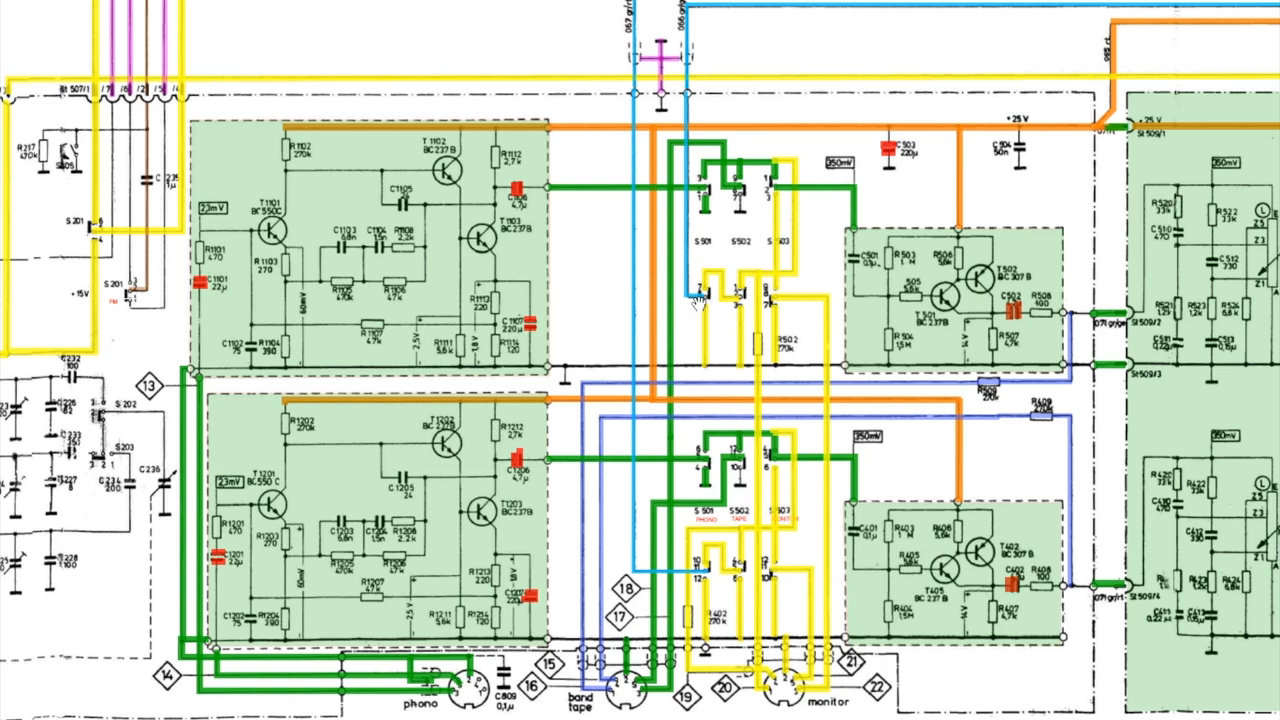
{"action": "mouse_move", "coordinate": [755, 315]}
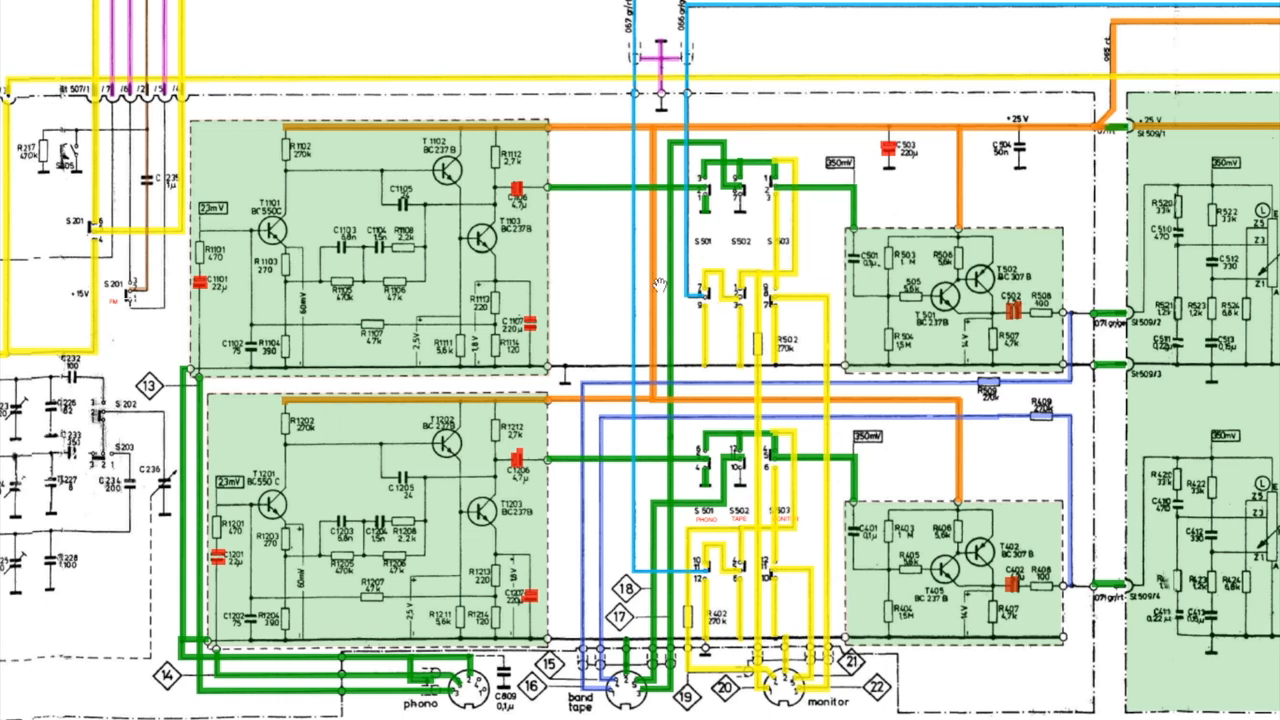
{"action": "mouse_move", "coordinate": [1010, 50]}
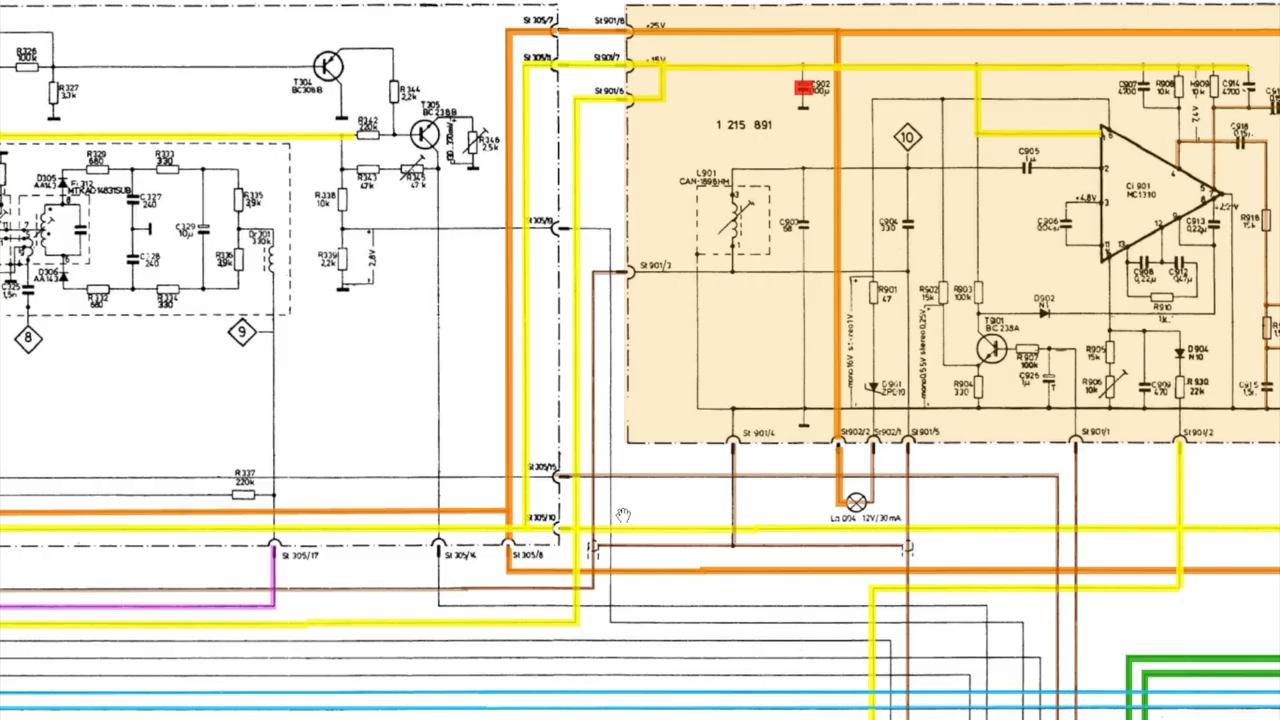
{"action": "mouse_move", "coordinate": [654, 320]}
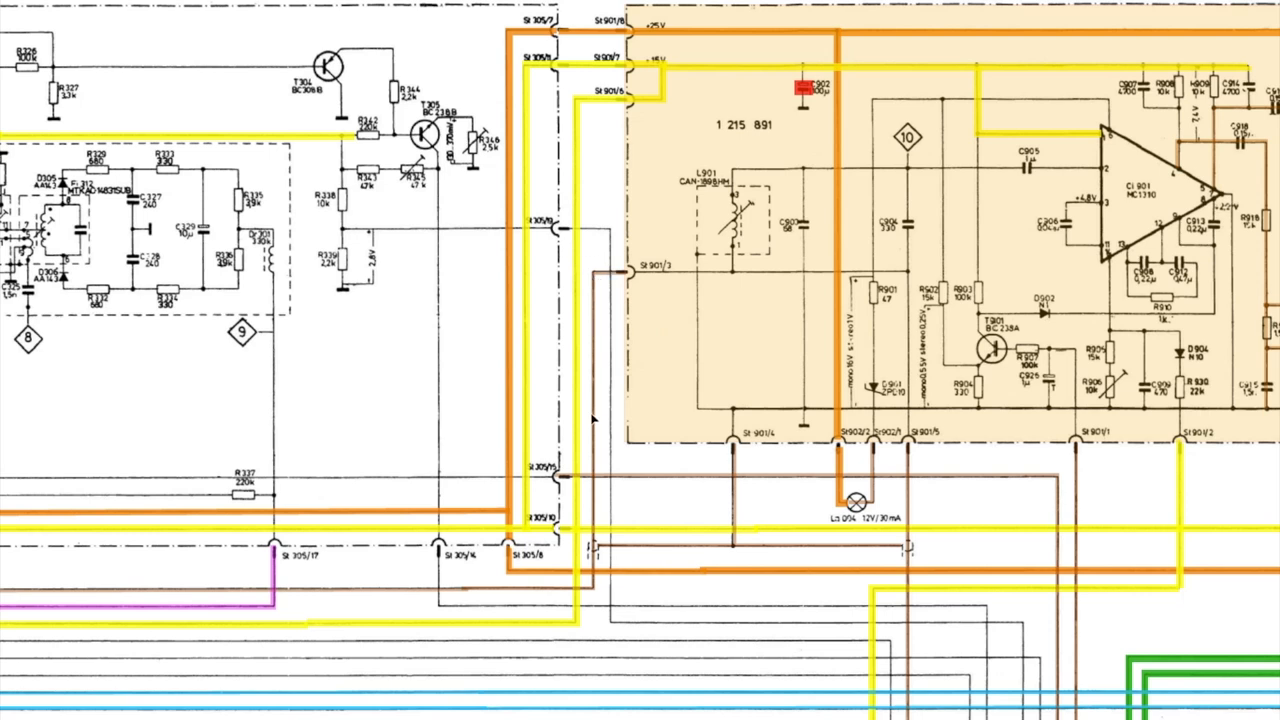
{"action": "mouse_move", "coordinate": [355, 596]}
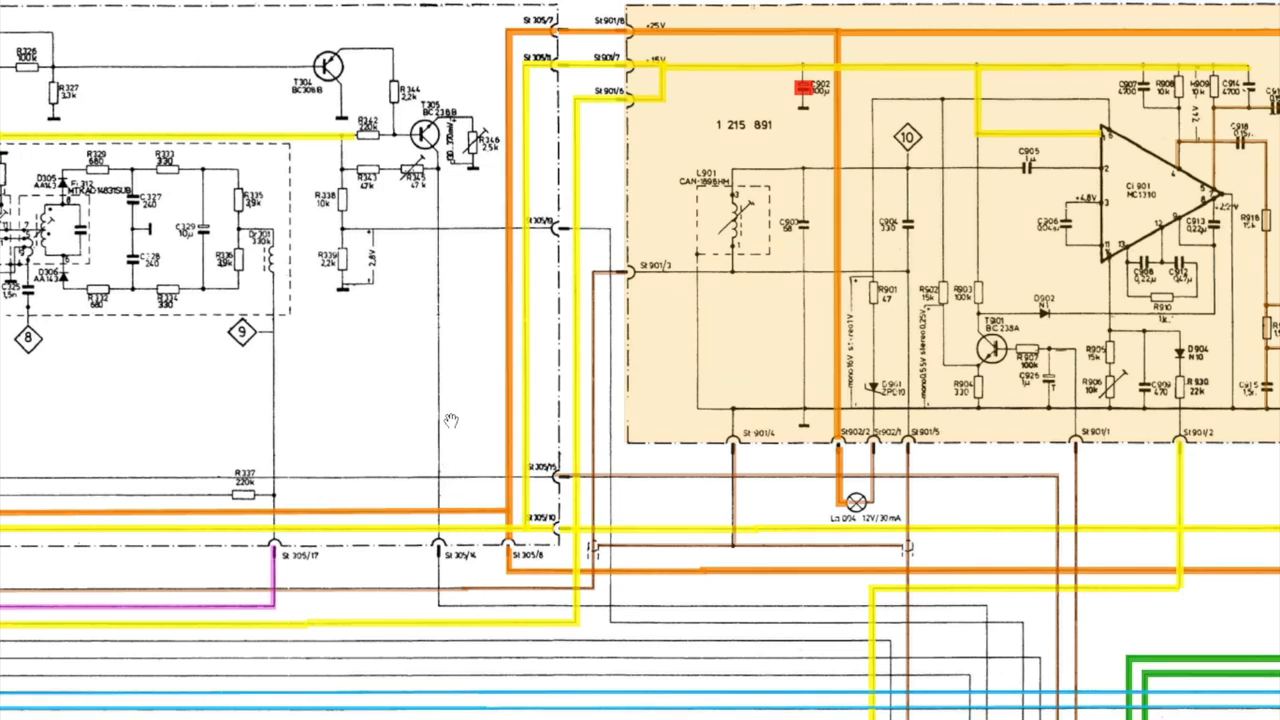
{"action": "mouse_move", "coordinate": [576, 490]}
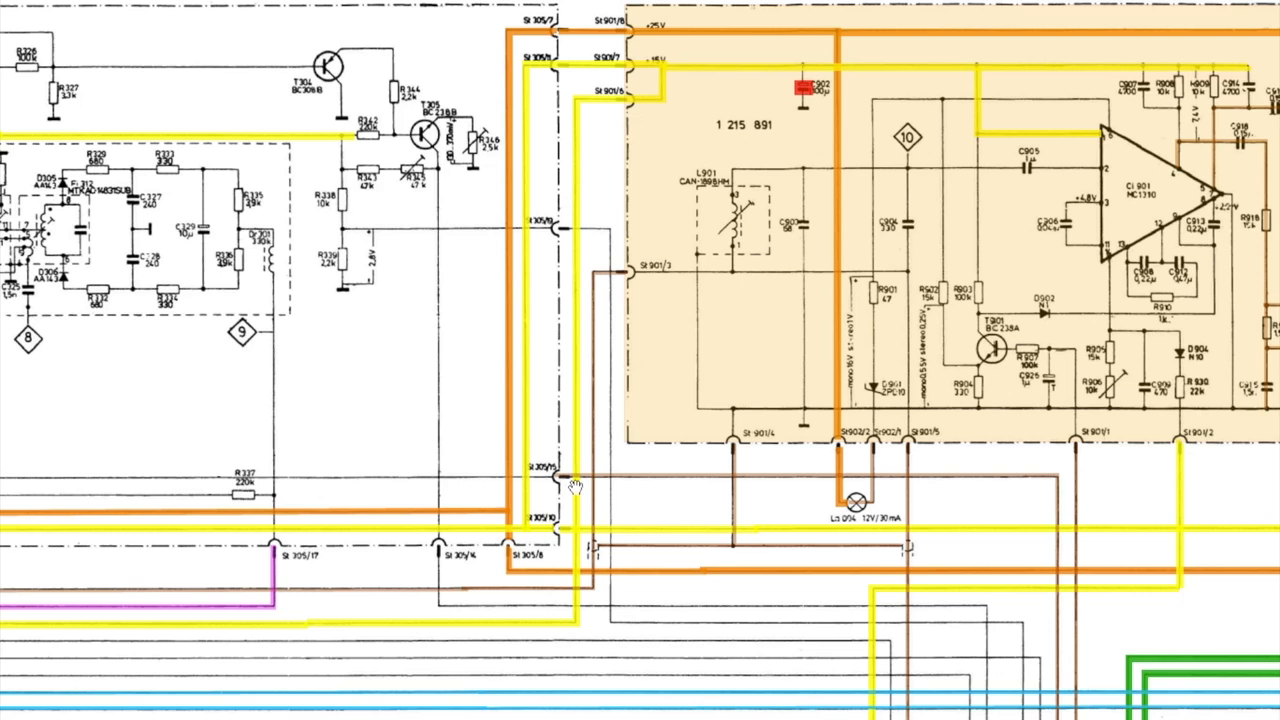
{"action": "mouse_move", "coordinate": [649, 288]}
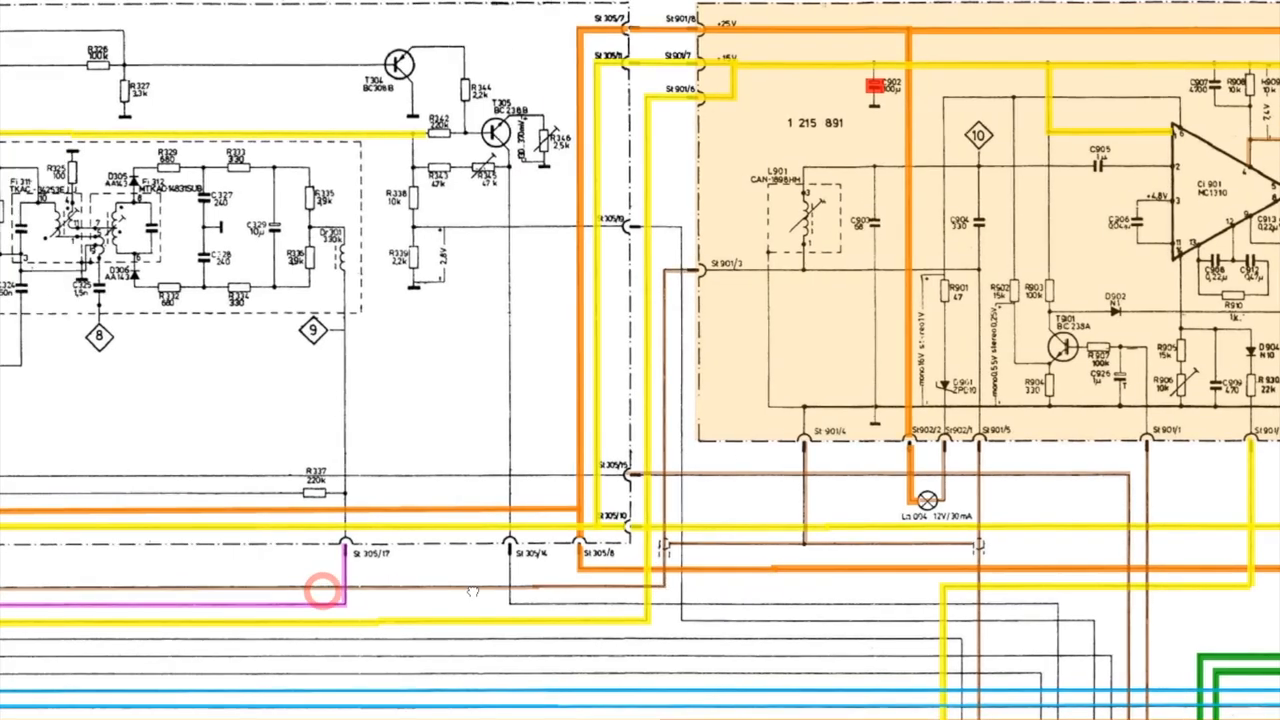
- Scroll to the IF stage with IC302/IC303 SN76603, filters F311/F312 and St305
{"action": "scroll", "scroll_direction": "down", "scroll_amount": 3}
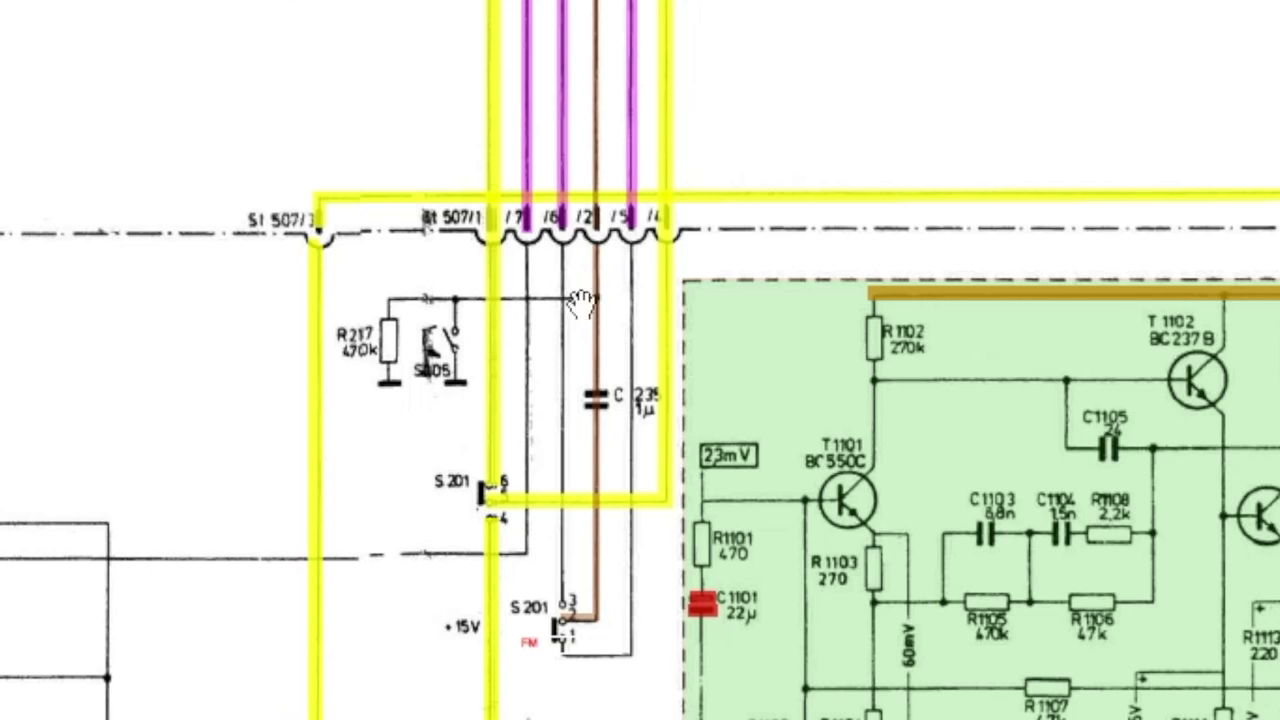
{"action": "mouse_move", "coordinate": [575, 650]}
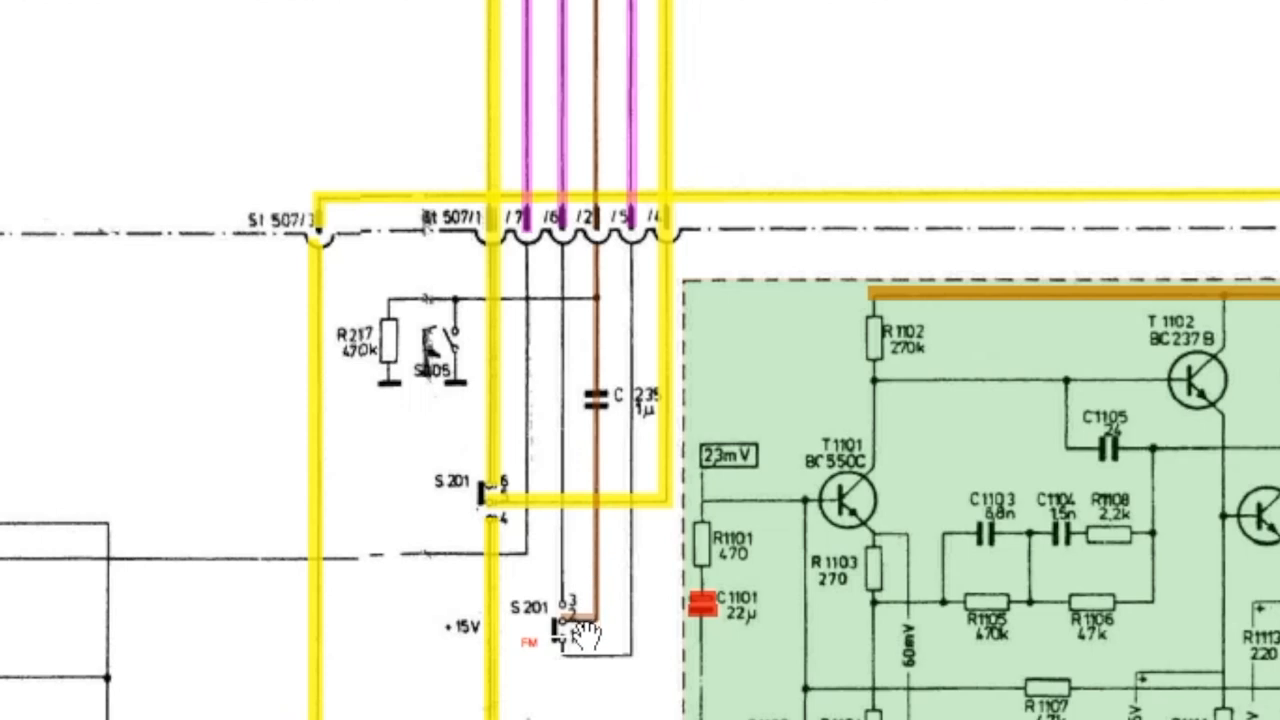
{"action": "scroll", "scroll_direction": "down", "scroll_amount": 3}
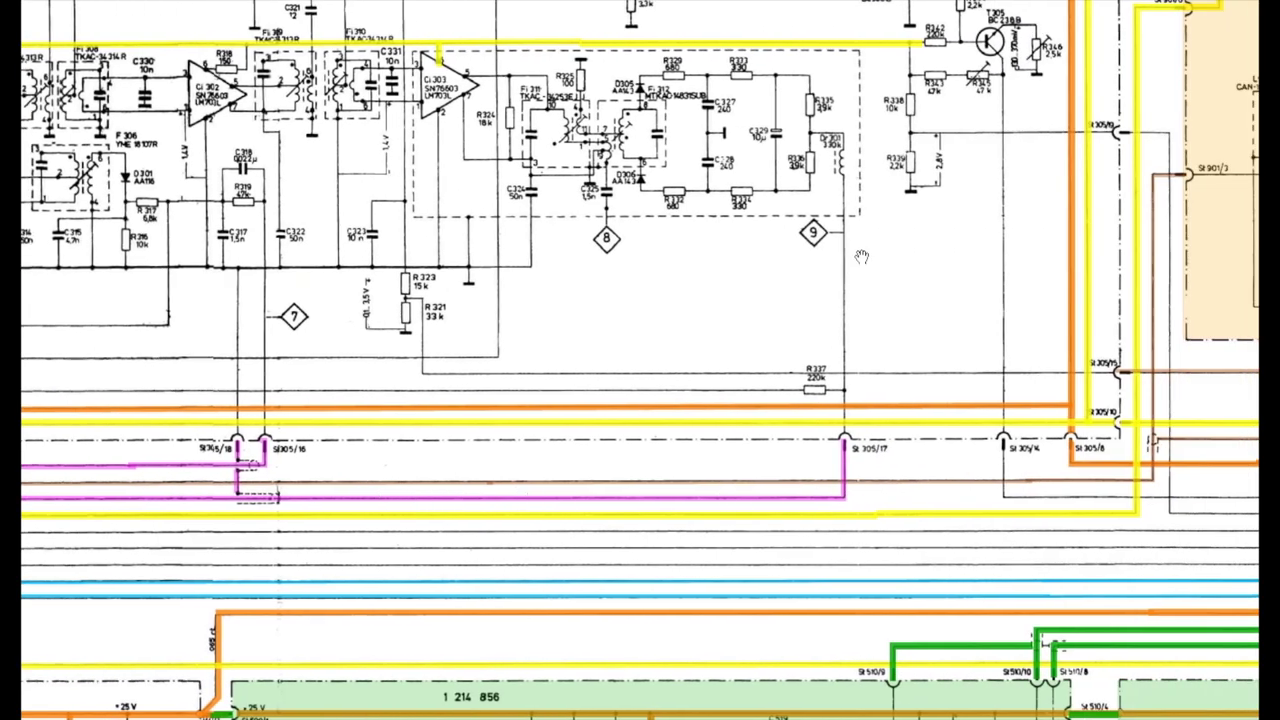
{"action": "mouse_move", "coordinate": [762, 160]}
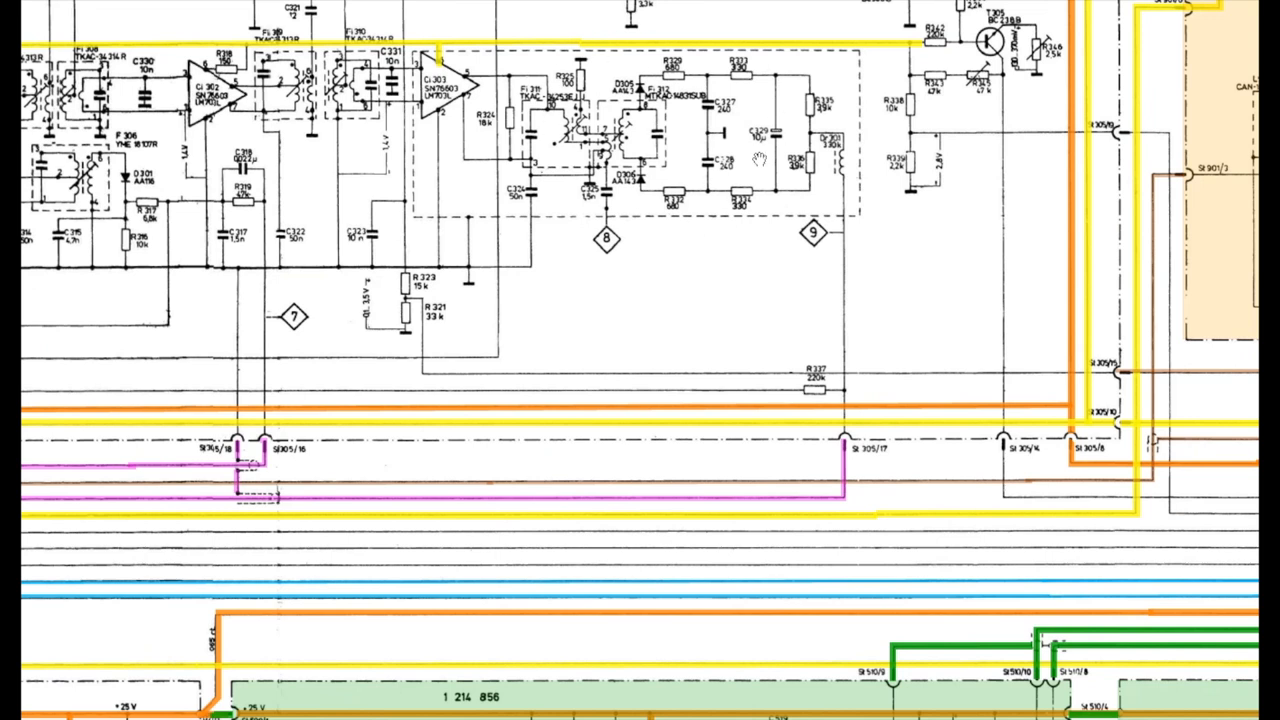
{"action": "mouse_move", "coordinate": [672, 283]}
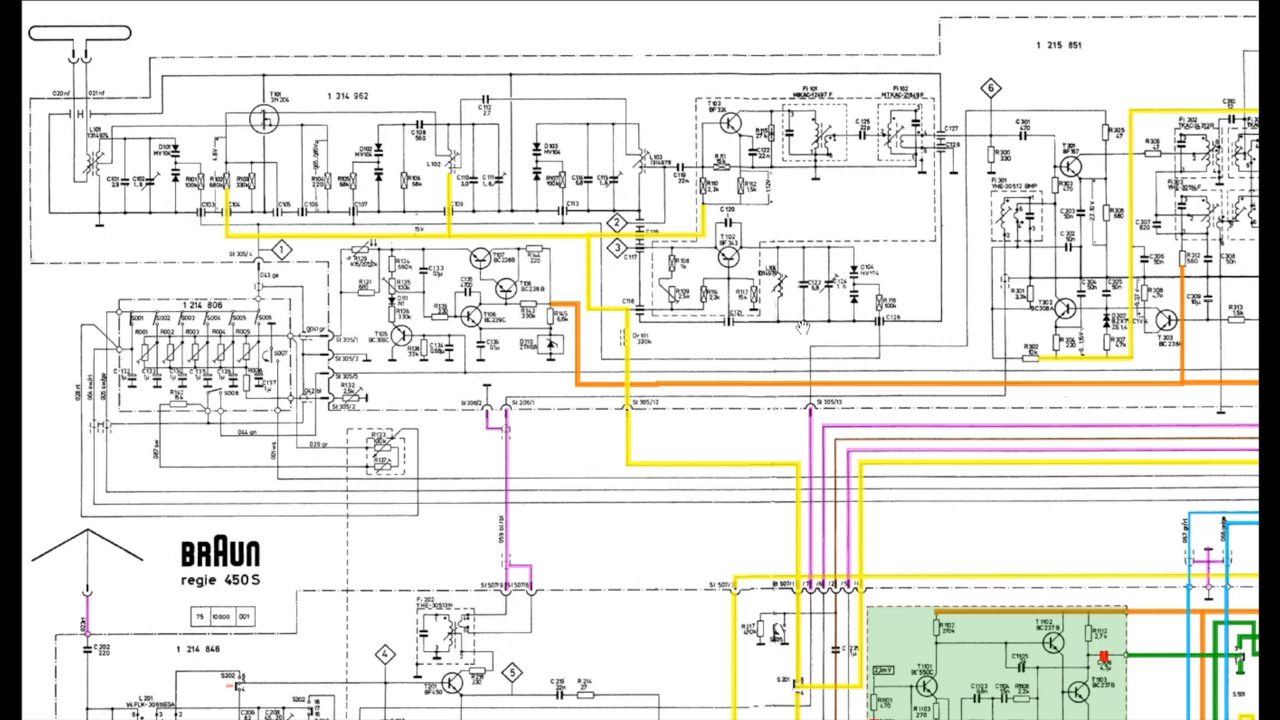
{"action": "mouse_move", "coordinate": [812, 298]}
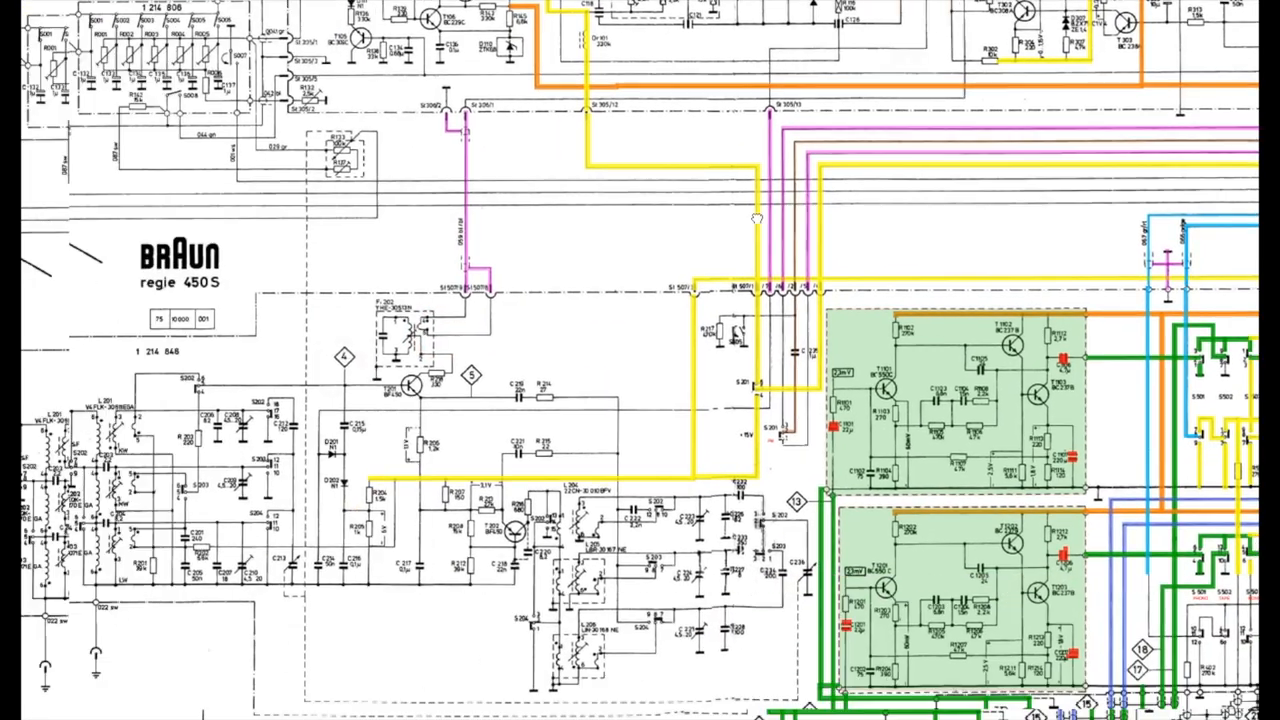
- Zoom into tuner coils L201–L203 and T201/T202 beside the regie 450S title block
{"action": "scroll", "scroll_direction": "down", "scroll_amount": 3}
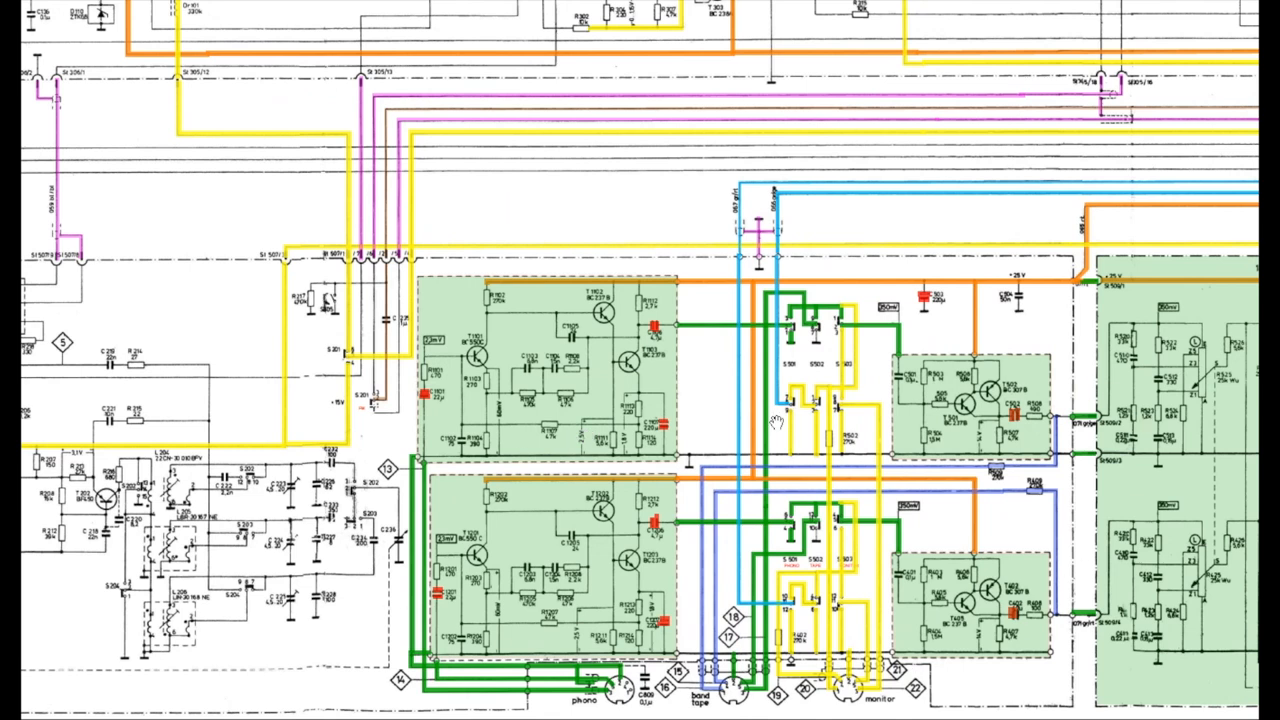
{"action": "mouse_move", "coordinate": [412, 303]}
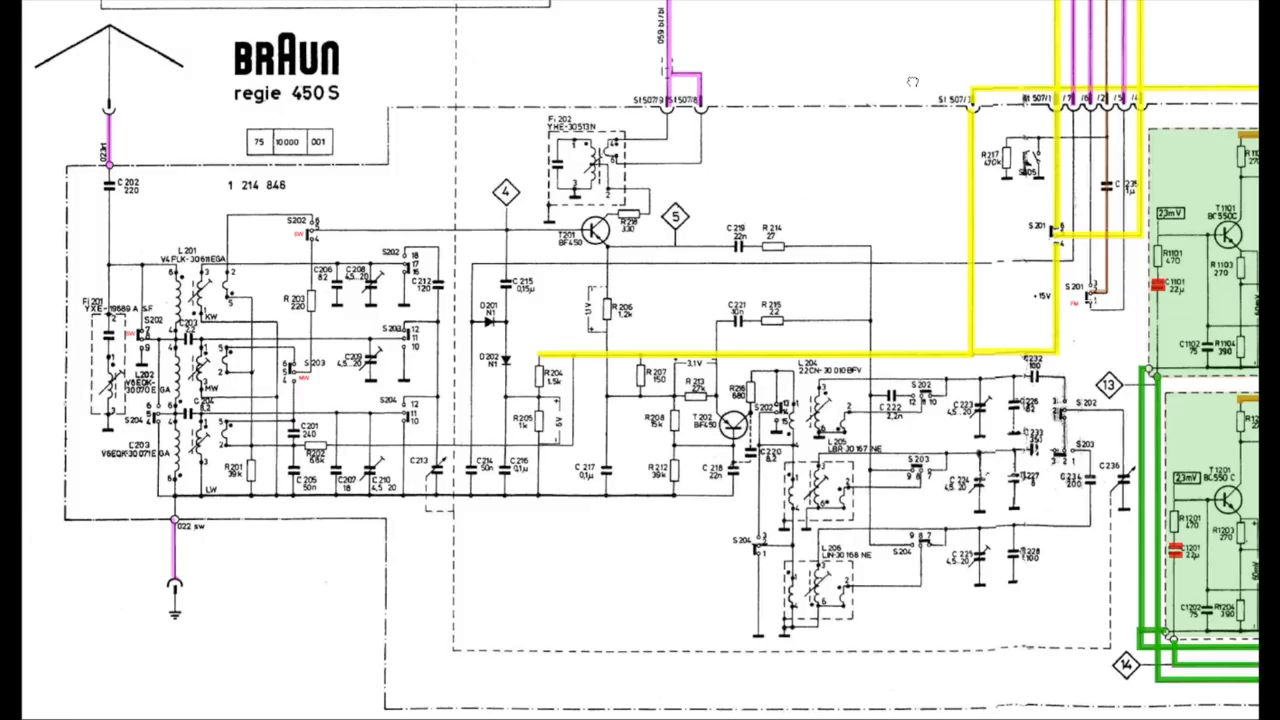
{"action": "mouse_move", "coordinate": [115, 220]}
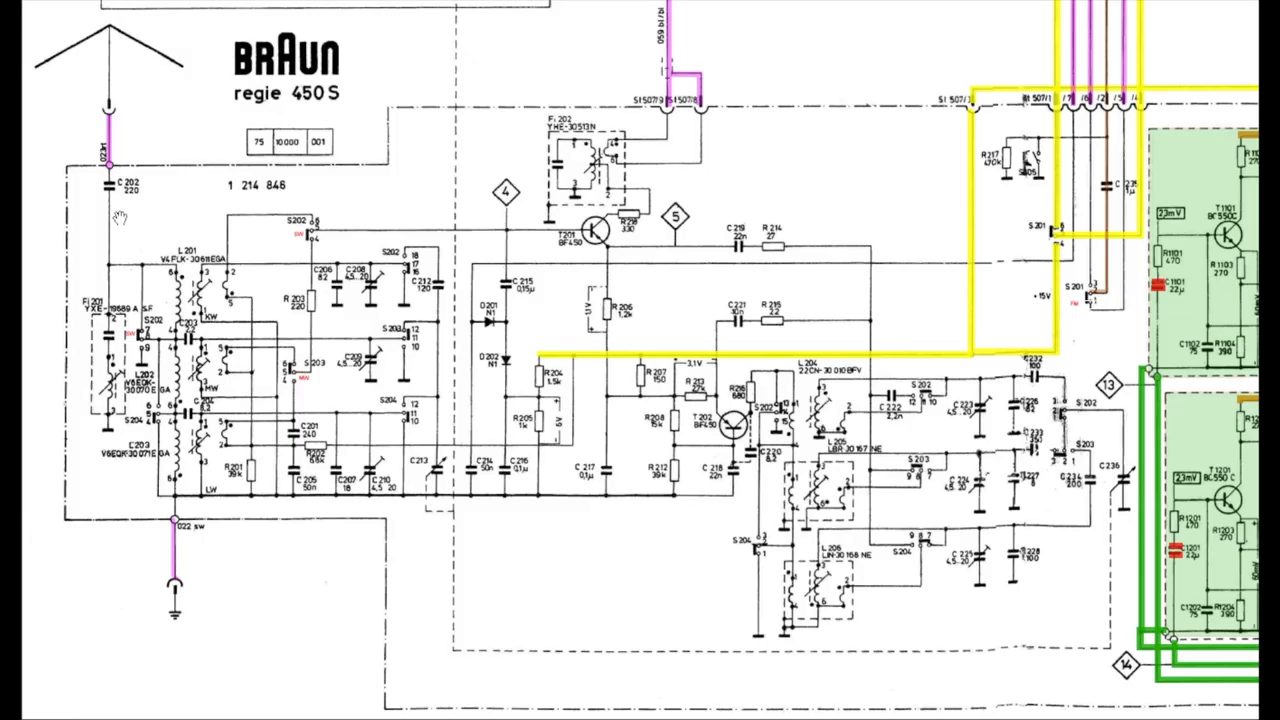
{"action": "mouse_move", "coordinate": [258, 397]}
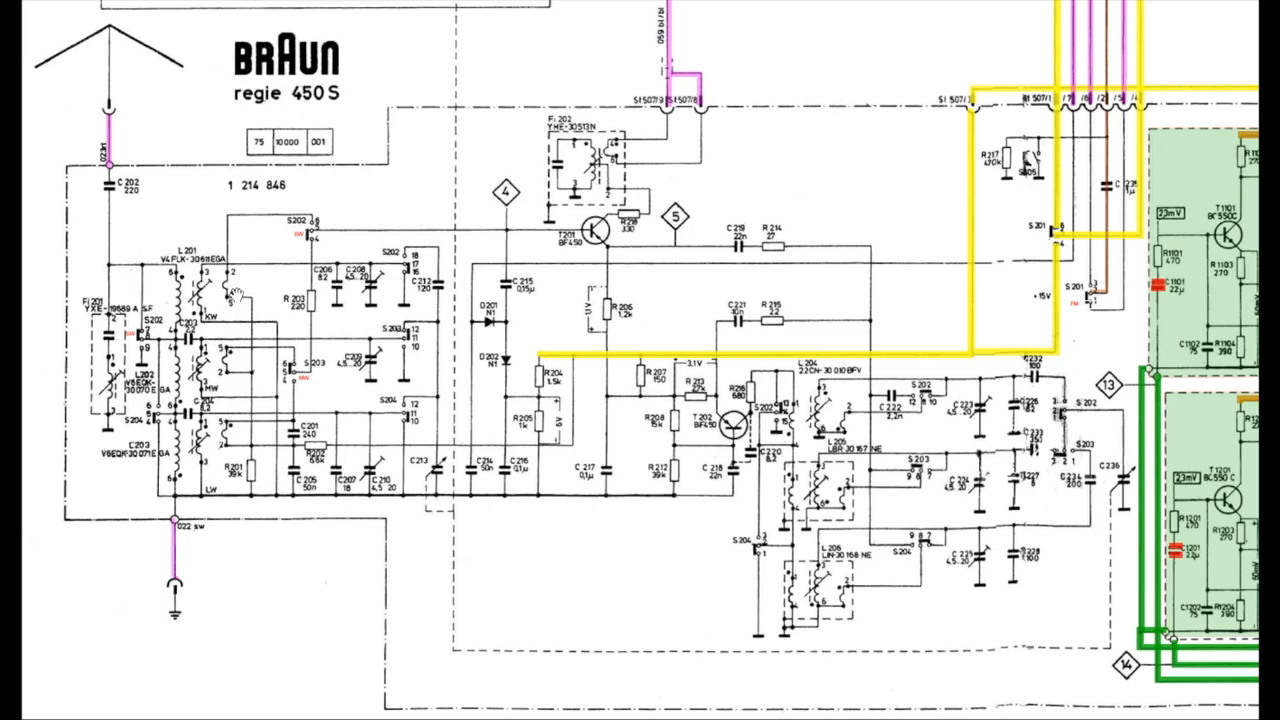
{"action": "mouse_move", "coordinate": [368, 333]}
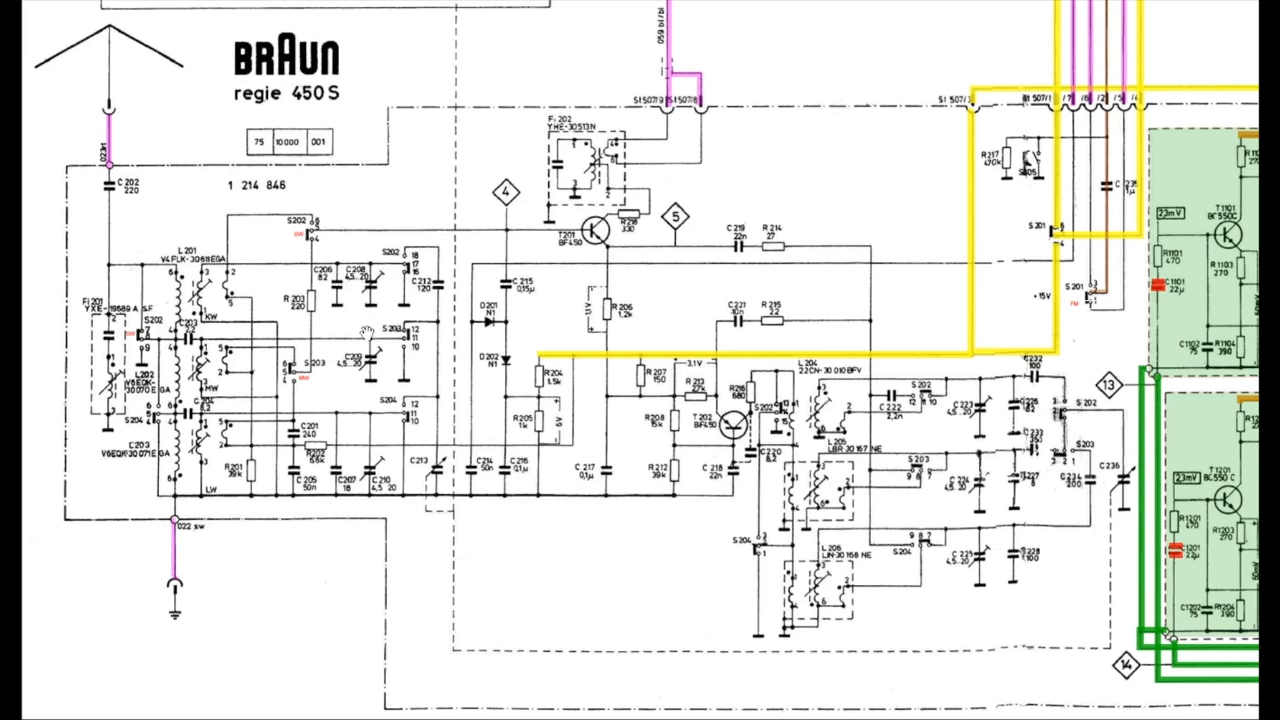
{"action": "mouse_move", "coordinate": [410, 410]}
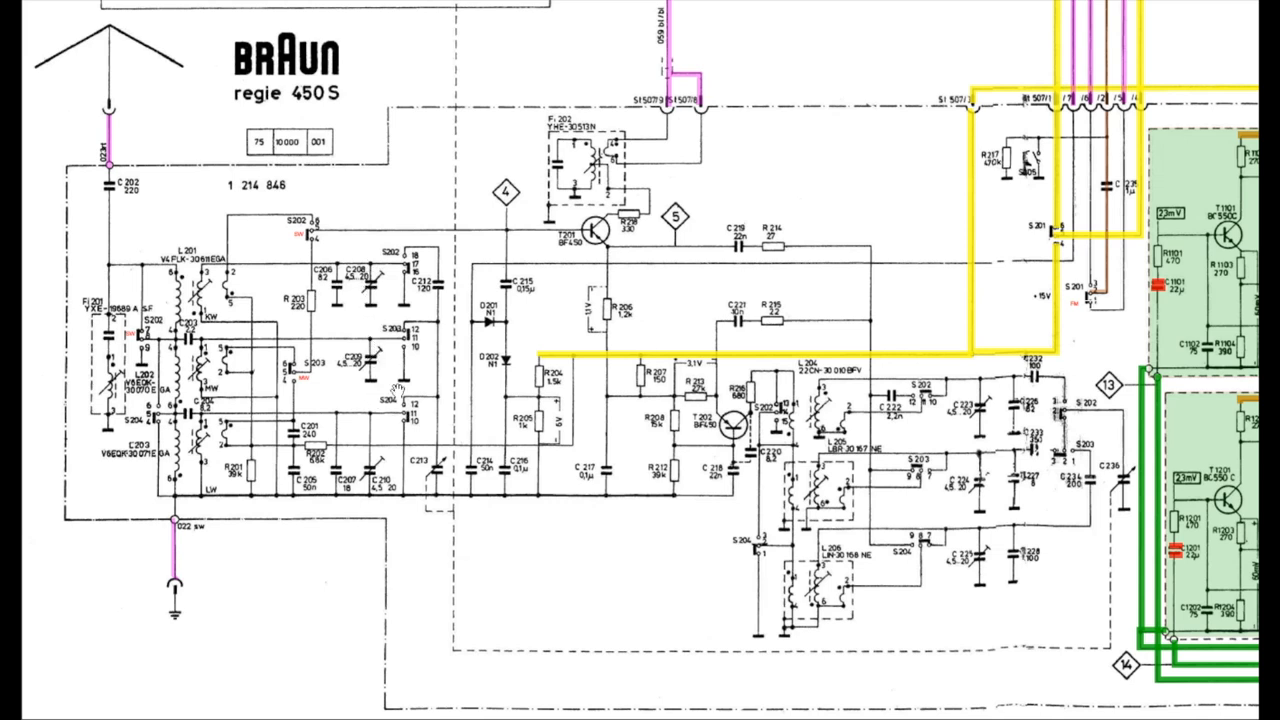
{"action": "mouse_move", "coordinate": [413, 398]}
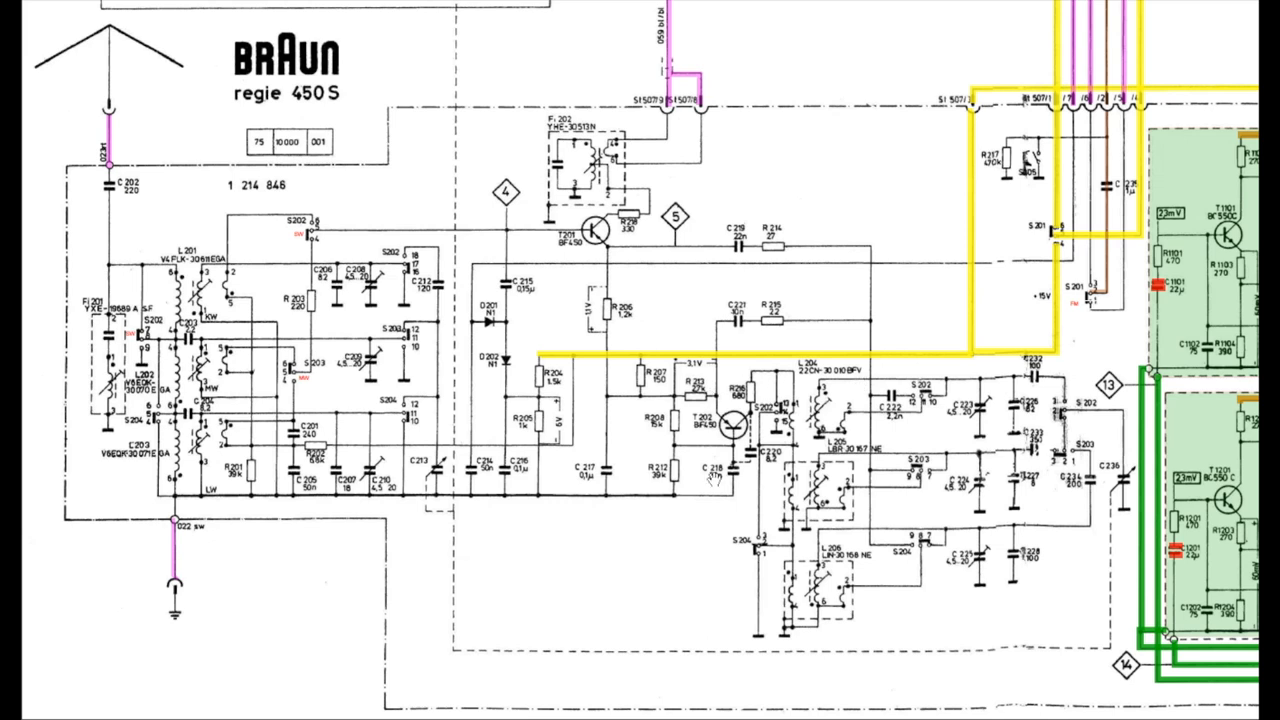
{"action": "mouse_move", "coordinate": [692, 480]}
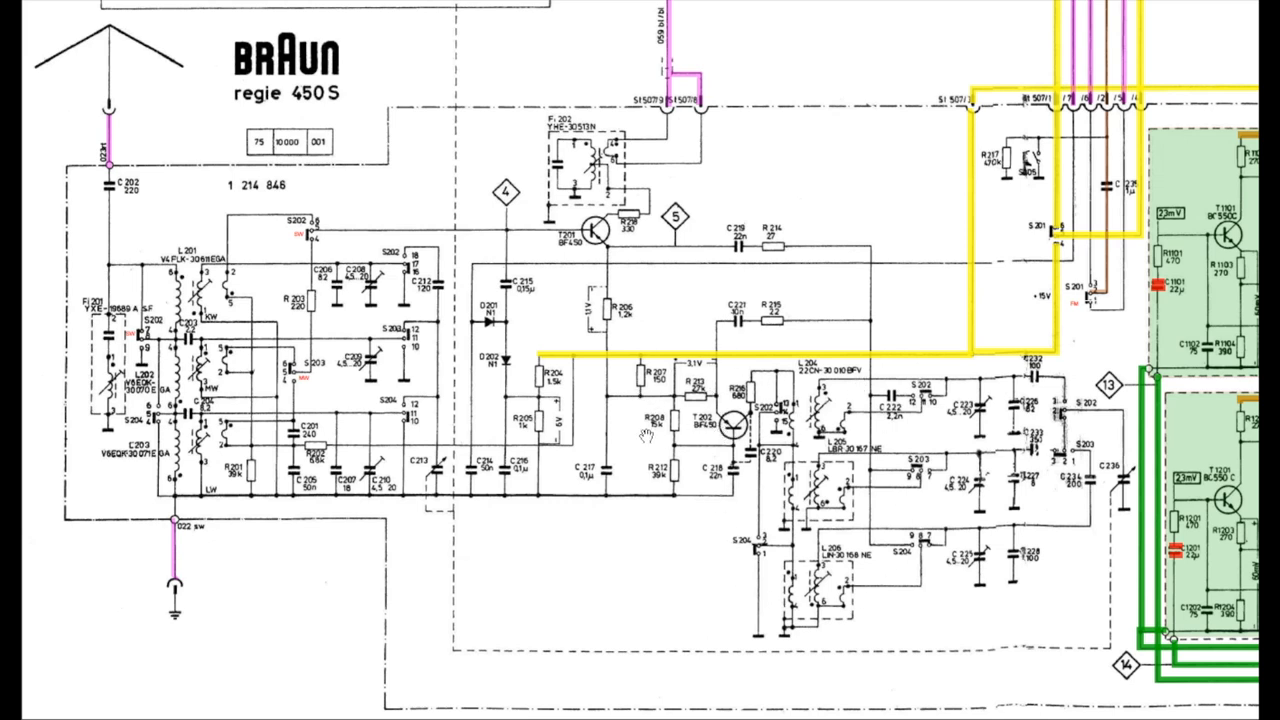
{"action": "left_click", "coordinate": [594, 230]}
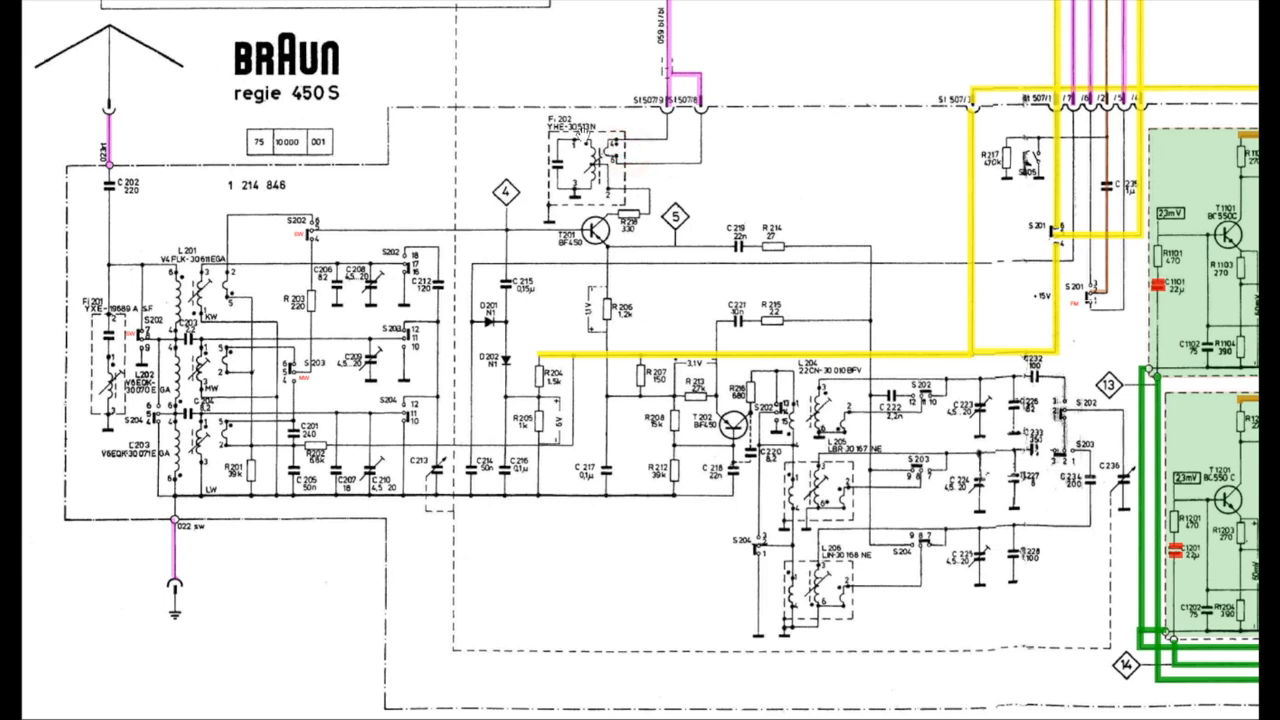
{"action": "mouse_move", "coordinate": [575, 160]}
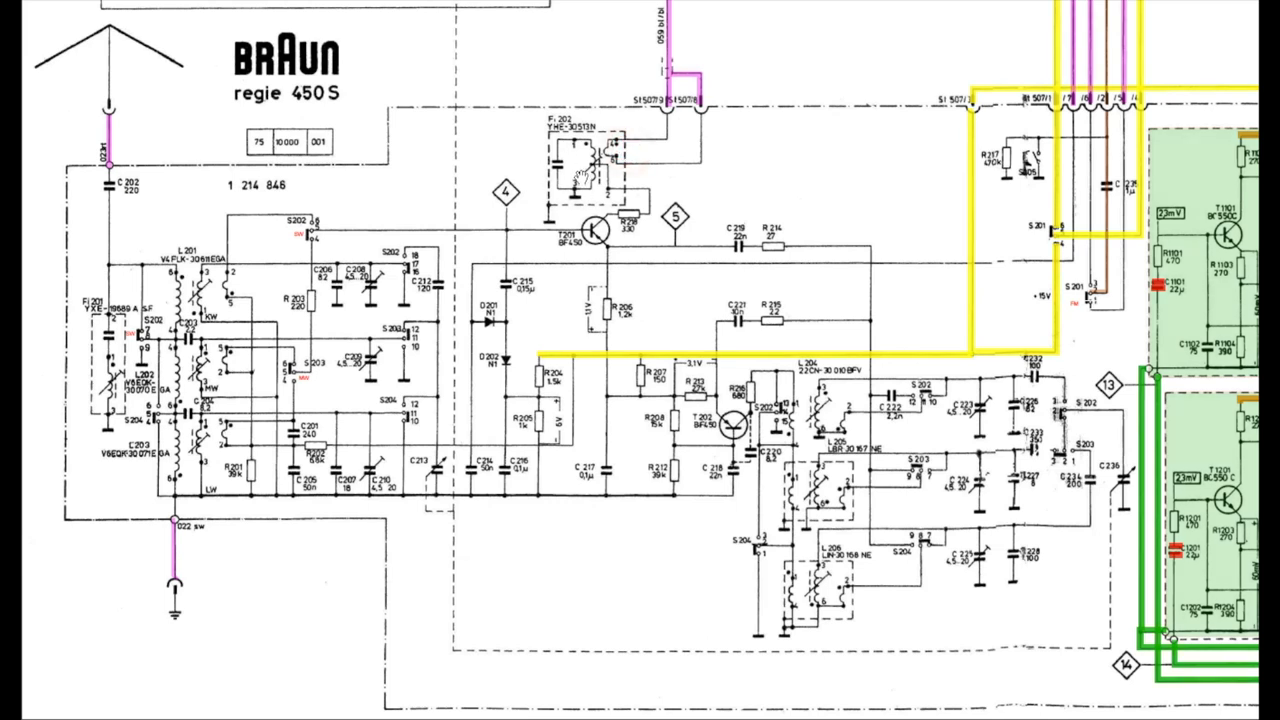
{"action": "left_click", "coordinate": [683, 130]}
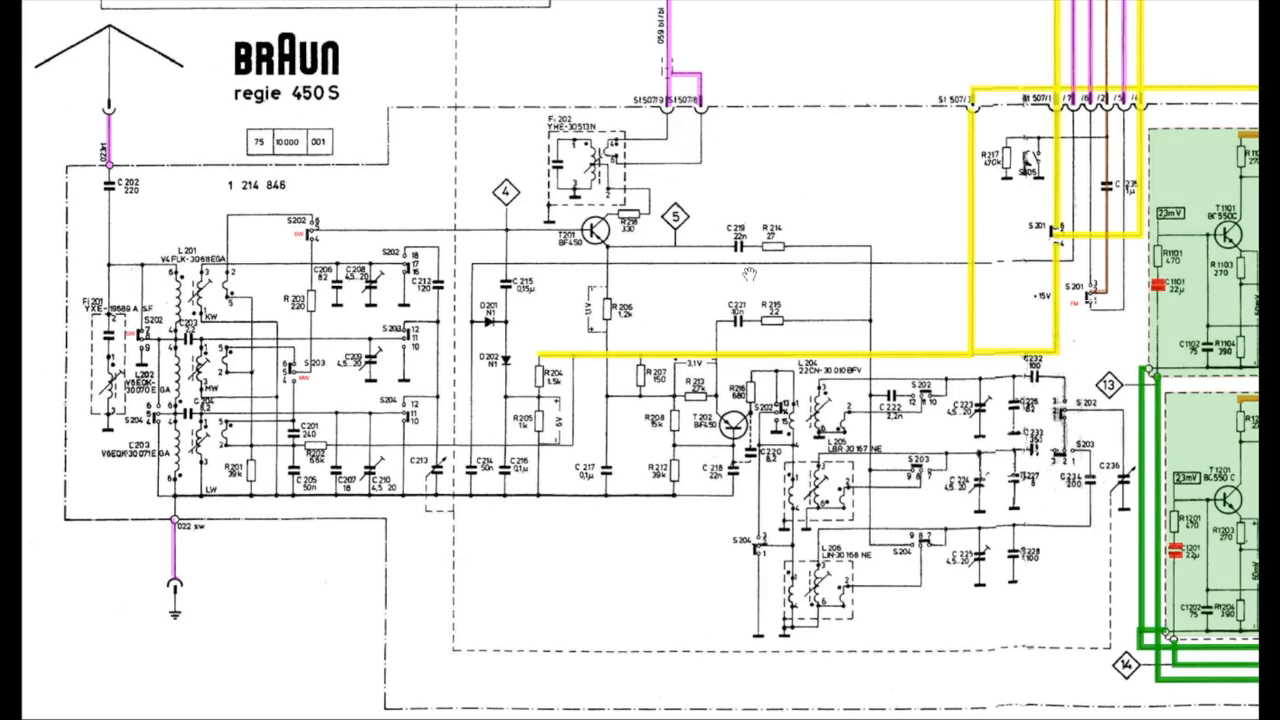
{"action": "mouse_move", "coordinate": [815, 332]}
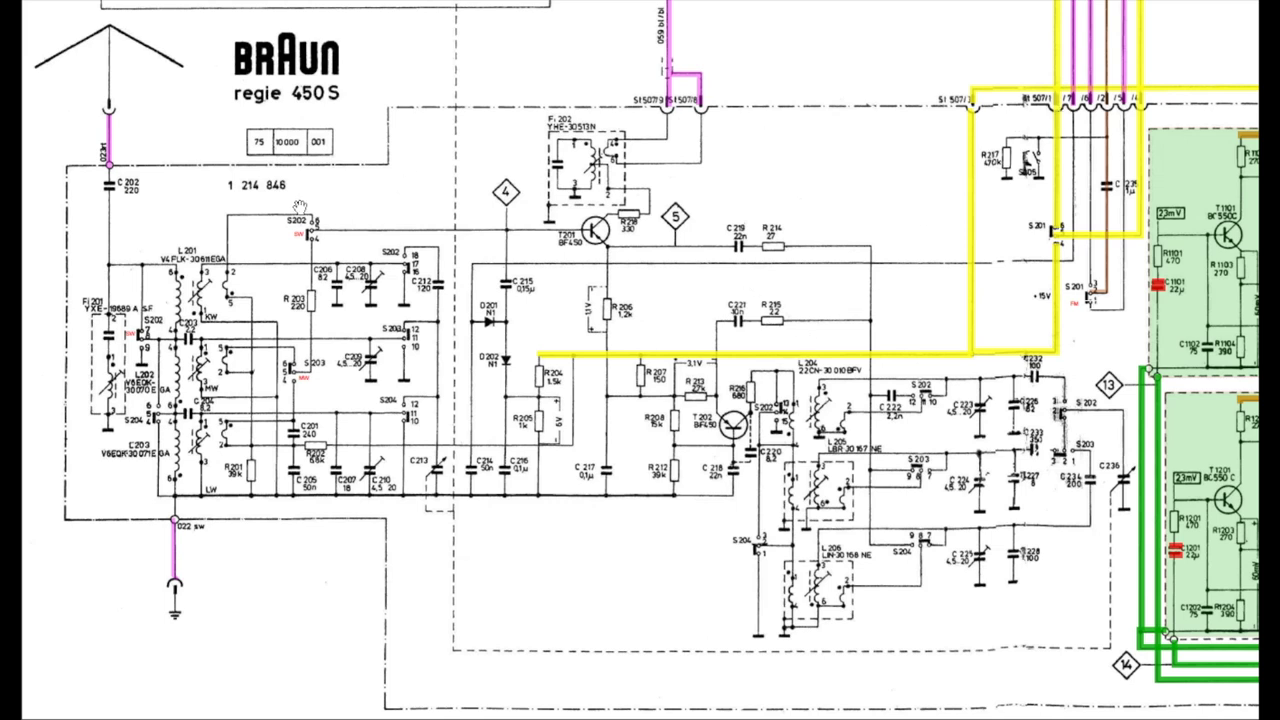
{"action": "mouse_move", "coordinate": [917, 207]}
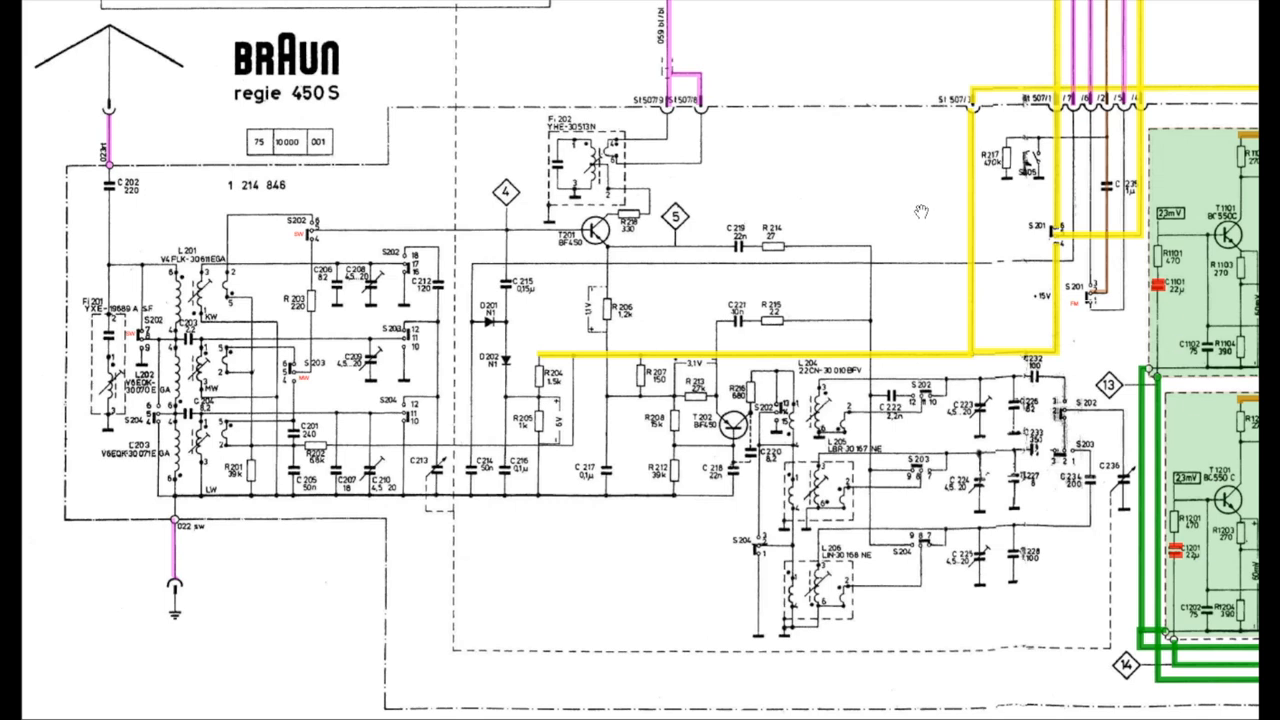
{"action": "mouse_move", "coordinate": [975, 480]}
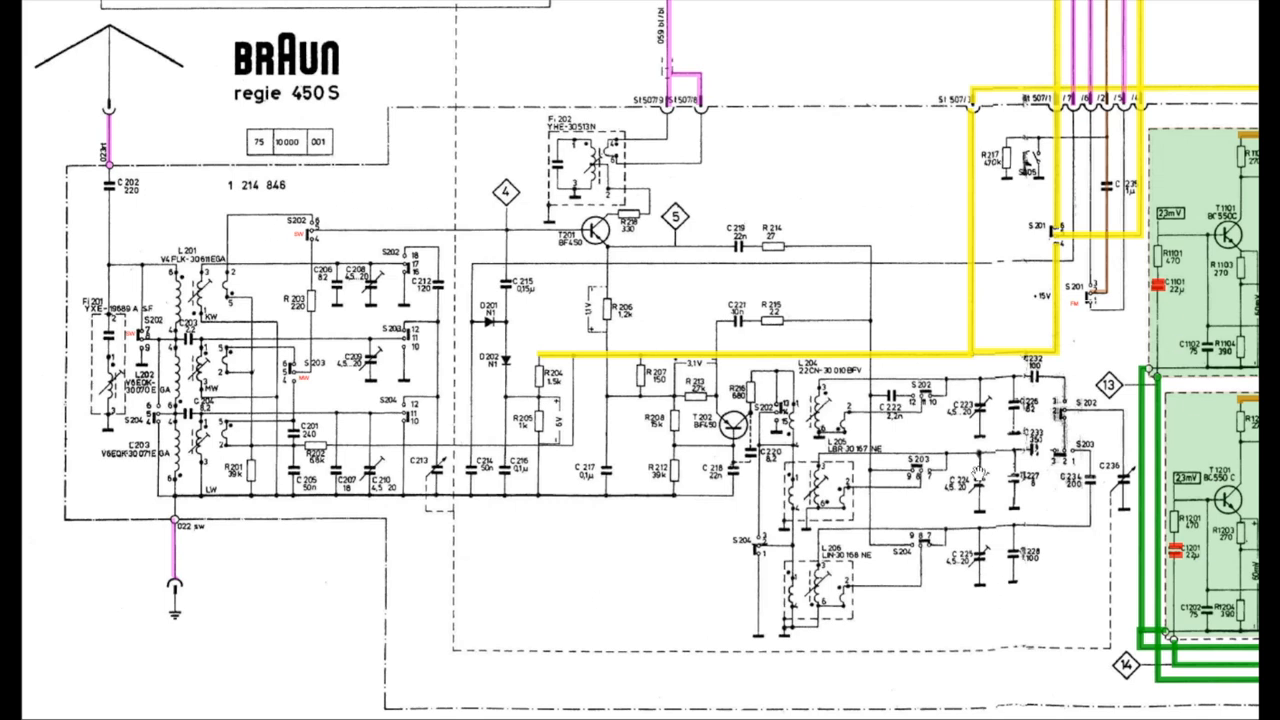
{"action": "mouse_move", "coordinate": [961, 283]}
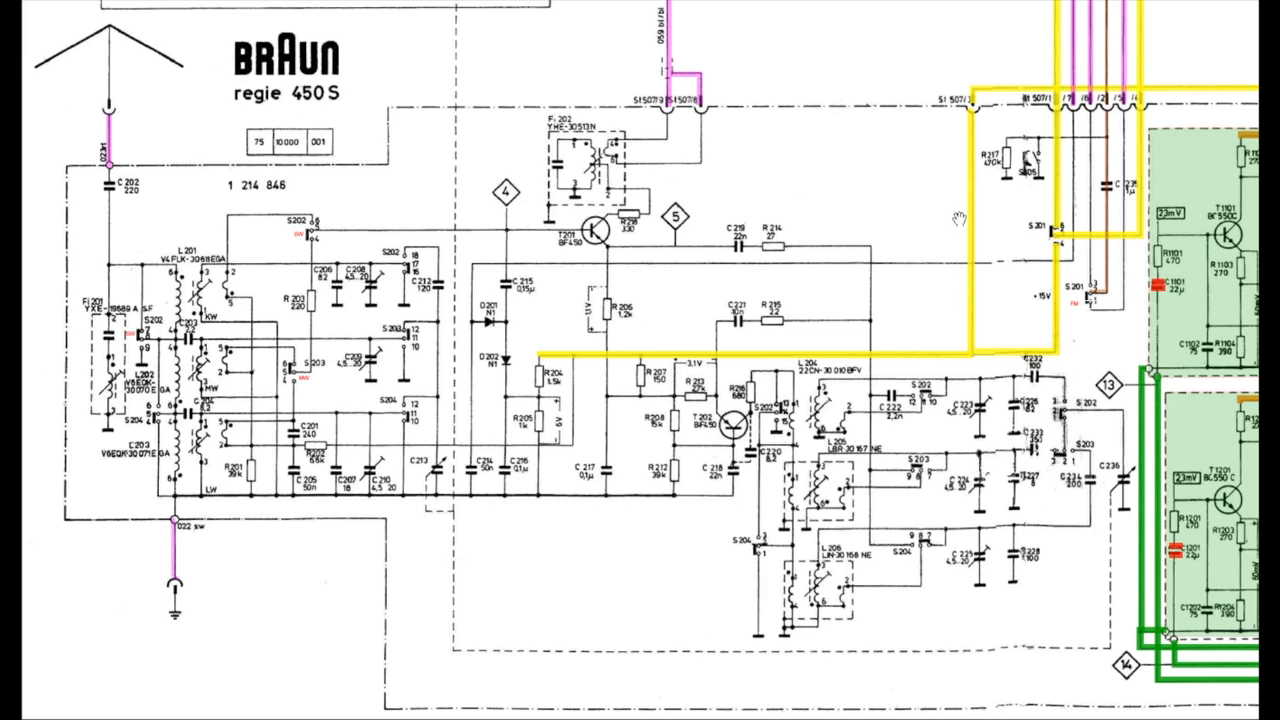
{"action": "mouse_move", "coordinate": [856, 221]}
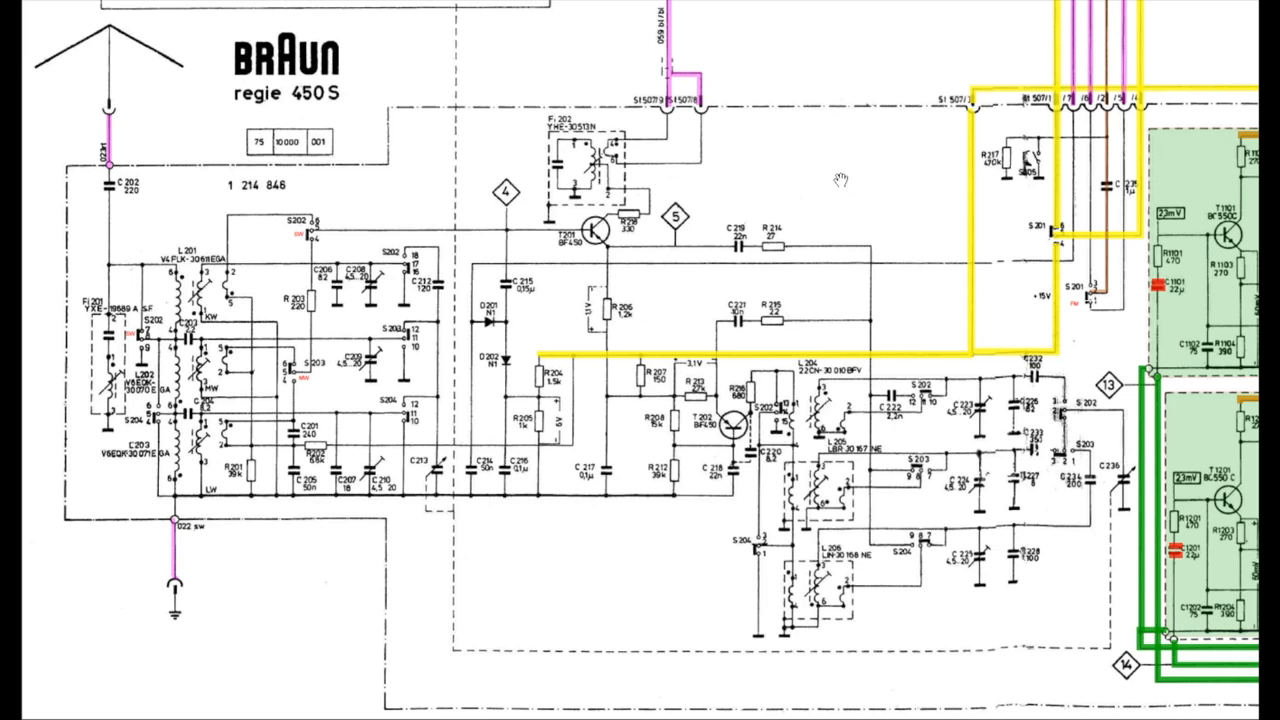
{"action": "mouse_move", "coordinate": [935, 178]}
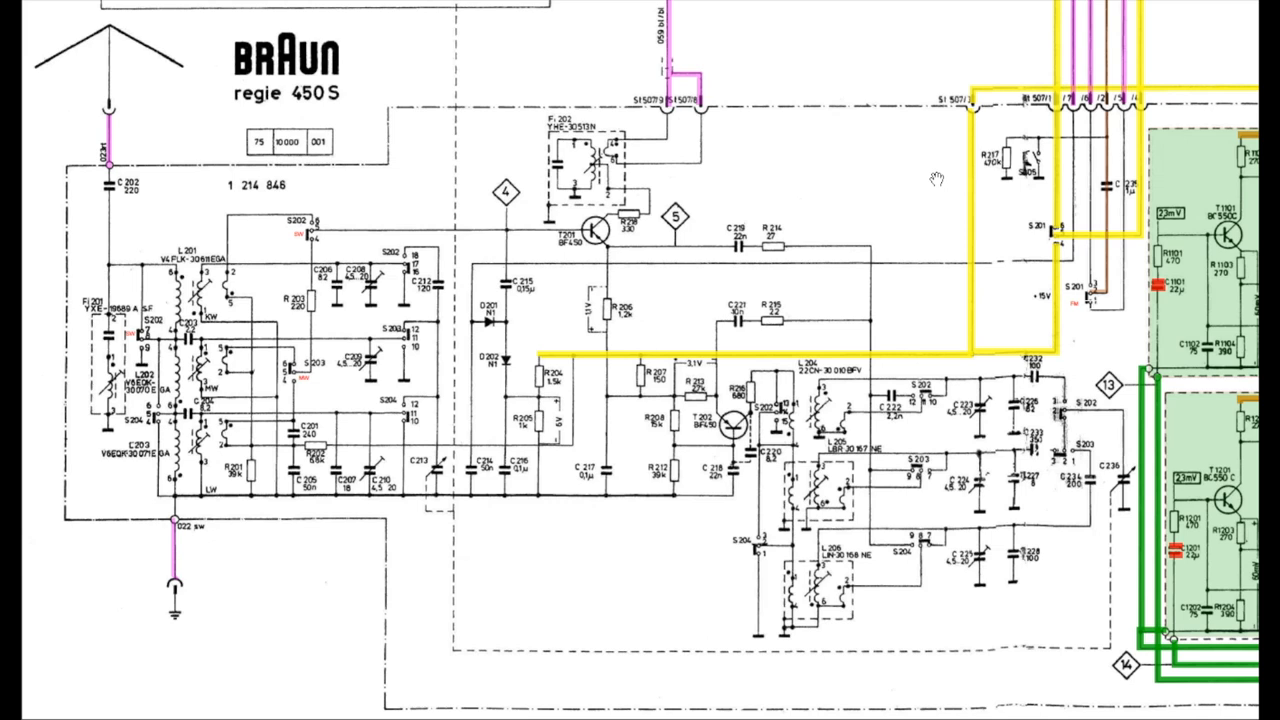
{"action": "mouse_move", "coordinate": [764, 480]}
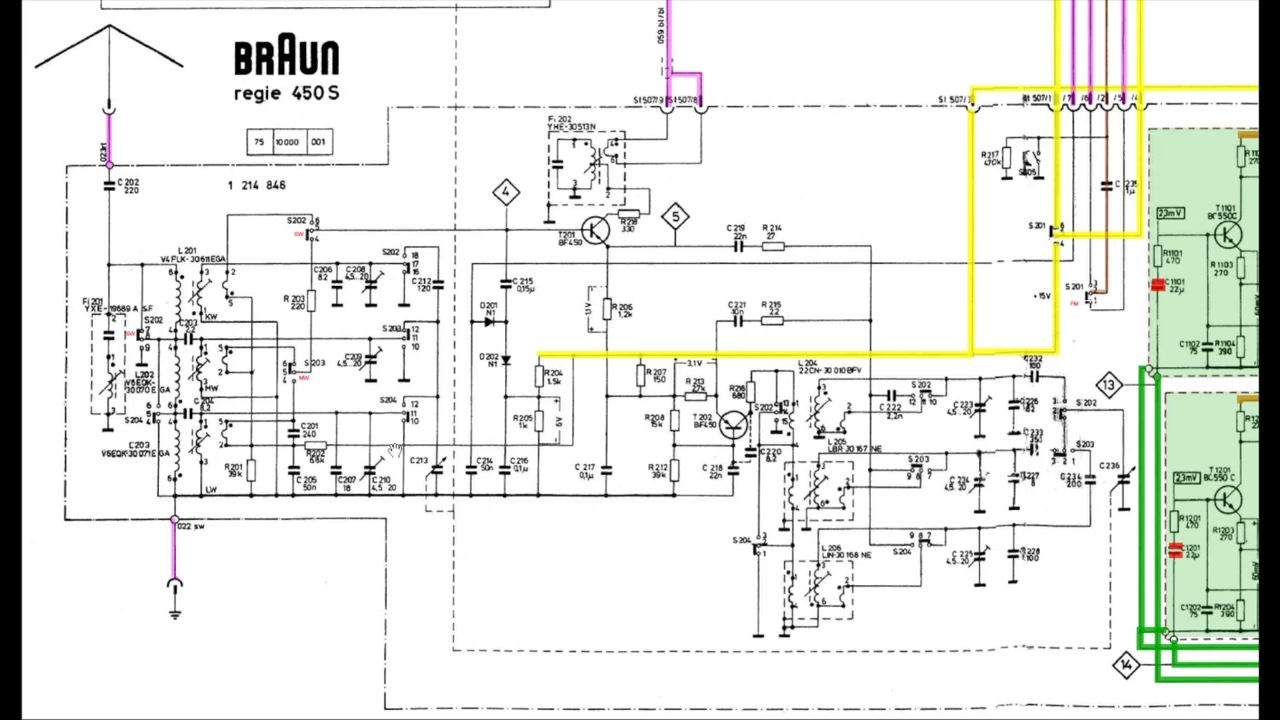
{"action": "mouse_move", "coordinate": [525, 190]}
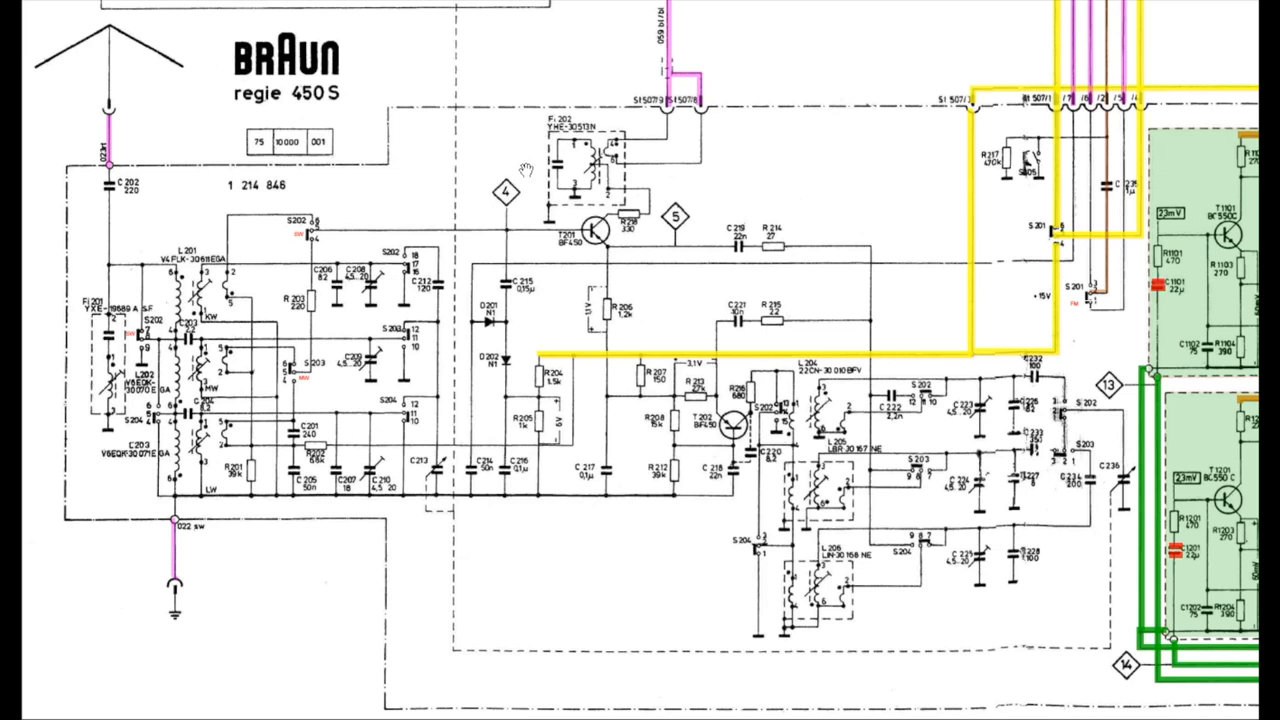
{"action": "mouse_move", "coordinate": [558, 222]}
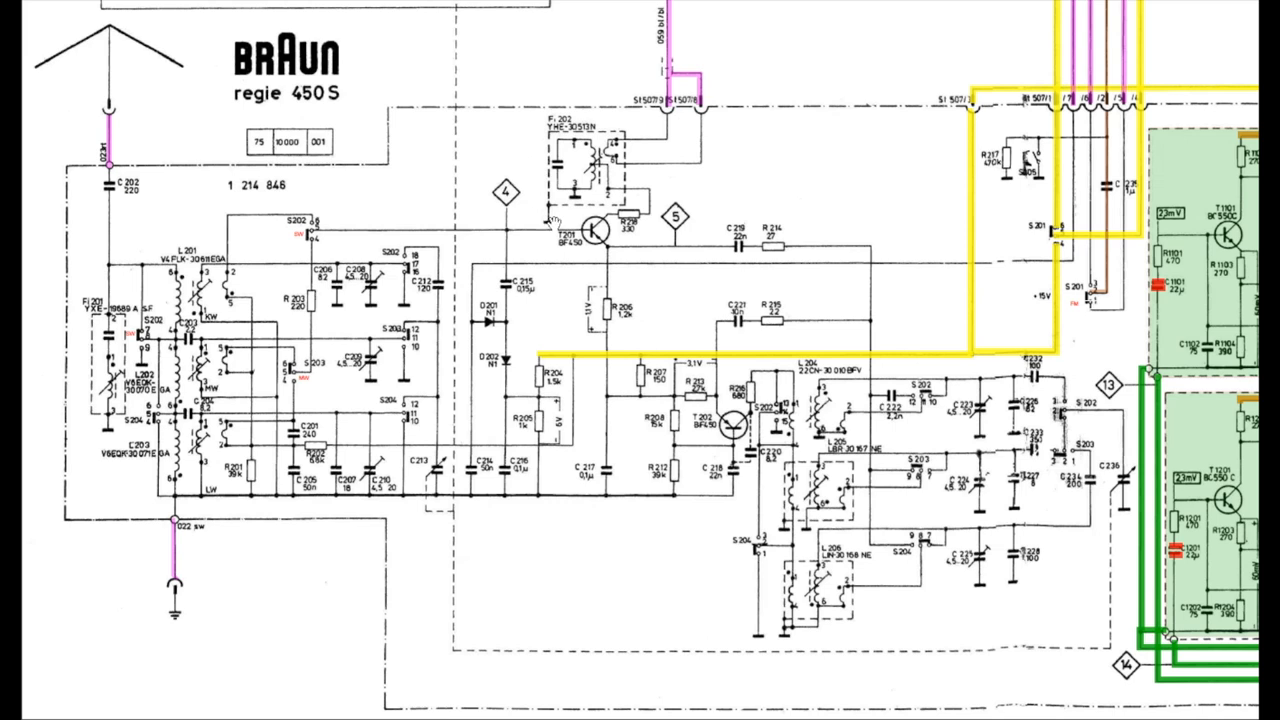
{"action": "mouse_move", "coordinate": [737, 445]}
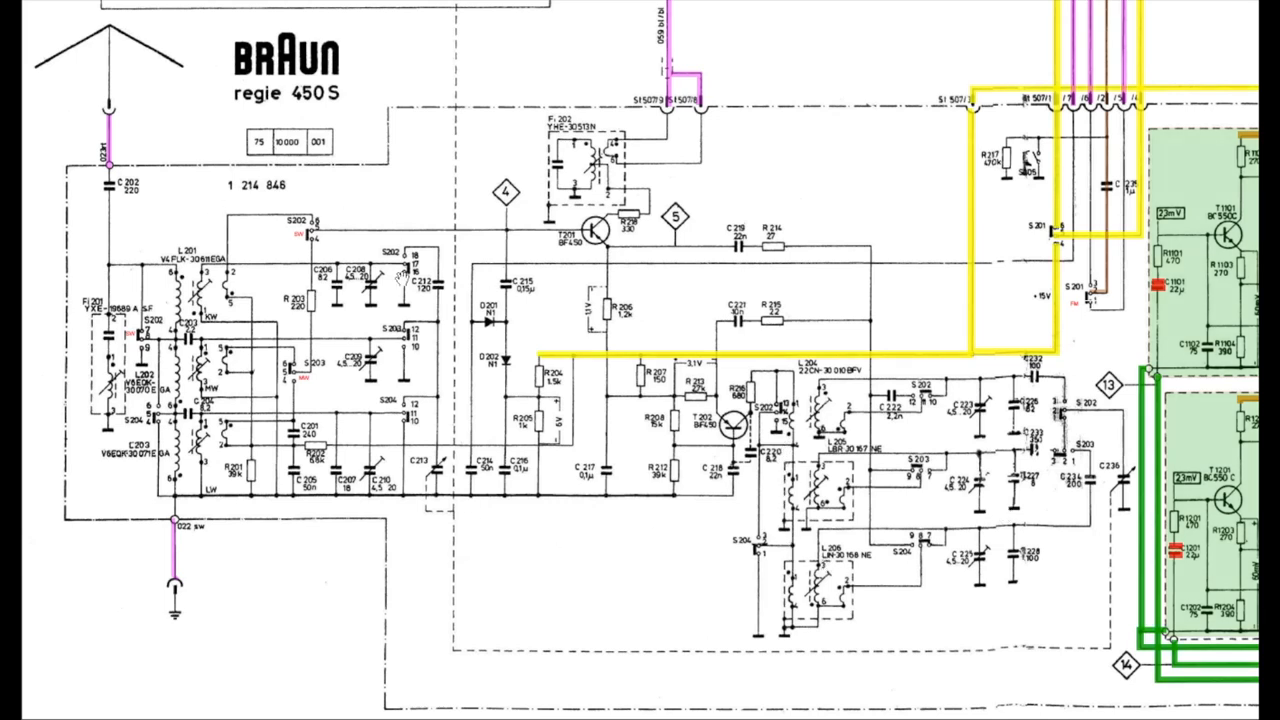
{"action": "mouse_move", "coordinate": [362, 402]}
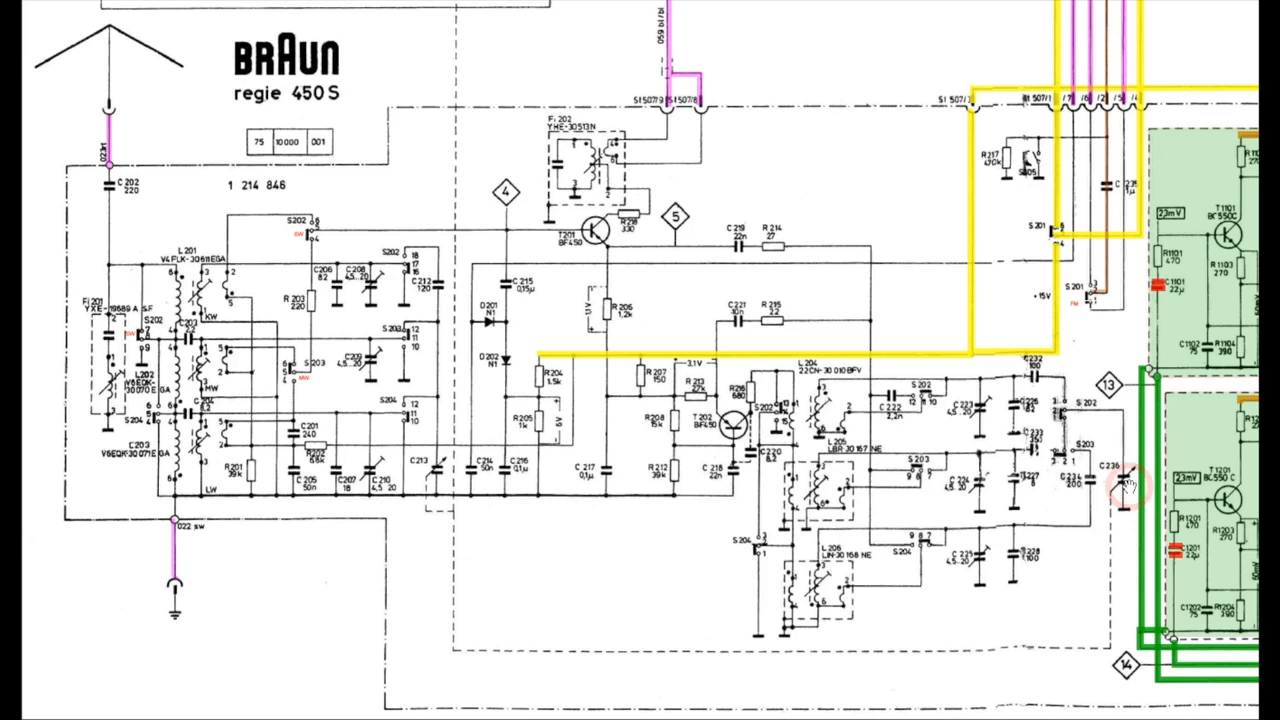
{"action": "mouse_move", "coordinate": [430, 485]}
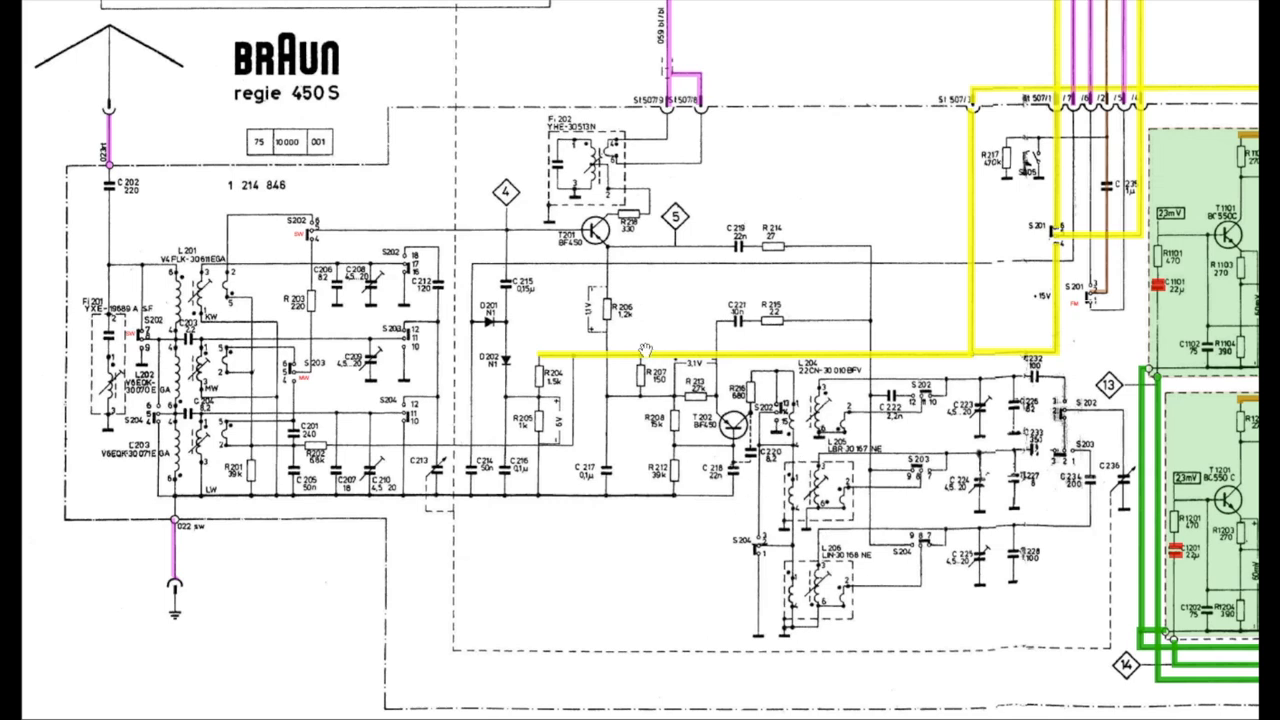
{"action": "mouse_move", "coordinate": [490, 277]}
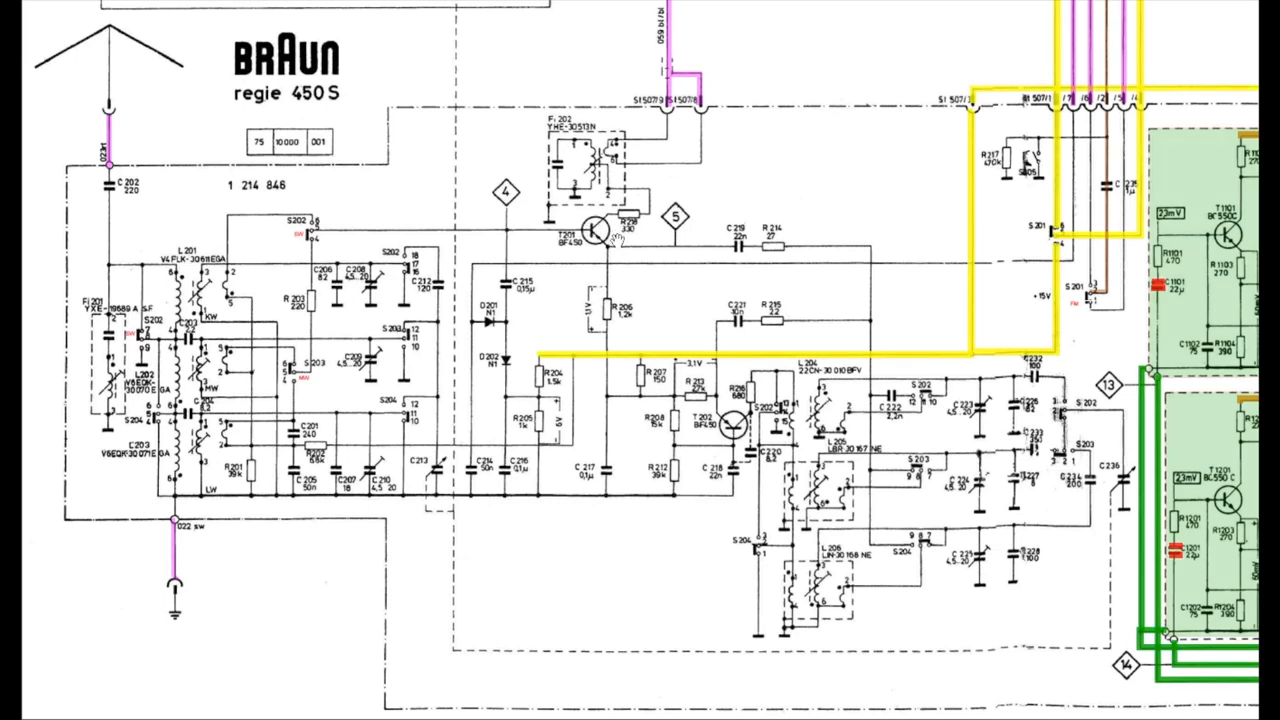
{"action": "mouse_move", "coordinate": [335, 378]}
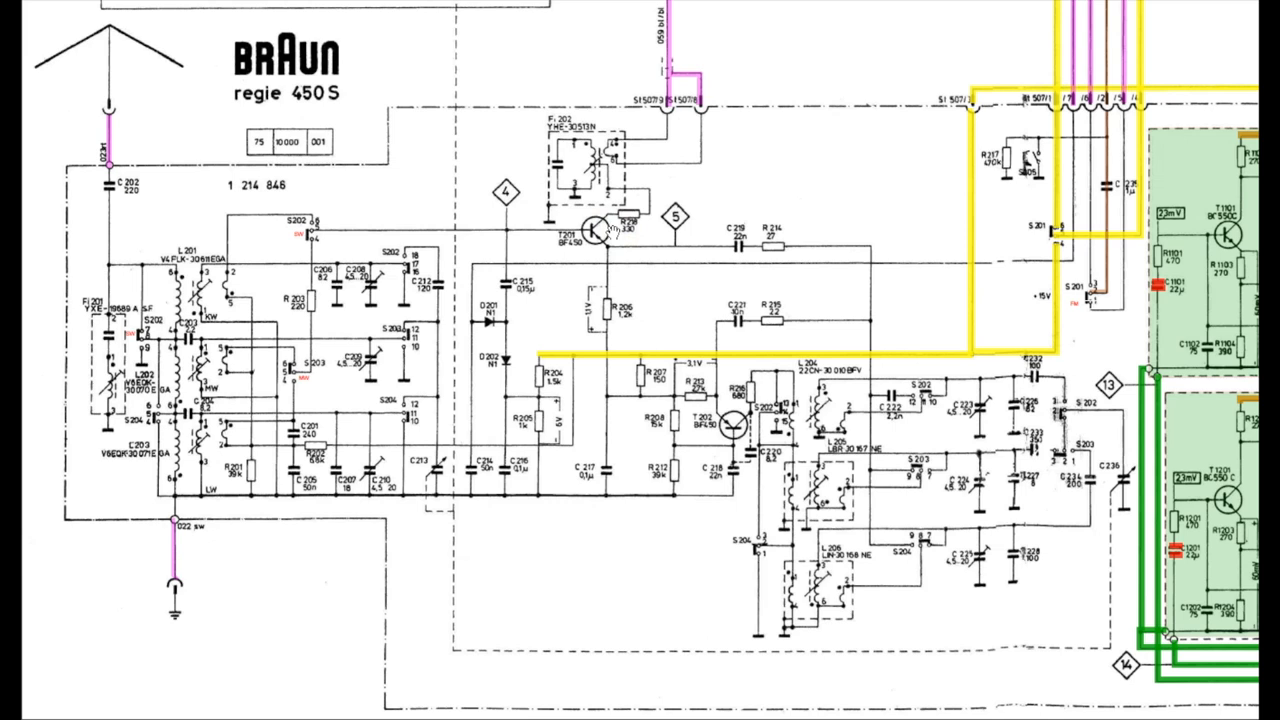
{"action": "mouse_move", "coordinate": [780, 338]}
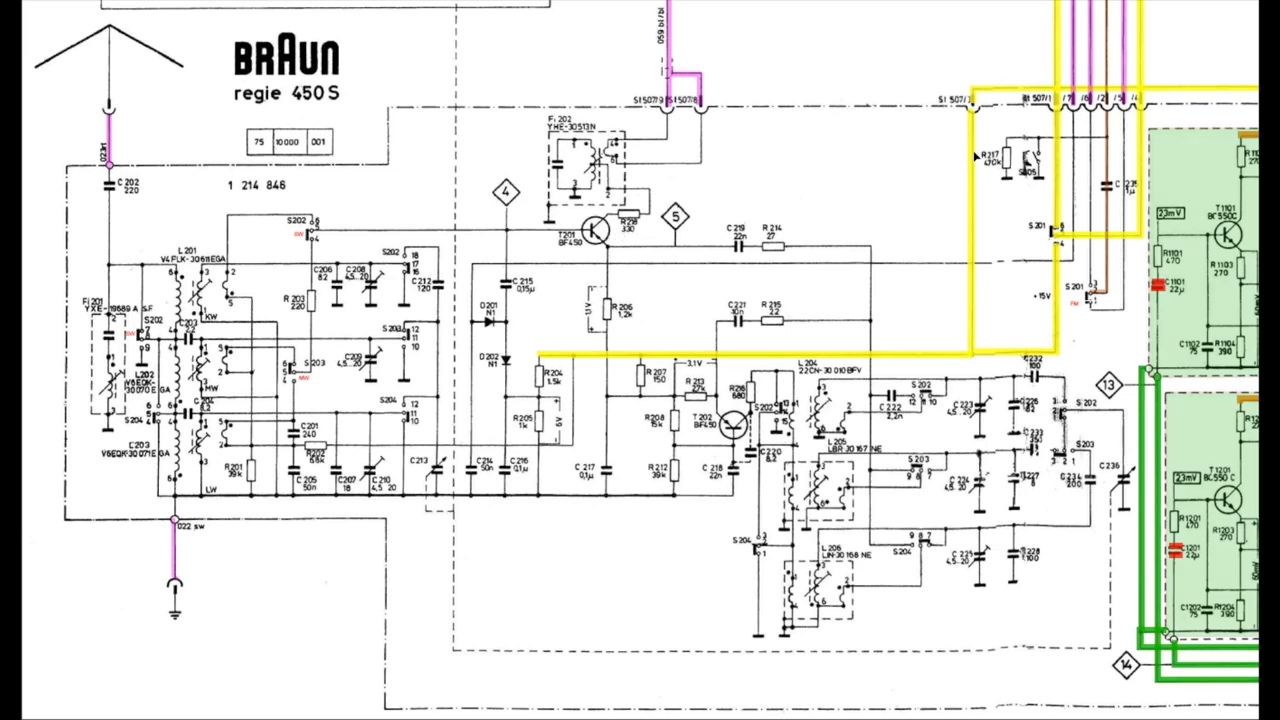
{"action": "mouse_move", "coordinate": [262, 396]}
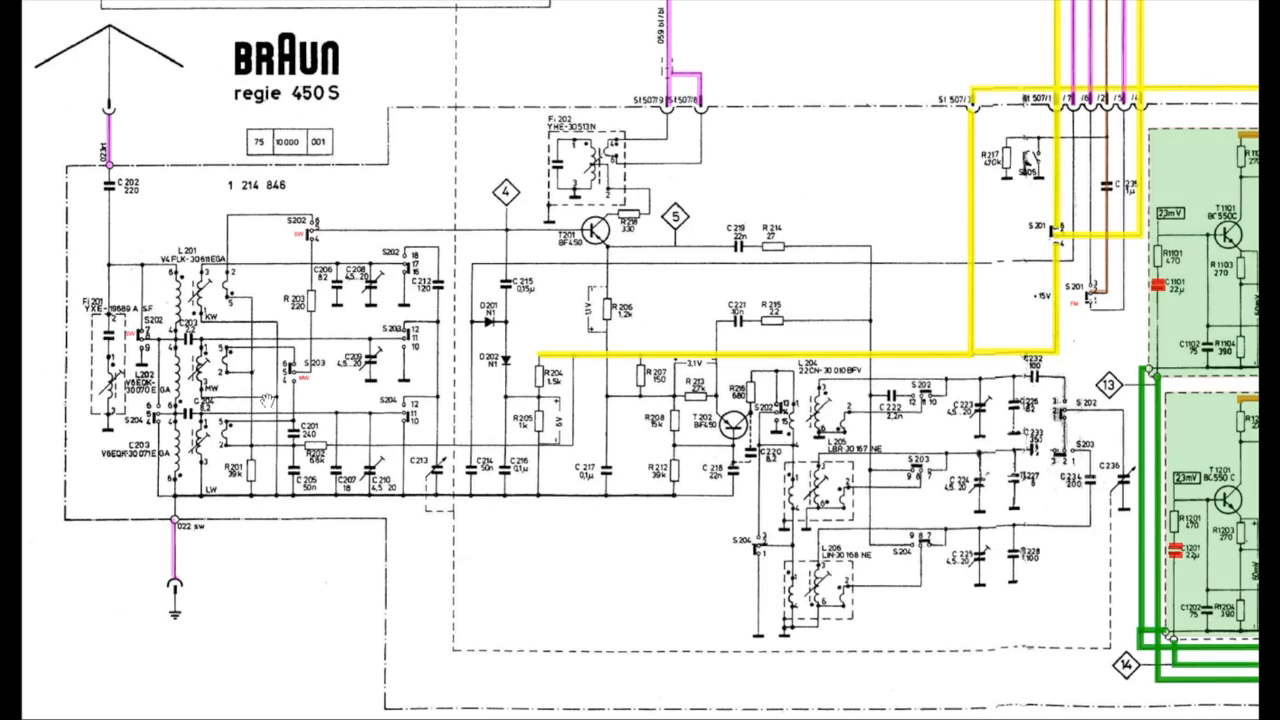
{"action": "mouse_move", "coordinate": [772, 305]}
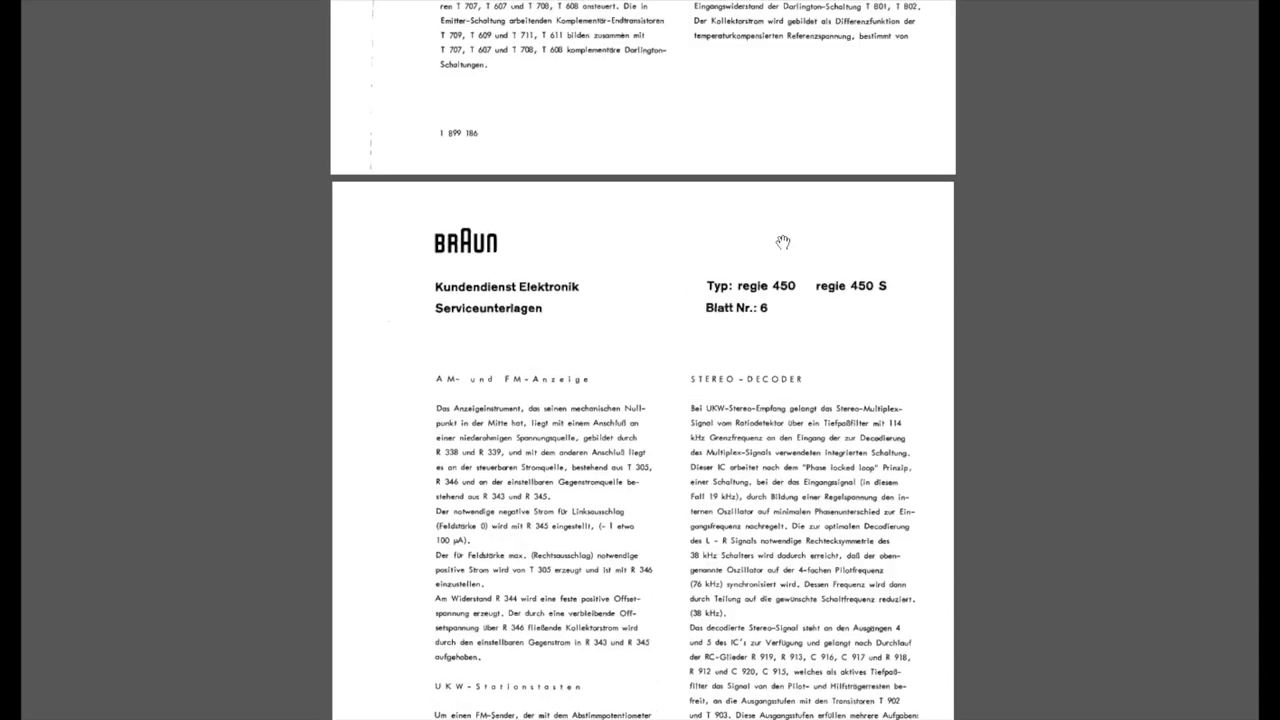
- Scroll through the translation to the stereo decoder and AF preamplifier sections
{"action": "scroll", "scroll_direction": "down", "scroll_amount": 3}
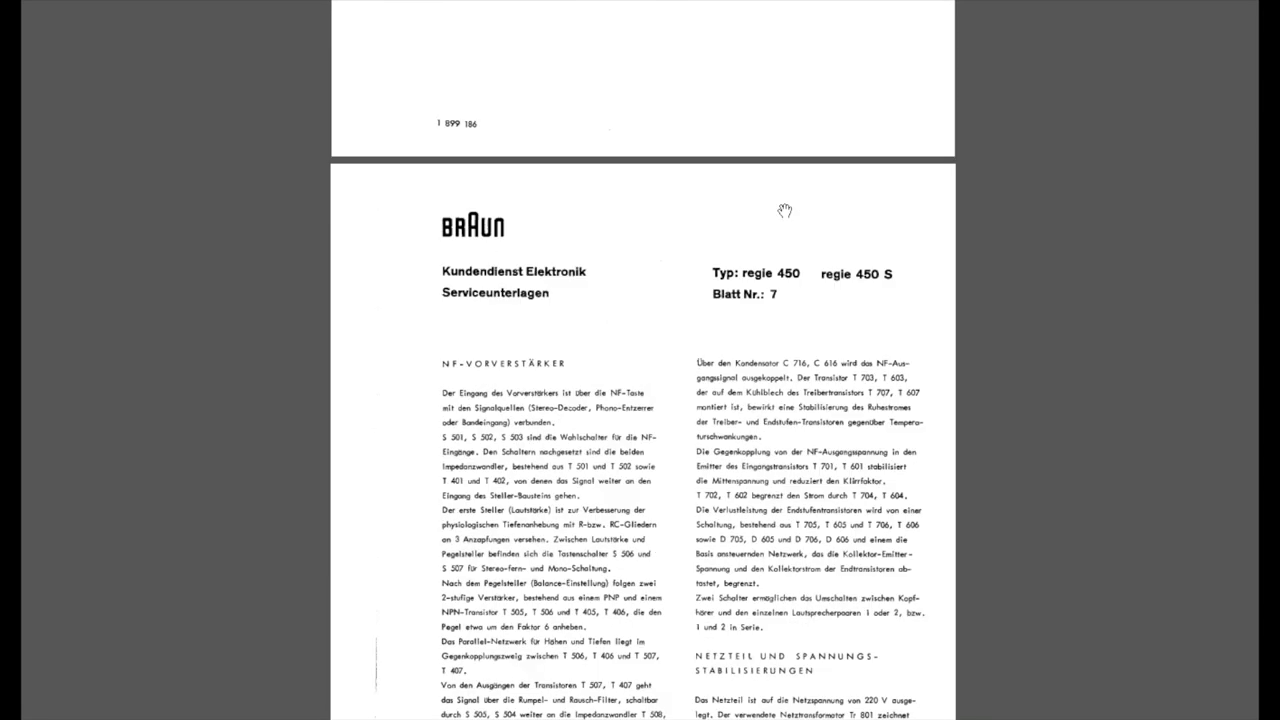
{"action": "scroll", "scroll_direction": "down", "scroll_amount": 3}
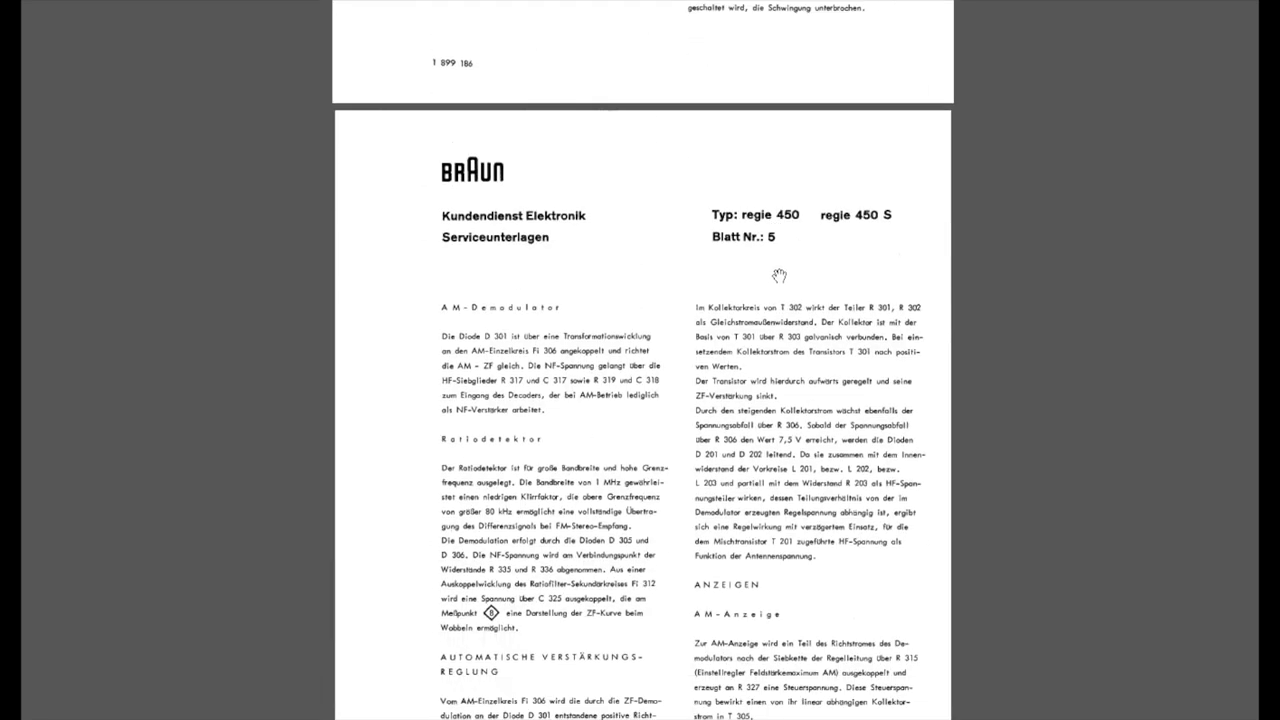
{"action": "scroll", "scroll_direction": "down", "scroll_amount": 3}
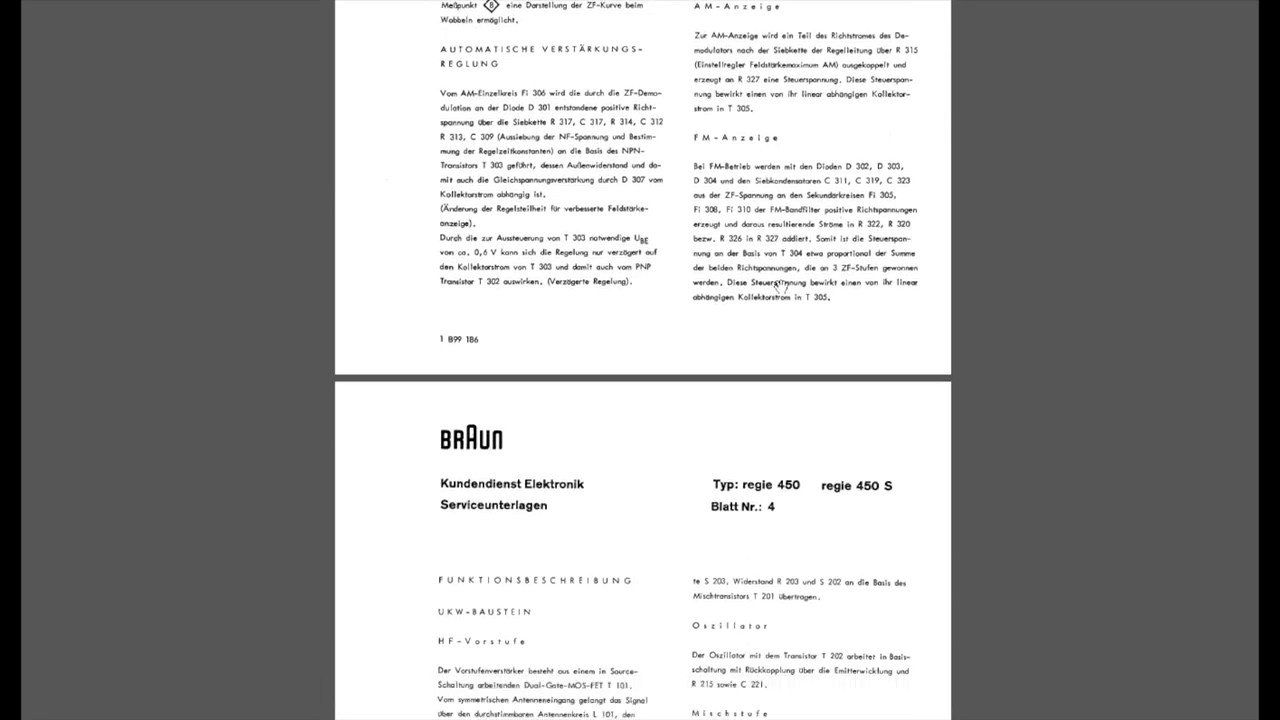
{"action": "scroll", "scroll_direction": "down", "scroll_amount": 3}
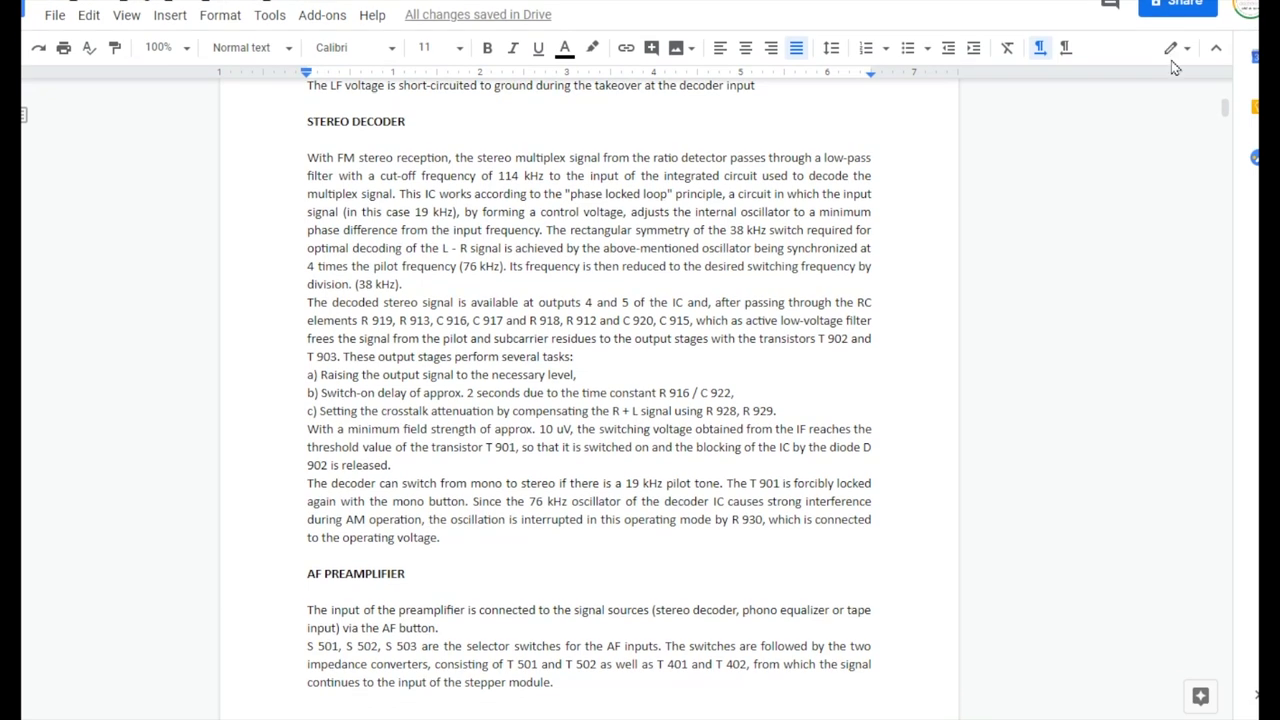
{"action": "mouse_move", "coordinate": [1053, 147]}
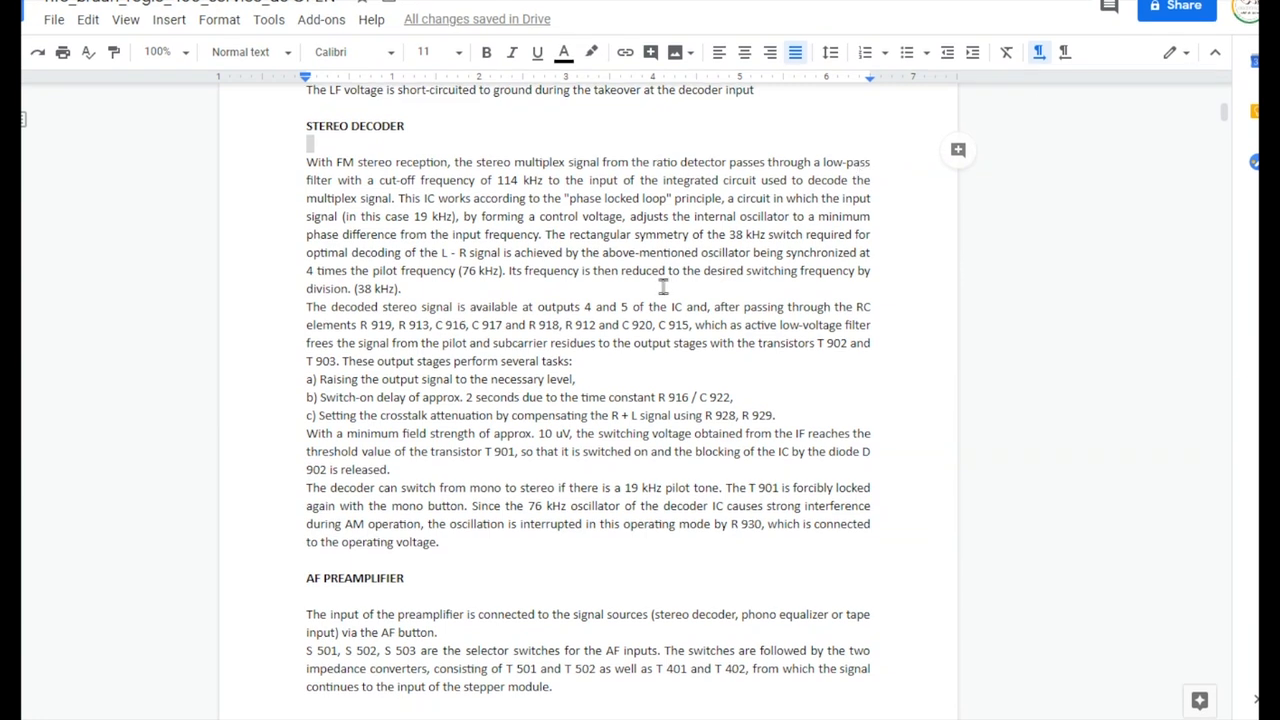
{"action": "mouse_move", "coordinate": [155, 55]}
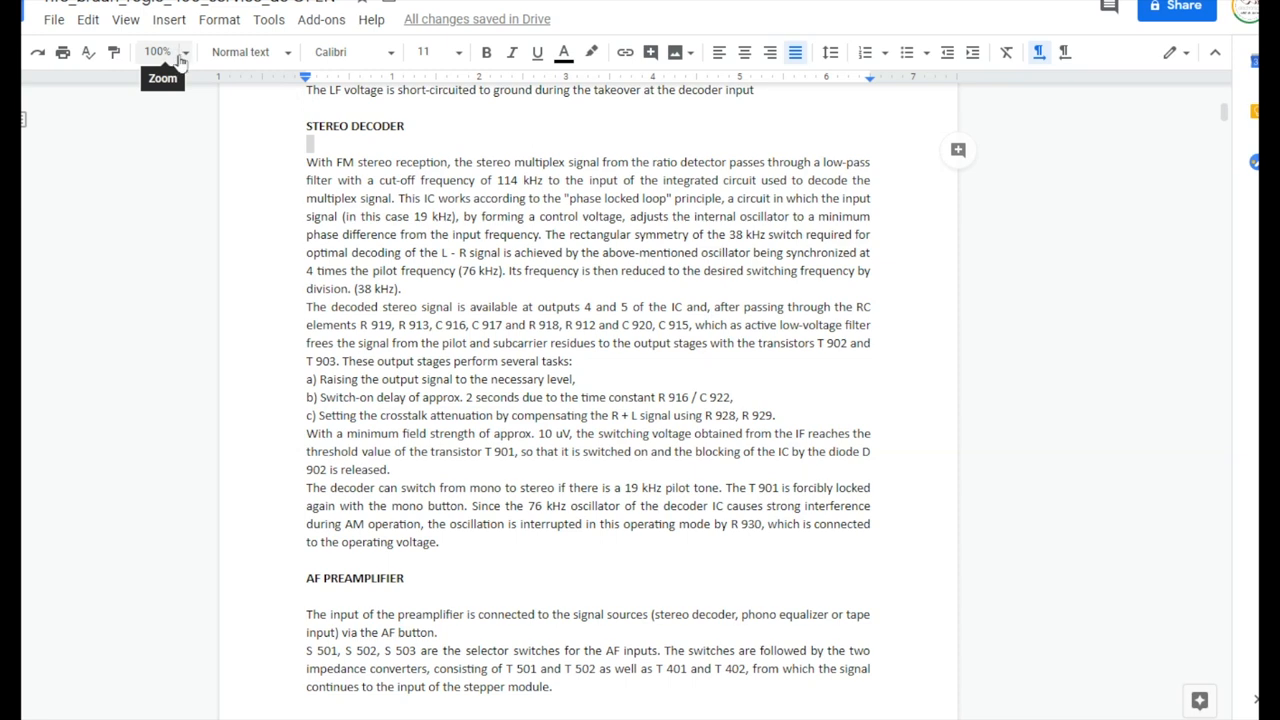
- Set the document zoom level to 125%
{"action": "left_click", "coordinate": [180, 52]}
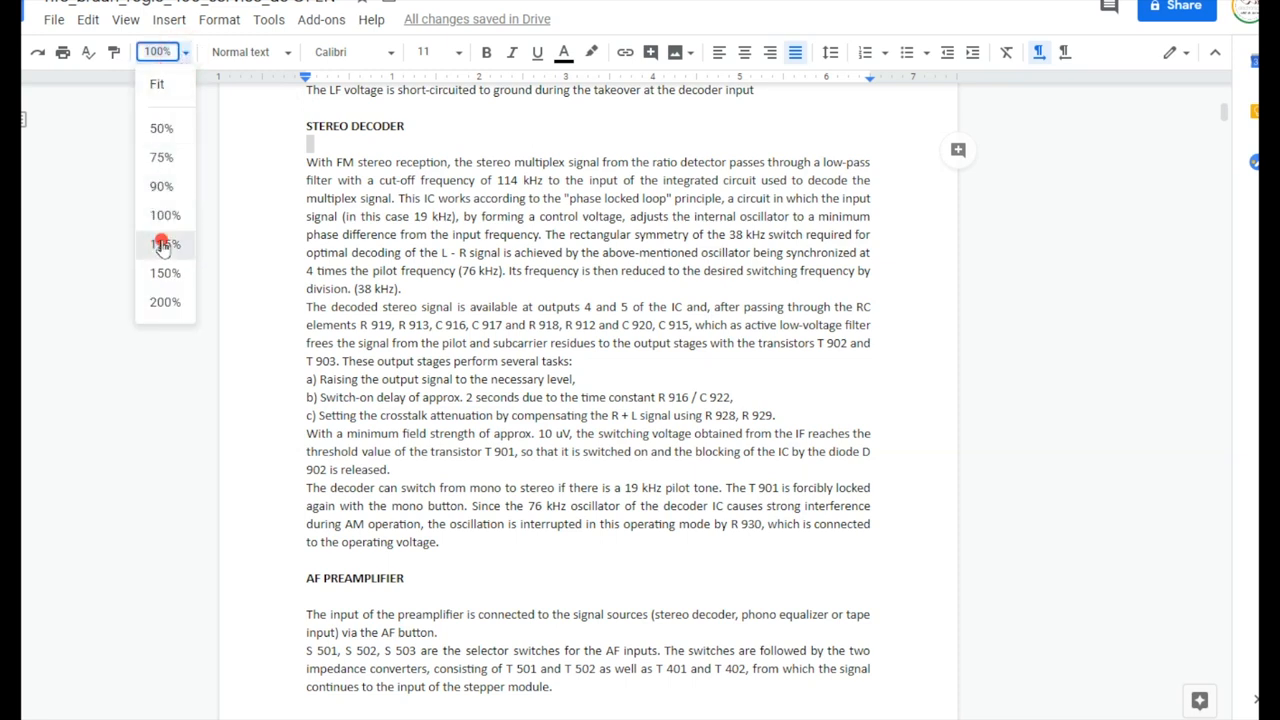
{"action": "left_click", "coordinate": [163, 244]}
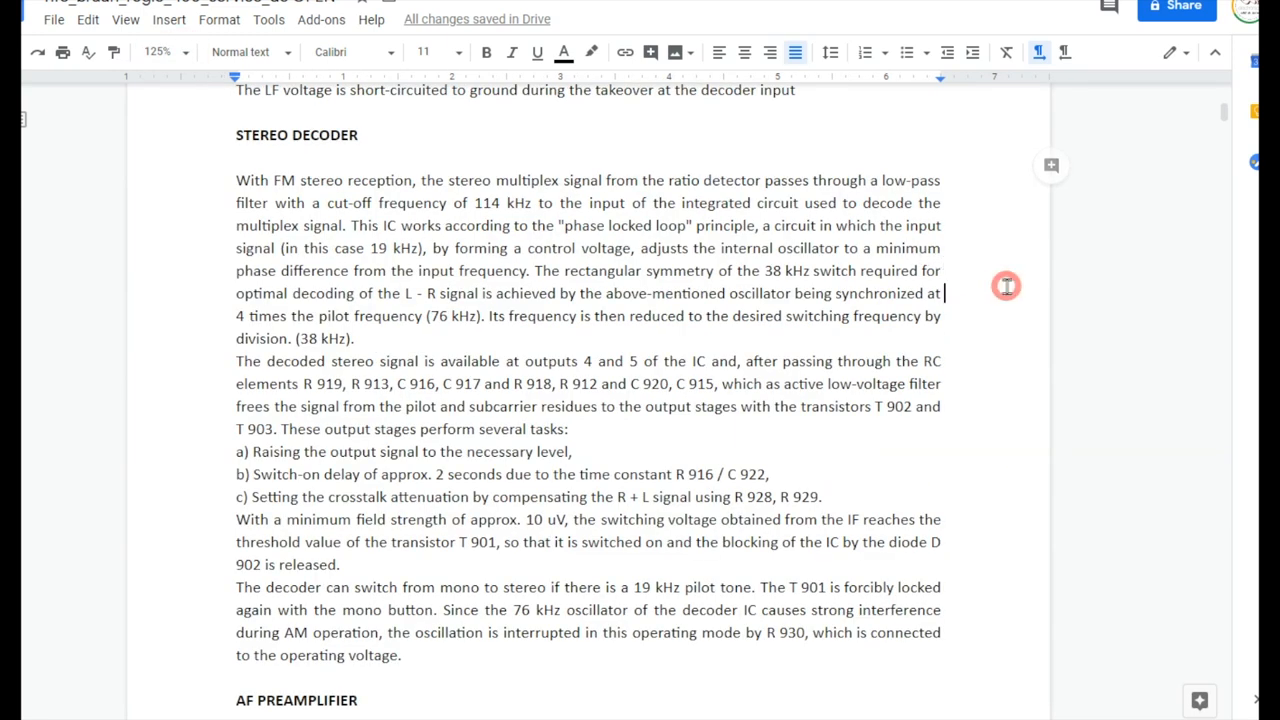